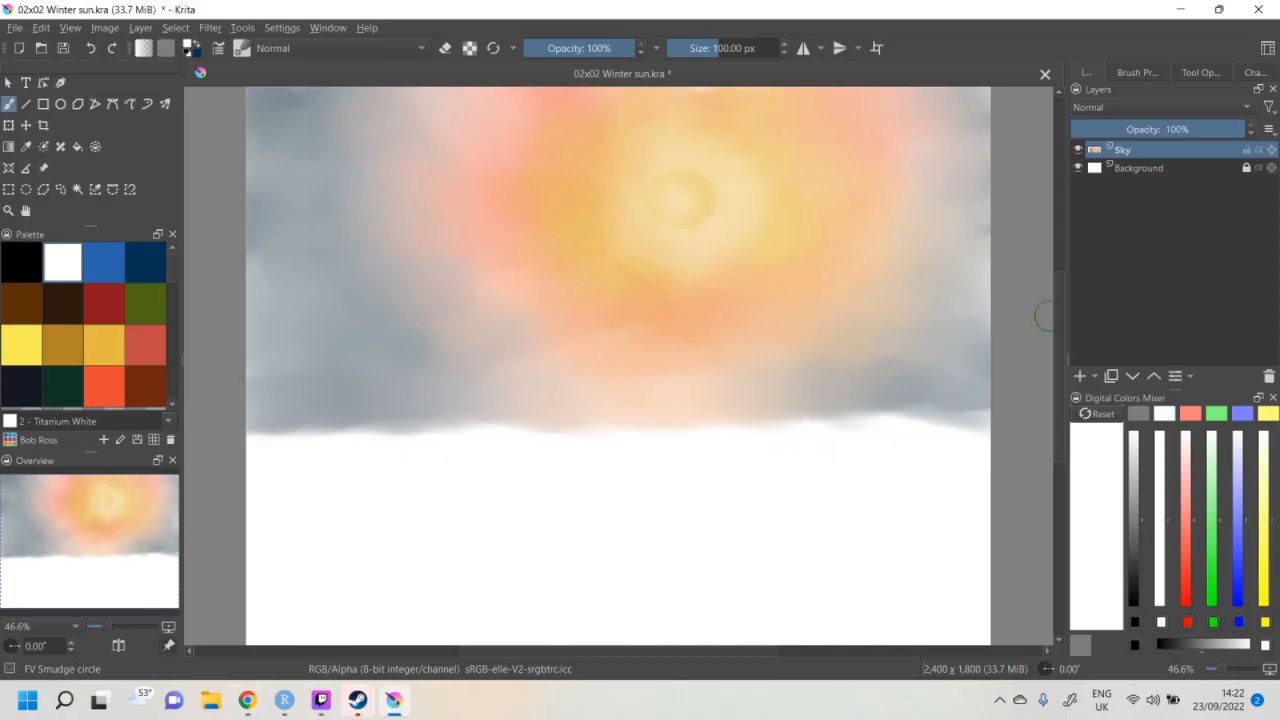
# - Add a Trees layer above Sky, size the FV Bristle brush to 200 px and bring up its settings
pyautogui.click(1080, 376)
pyautogui.write('Trees')
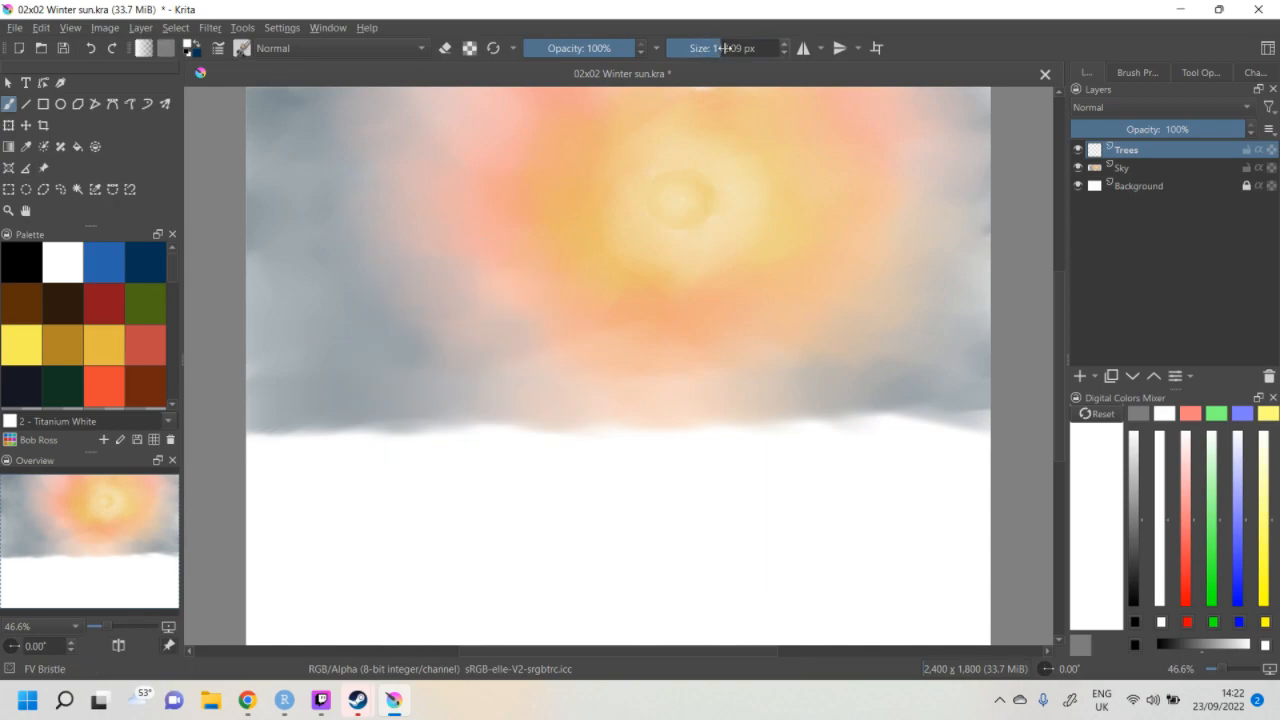
pyautogui.write('200.00')
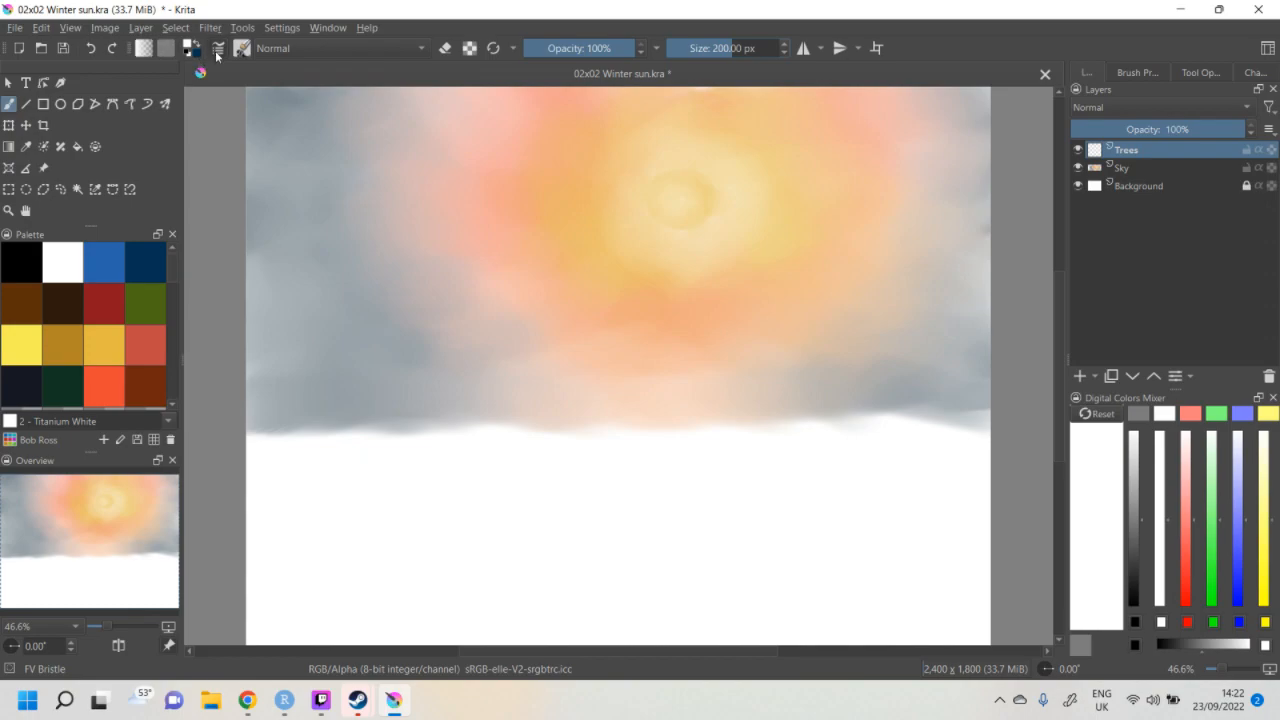
pyautogui.click(218, 48)
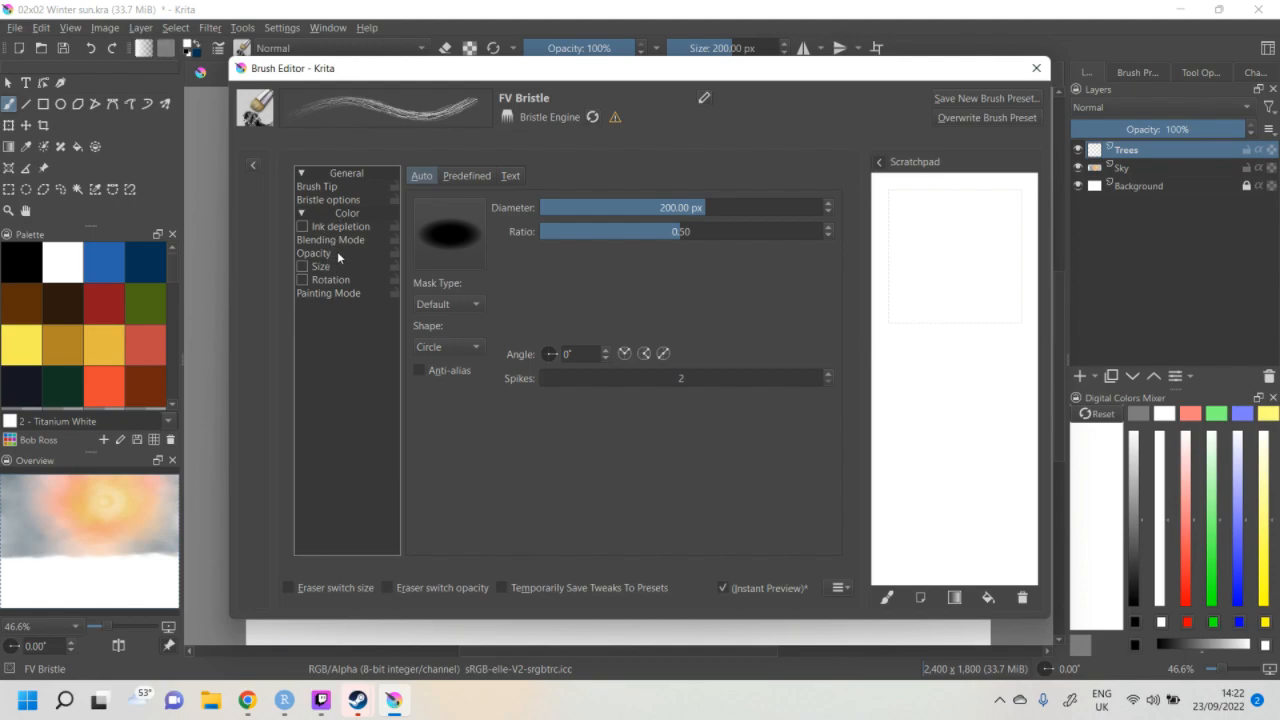
# - Adjust the rotation curve, set the brush tip angle to 90° and clear the scratchpad for Alizarin Crimson dabs
pyautogui.click(330, 280)
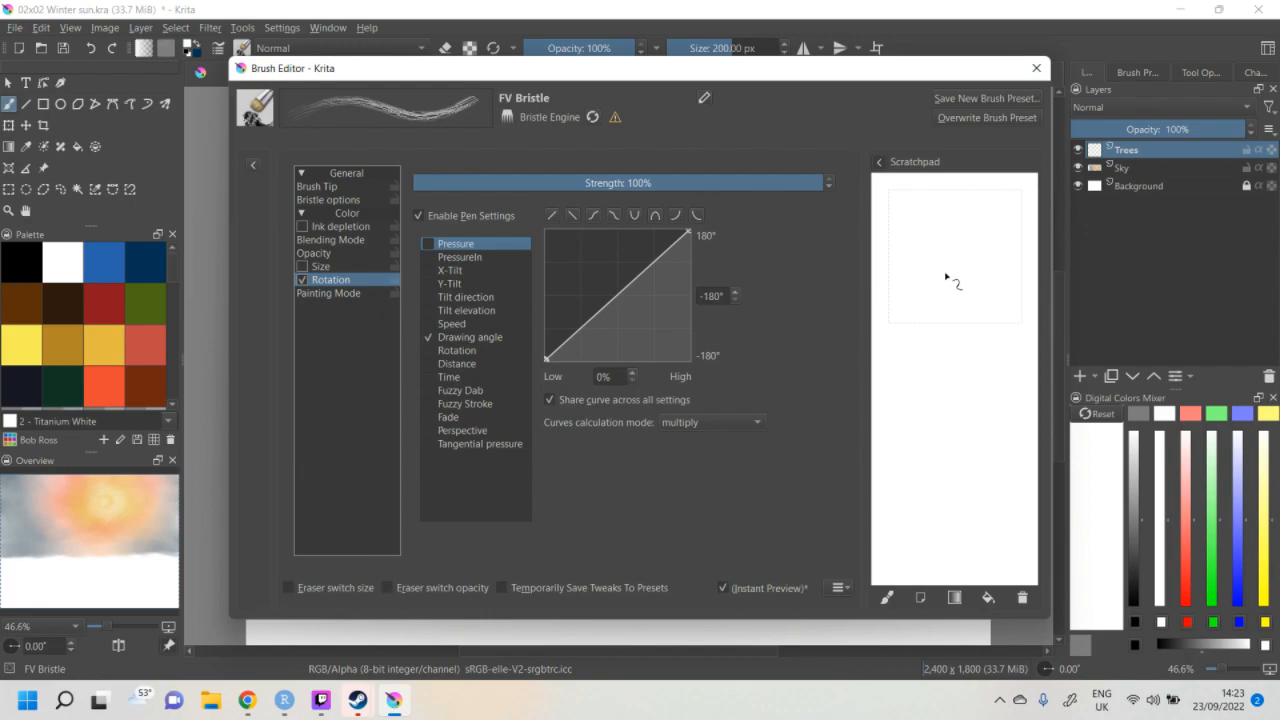
pyautogui.moveTo(592, 288)
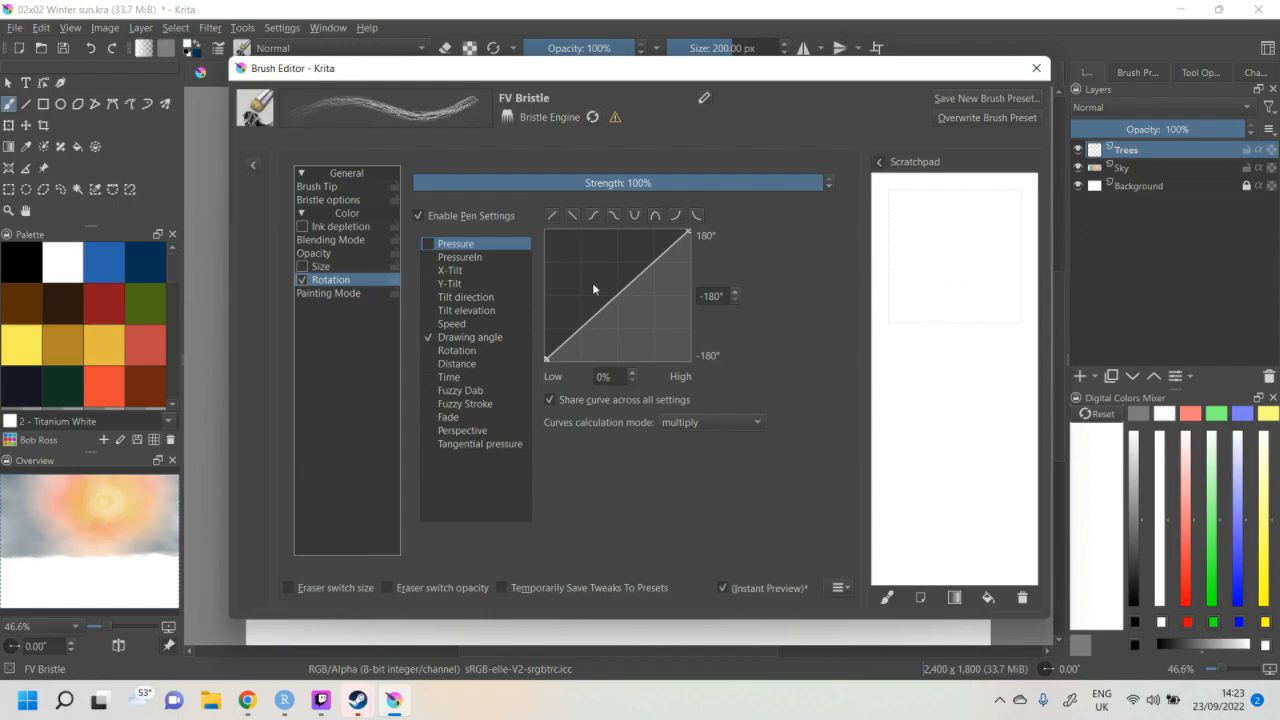
pyautogui.moveTo(960, 250); pyautogui.dragTo(960, 400)
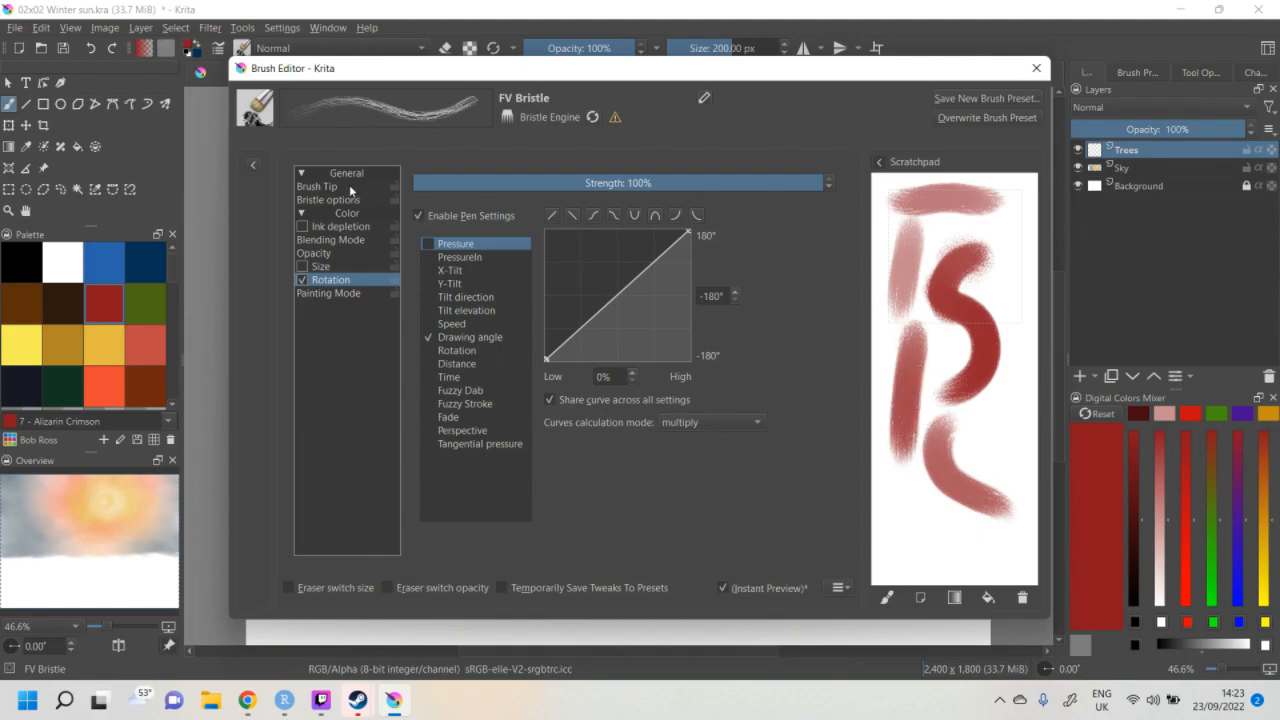
pyautogui.click(316, 188)
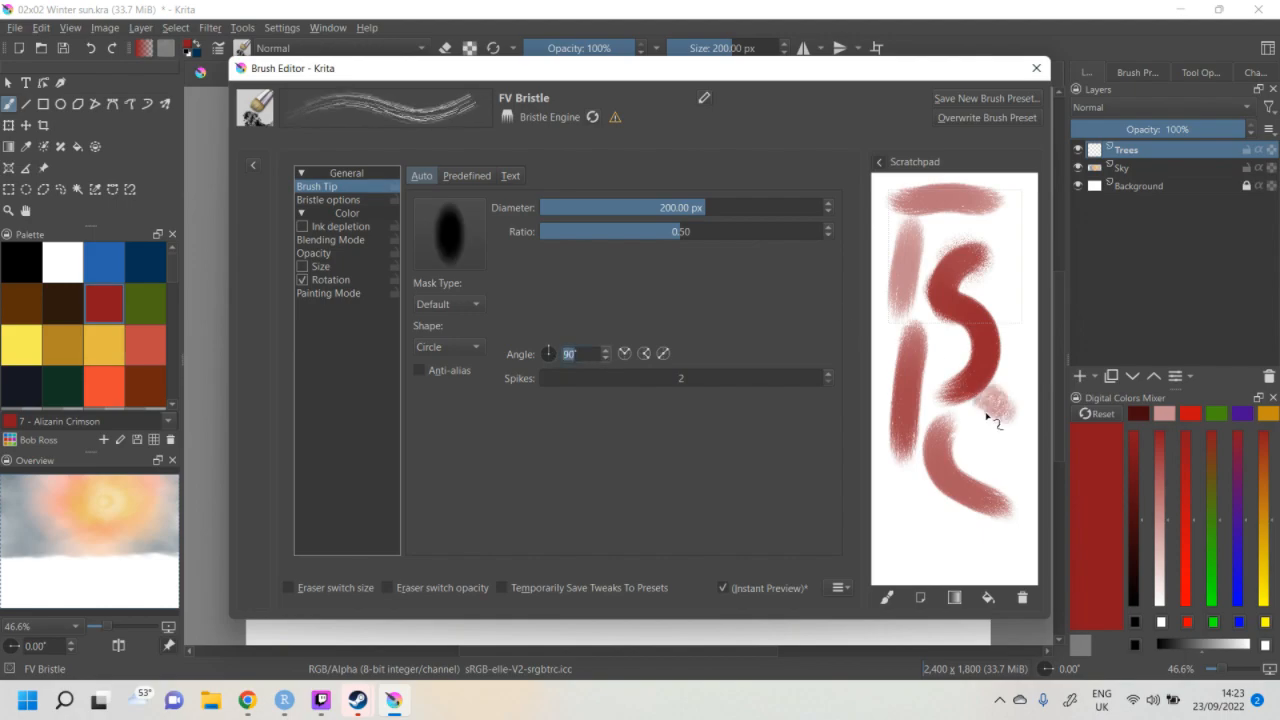
pyautogui.moveTo(990, 410); pyautogui.dragTo(930, 580)
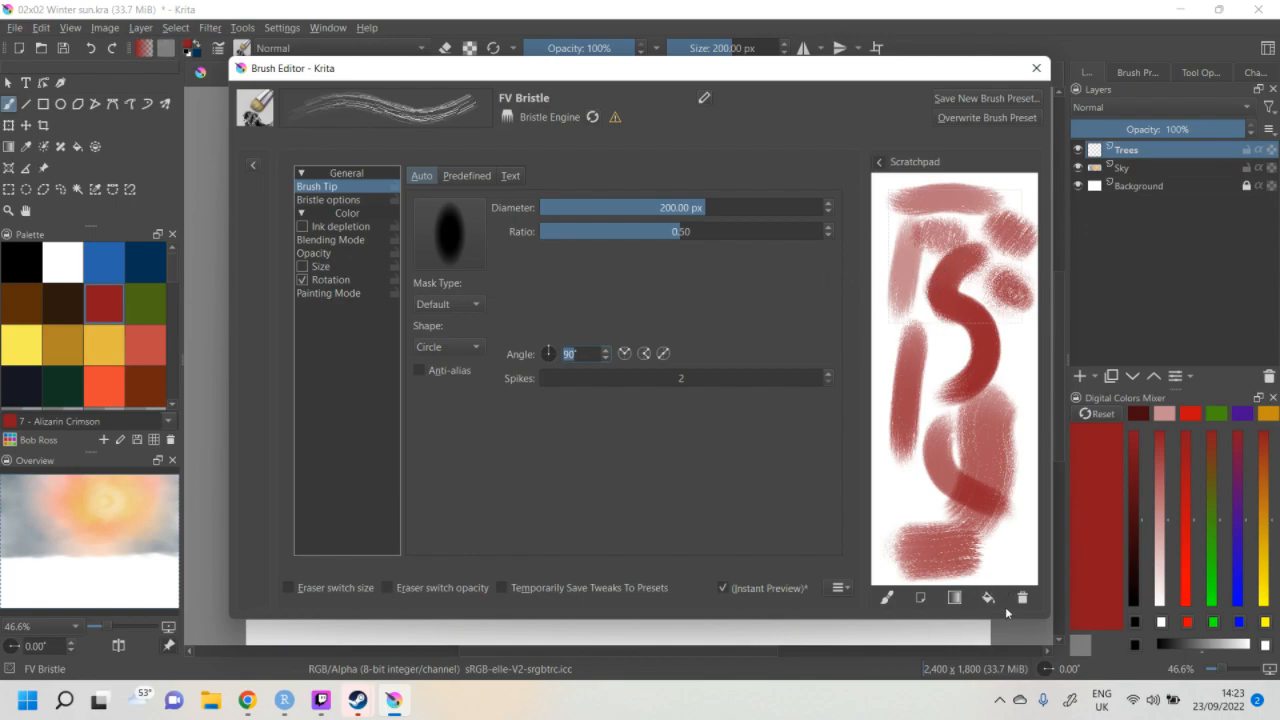
pyautogui.click(1022, 596)
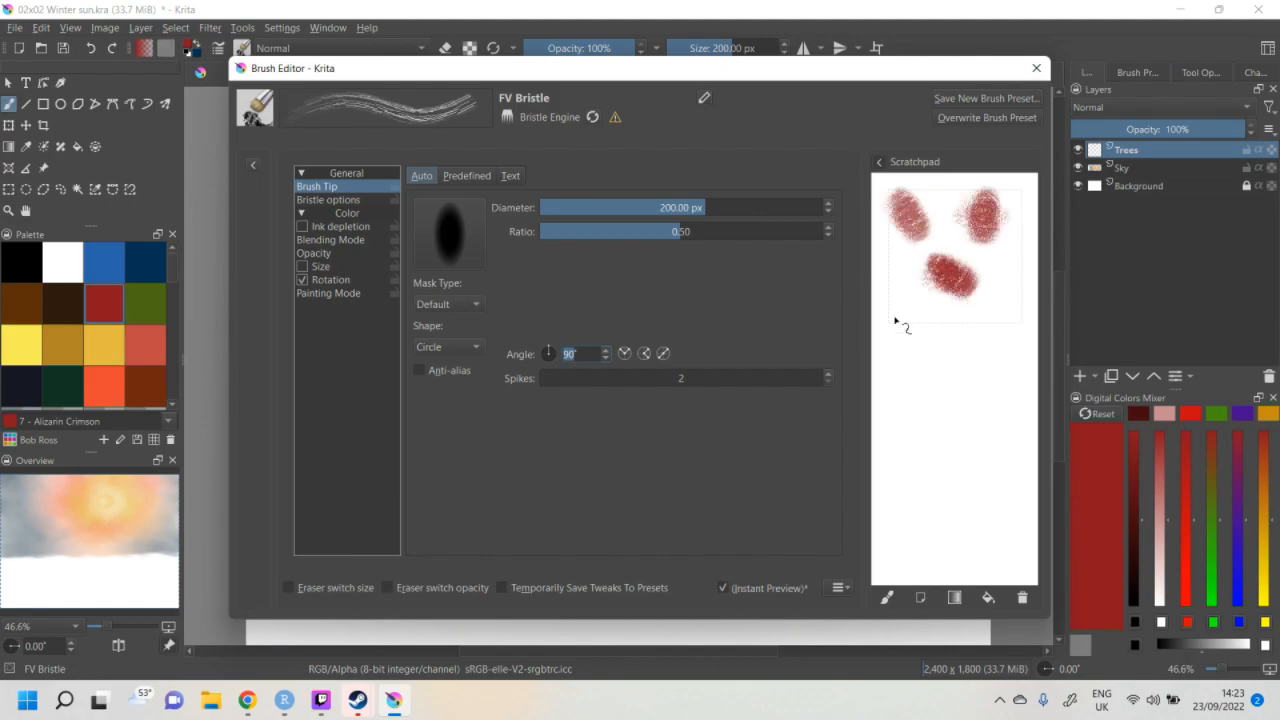
pyautogui.moveTo(616, 292)
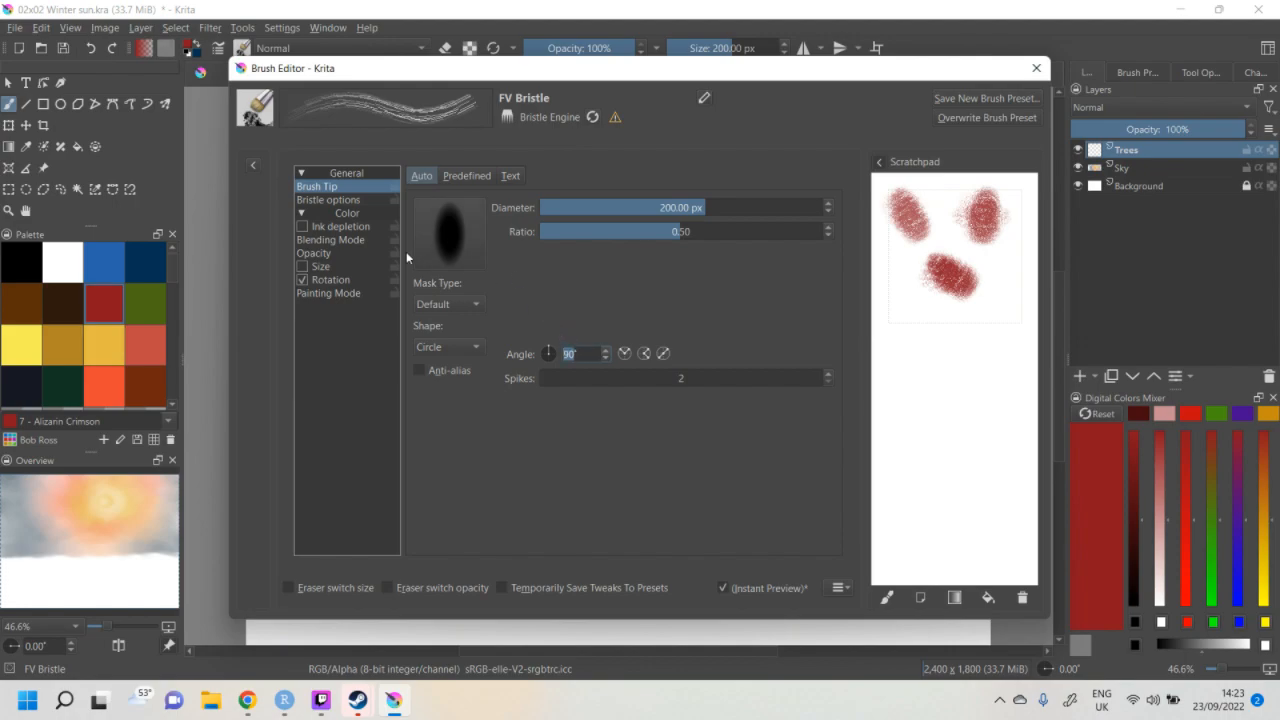
# - Lower bristle density to 1% and try connected hairs on and off with a test dab
pyautogui.click(328, 200)
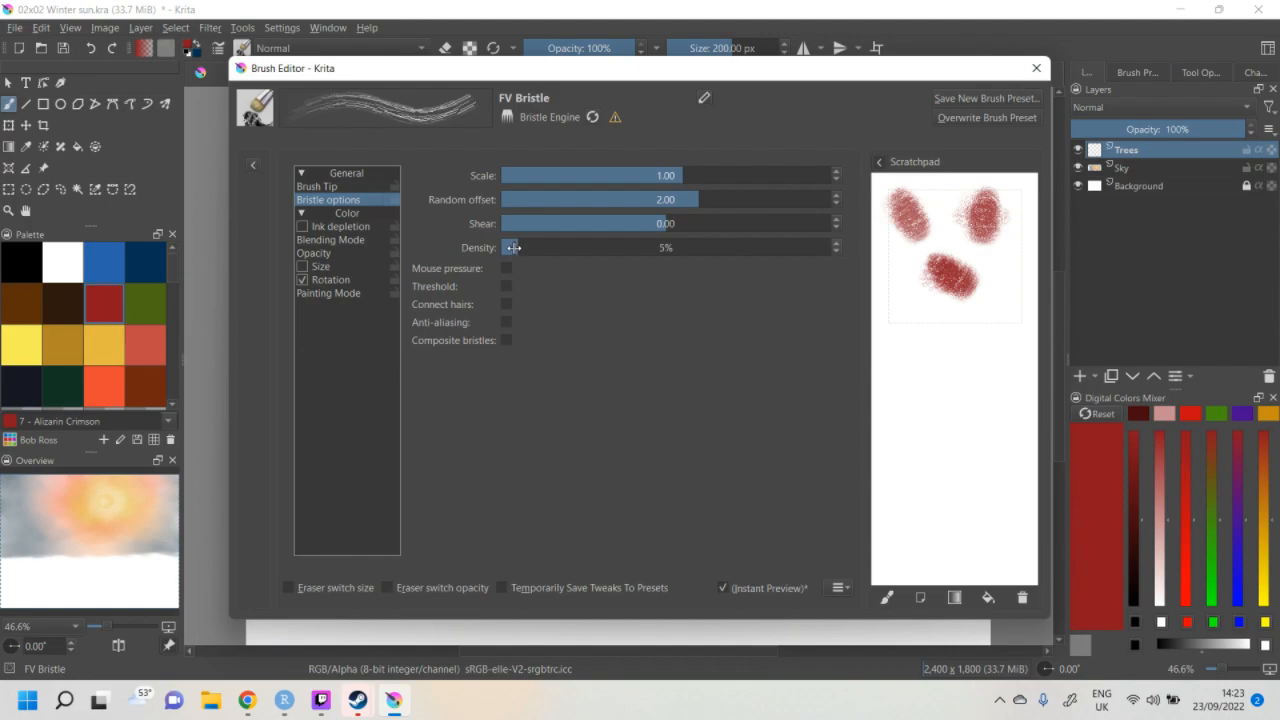
pyautogui.moveTo(512, 268)
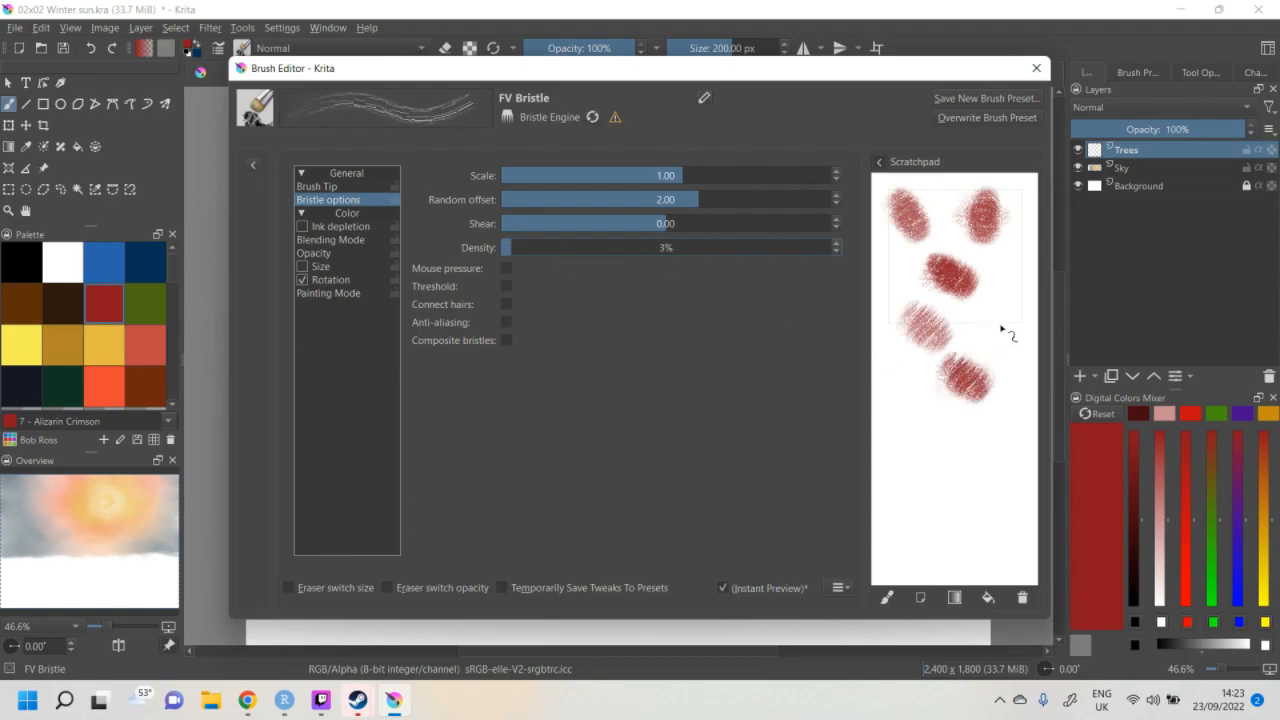
pyautogui.moveTo(996, 330); pyautogui.dragTo(910, 420)
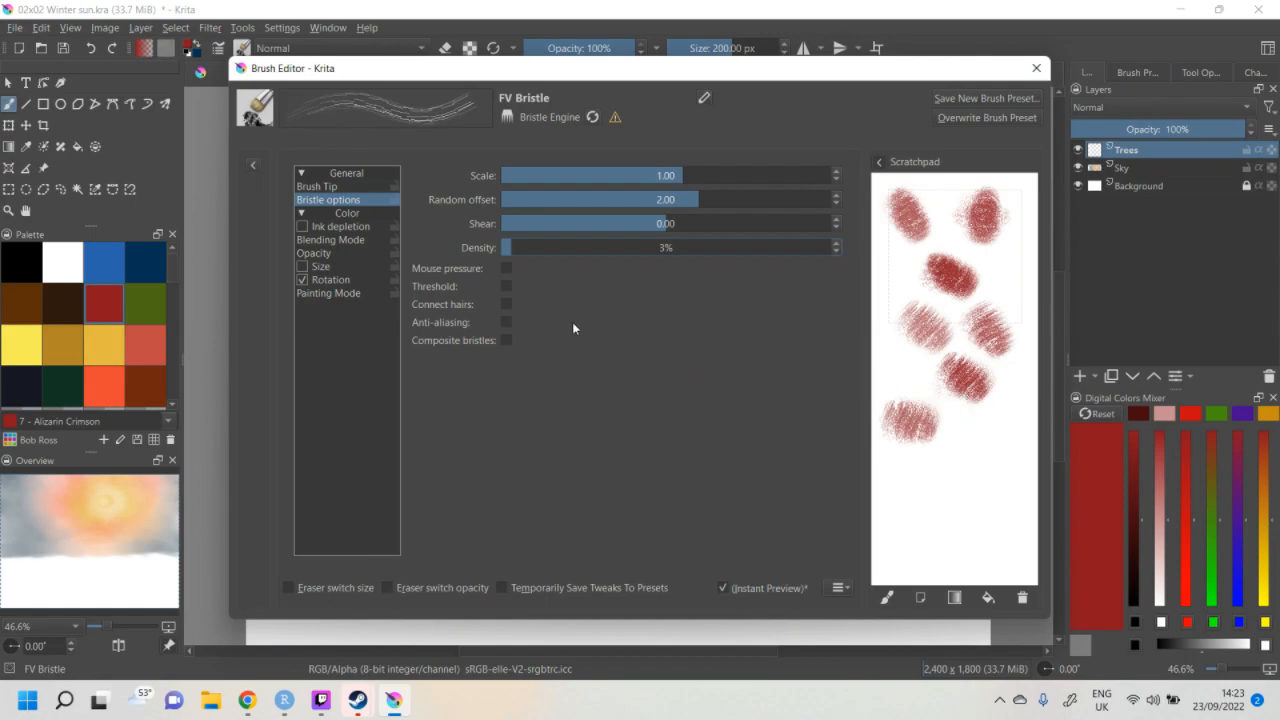
pyautogui.click(836, 250)
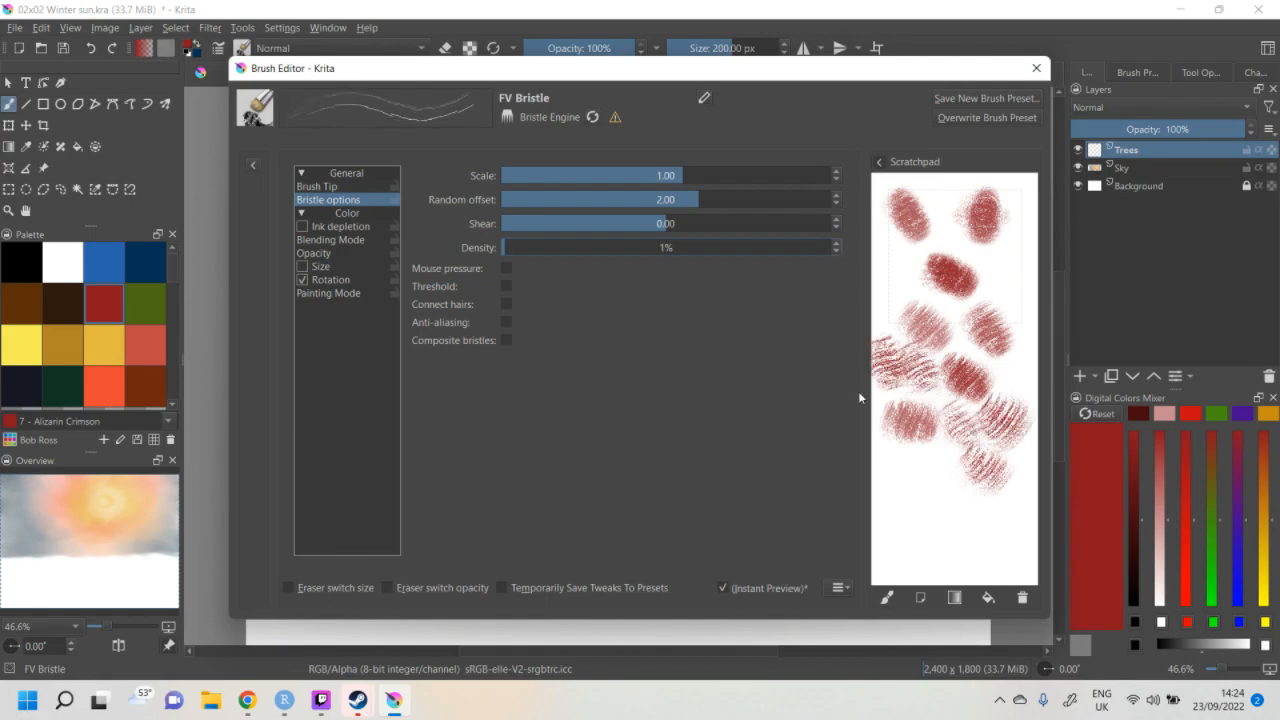
pyautogui.click(506, 304)
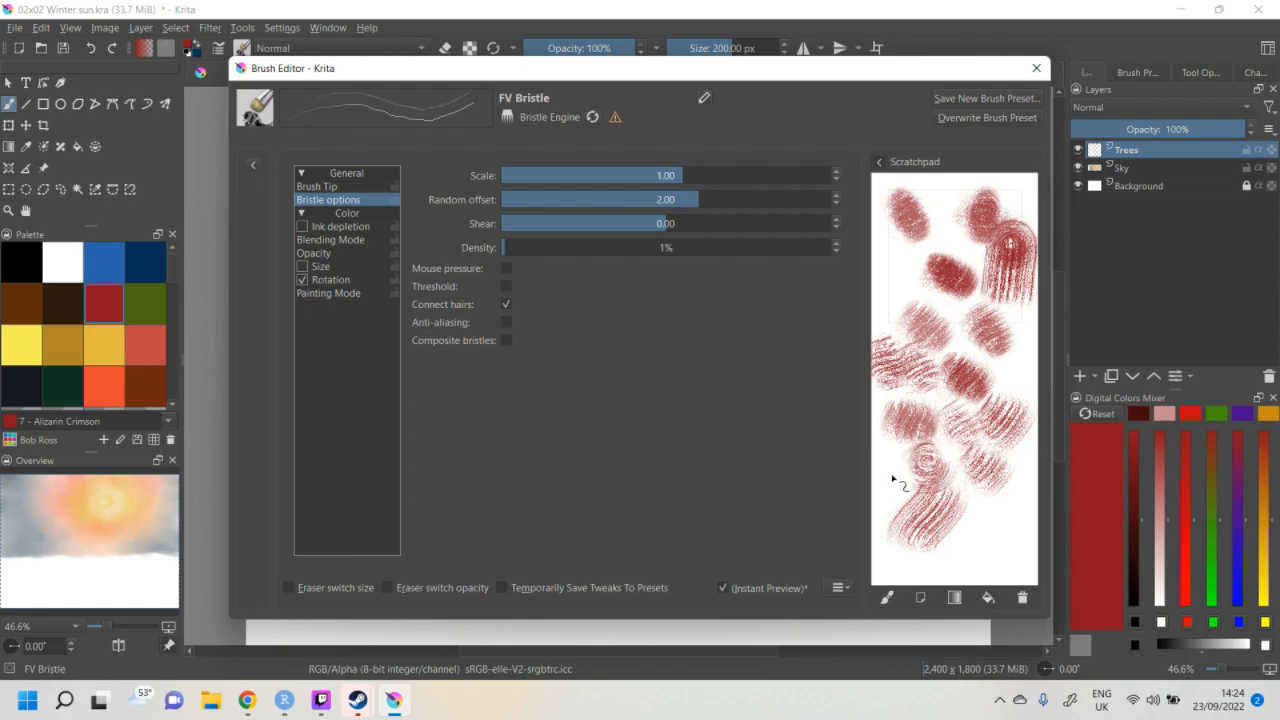
pyautogui.click(976, 524)
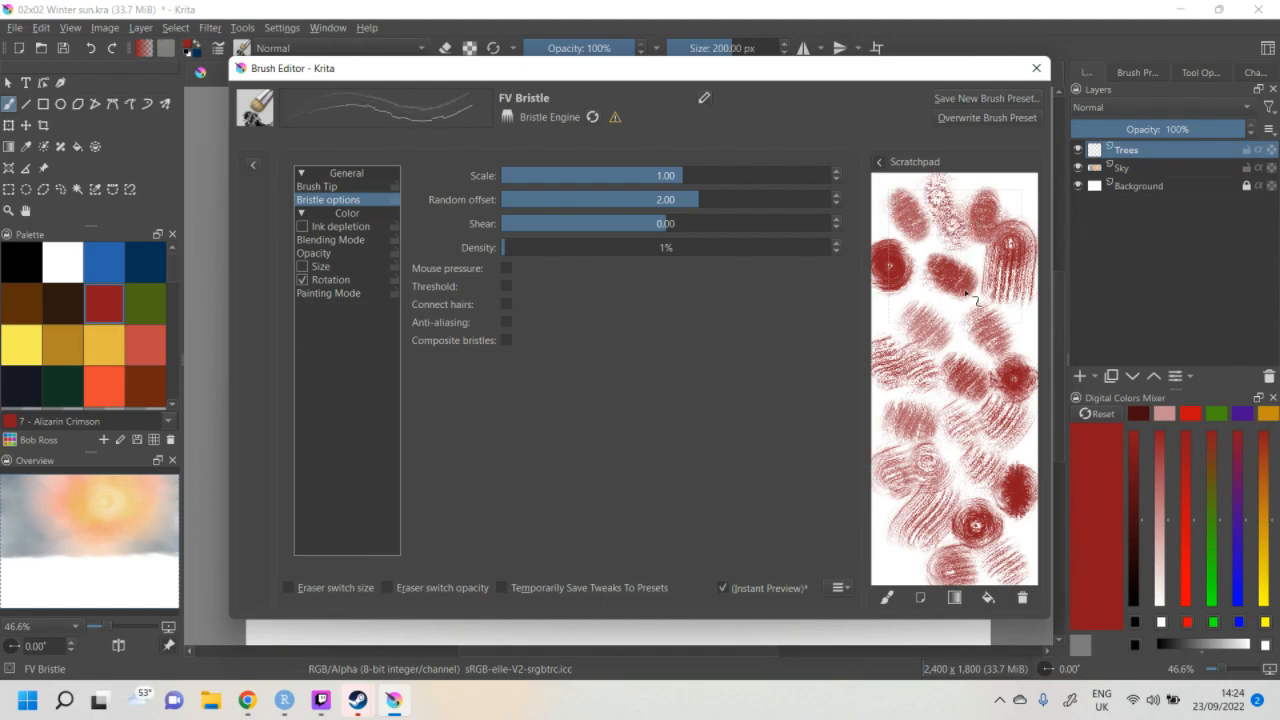
pyautogui.moveTo(578, 348)
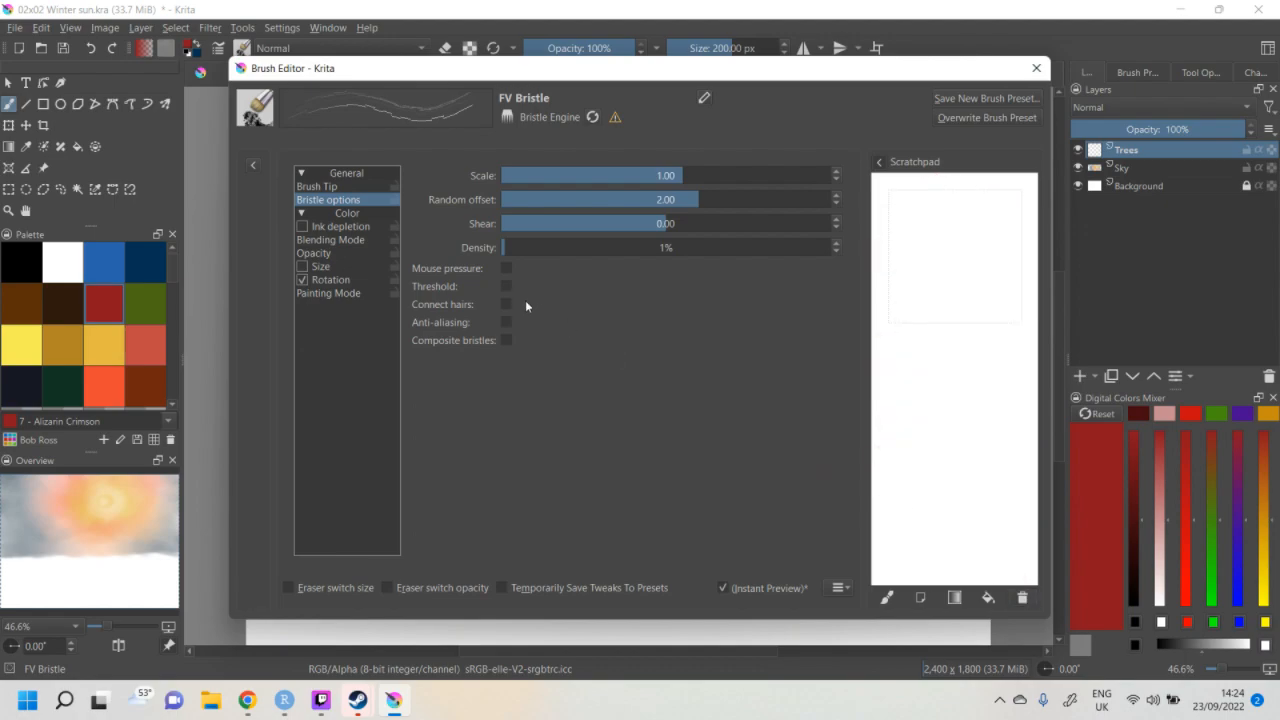
pyautogui.moveTo(516, 324)
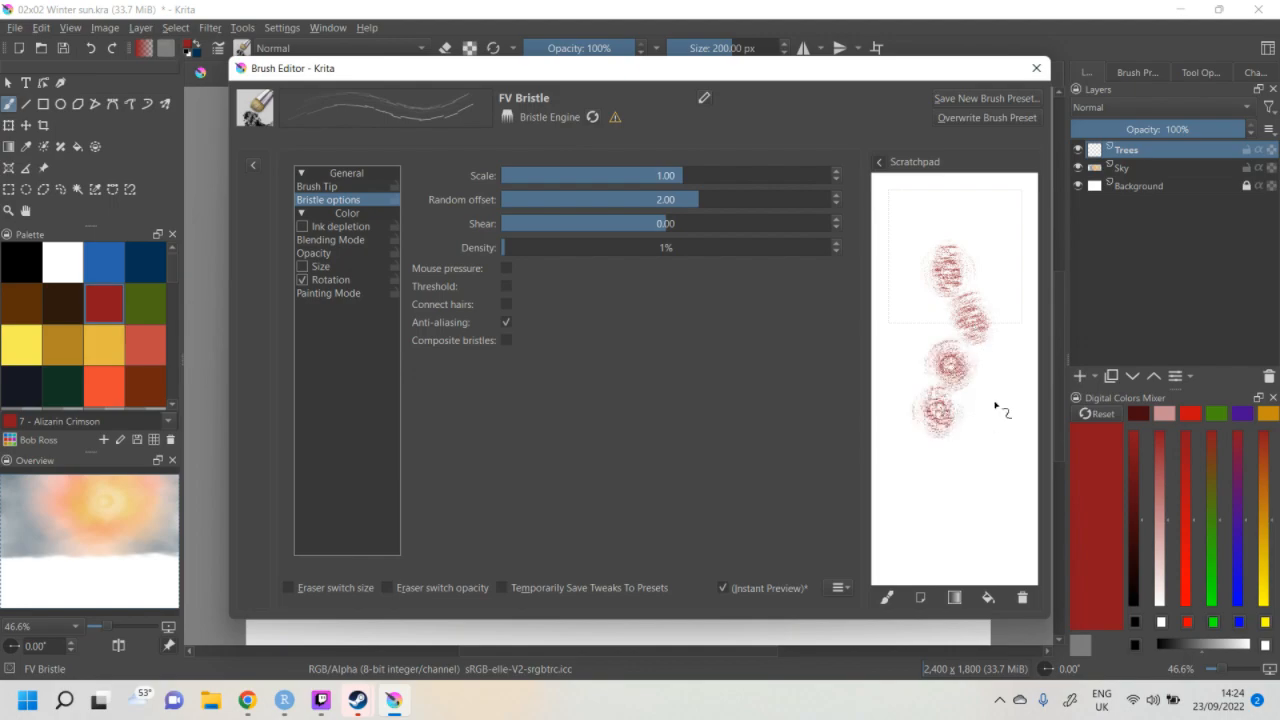
# - Test anti-aliased bristles, turn anti-aliasing off and wipe the scratchpad clean
pyautogui.moveTo(960, 400); pyautogui.dragTo(984, 414)
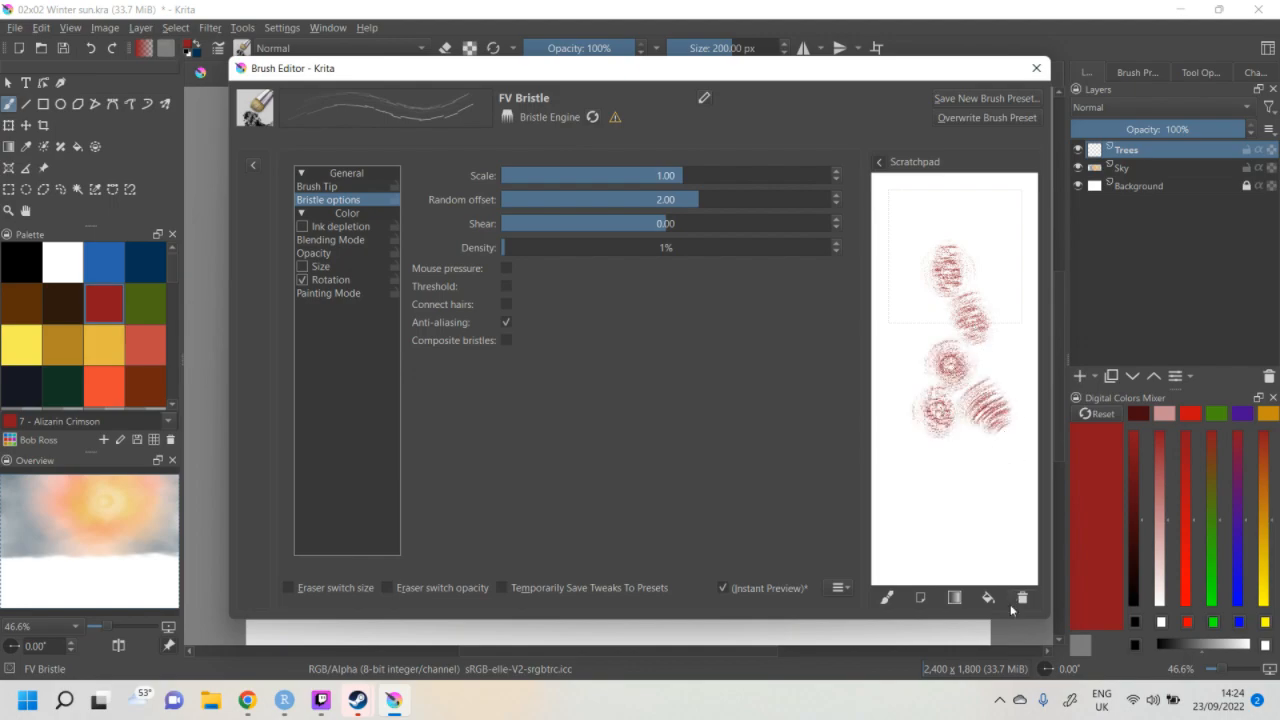
pyautogui.click(1022, 596)
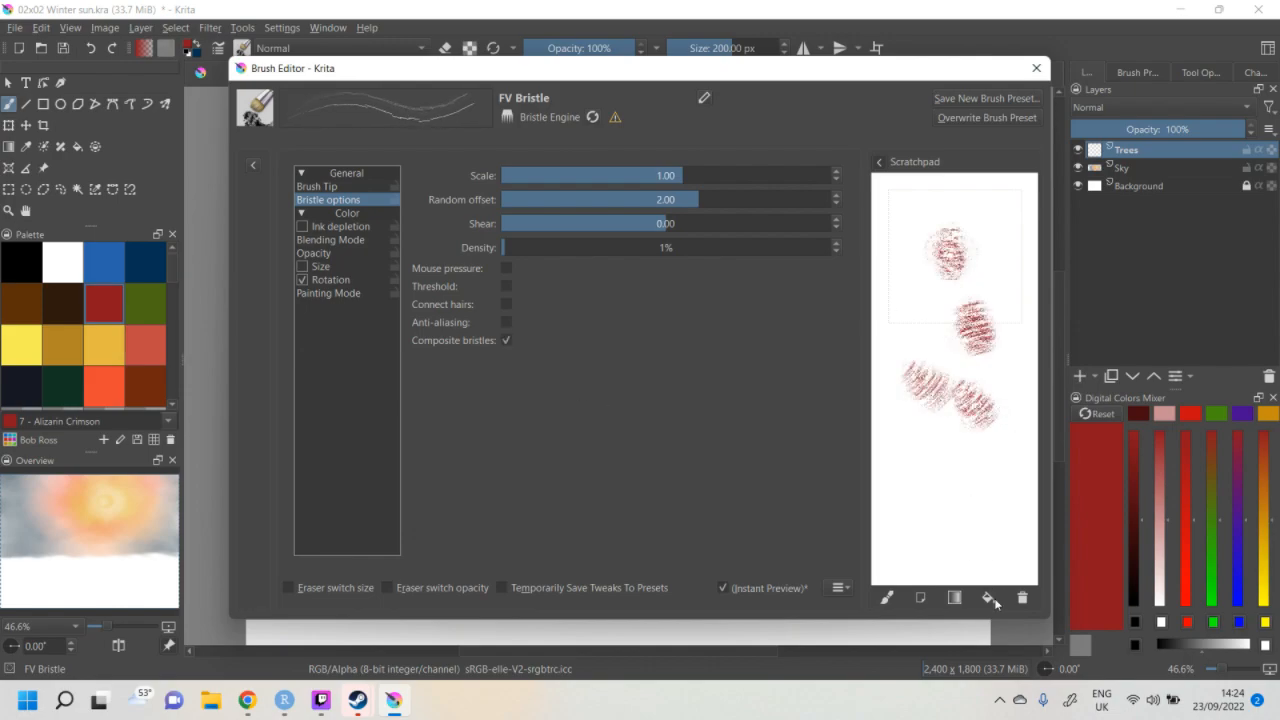
pyautogui.click(988, 596)
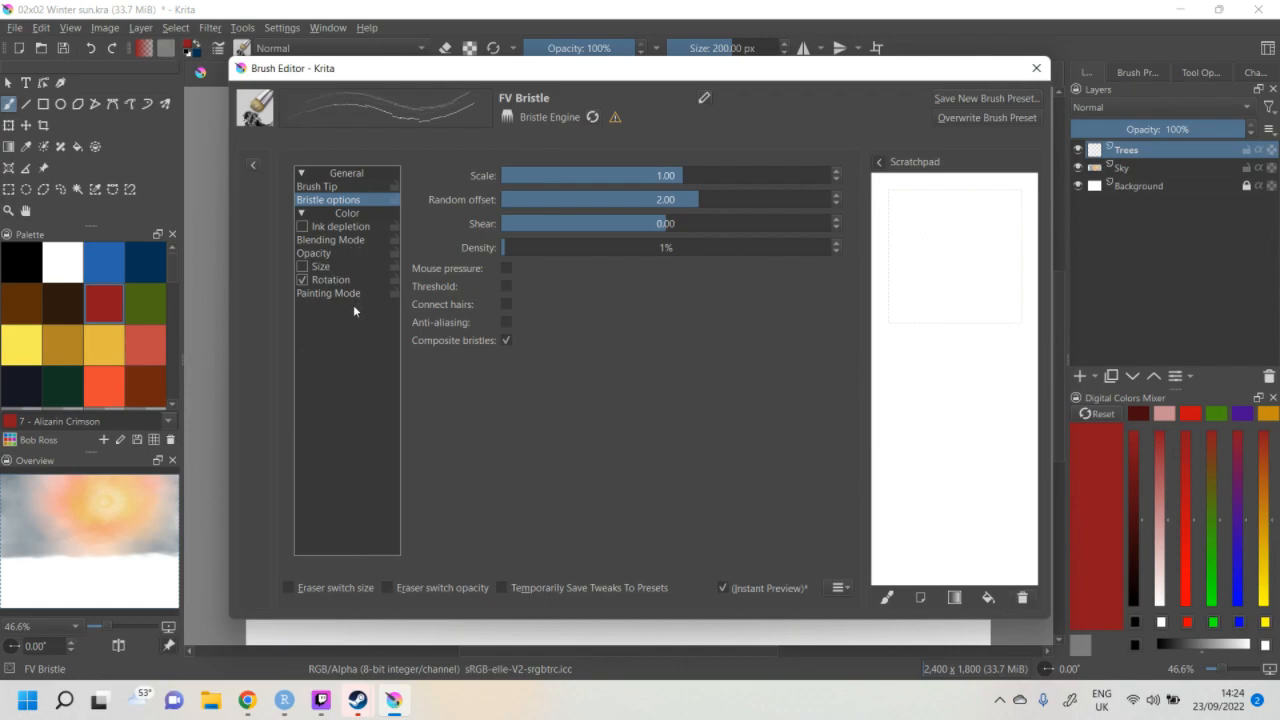
# - Revisit the brush tip shape, paint a fresh spiky test stroke on a cleared scratchpad and show rotation settings
pyautogui.click(320, 266)
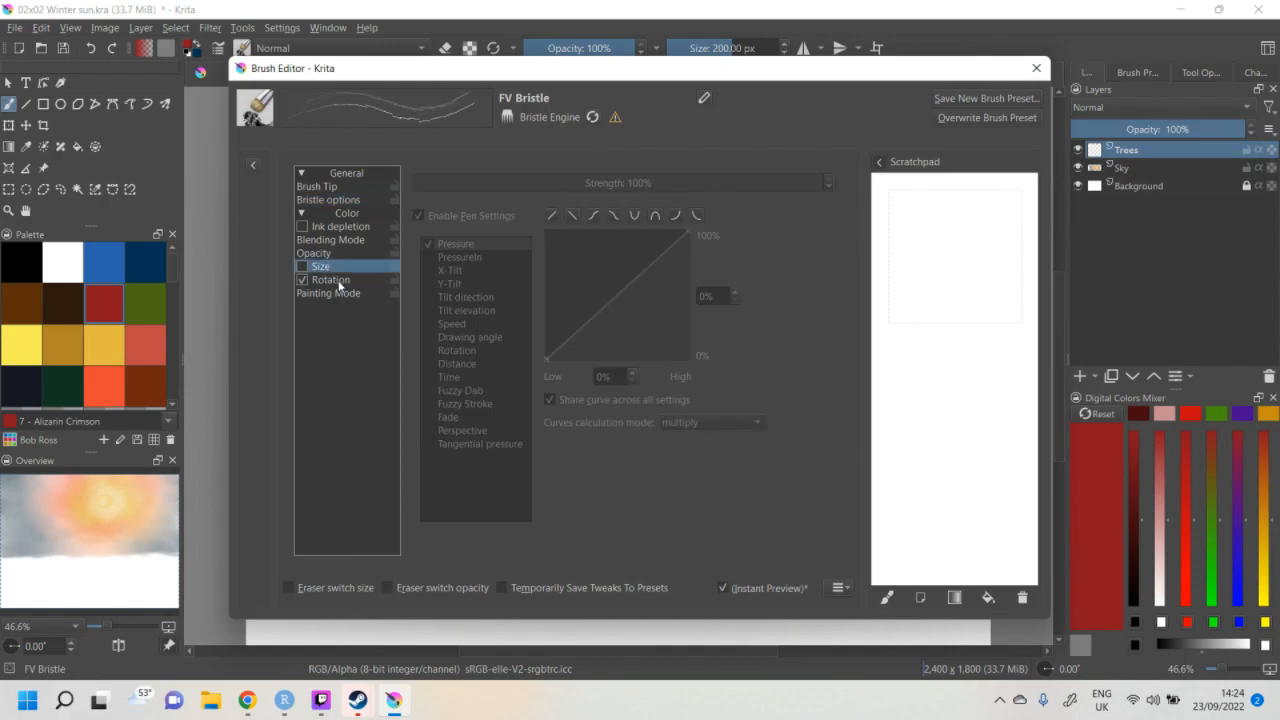
pyautogui.click(316, 186)
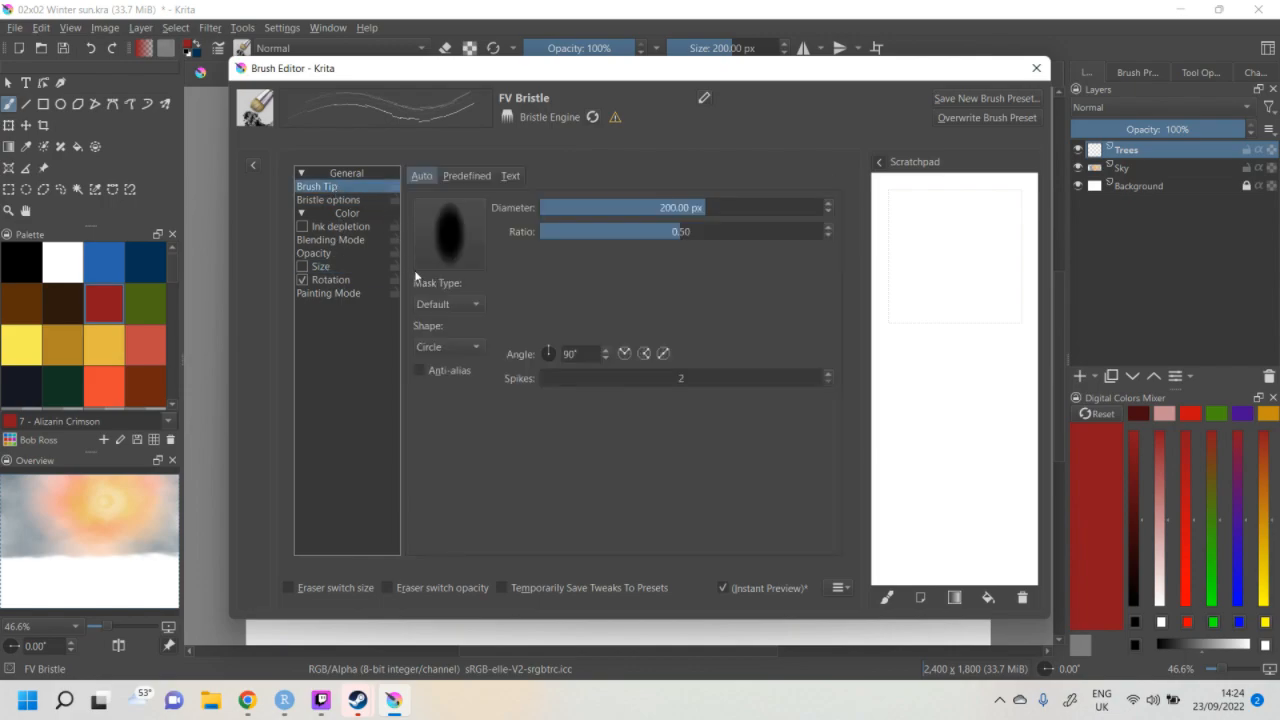
pyautogui.moveTo(488, 208)
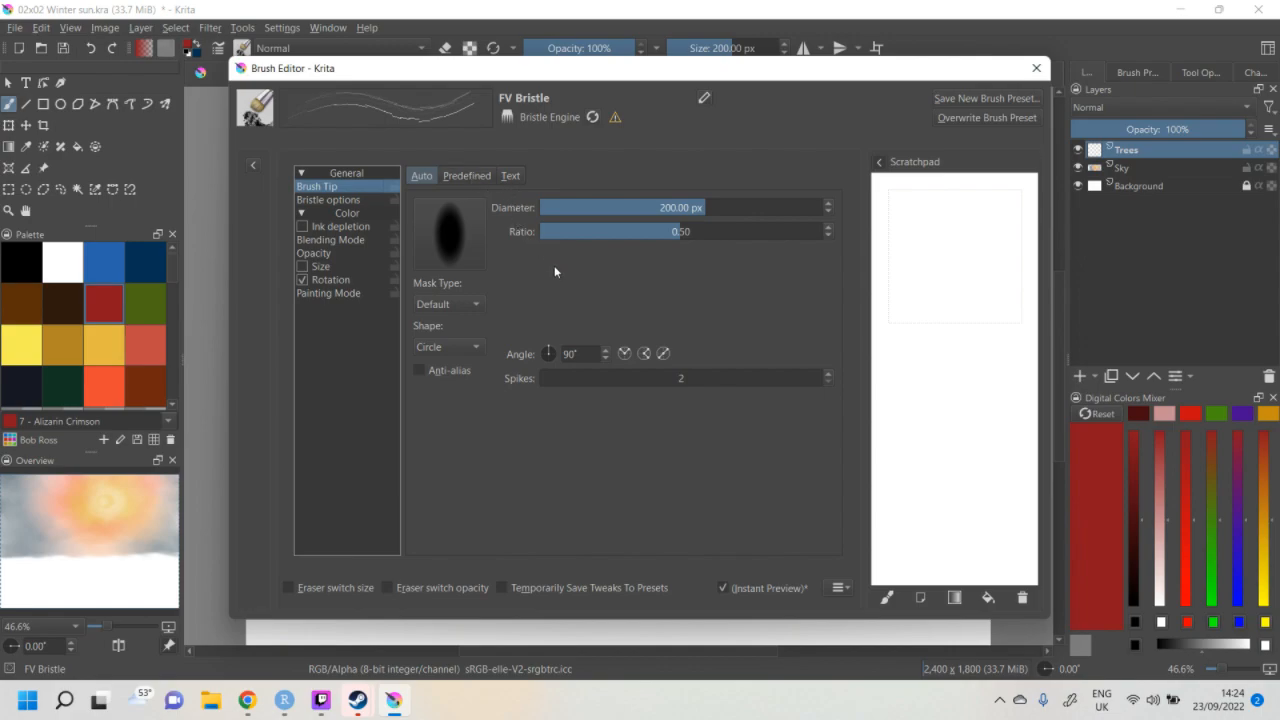
pyautogui.moveTo(546, 286)
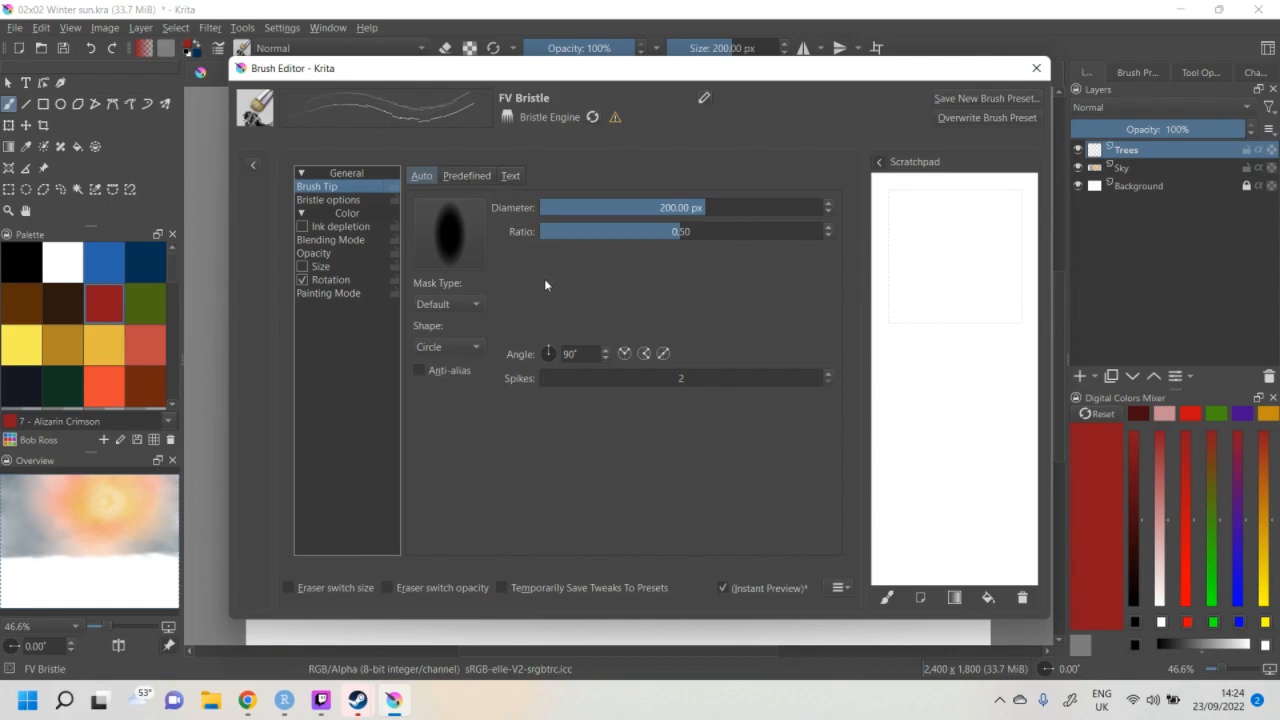
pyautogui.moveTo(512, 328)
pyautogui.write('0')
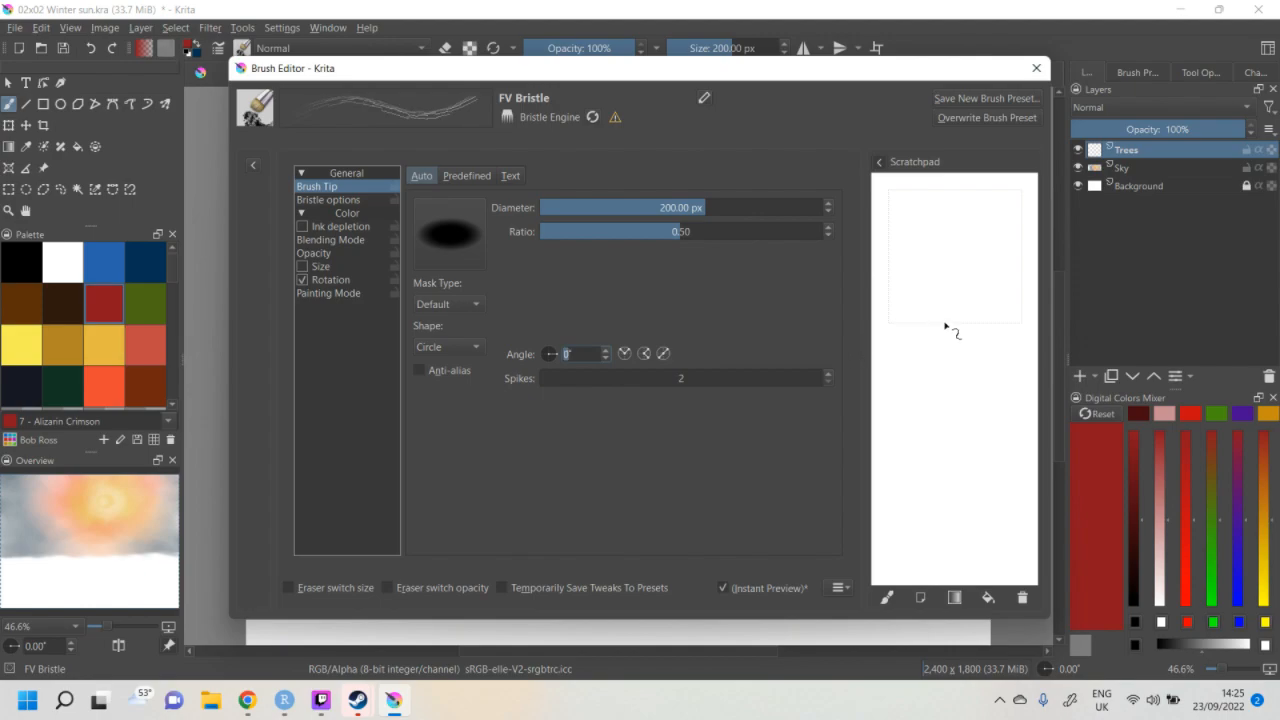
pyautogui.moveTo(936, 250); pyautogui.dragTo(990, 340)
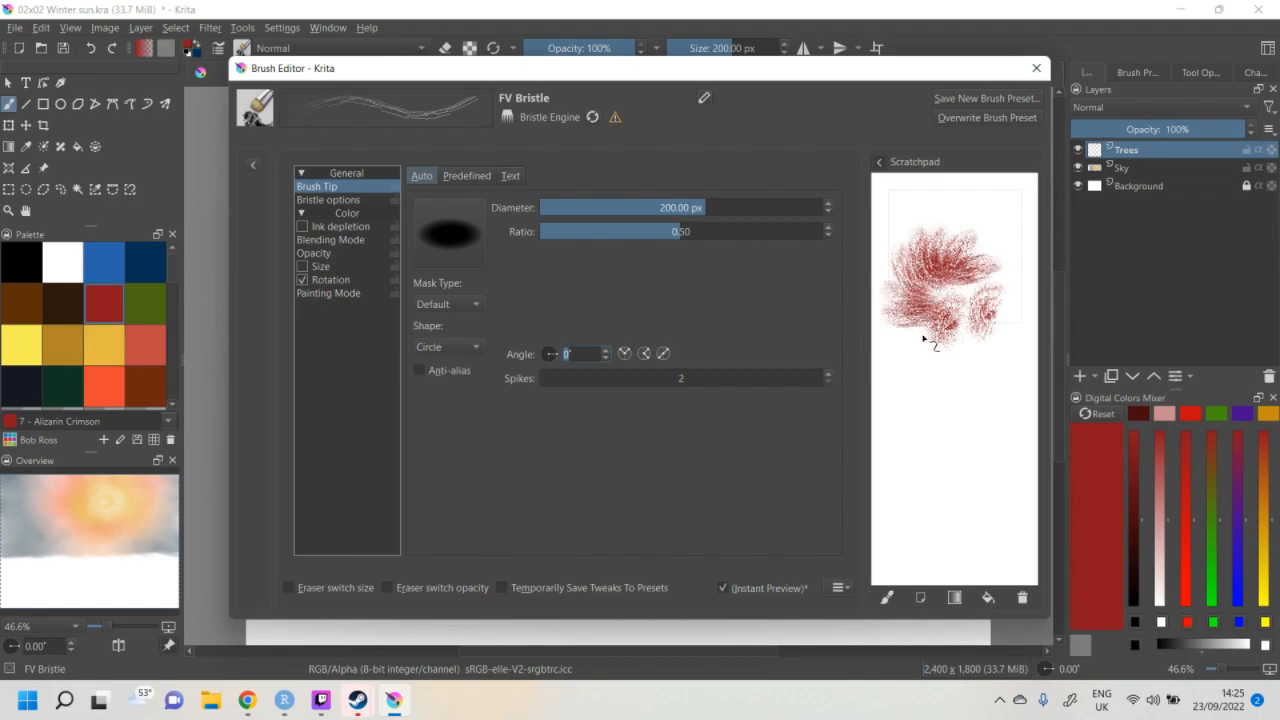
pyautogui.click(1022, 596)
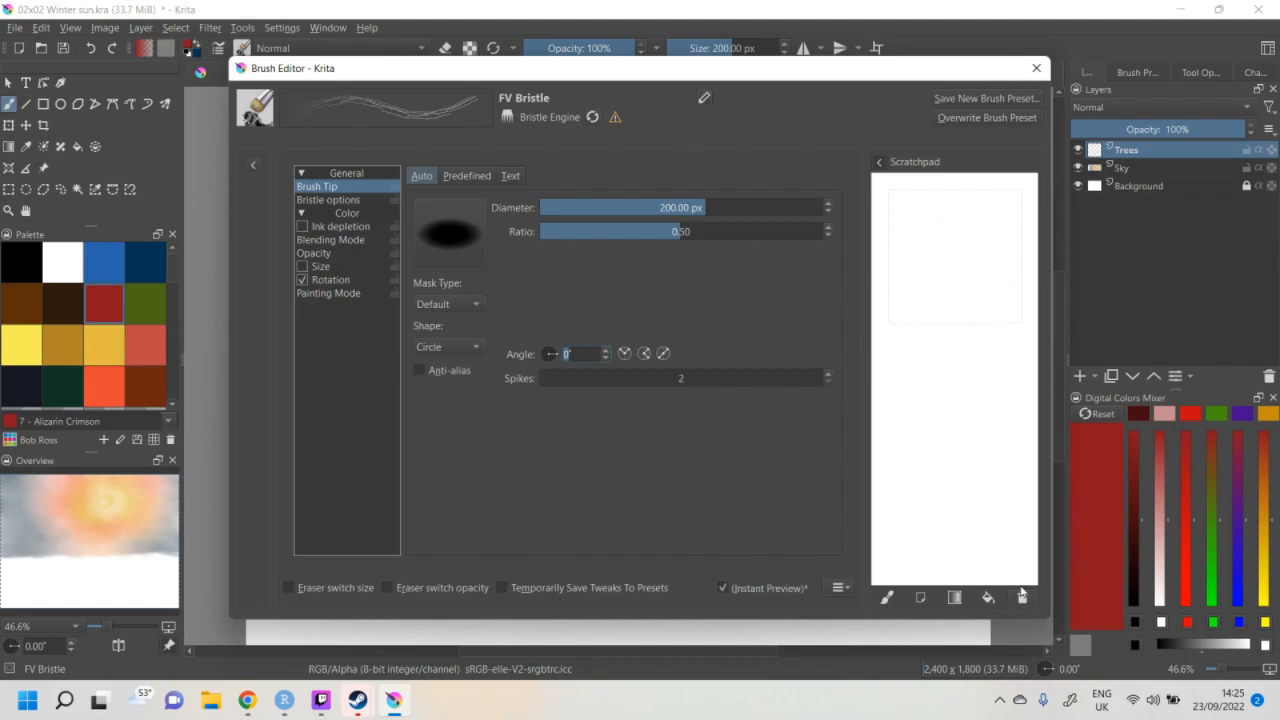
pyautogui.moveTo(936, 236); pyautogui.dragTo(950, 290)
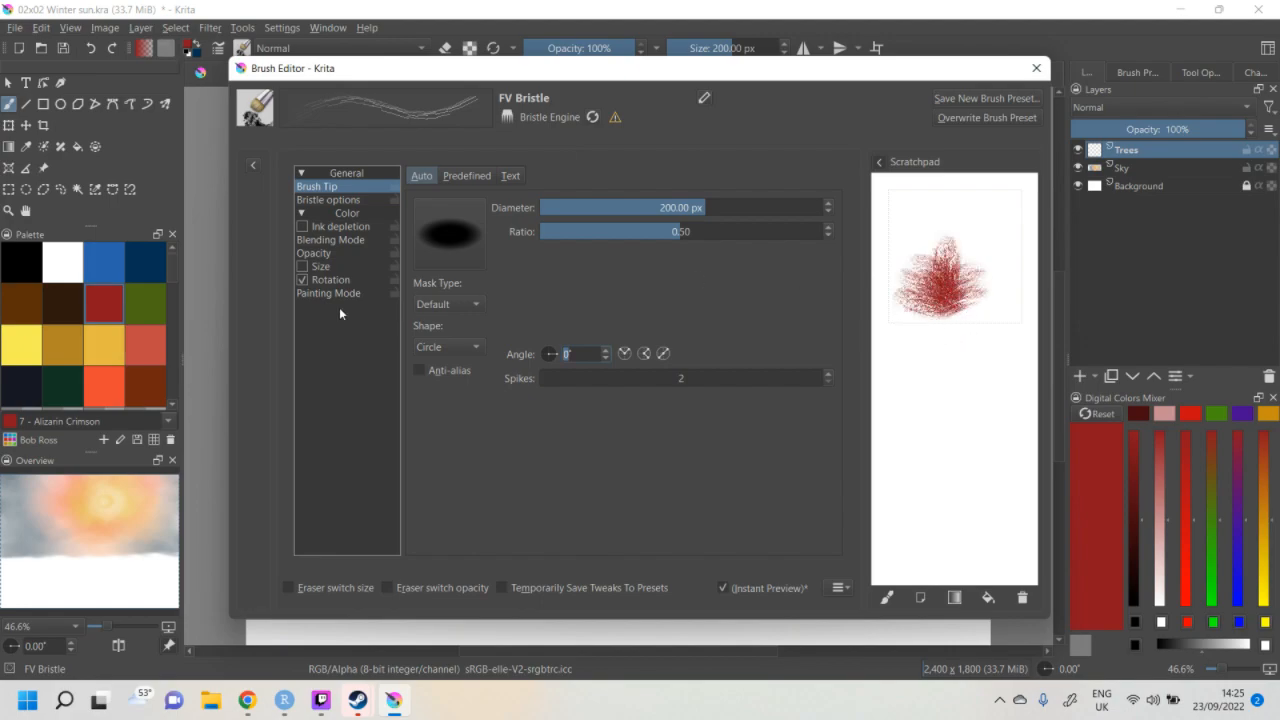
pyautogui.click(330, 280)
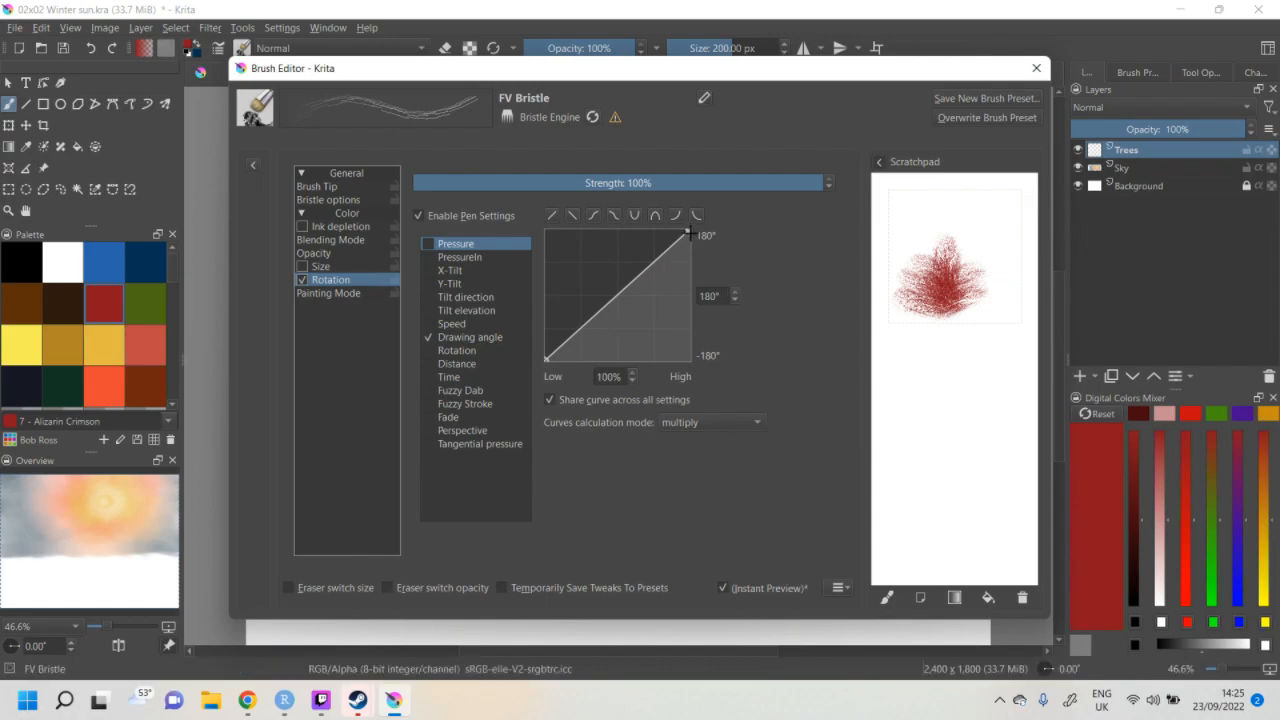
# - Limit the rotation curve, test it, restore the full-range line with low at 0%, clear strokes and keep multiply mode
pyautogui.moveTo(688, 236); pyautogui.dragTo(688, 292)
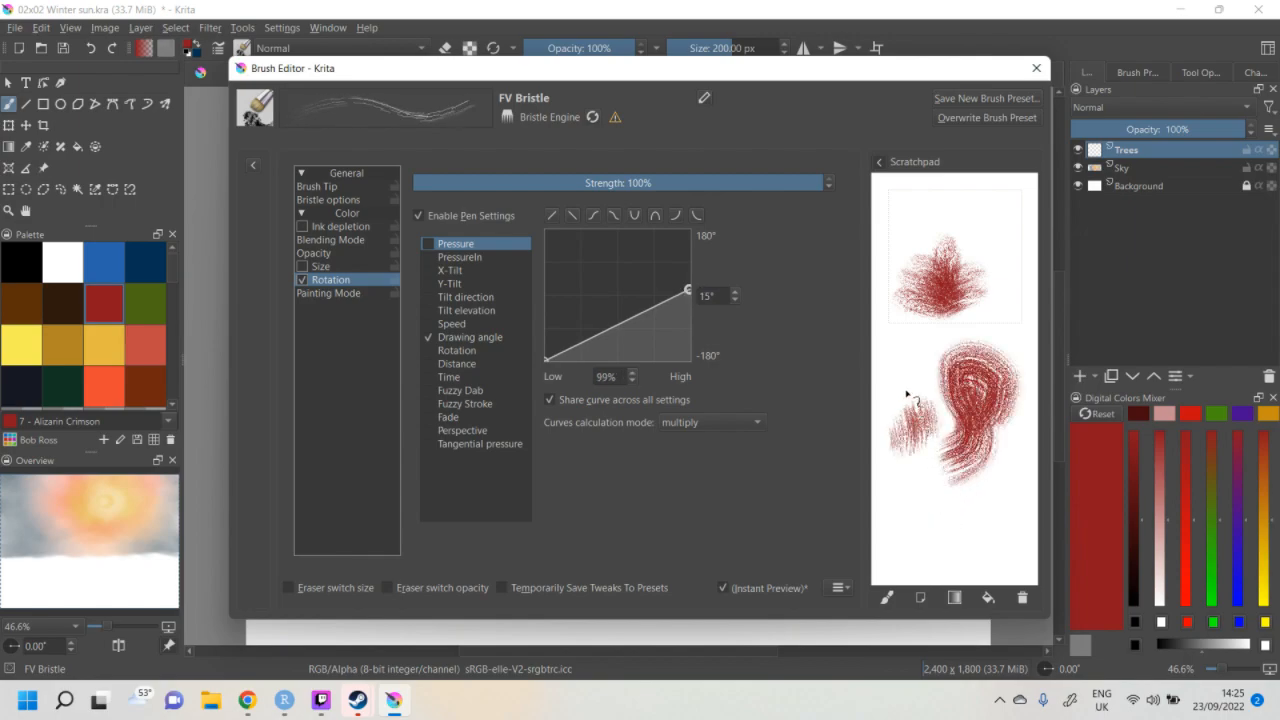
pyautogui.moveTo(920, 420); pyautogui.dragTo(1000, 210)
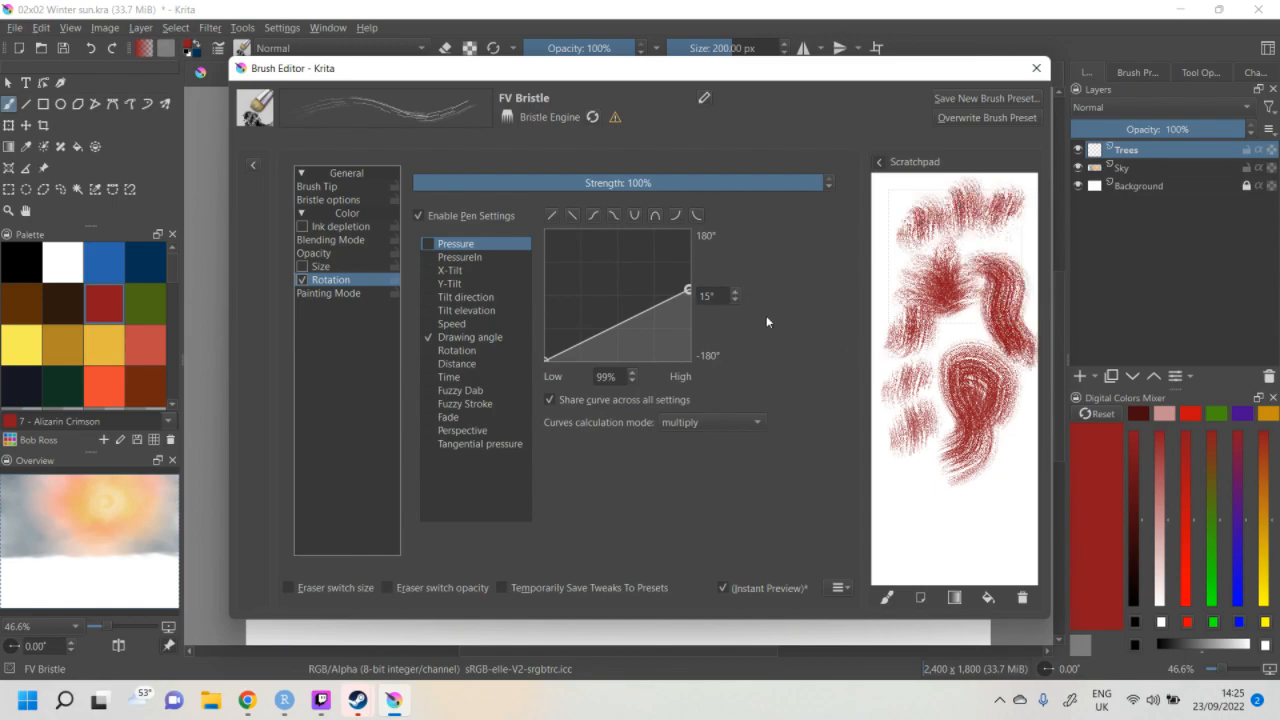
pyautogui.moveTo(688, 290); pyautogui.dragTo(688, 232)
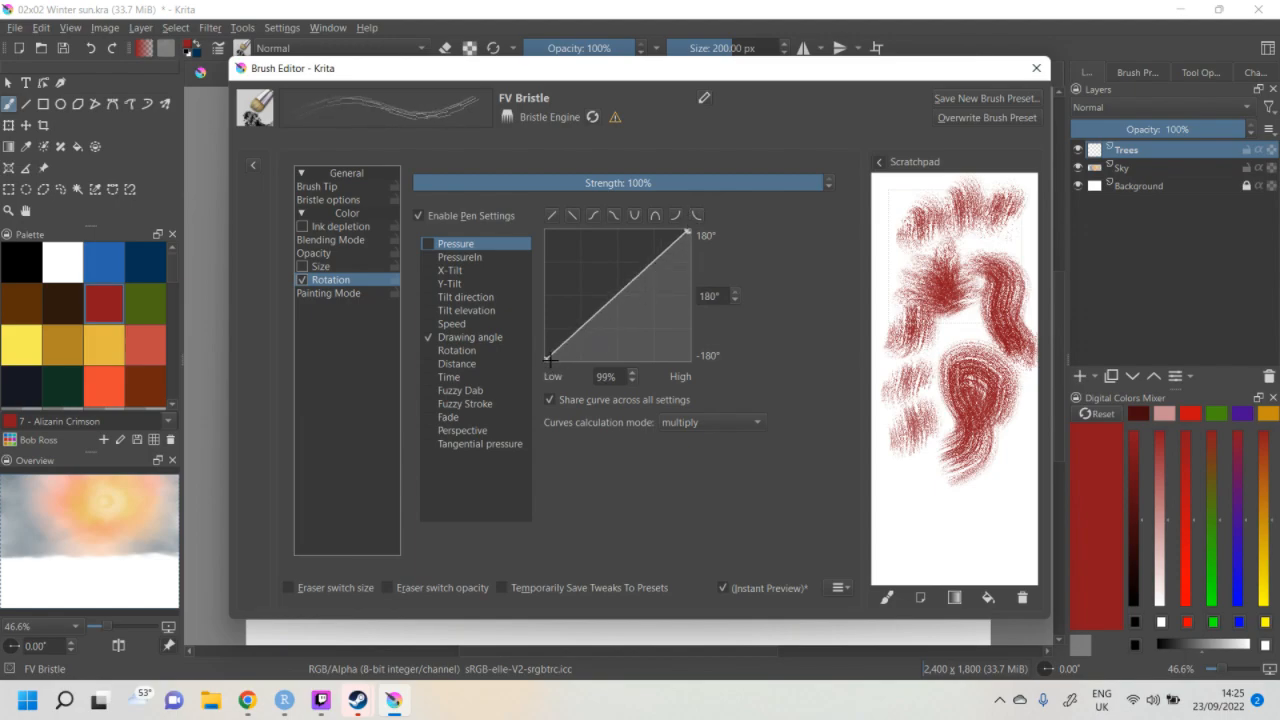
pyautogui.moveTo(552, 352); pyautogui.dragTo(544, 356)
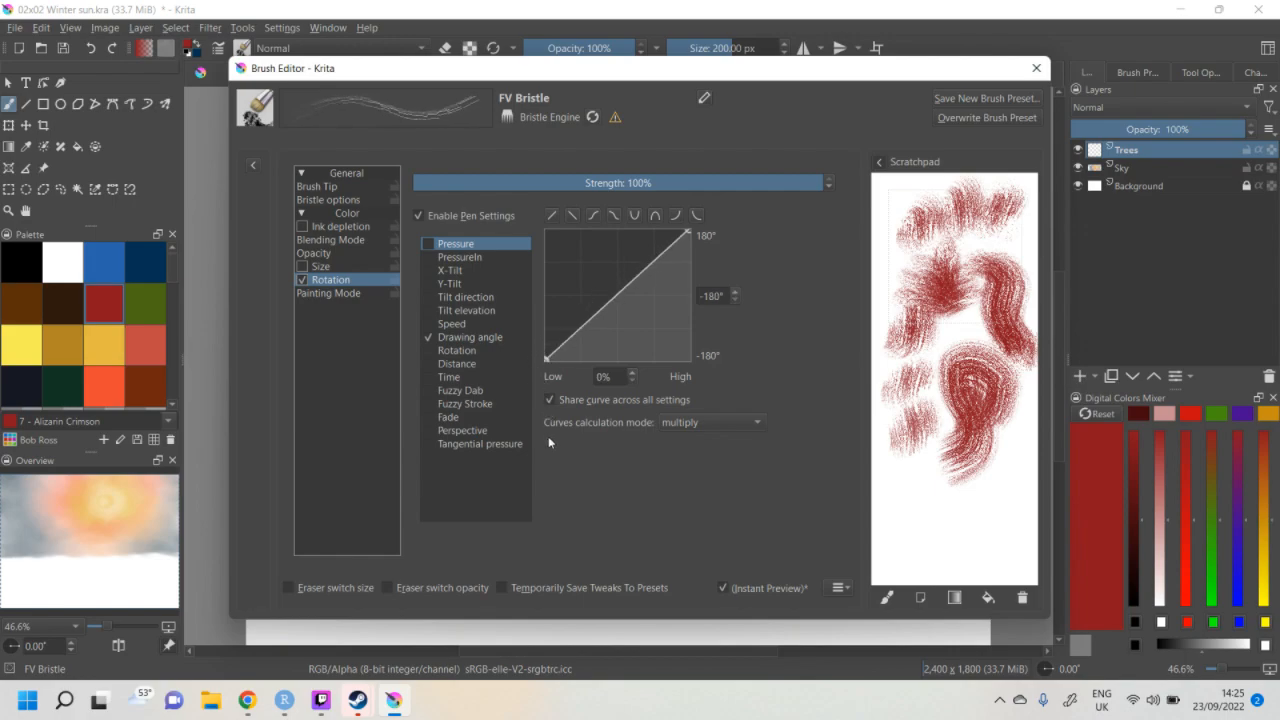
pyautogui.moveTo(572, 448)
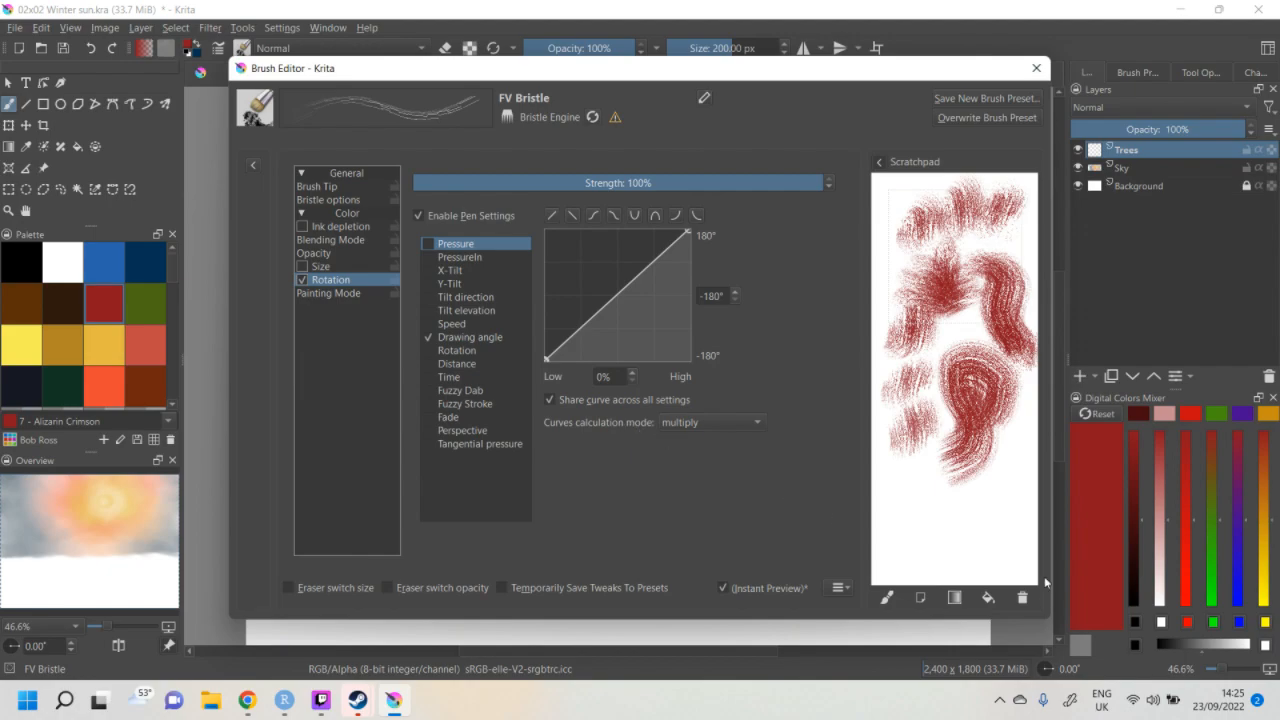
pyautogui.click(710, 422)
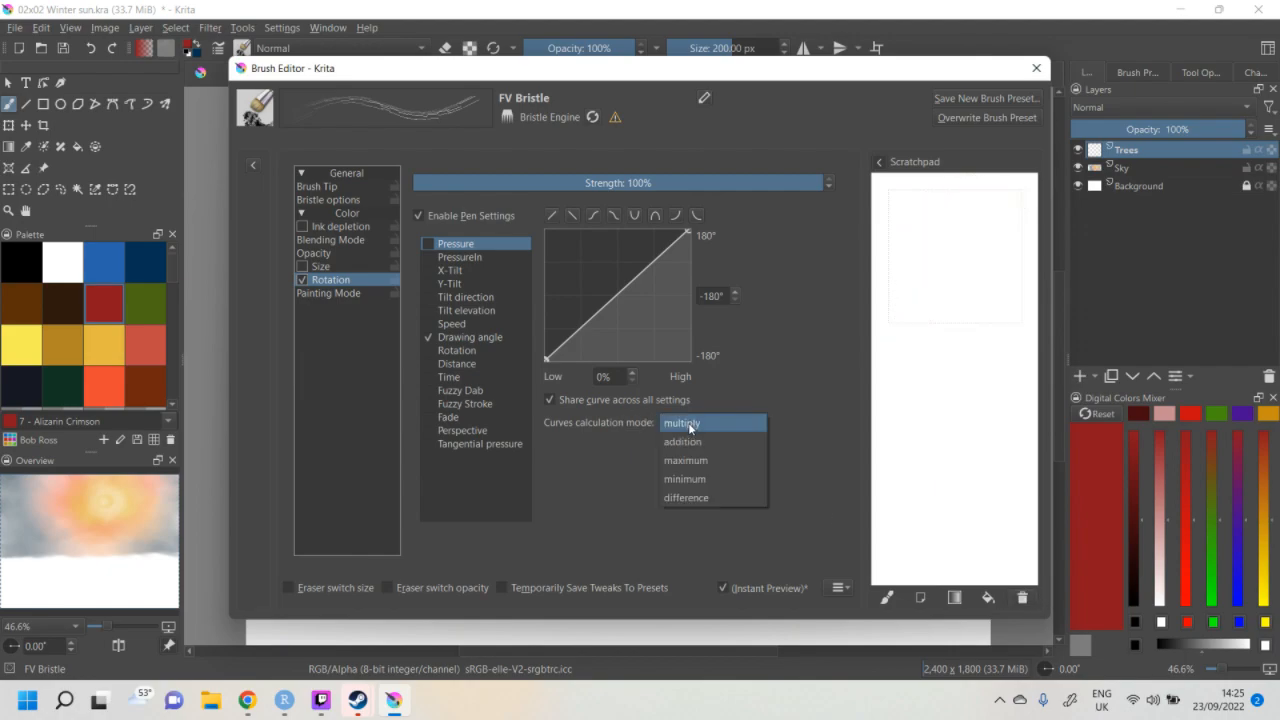
pyautogui.click(684, 422)
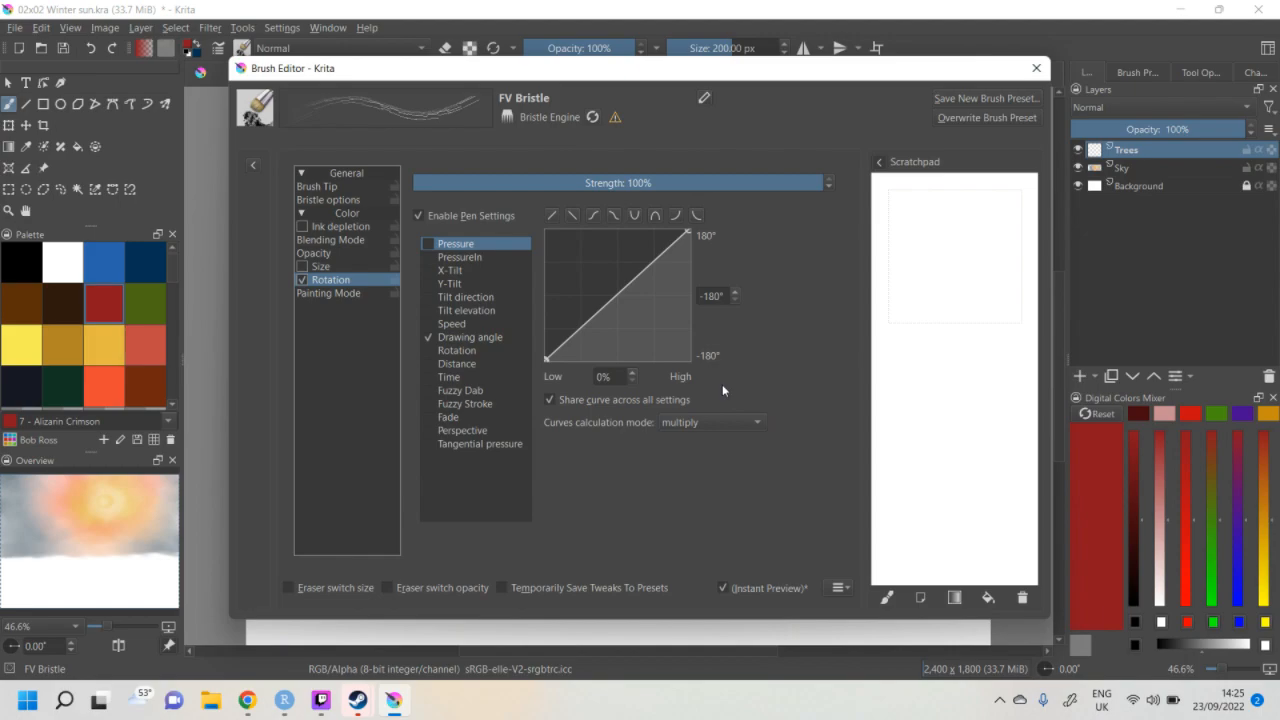
pyautogui.moveTo(382, 332)
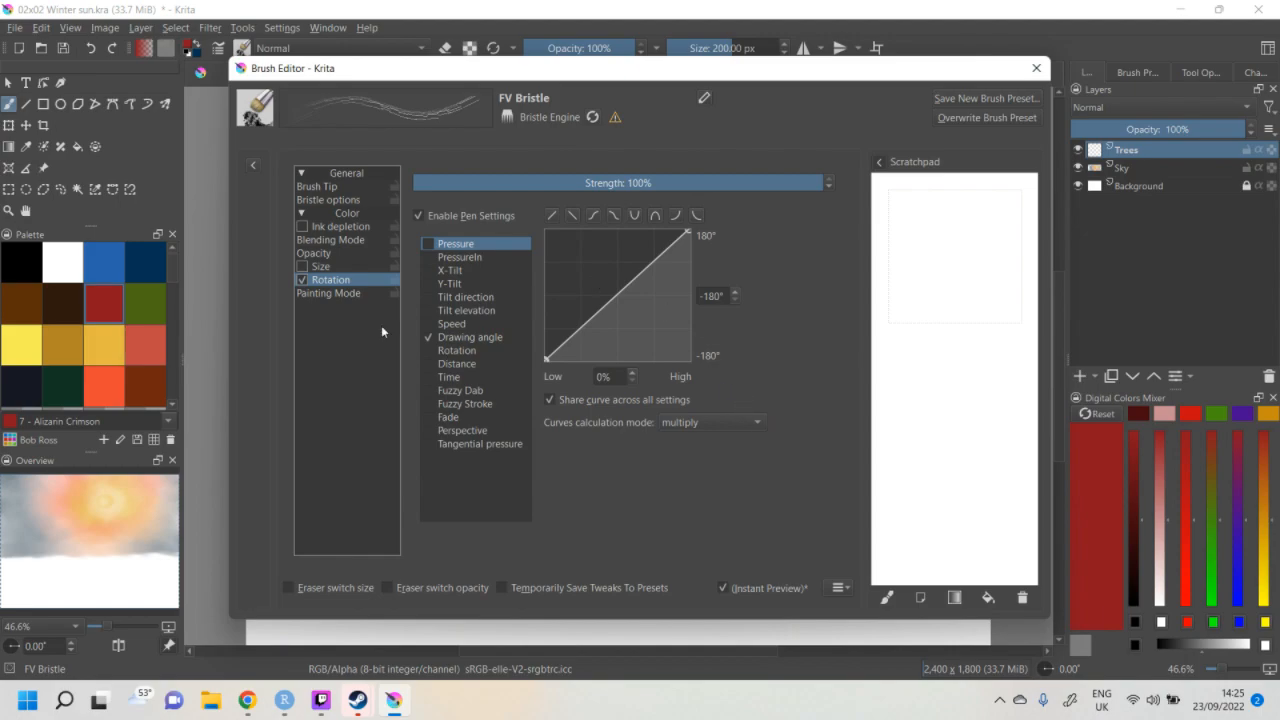
pyautogui.moveTo(424, 270)
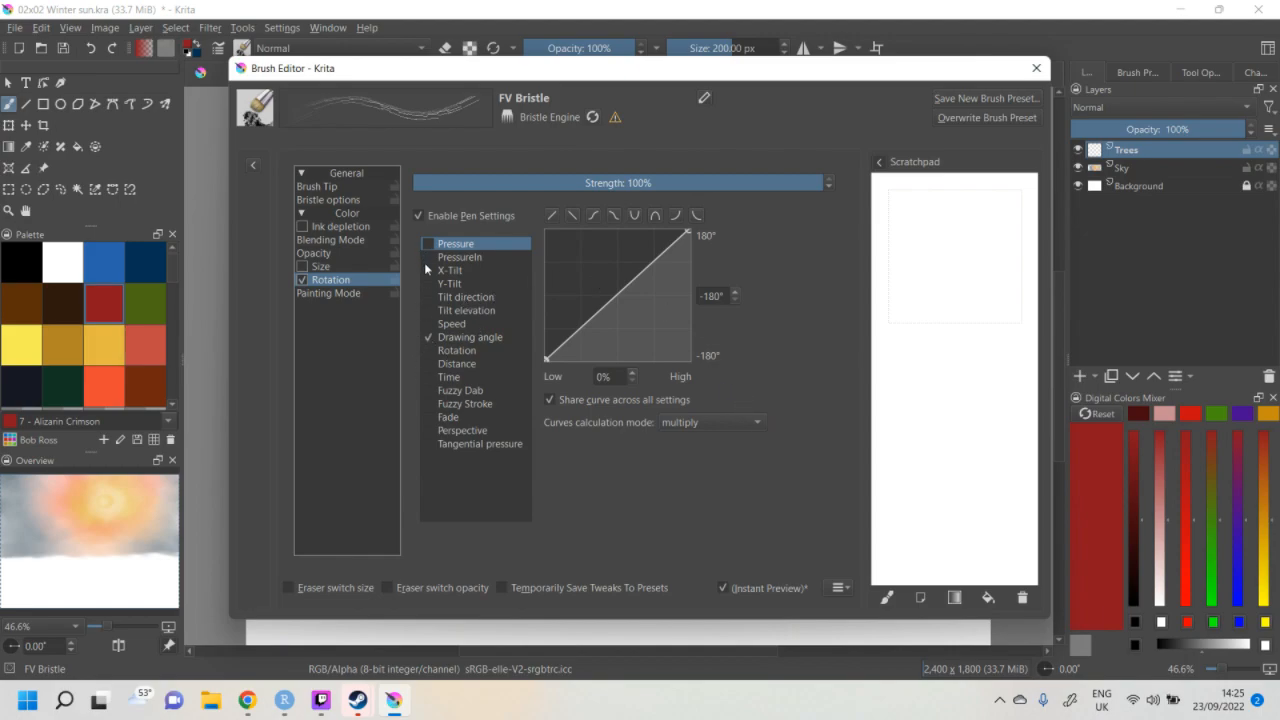
pyautogui.moveTo(530, 250)
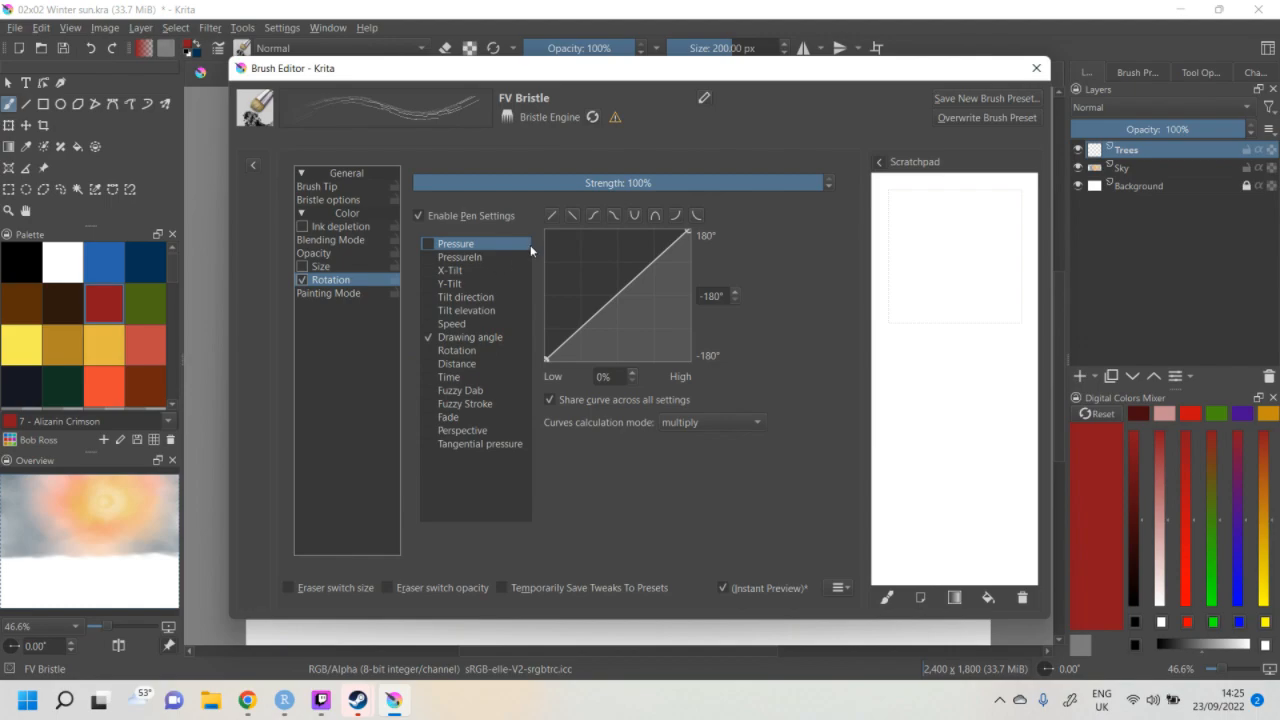
# - Close the brush editor and bring up the pop-up palette over the sunrise canvas
pyautogui.click(1036, 68)
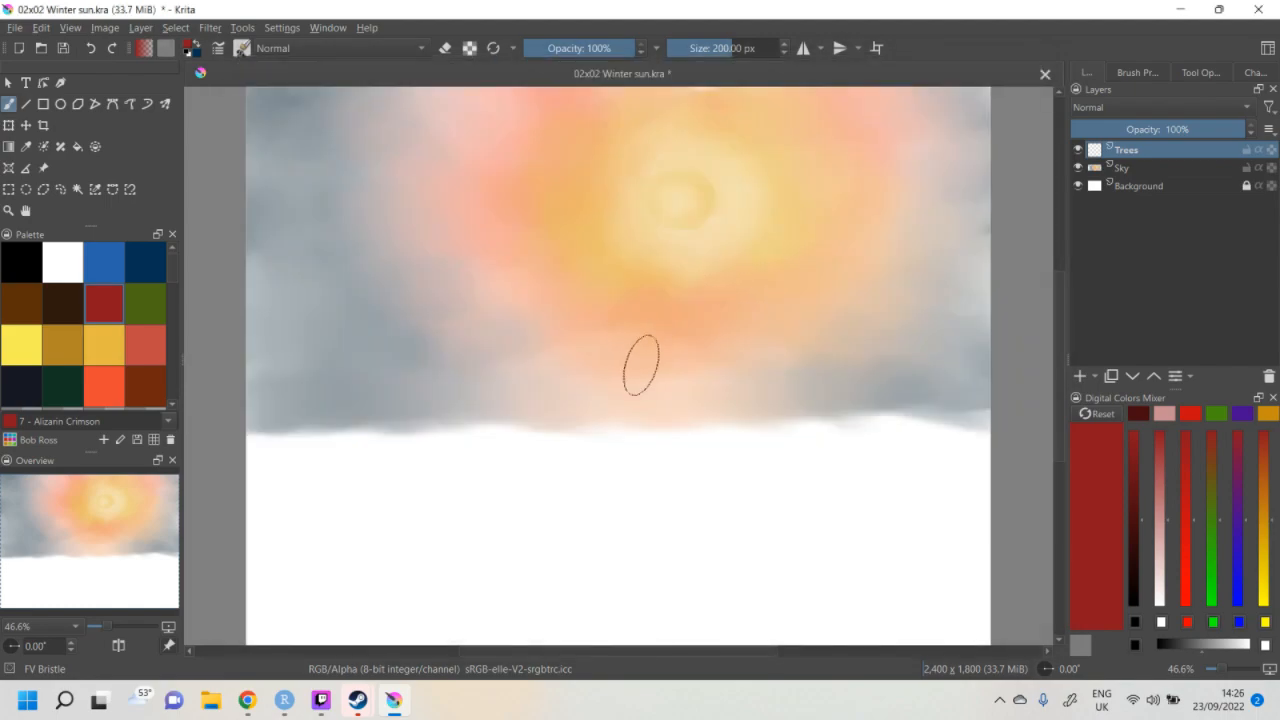
pyautogui.rightClick(644, 364)
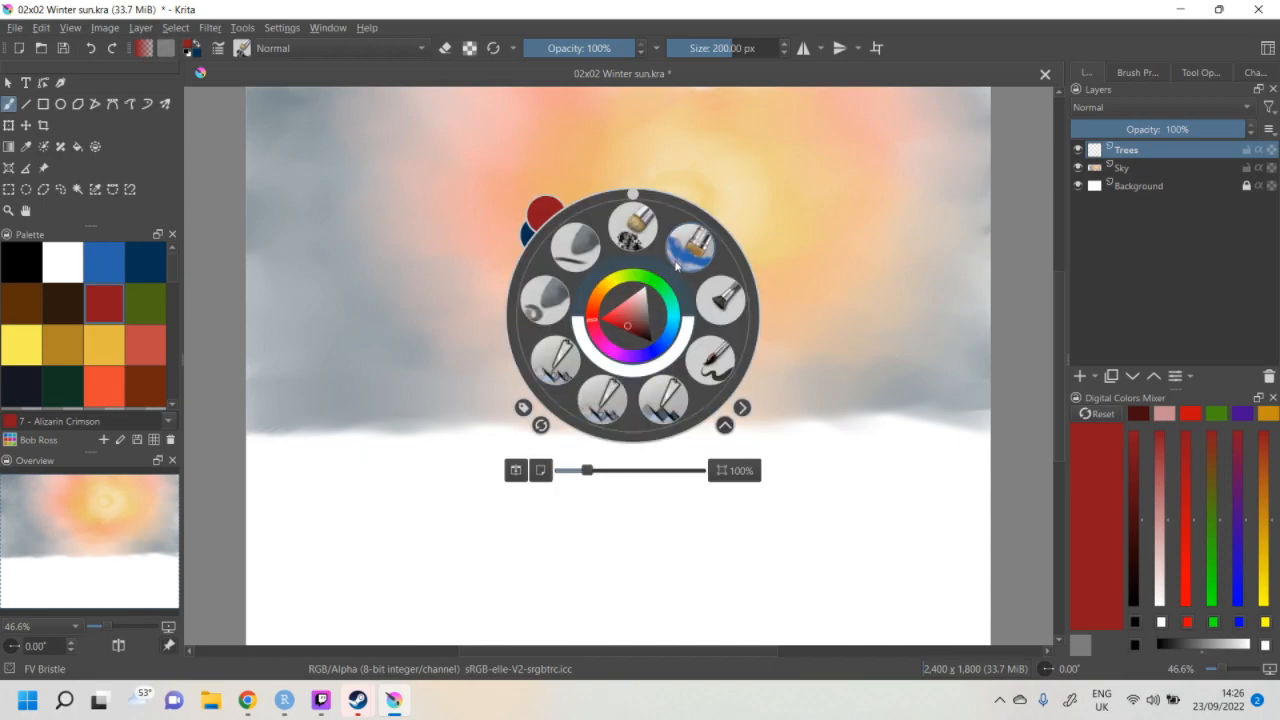
# - Switch to the FV Cloud brush preset from the pop-up palette
pyautogui.click(690, 240)
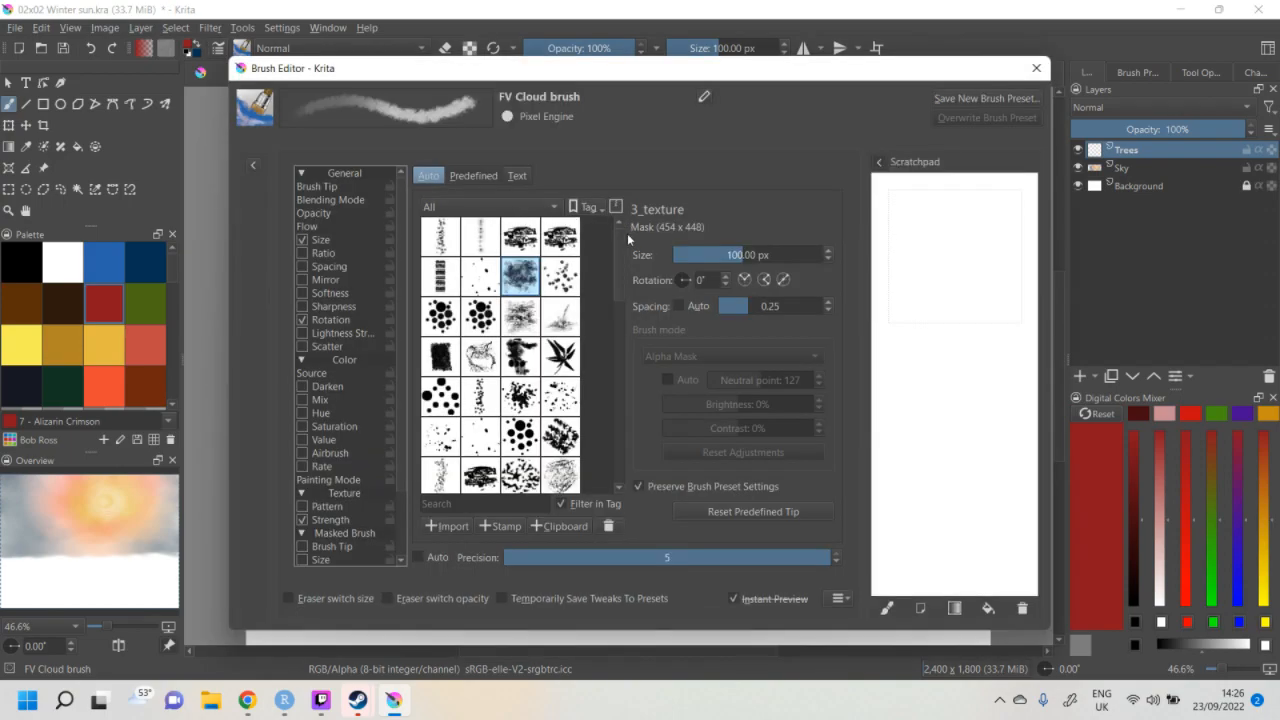
pyautogui.moveTo(744, 332)
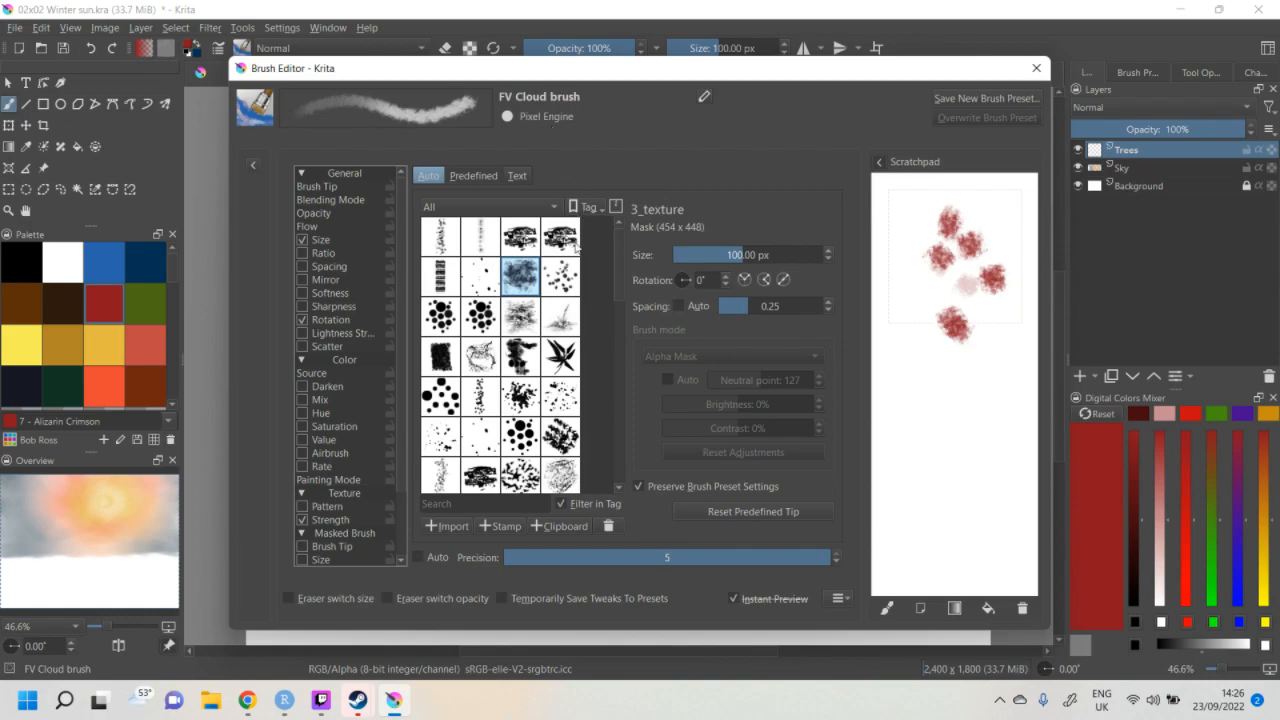
pyautogui.moveTo(576, 248)
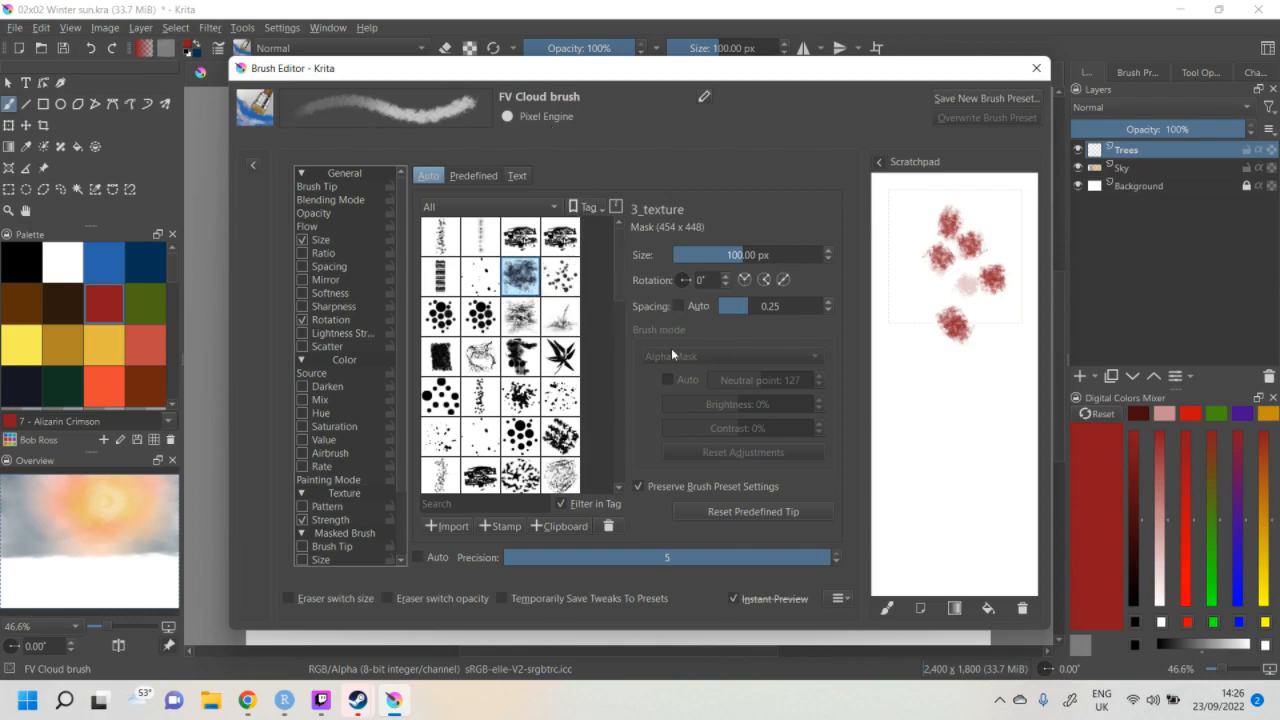
pyautogui.moveTo(818, 336)
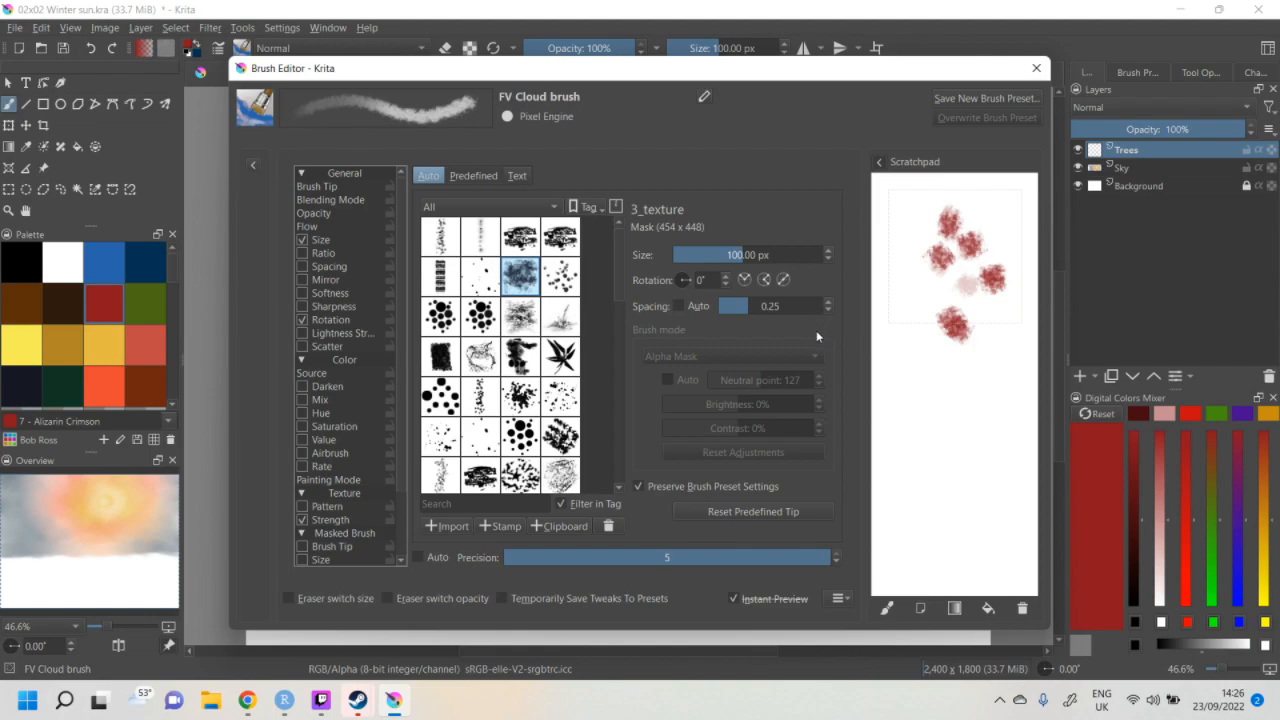
pyautogui.moveTo(780, 380)
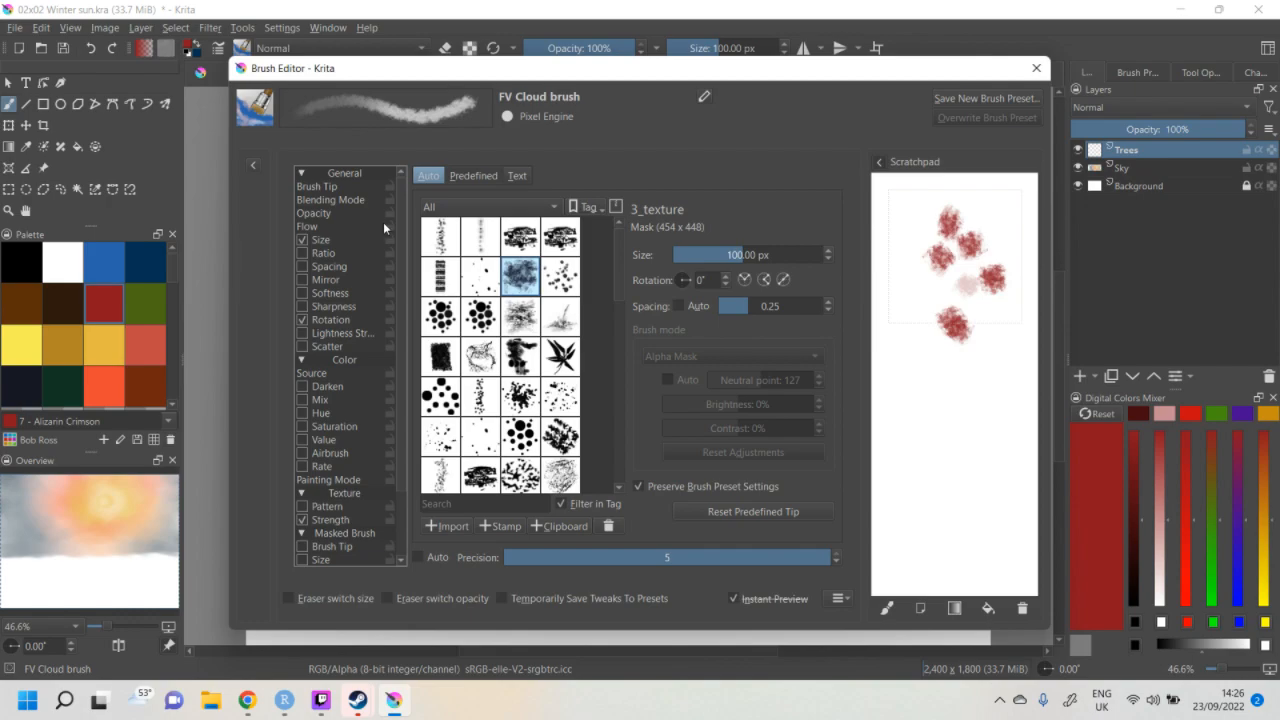
pyautogui.moveTo(908, 418)
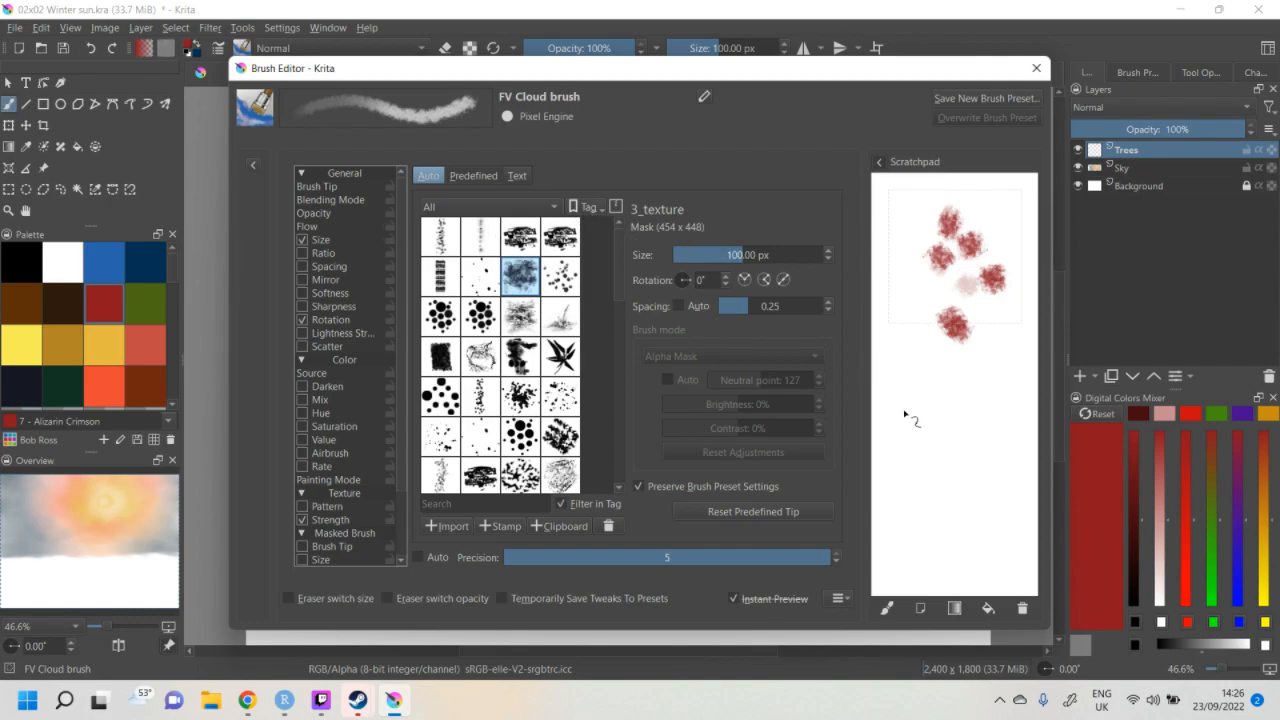
pyautogui.moveTo(916, 440)
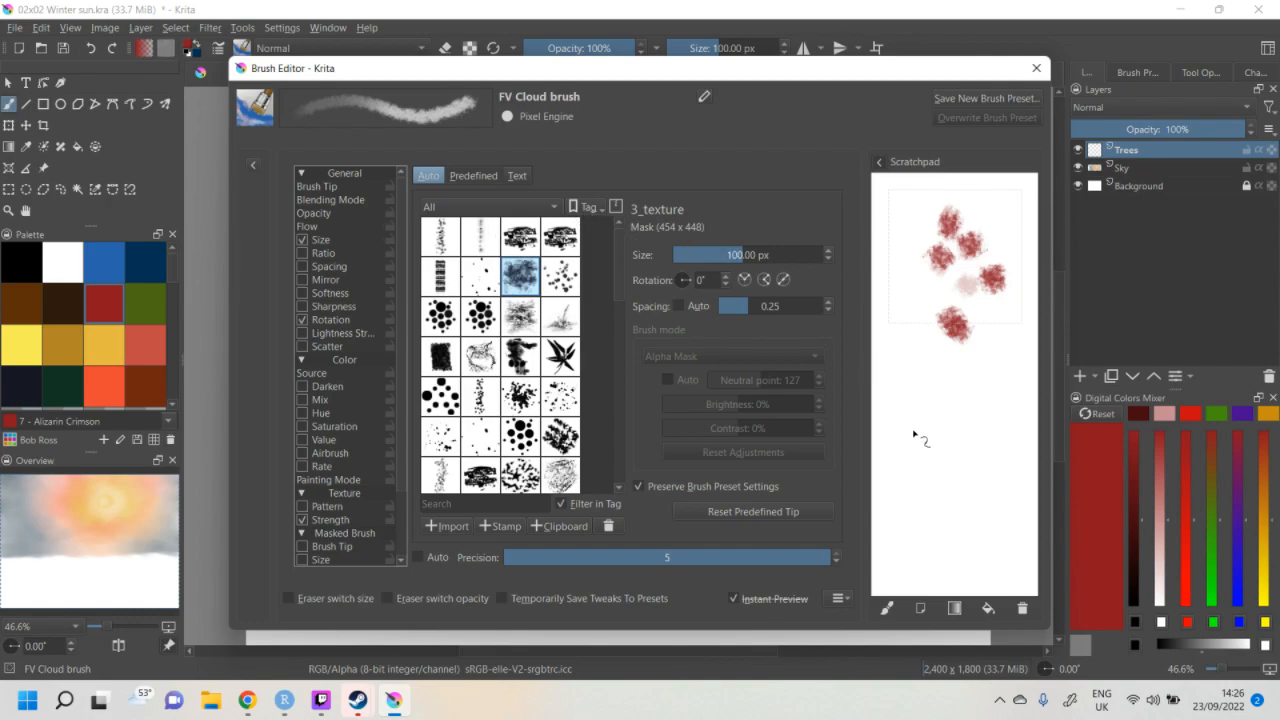
pyautogui.moveTo(828, 410)
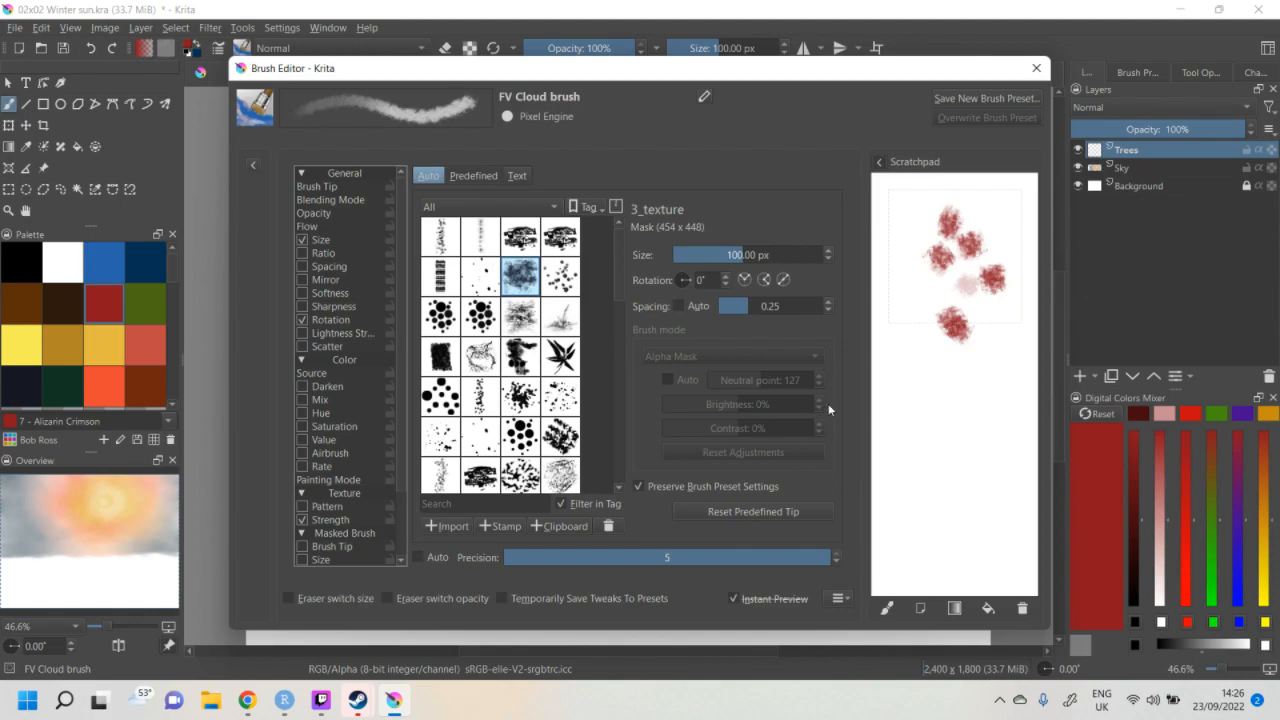
pyautogui.moveTo(828, 410)
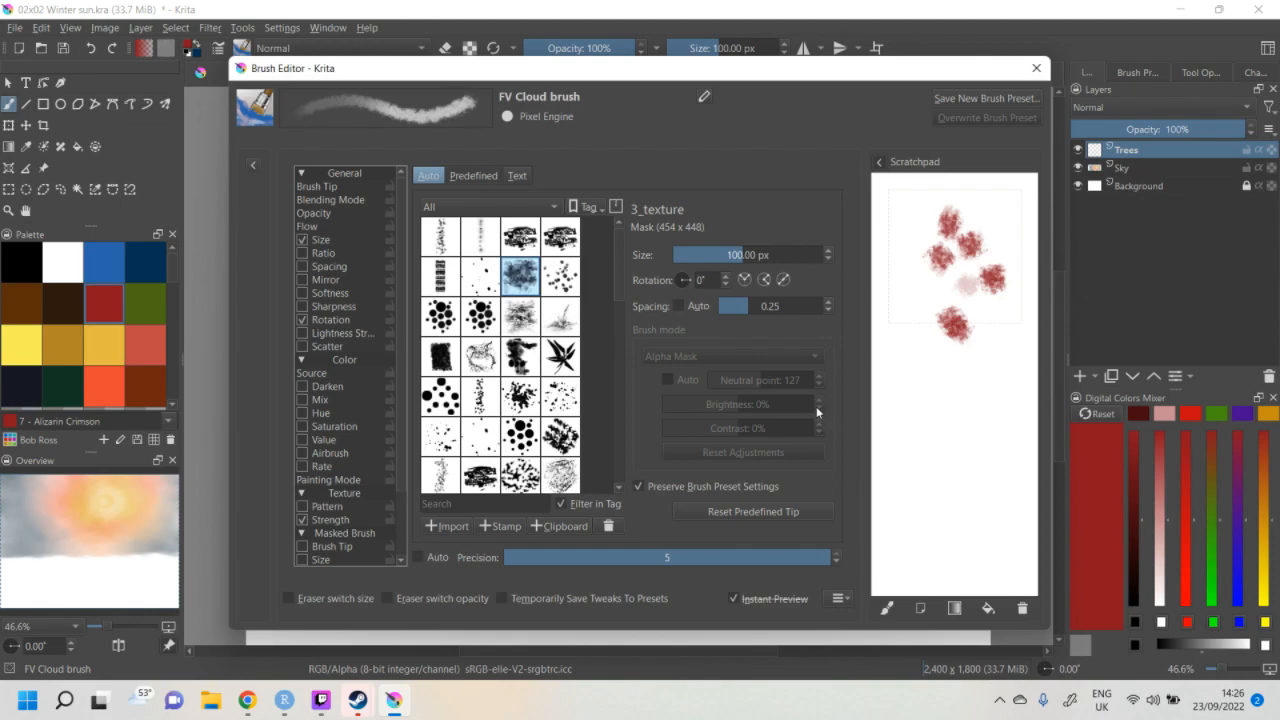
pyautogui.moveTo(746, 340)
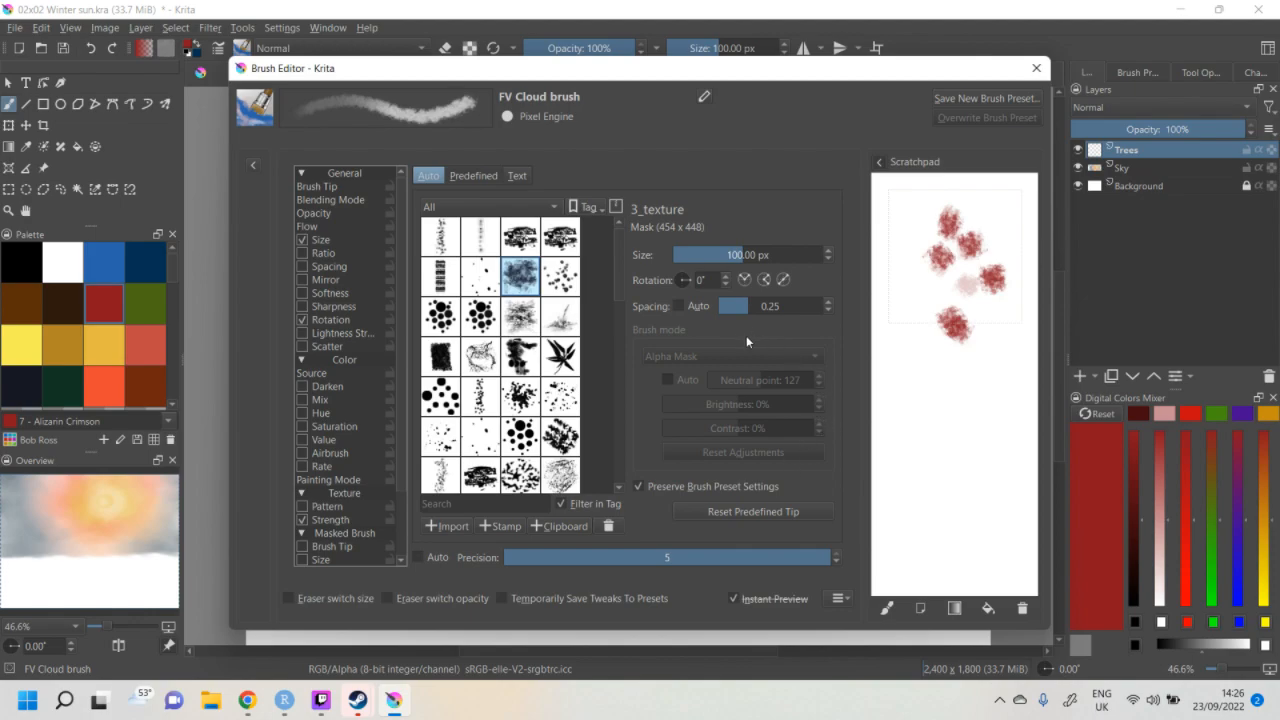
pyautogui.moveTo(630, 476)
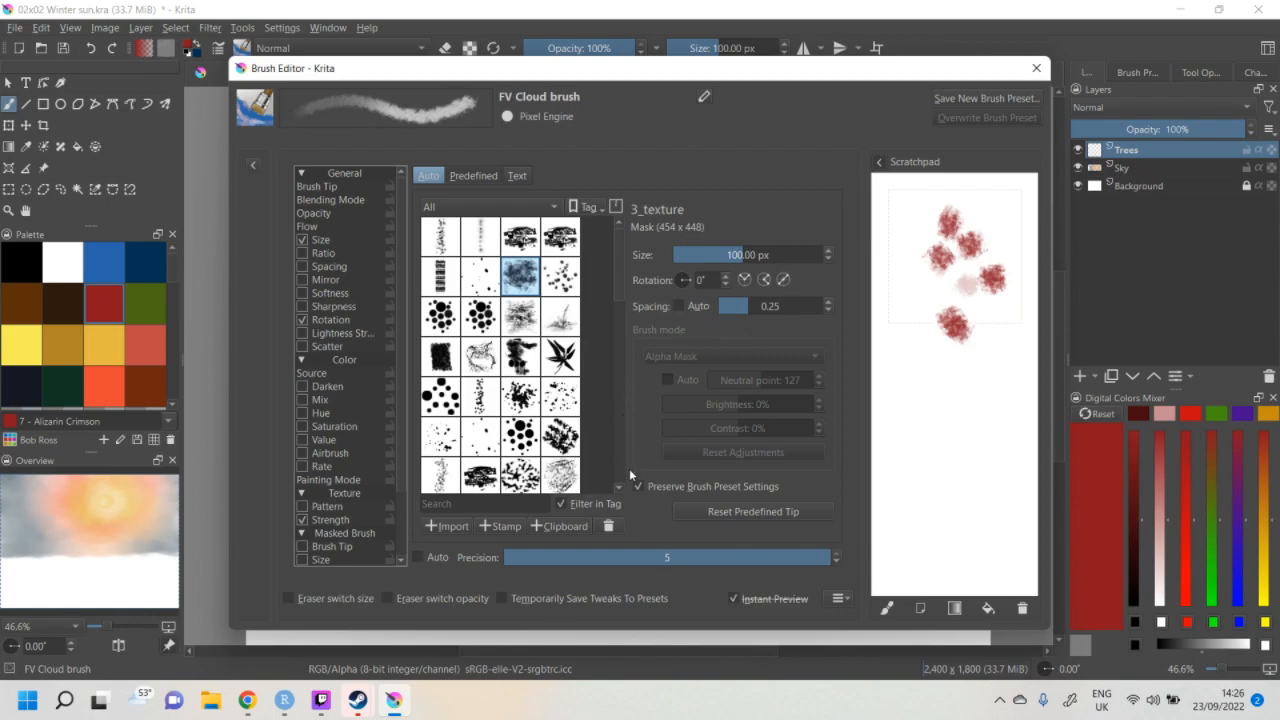
pyautogui.moveTo(632, 516)
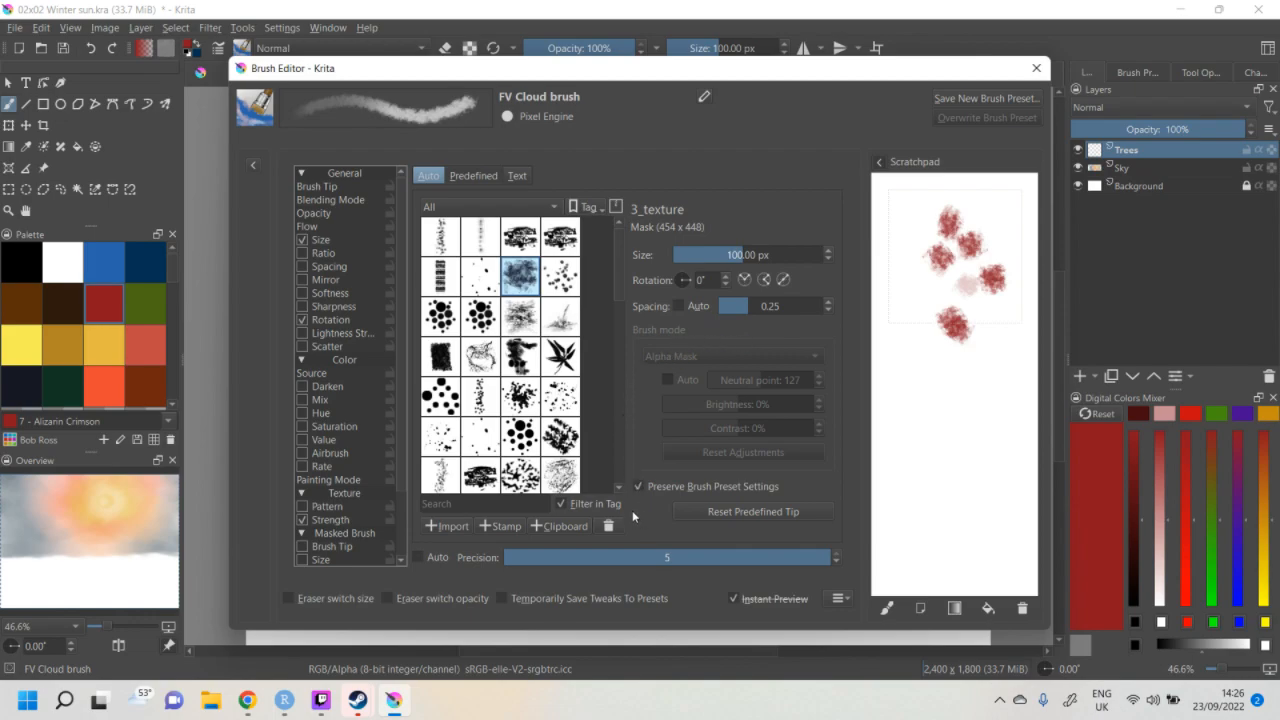
pyautogui.moveTo(600, 288)
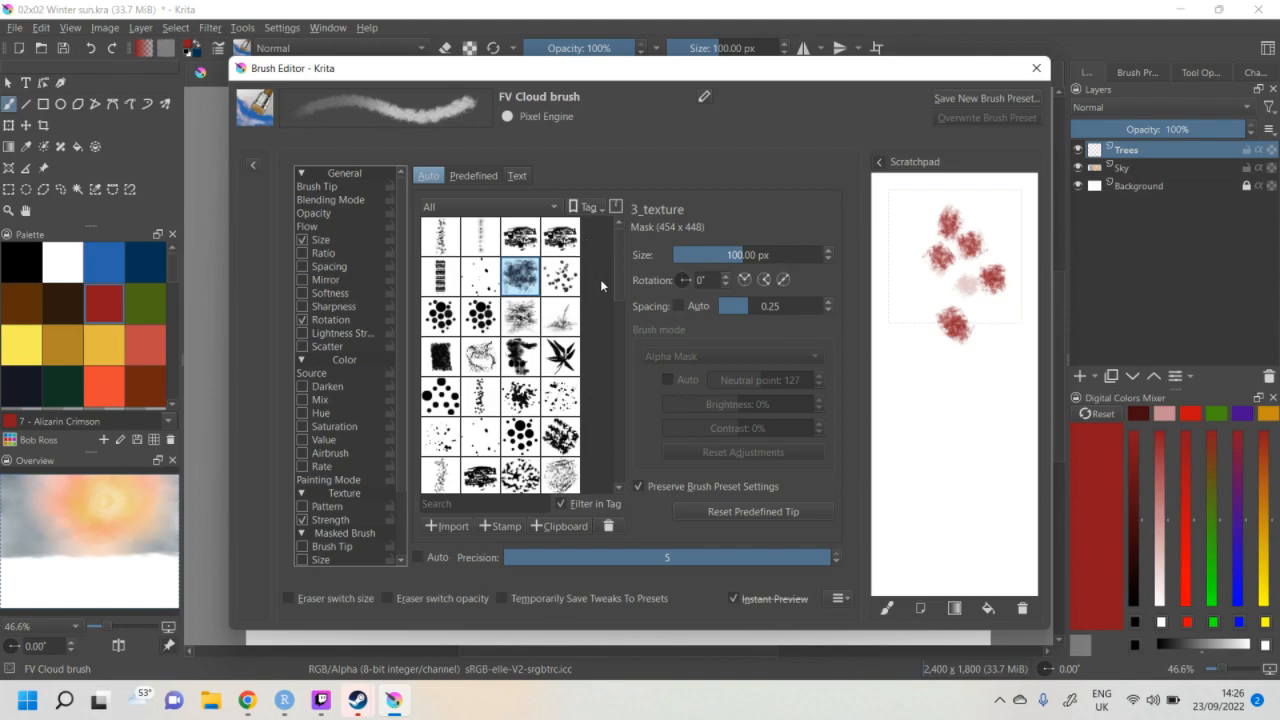
pyautogui.moveTo(602, 284)
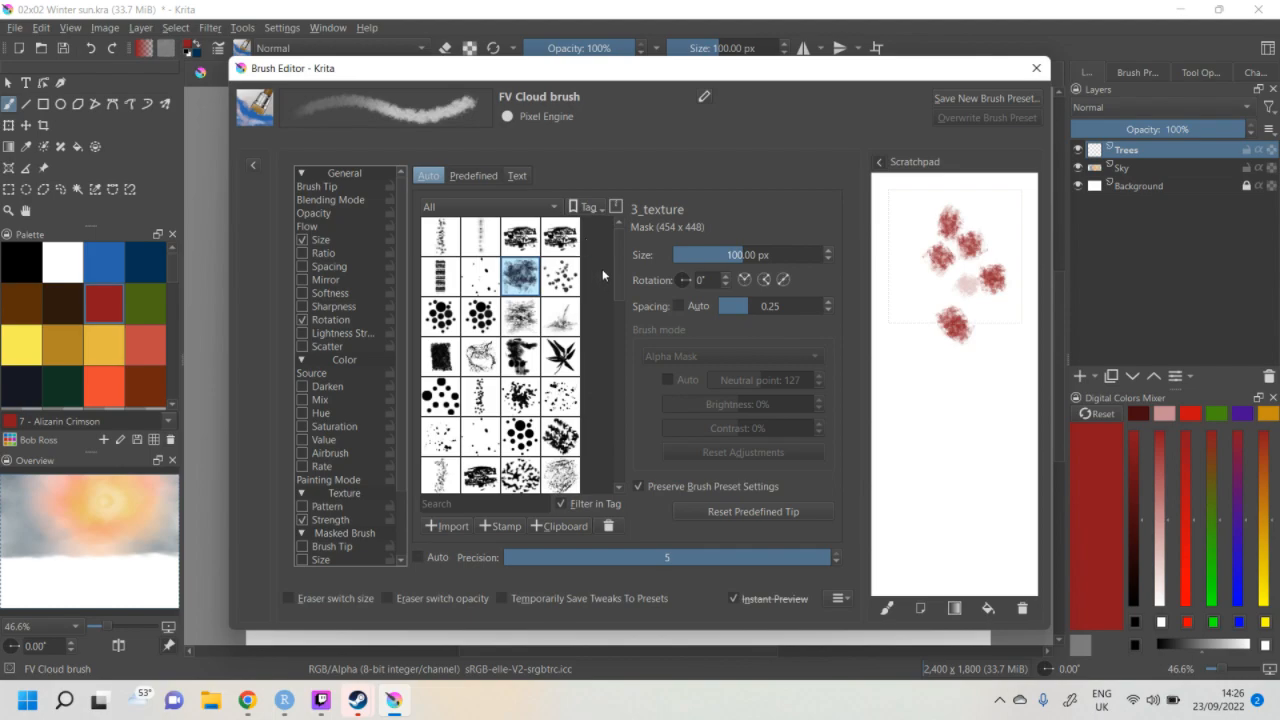
# - Try the A-4 Forest, Chalk Chisel and Graphite Grain predefined tips on the scratchpad
pyautogui.scroll(-3)
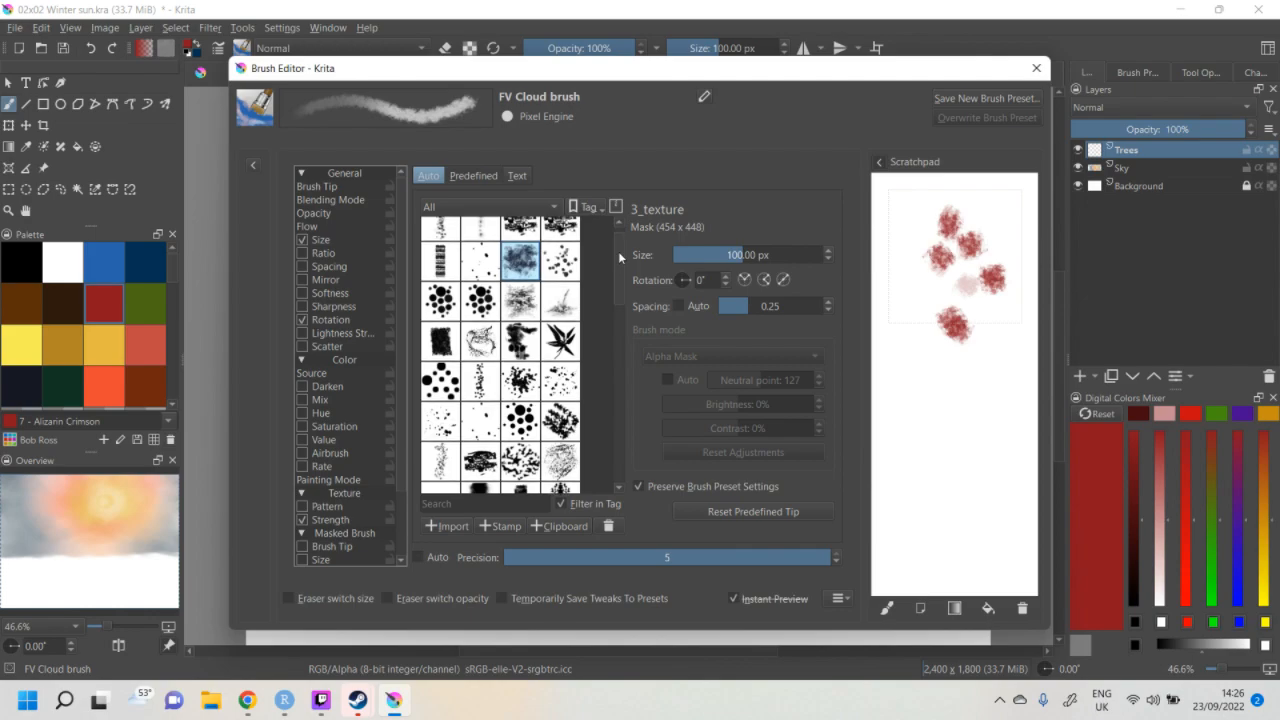
pyautogui.click(520, 300)
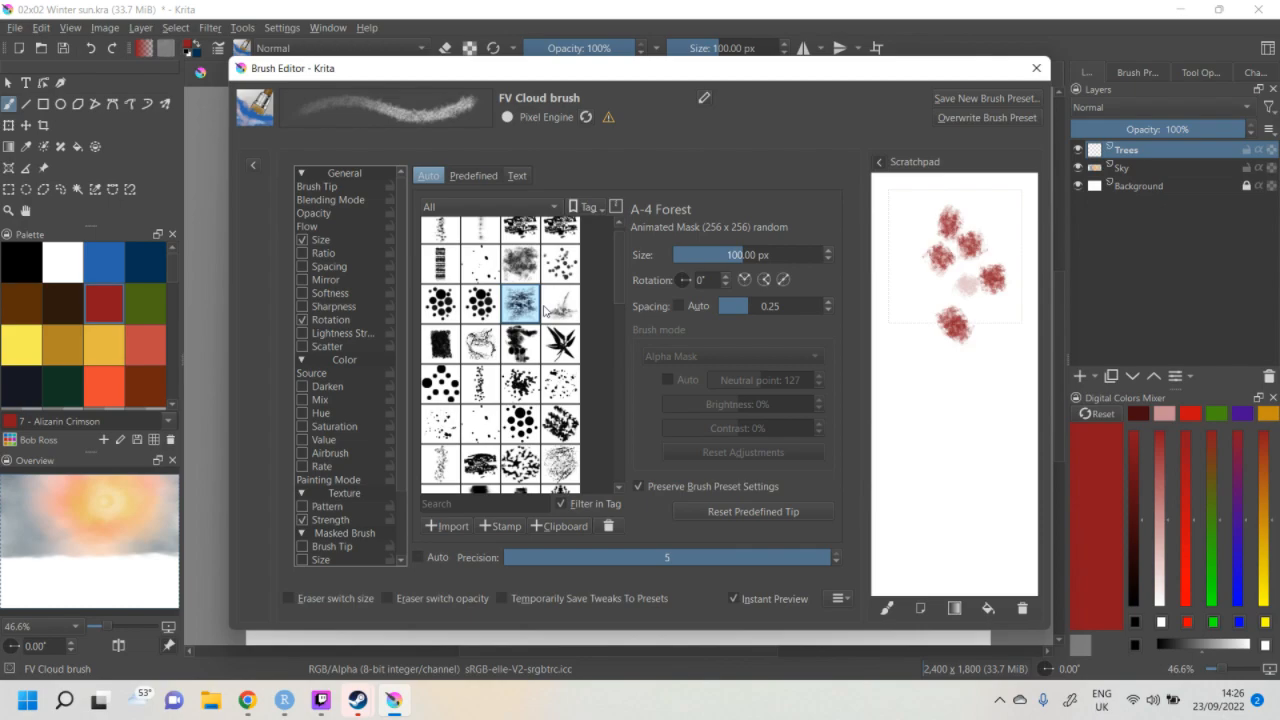
pyautogui.moveTo(616, 288)
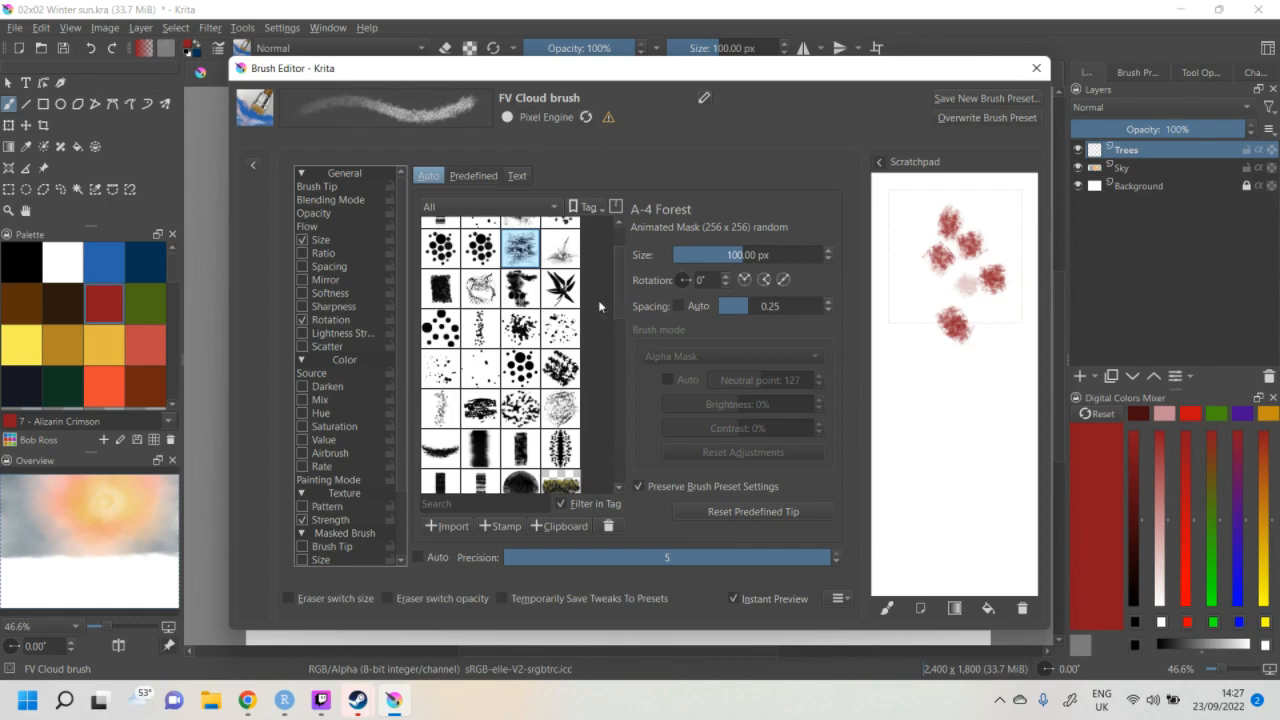
pyautogui.scroll(-3)
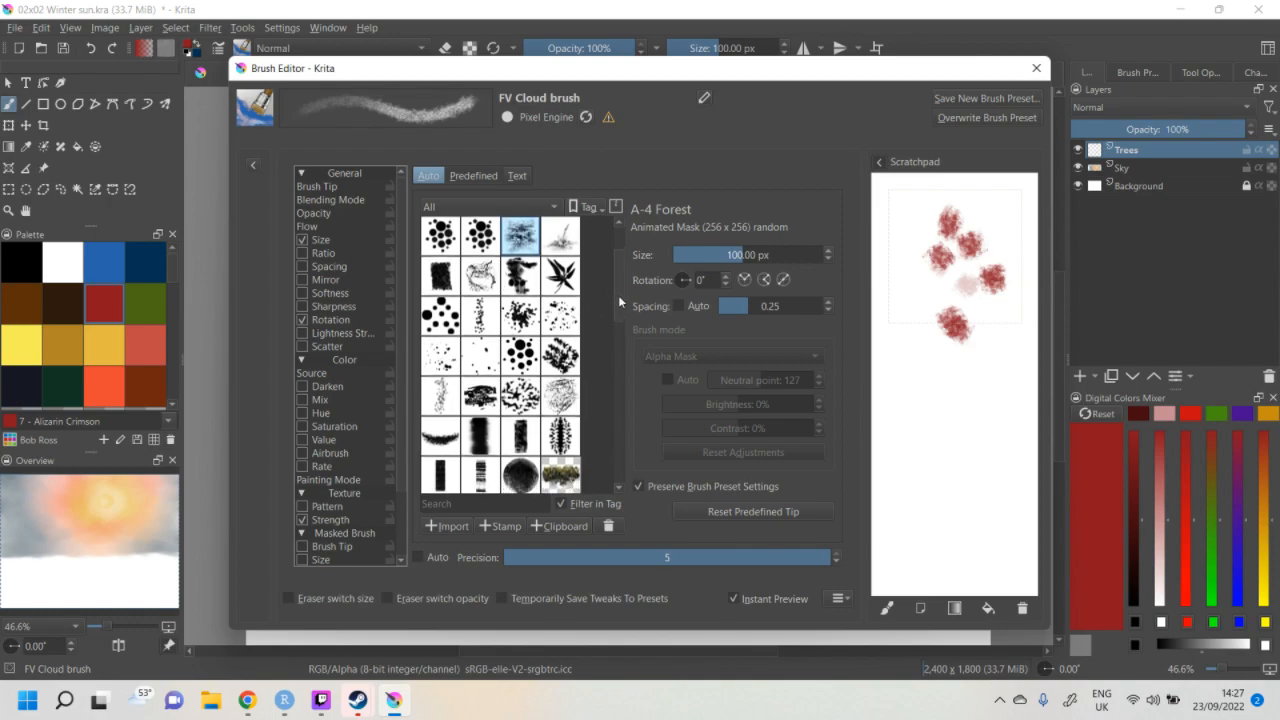
pyautogui.click(440, 370)
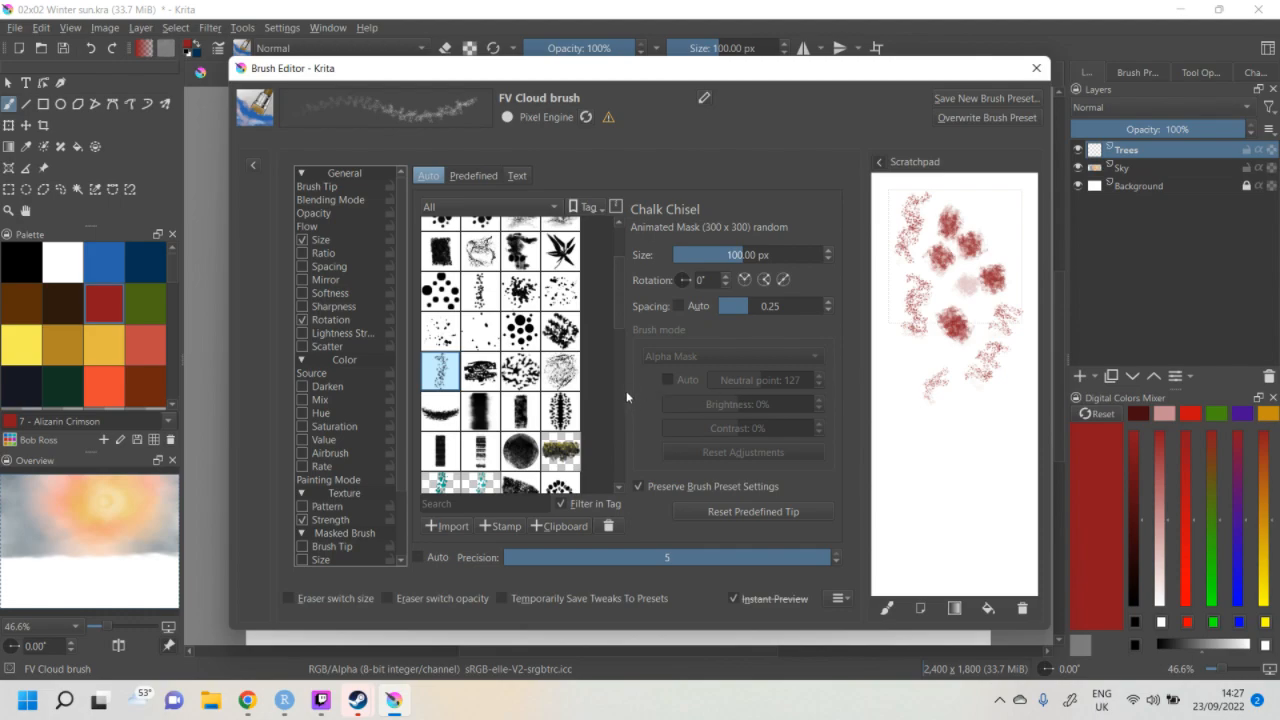
pyautogui.scroll(-3)
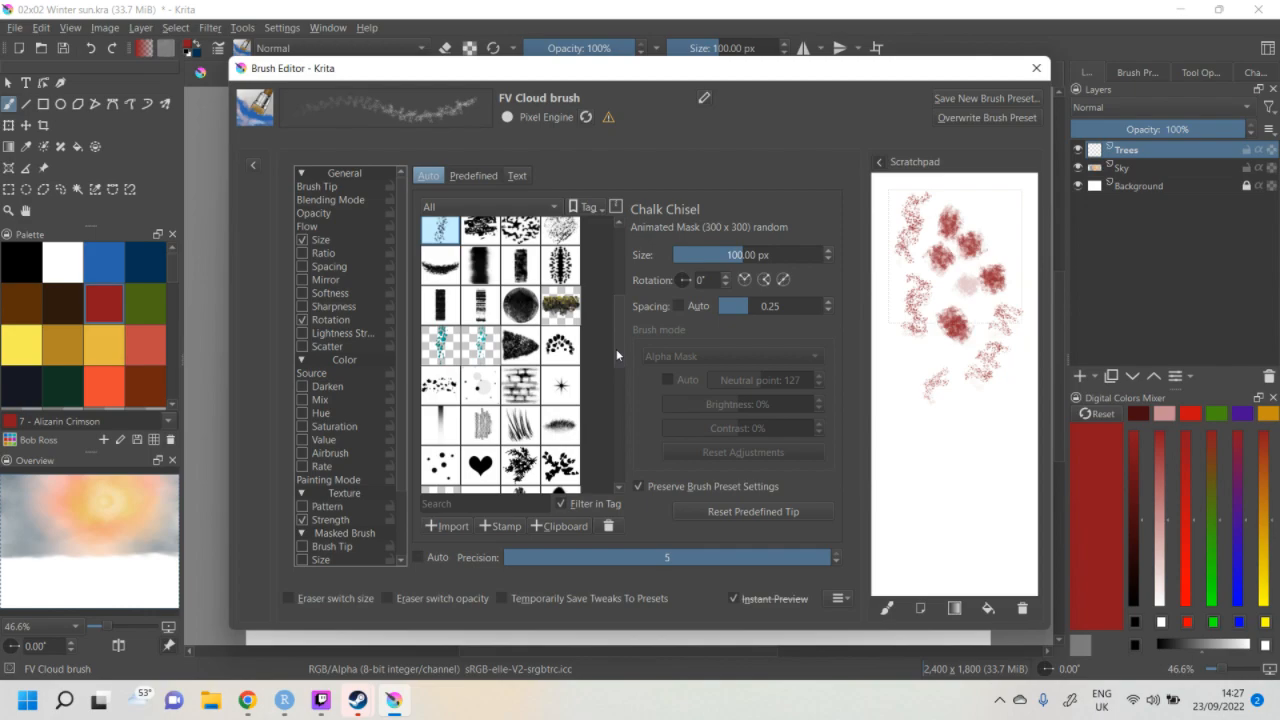
pyautogui.click(480, 424)
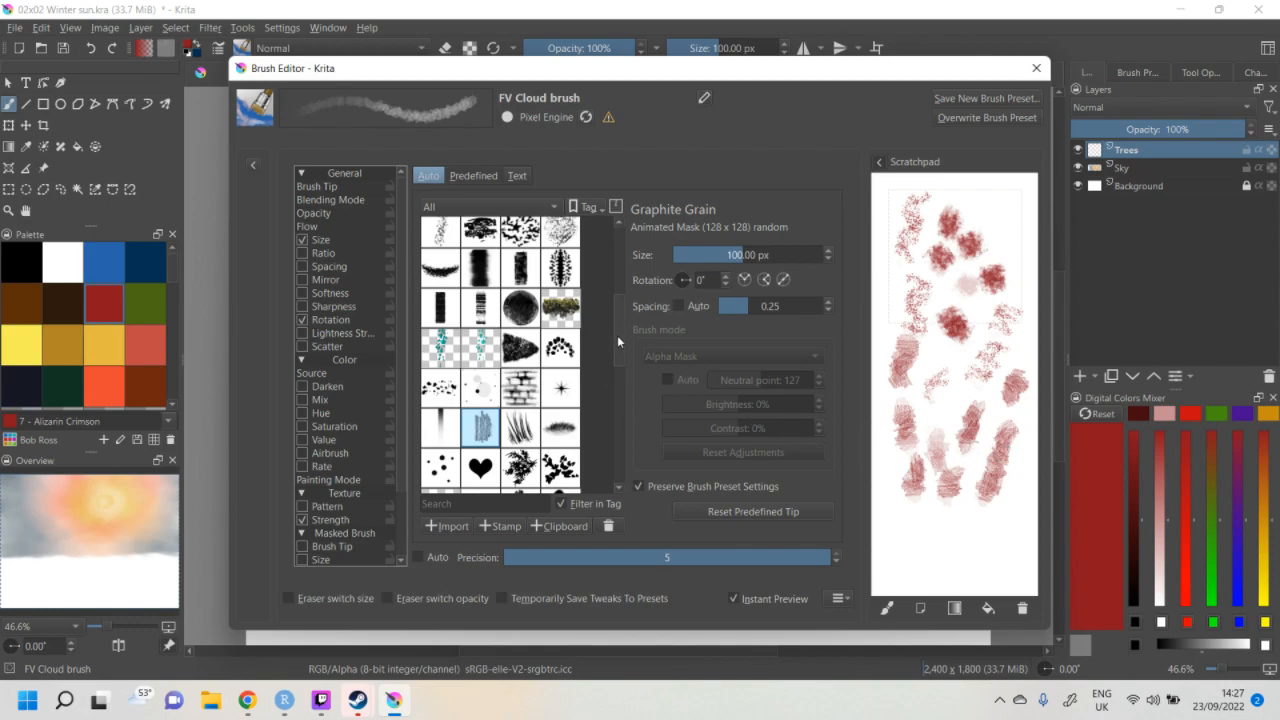
# - Choose the Rock Pitted textured tip for the FV Cloud brush
pyautogui.scroll(-3)
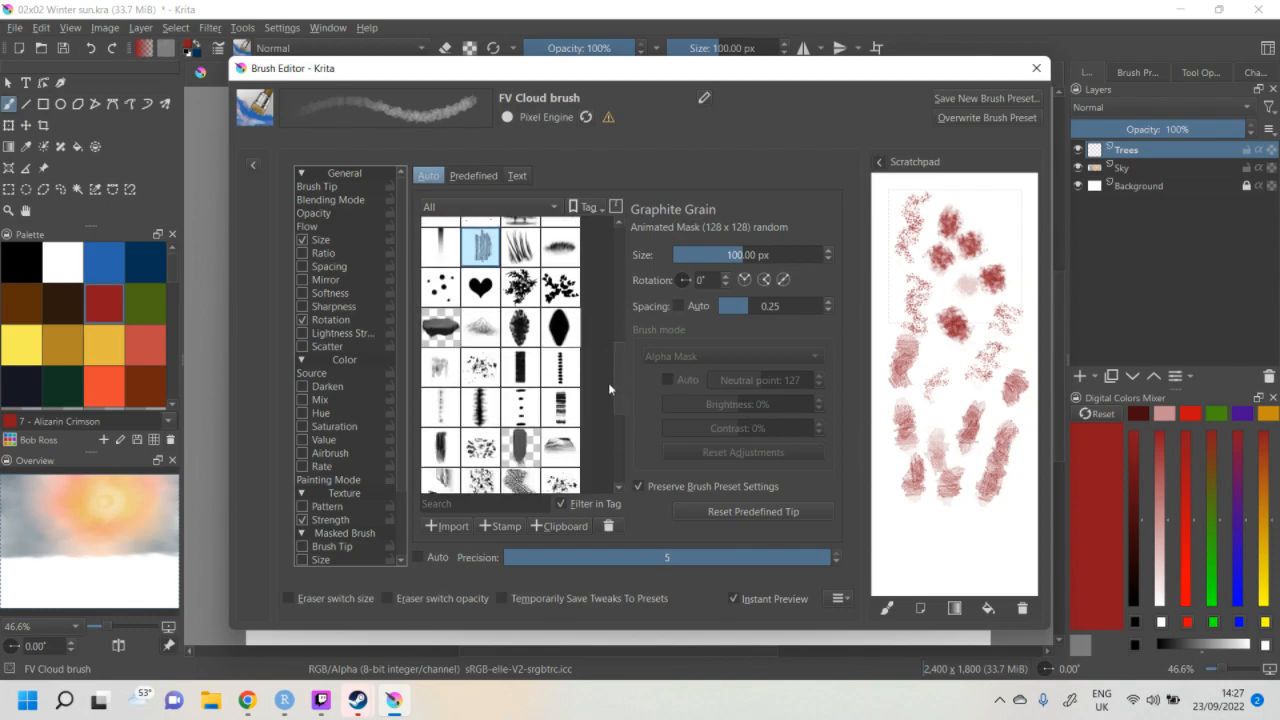
pyautogui.scroll(-3)
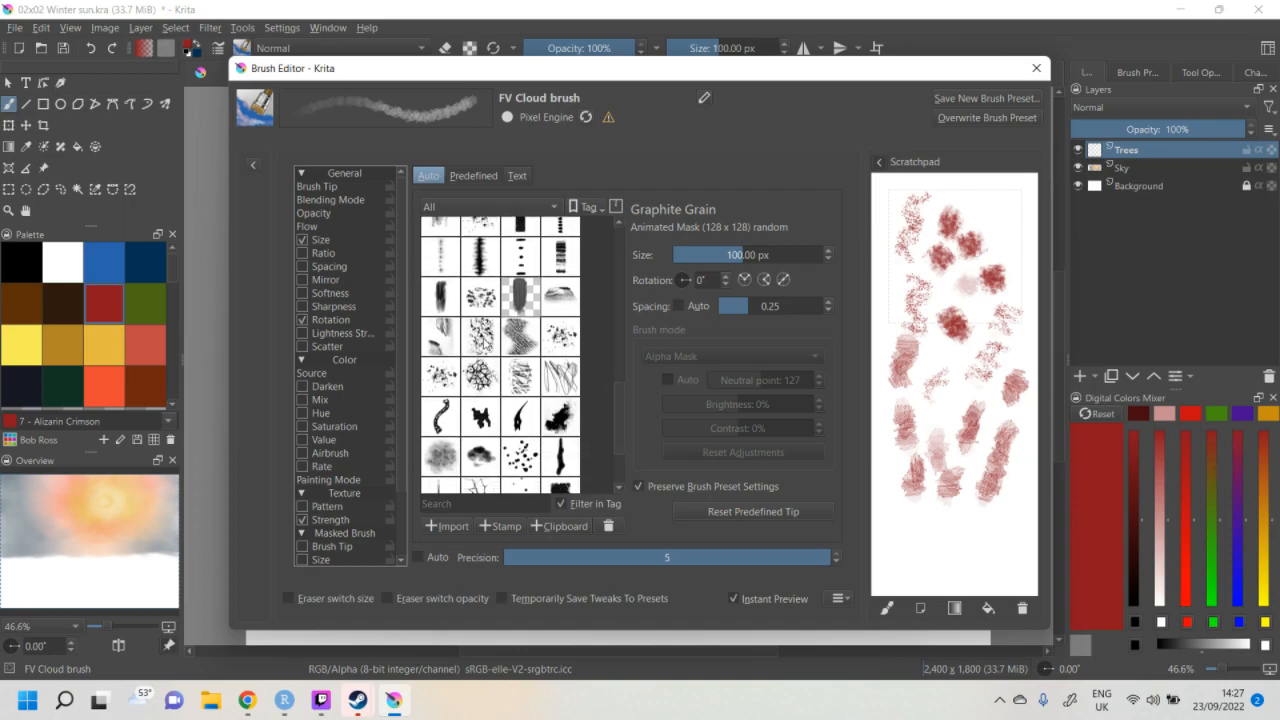
pyautogui.click(480, 336)
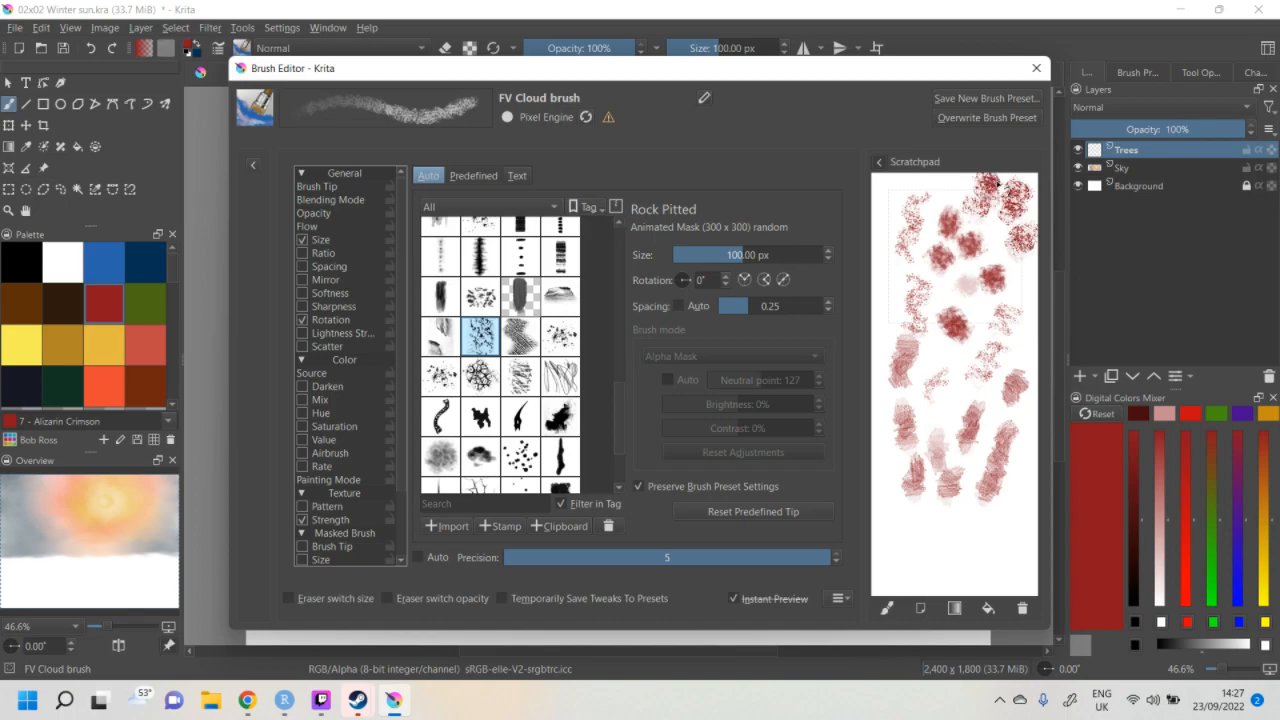
pyautogui.moveTo(800, 324)
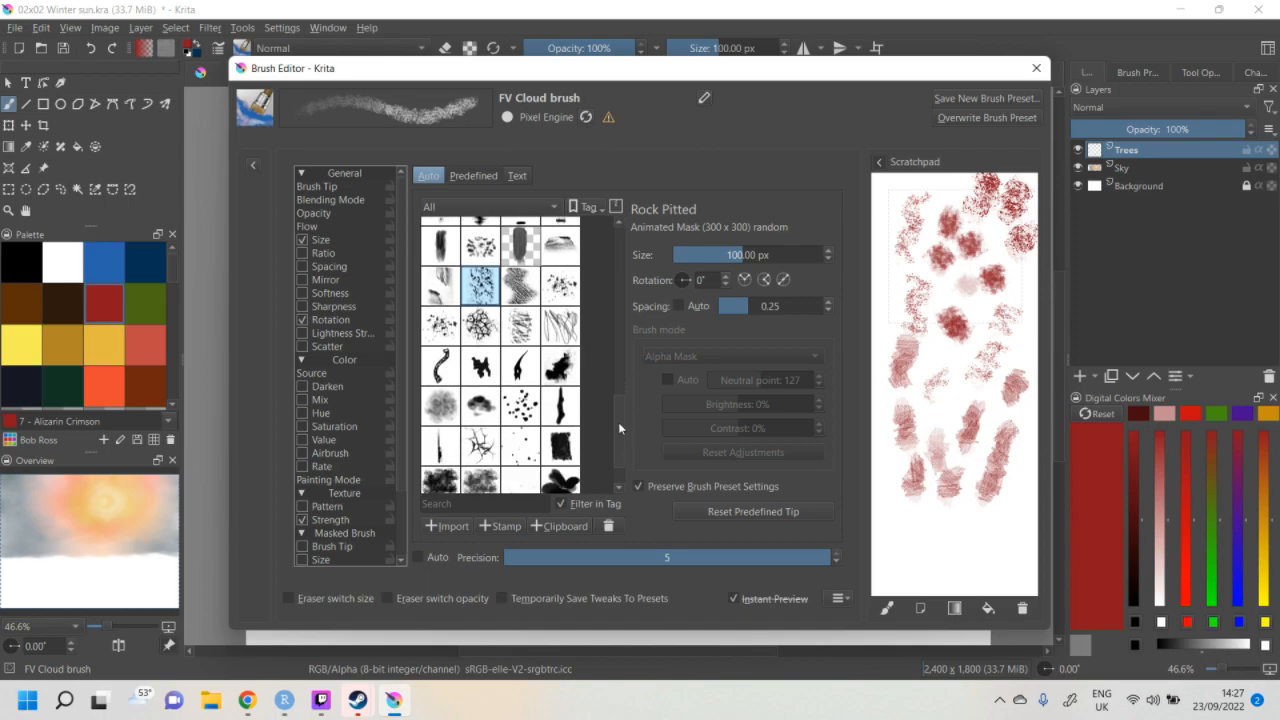
pyautogui.scroll(-3)
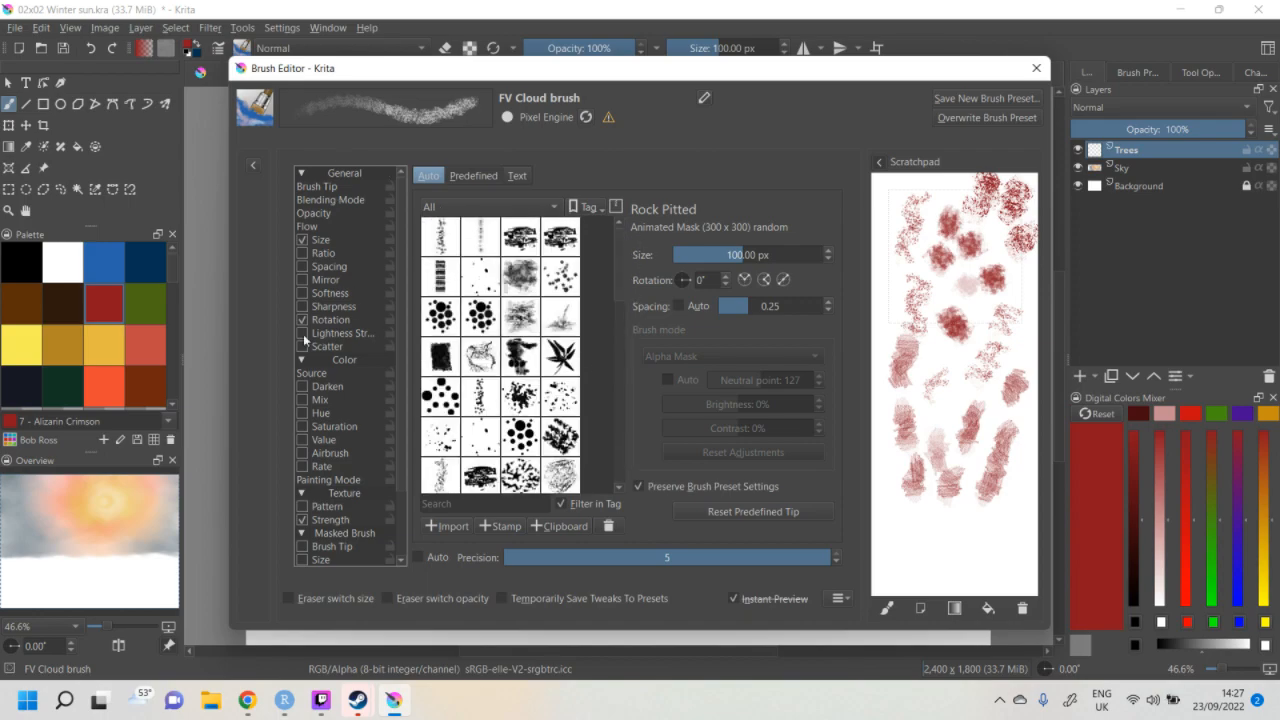
# - Make the FV Cloud brush rotation follow the drawing angle and return to the tip page
pyautogui.click(332, 320)
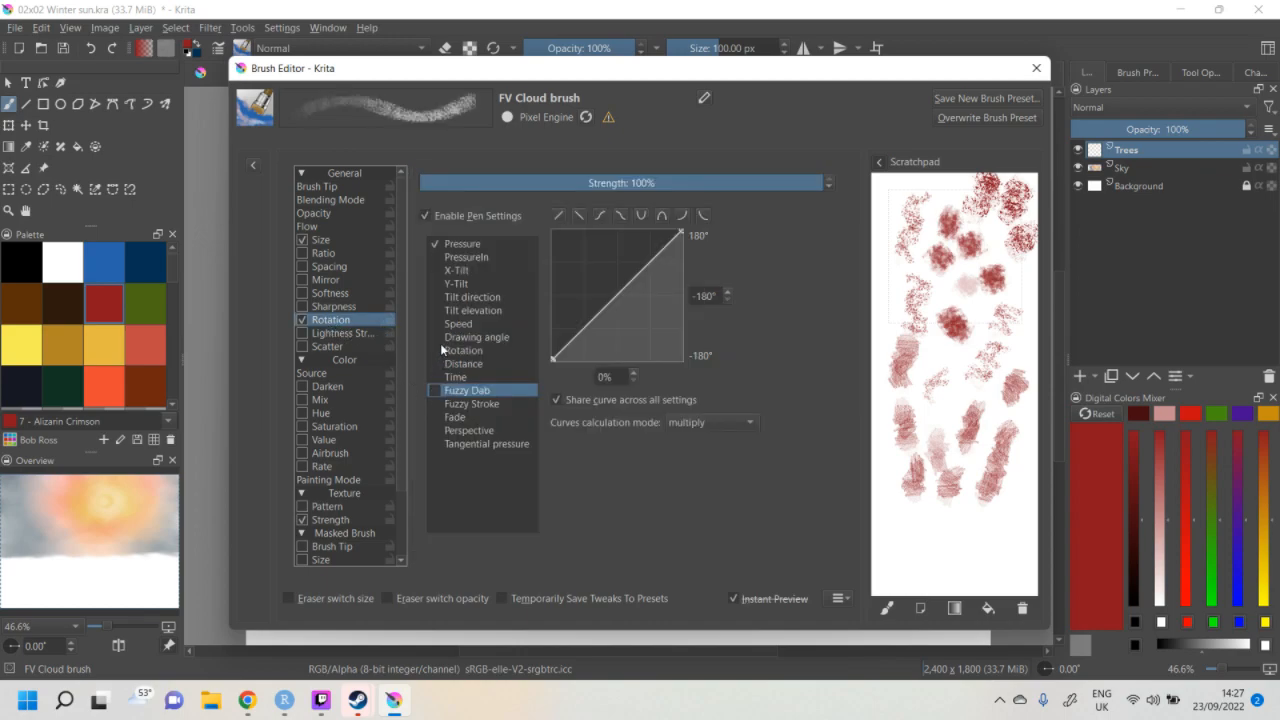
pyautogui.click(476, 336)
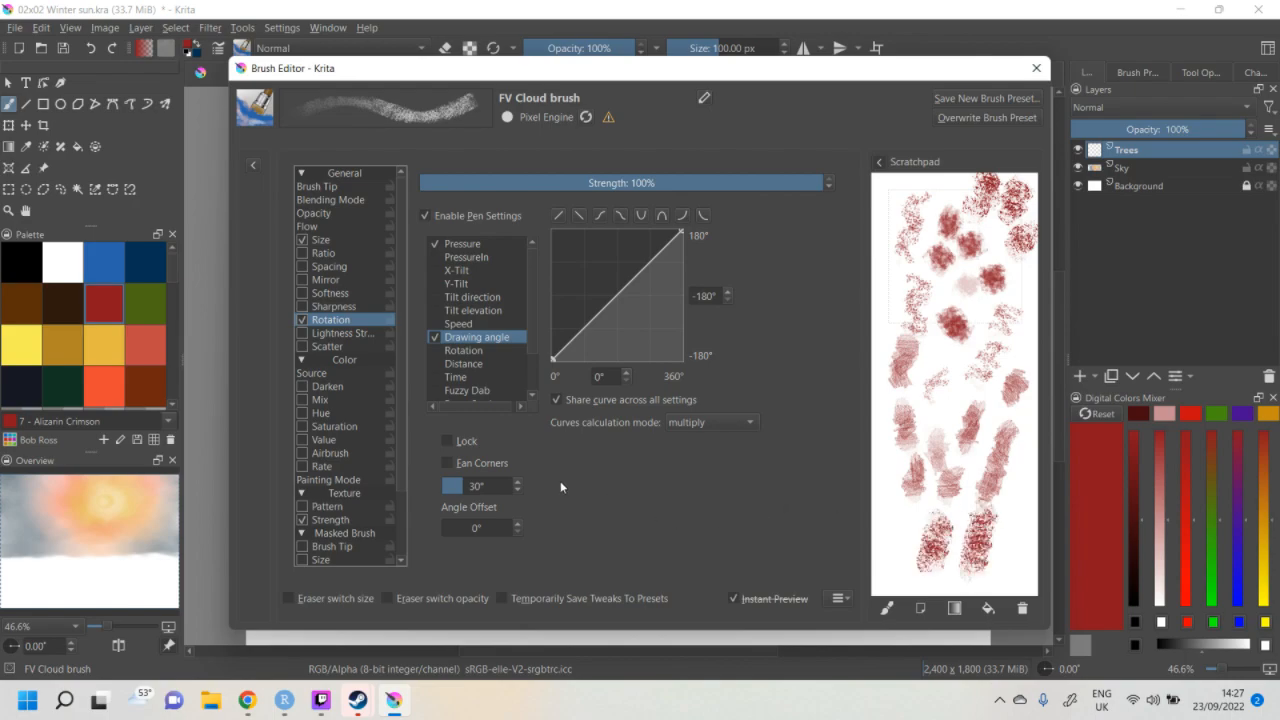
pyautogui.moveTo(340, 204)
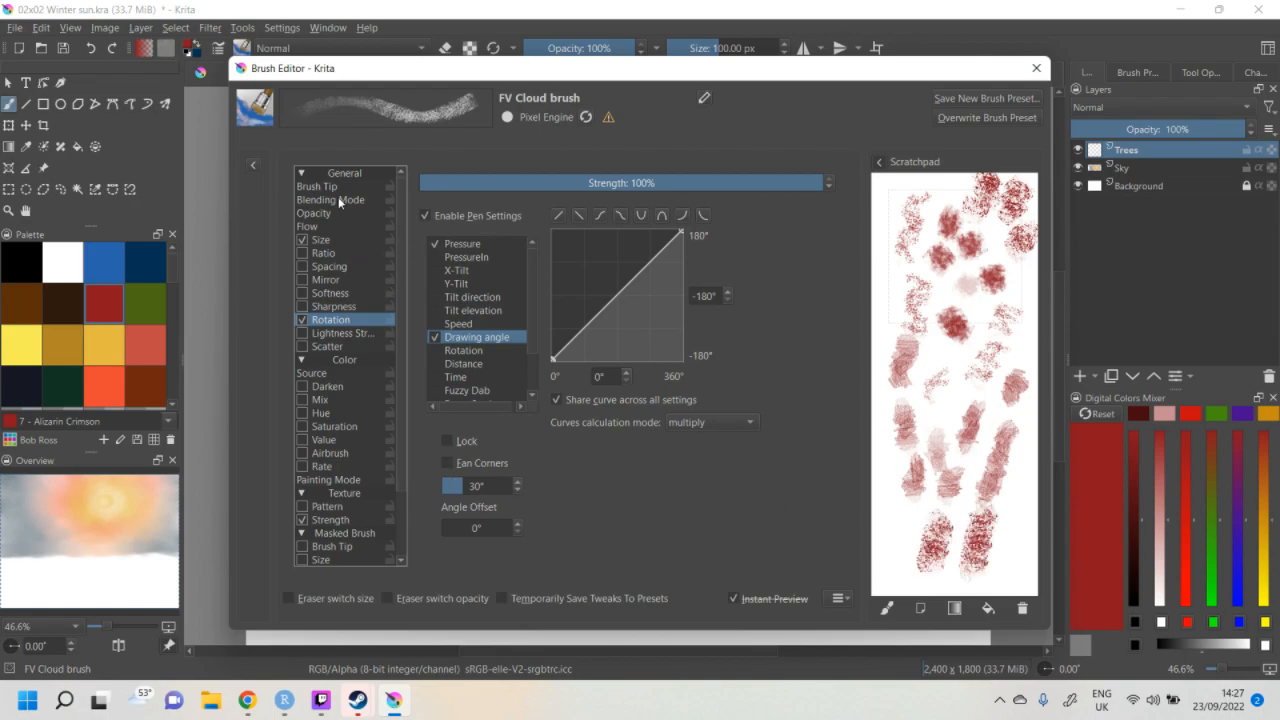
pyautogui.click(316, 186)
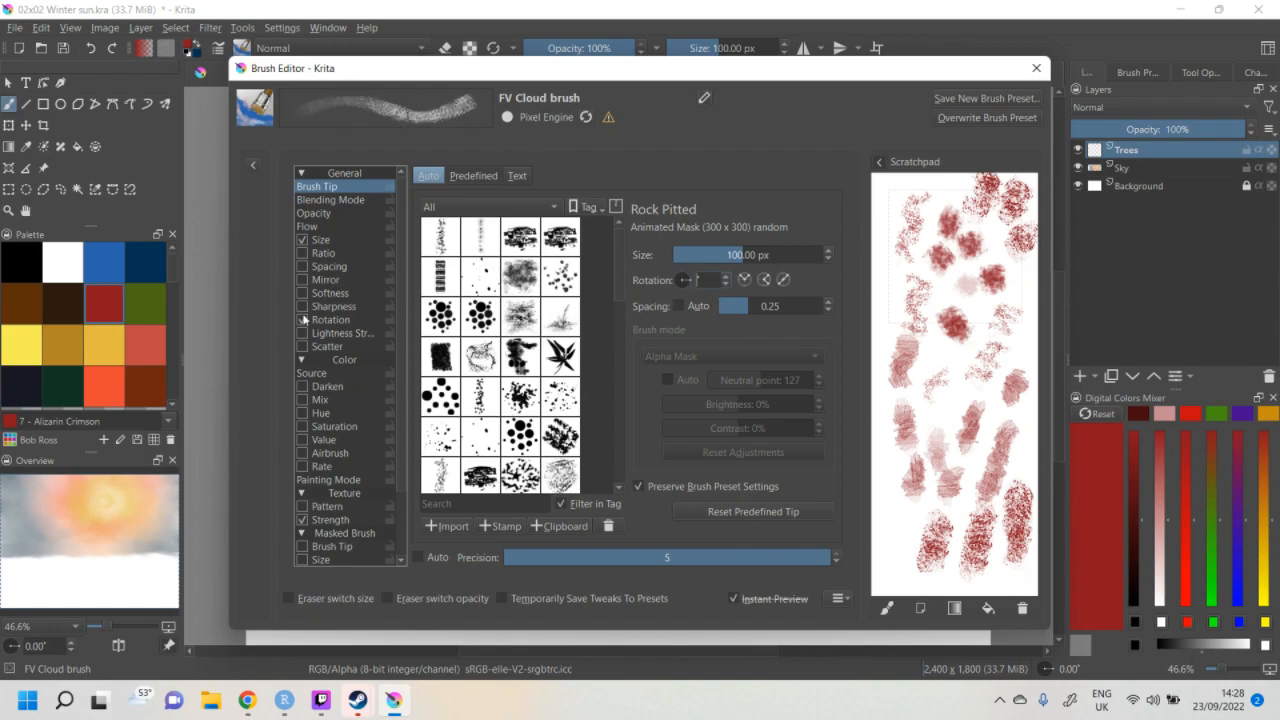
# - Make the FV Cloud brush ratio follow the drawing angle sensor
pyautogui.click(332, 320)
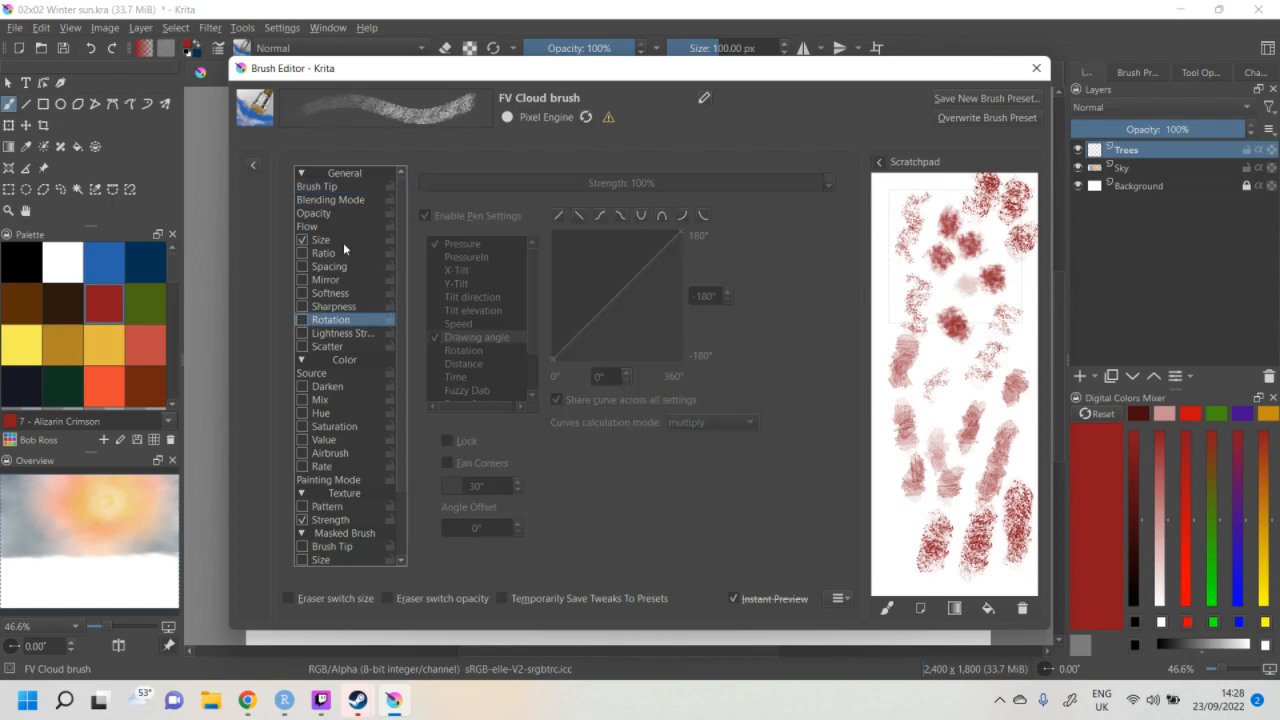
pyautogui.click(324, 252)
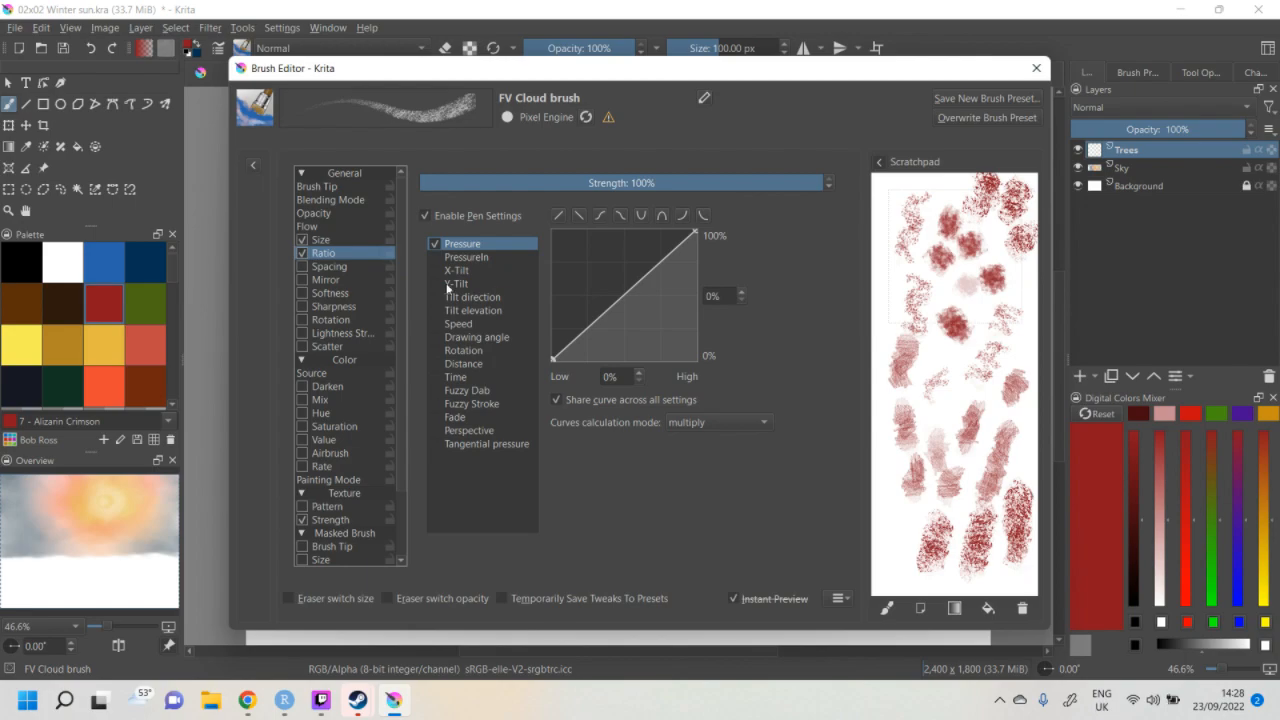
pyautogui.moveTo(598, 288)
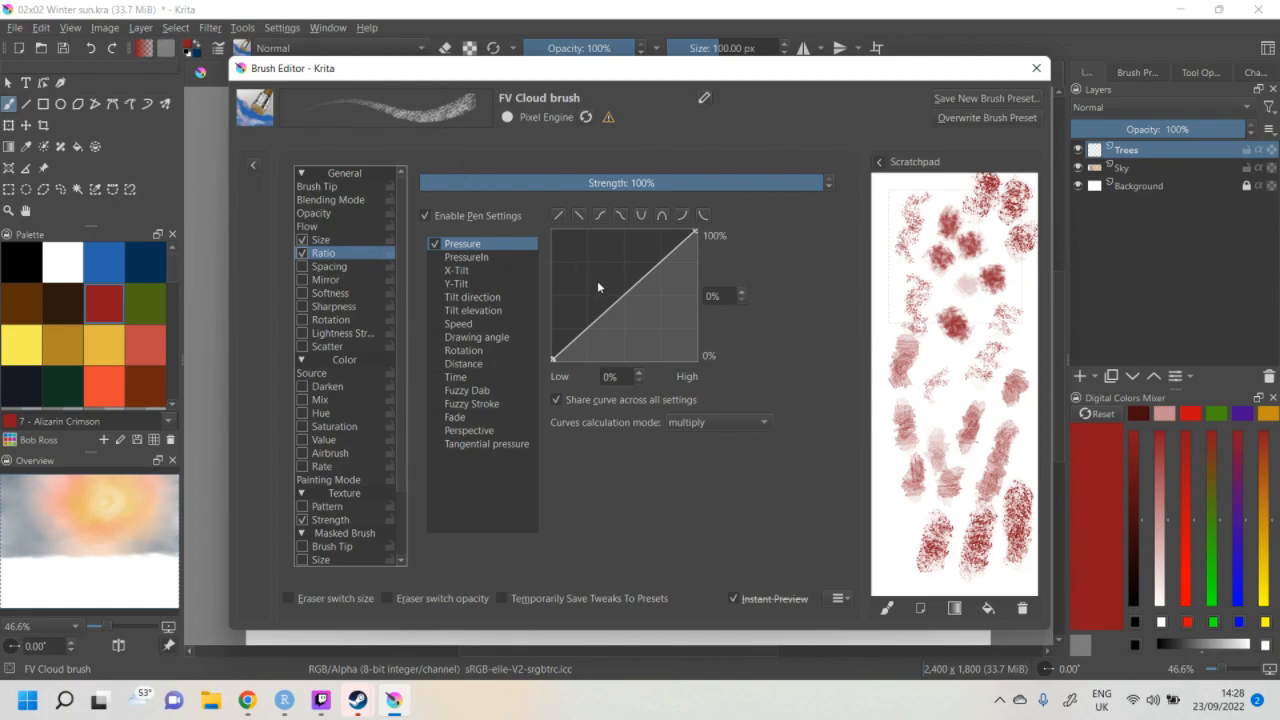
pyautogui.moveTo(448, 336)
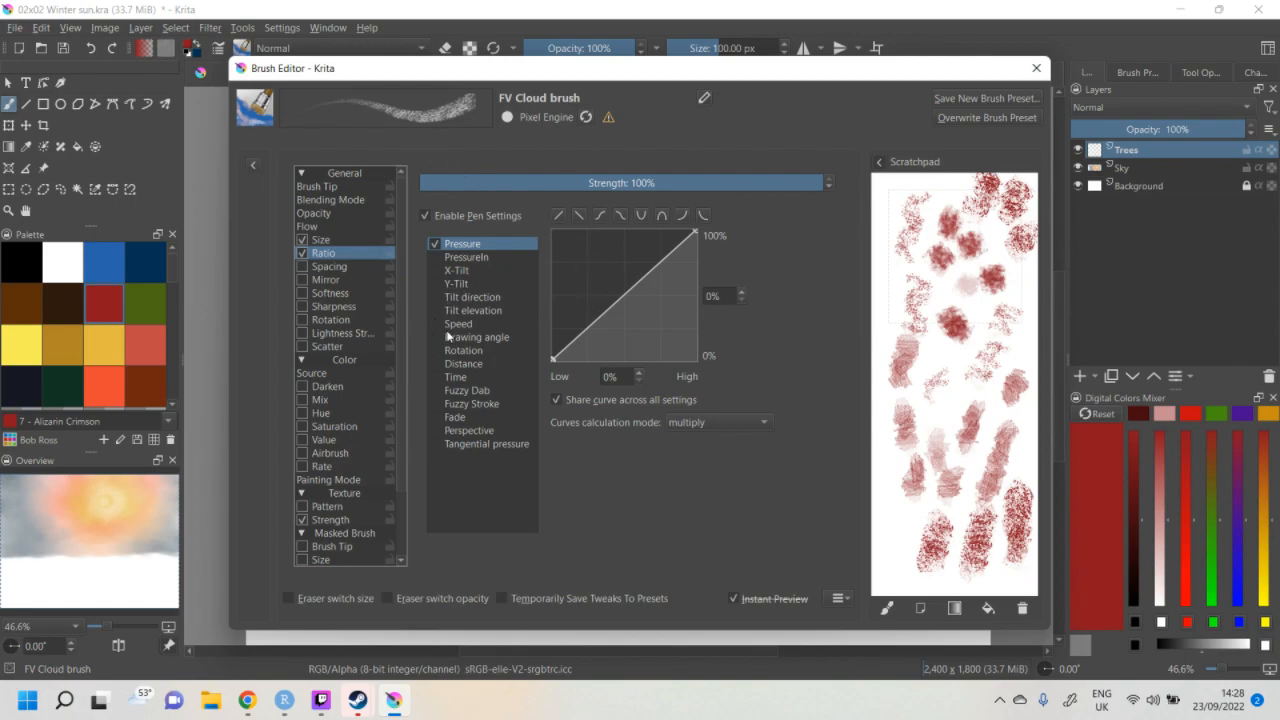
pyautogui.moveTo(446, 330)
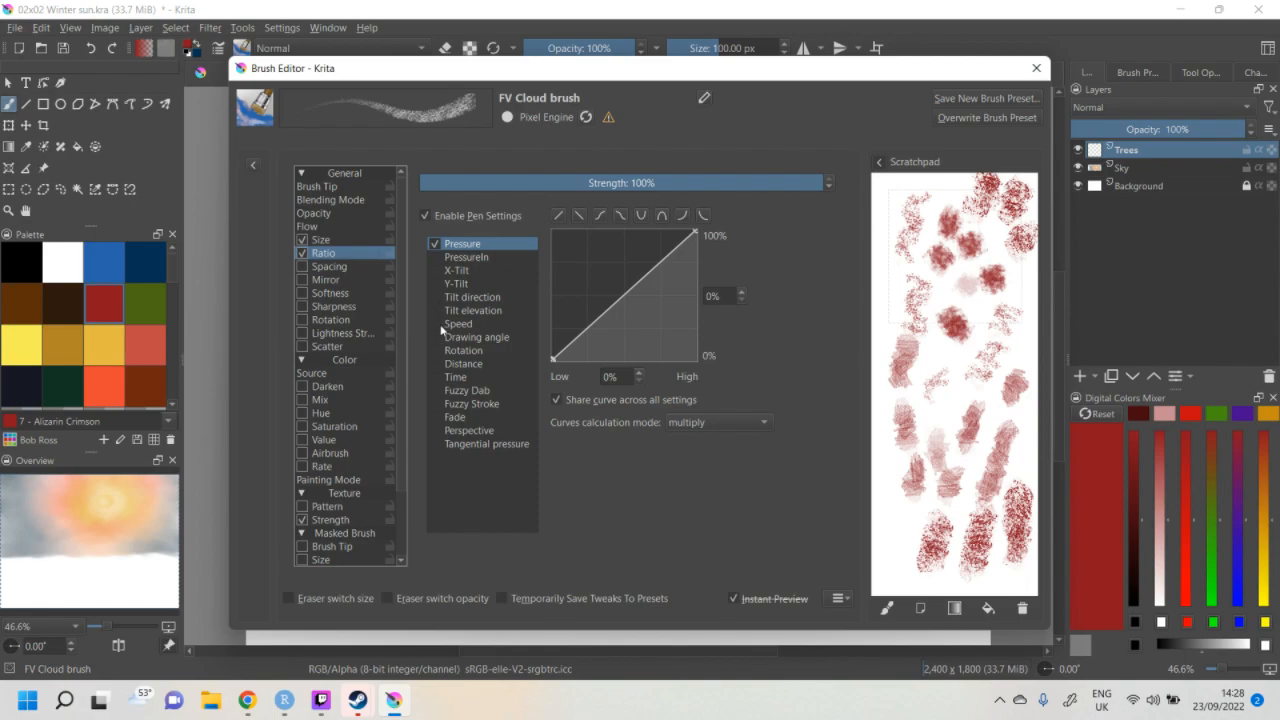
pyautogui.click(476, 336)
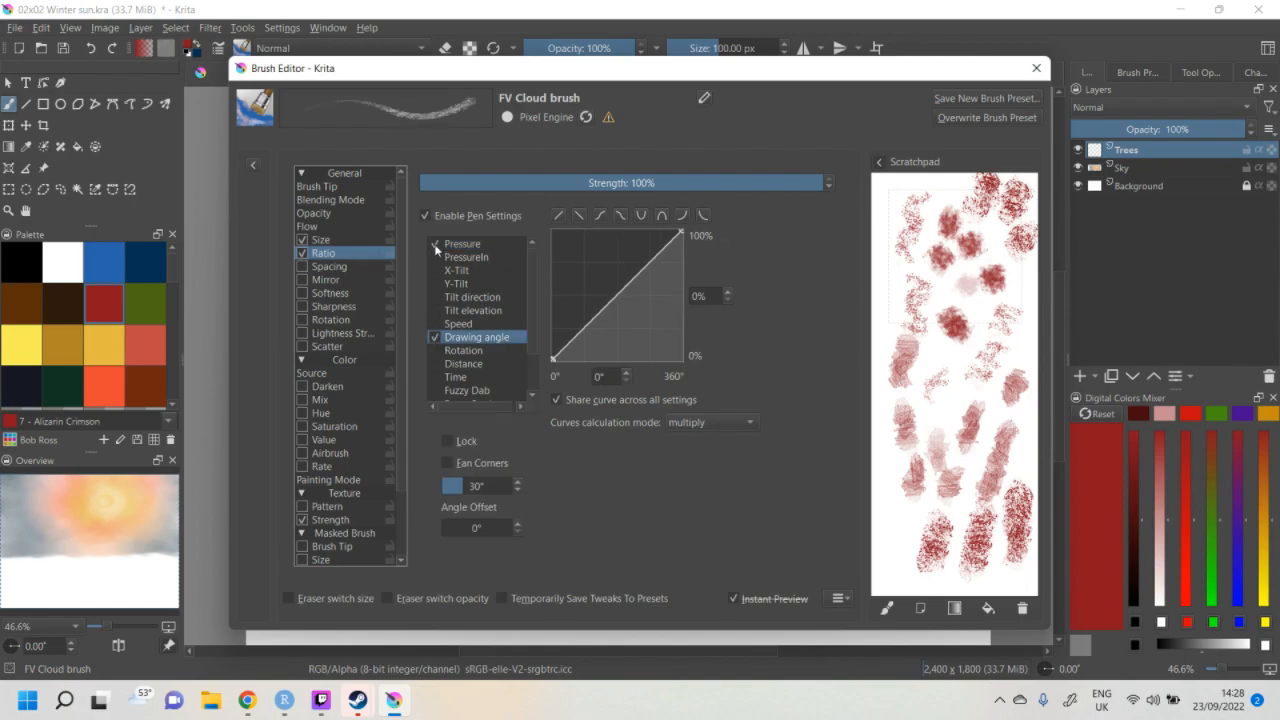
pyautogui.click(462, 244)
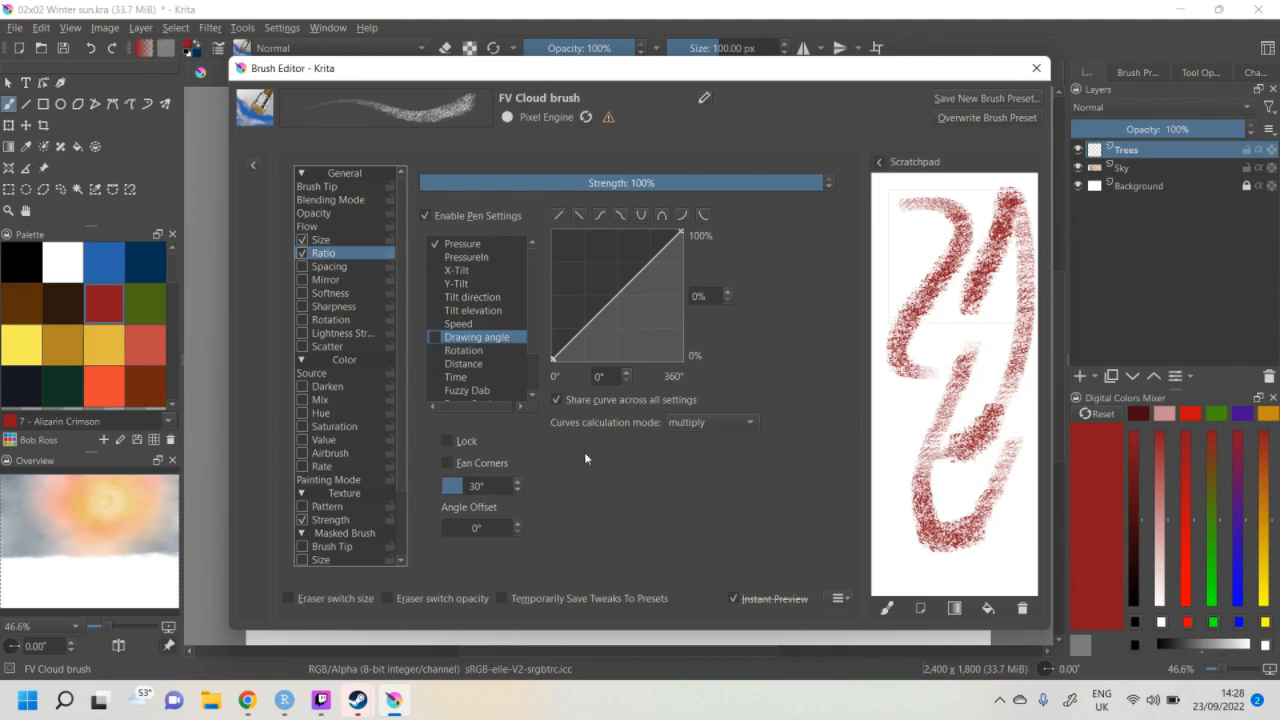
pyautogui.moveTo(420, 316)
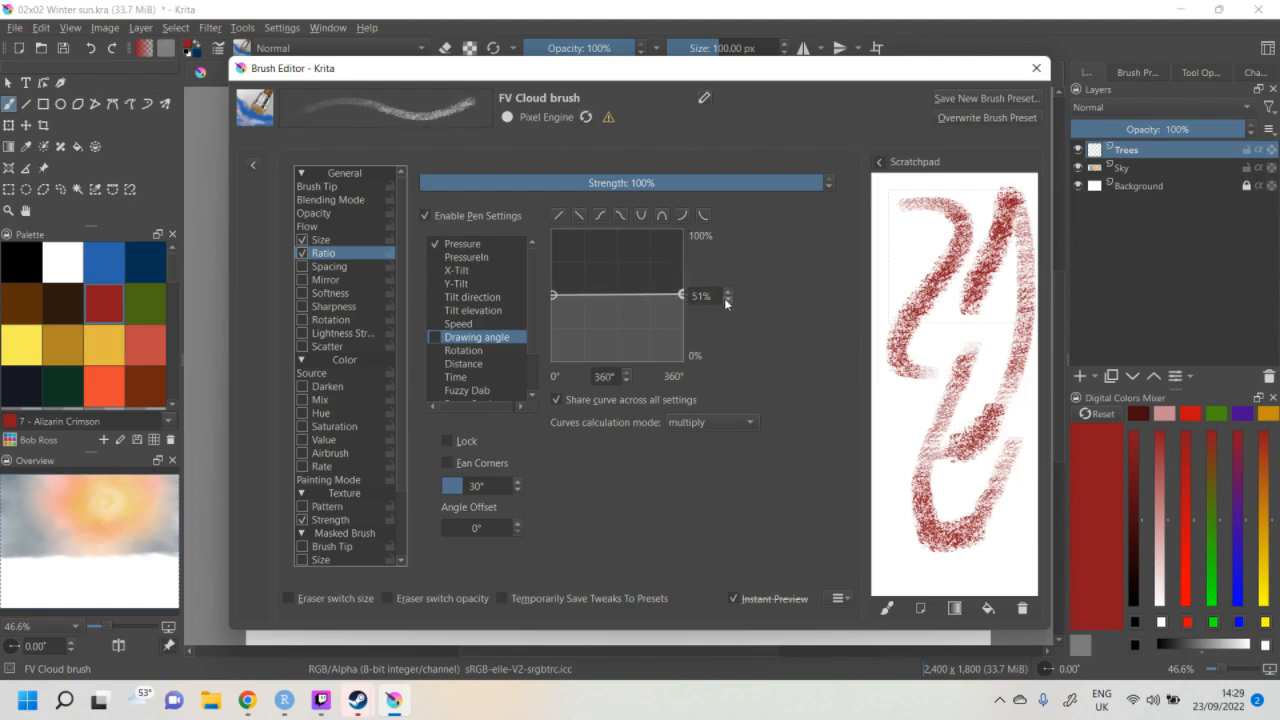
# - Reshape the drawing-angle ratio curve, raising it at steeper angles, with test strokes
pyautogui.click(728, 300)
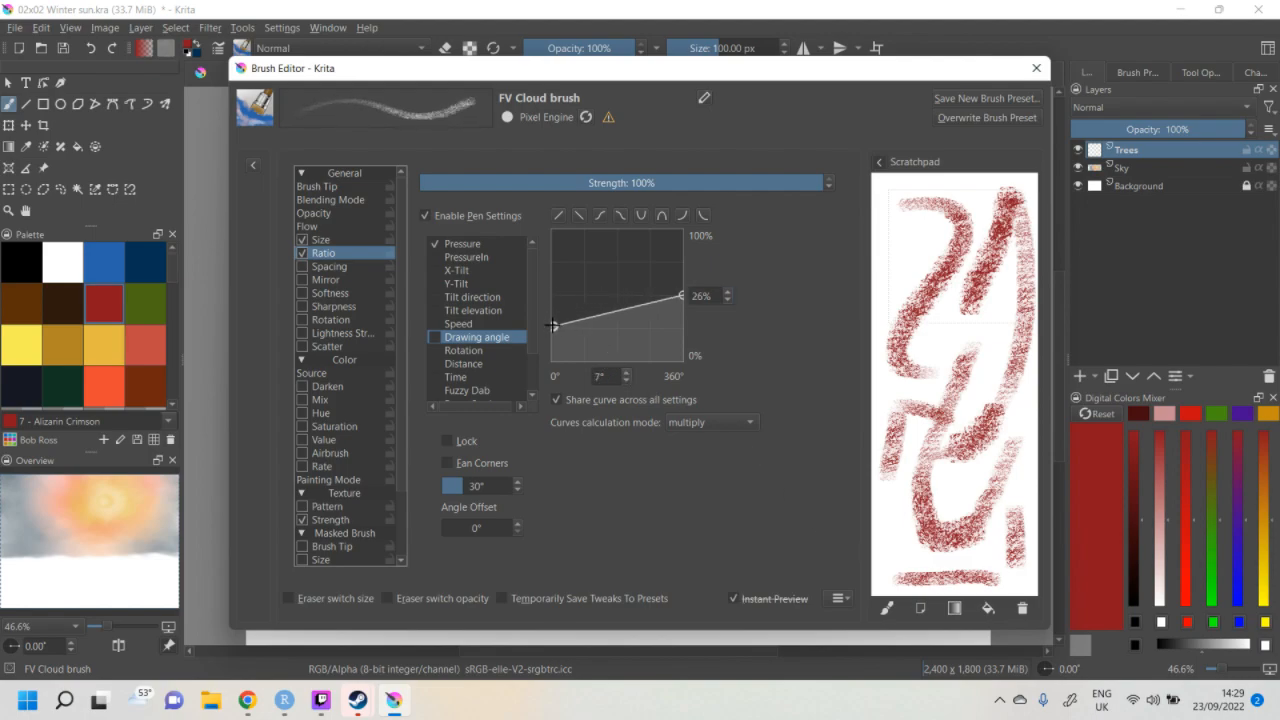
pyautogui.moveTo(556, 324); pyautogui.dragTo(680, 302)
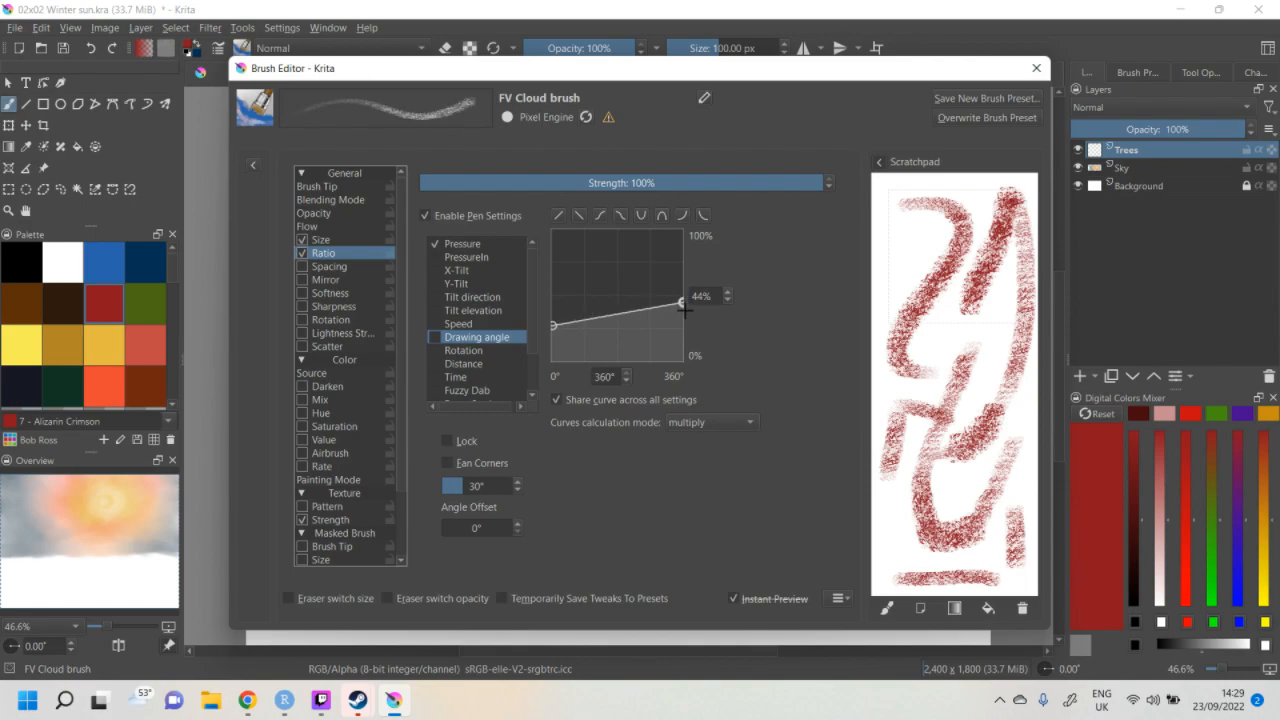
pyautogui.moveTo(680, 302); pyautogui.dragTo(680, 324)
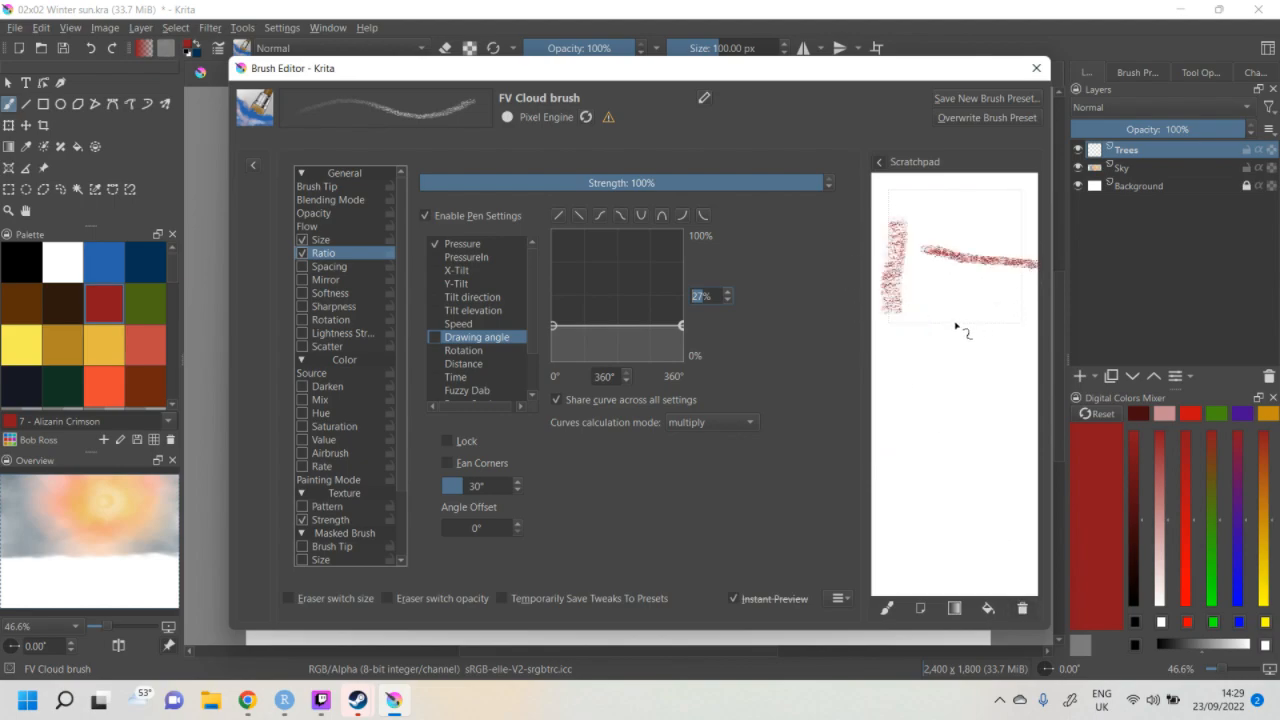
pyautogui.moveTo(944, 364)
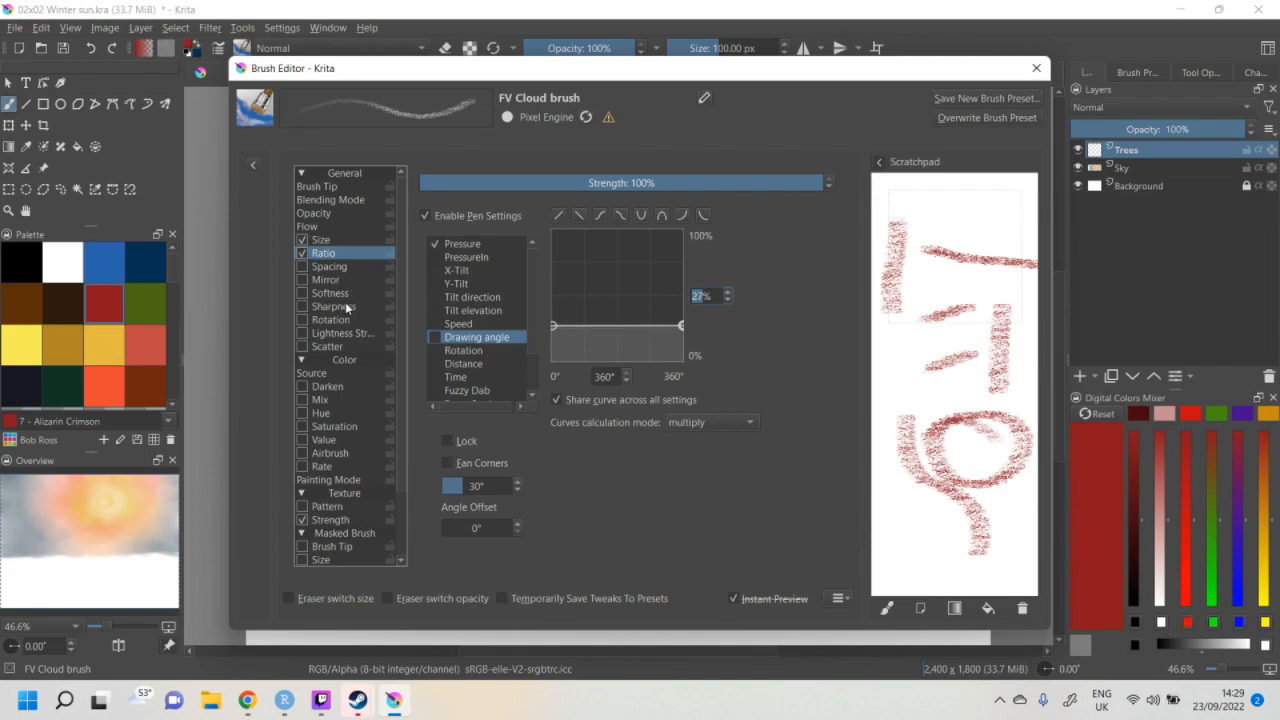
pyautogui.moveTo(408, 188)
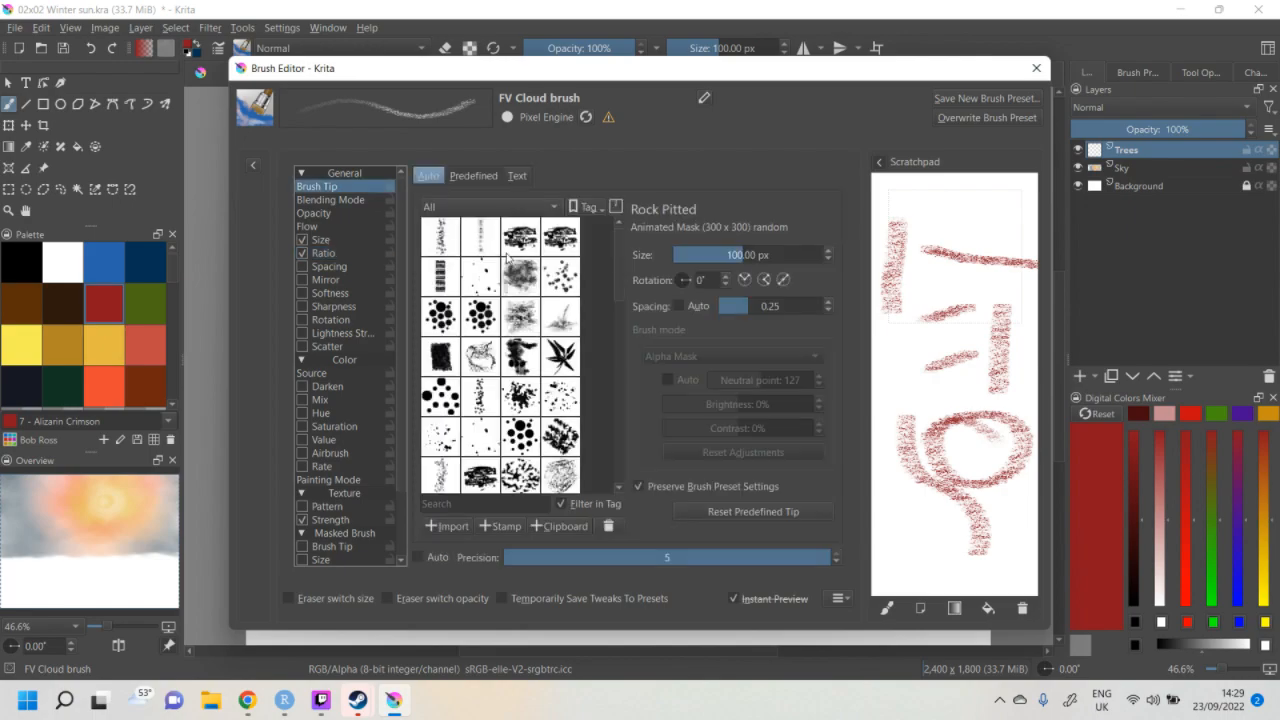
# - Try the 3_texture and A-4 Forest tips, then settle on the Rock Pitted tip
pyautogui.click(520, 276)
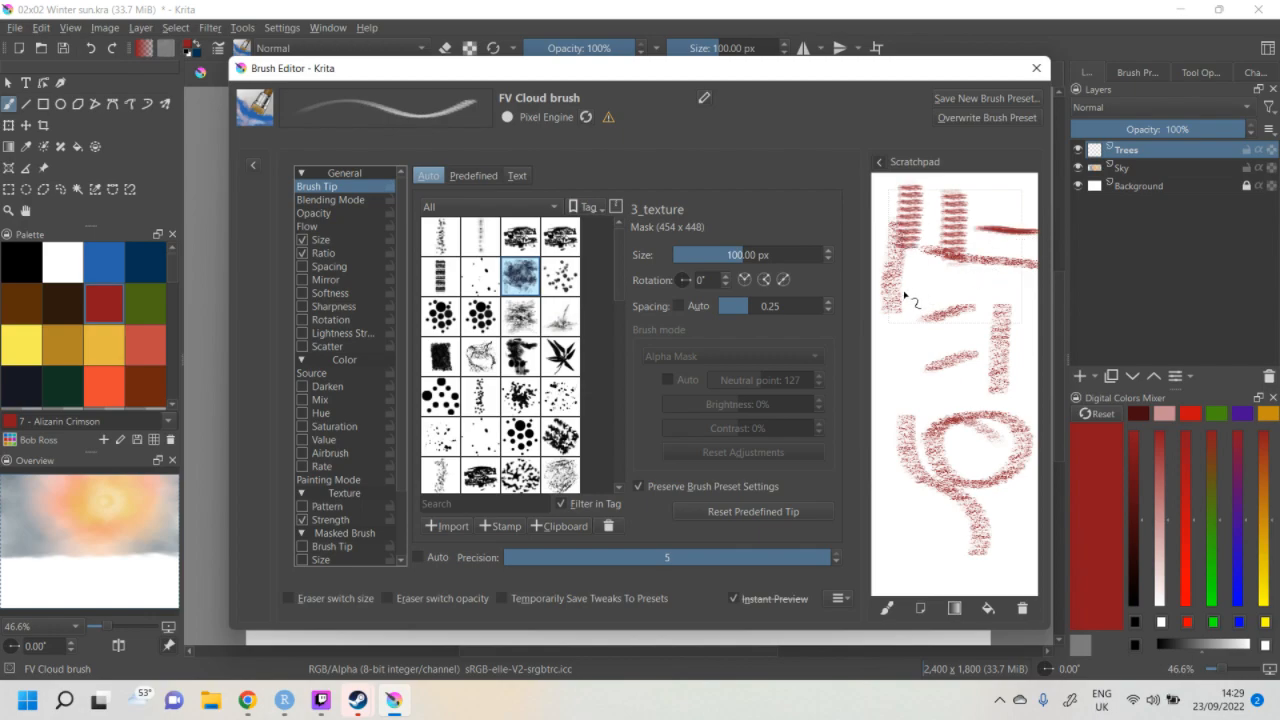
pyautogui.moveTo(616, 290)
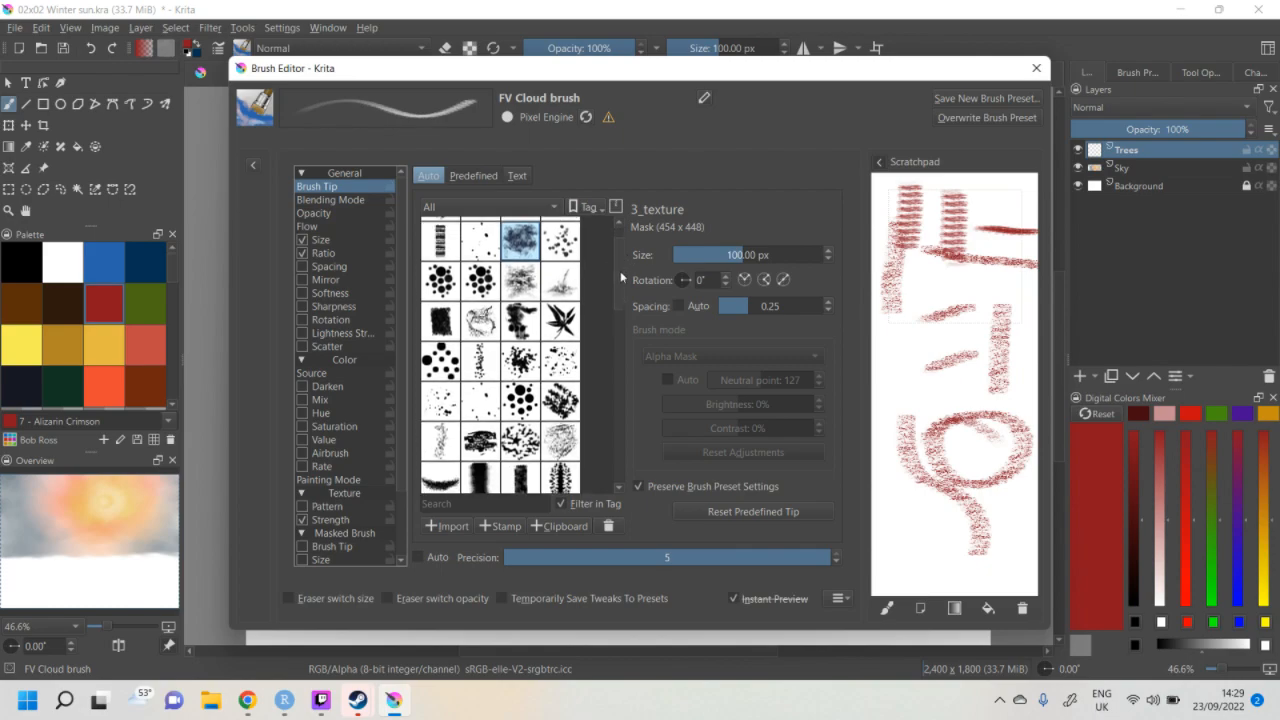
pyautogui.click(520, 268)
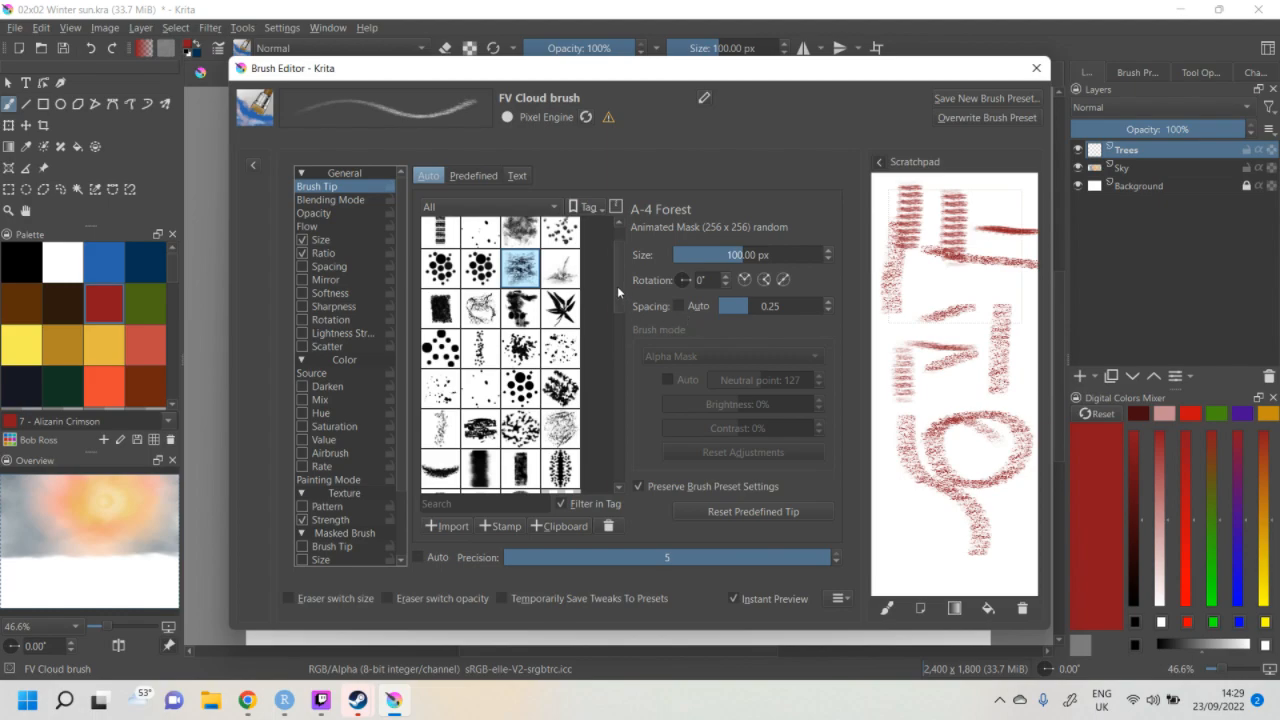
pyautogui.scroll(-3)
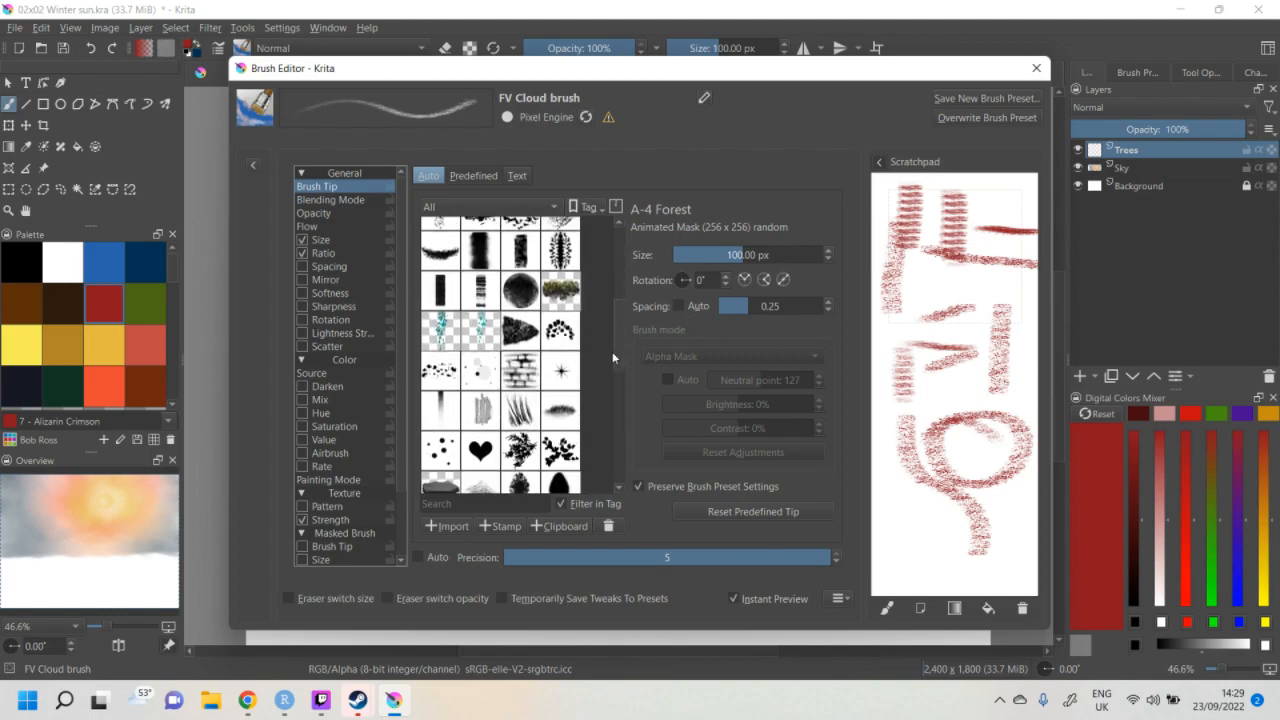
pyautogui.scroll(-3)
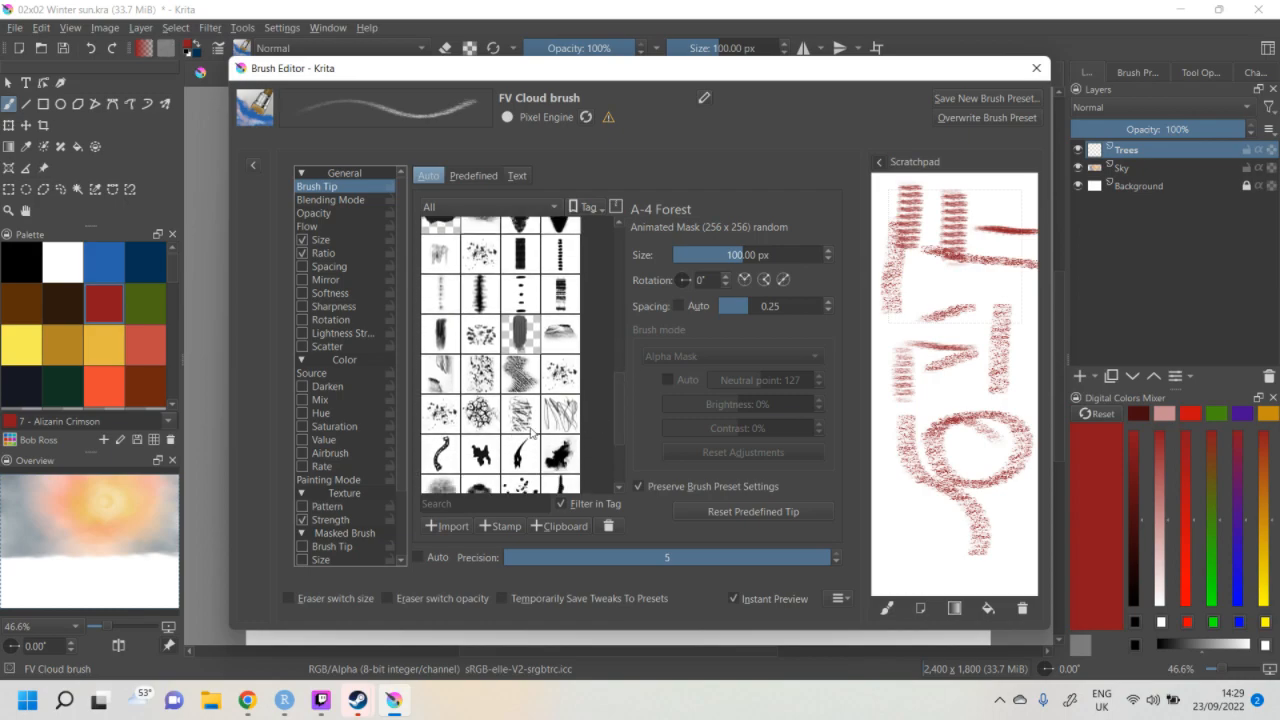
pyautogui.click(480, 374)
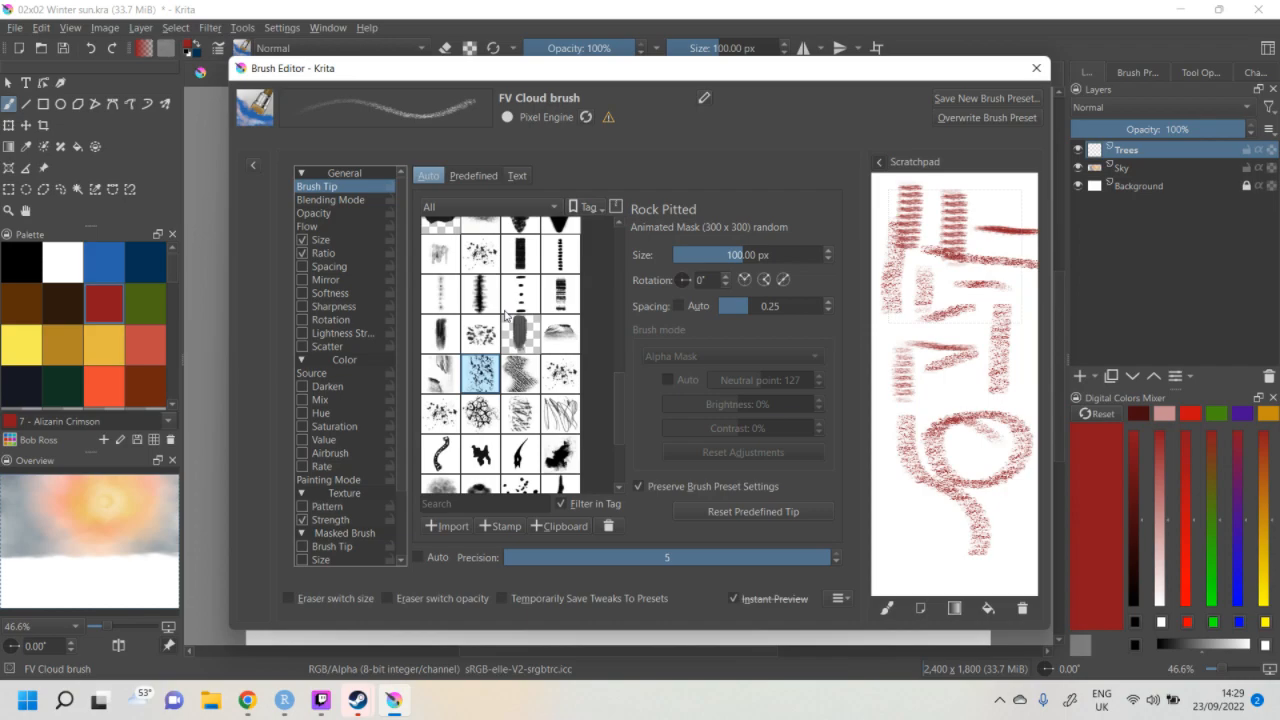
pyautogui.moveTo(404, 270)
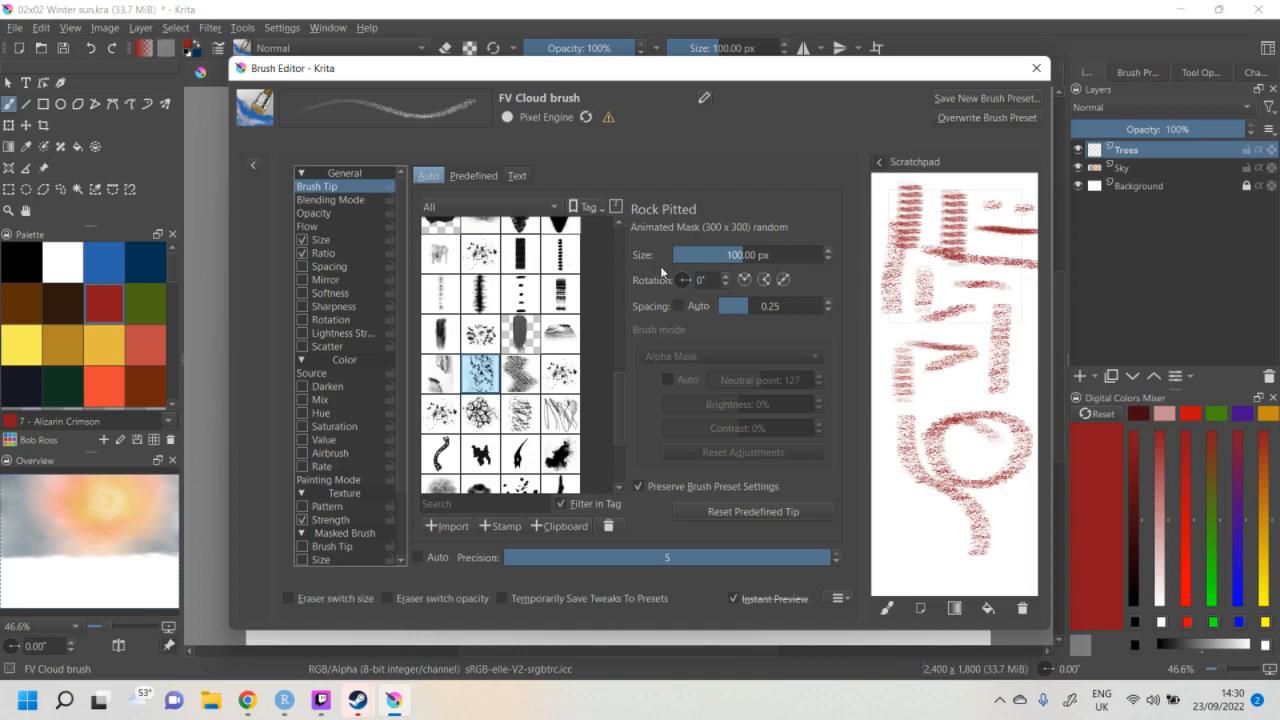
pyautogui.moveTo(324, 316)
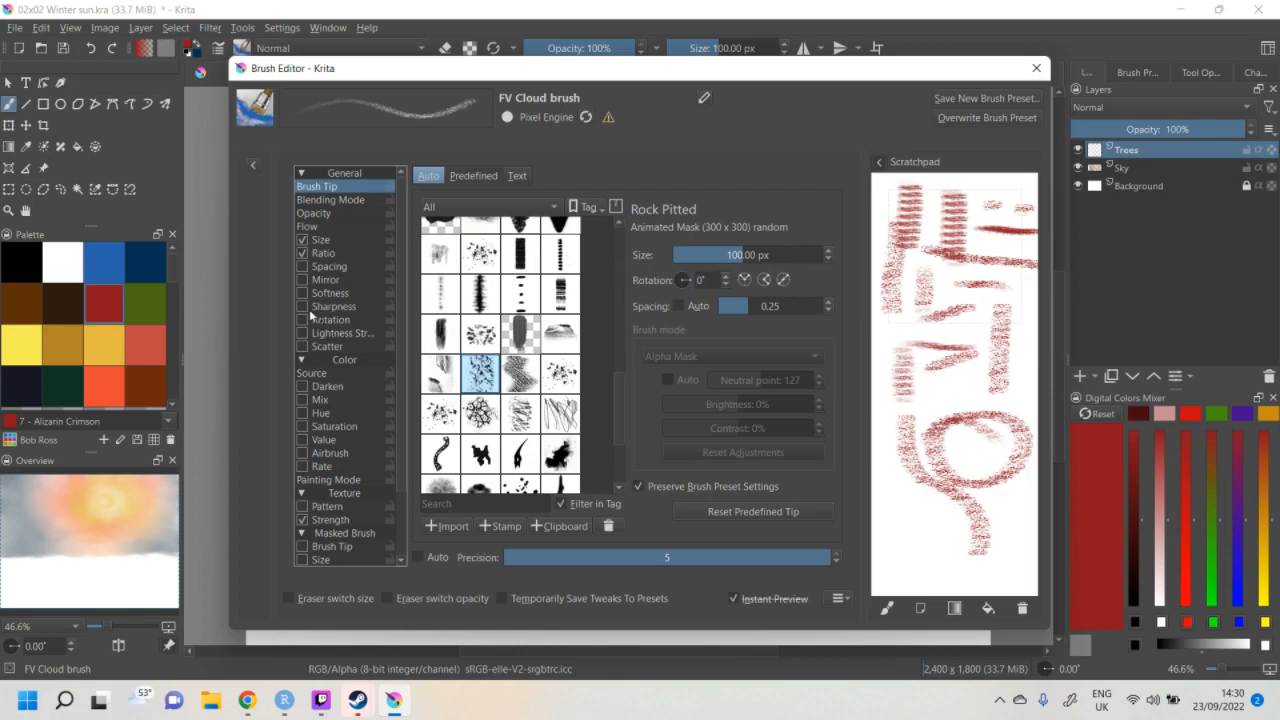
# - Enable Softness for the FV Cloud brush and test softer strokes on the scratchpad
pyautogui.click(330, 292)
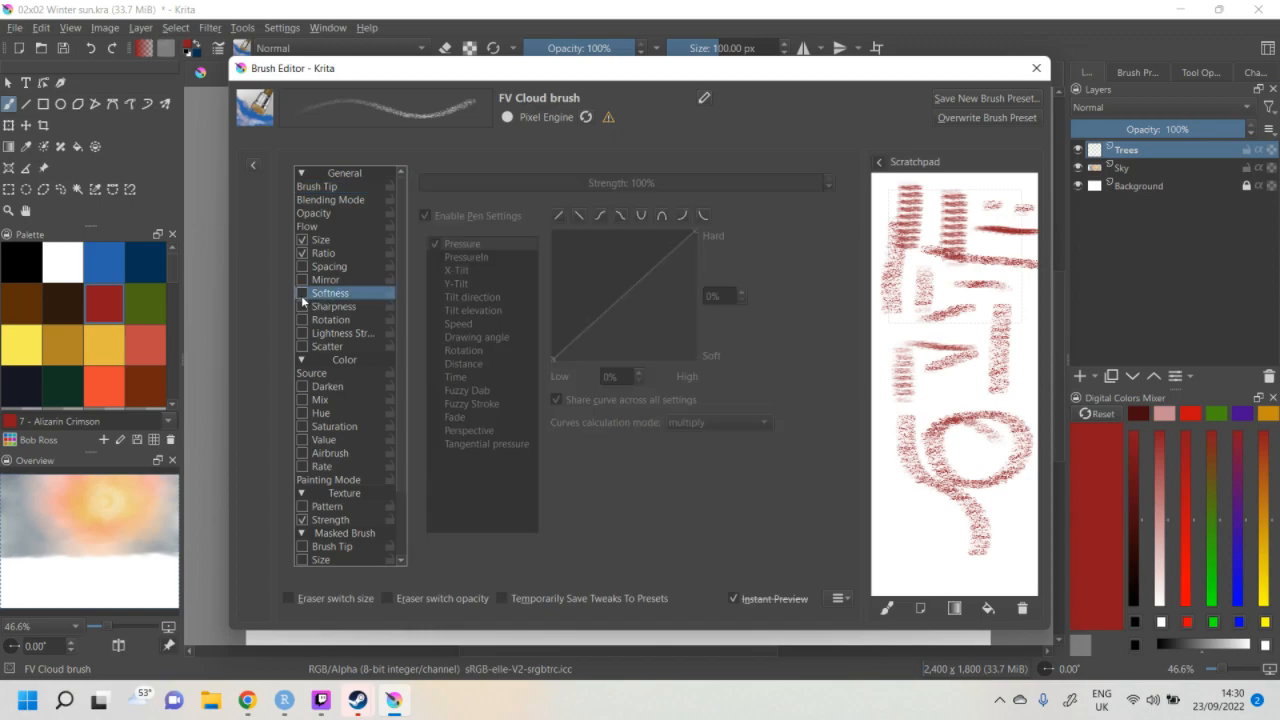
pyautogui.click(302, 292)
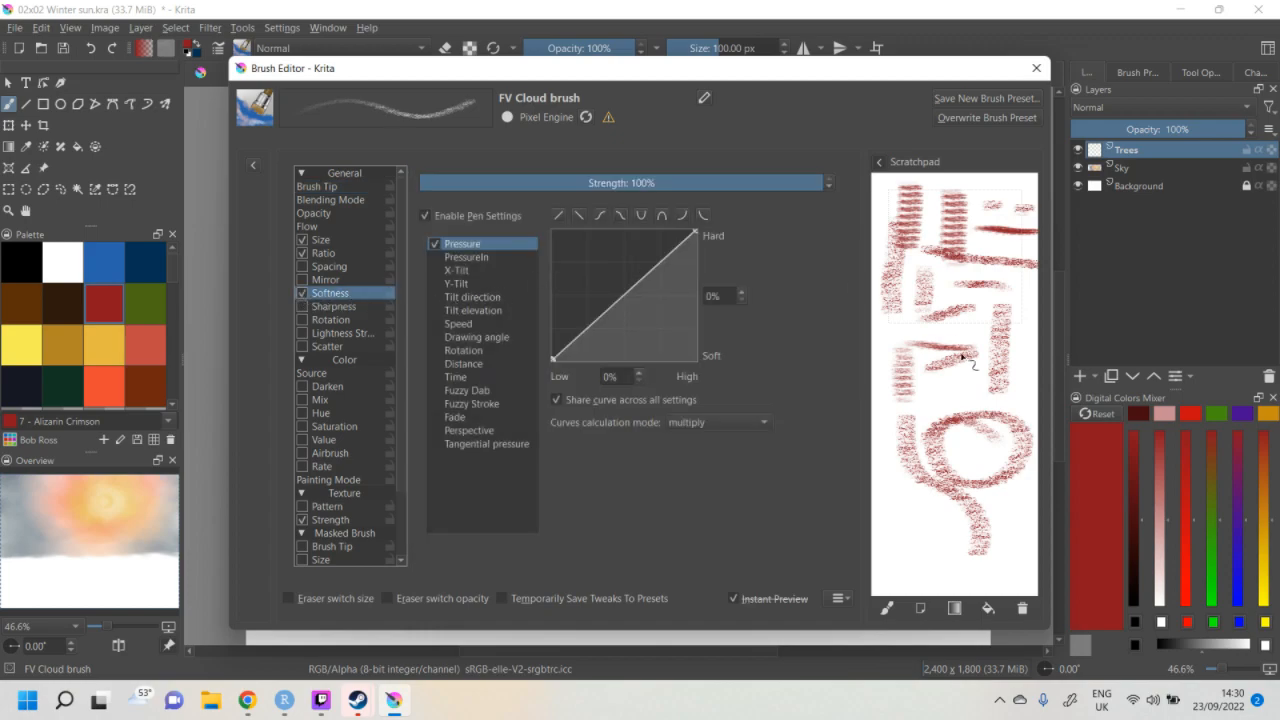
pyautogui.moveTo(964, 356); pyautogui.dragTo(1016, 480)
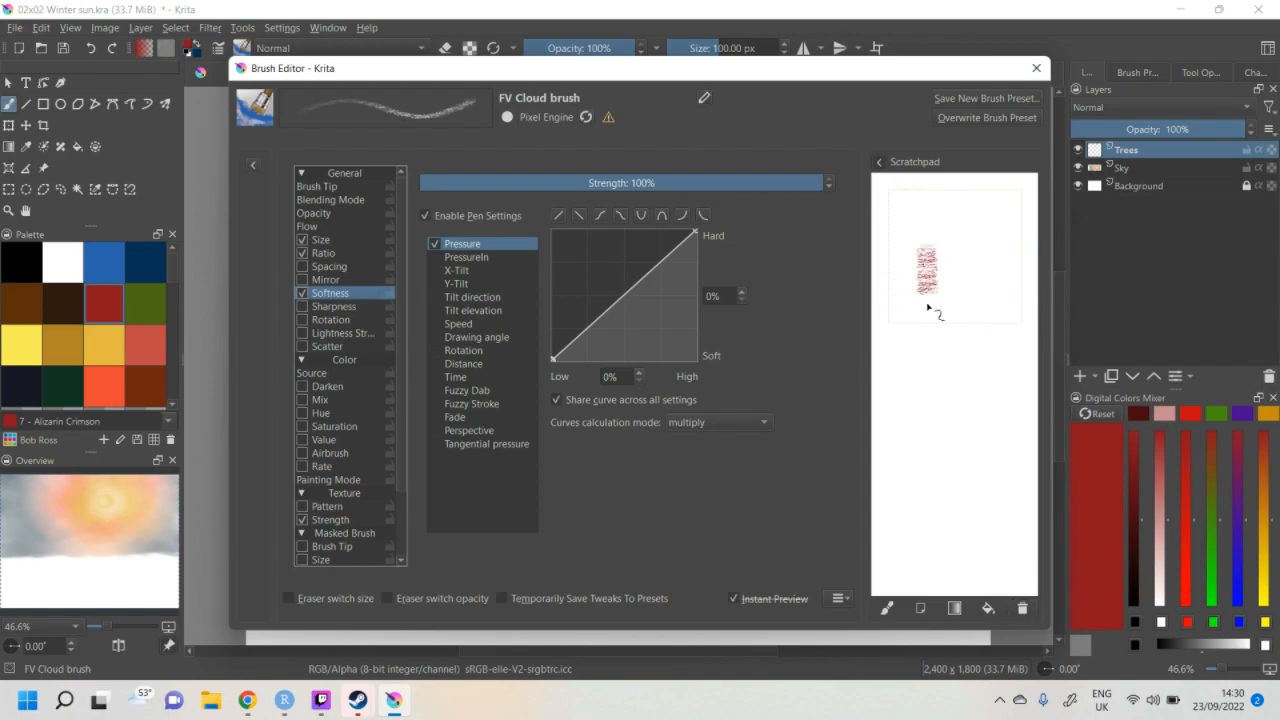
pyautogui.moveTo(924, 300); pyautogui.dragTo(924, 440)
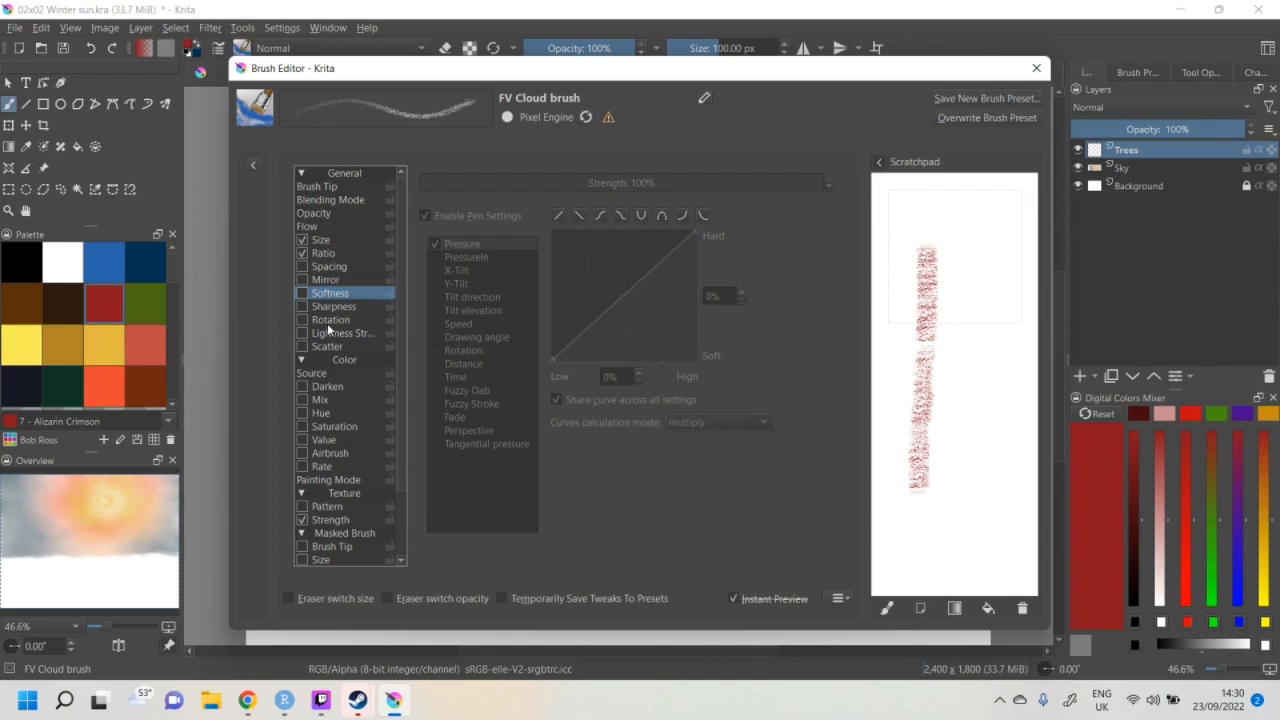
# - Make the tip rotate with drawing angle and check it with test strokes
pyautogui.click(332, 320)
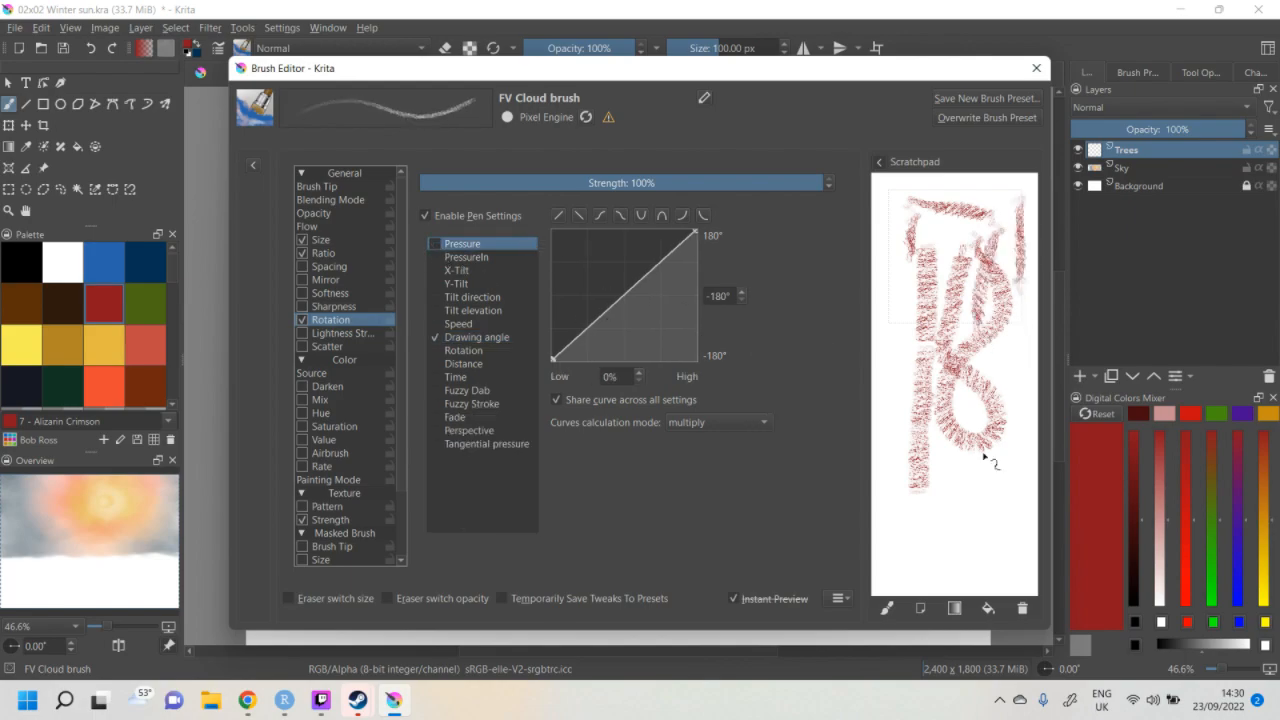
pyautogui.moveTo(976, 460); pyautogui.dragTo(964, 564)
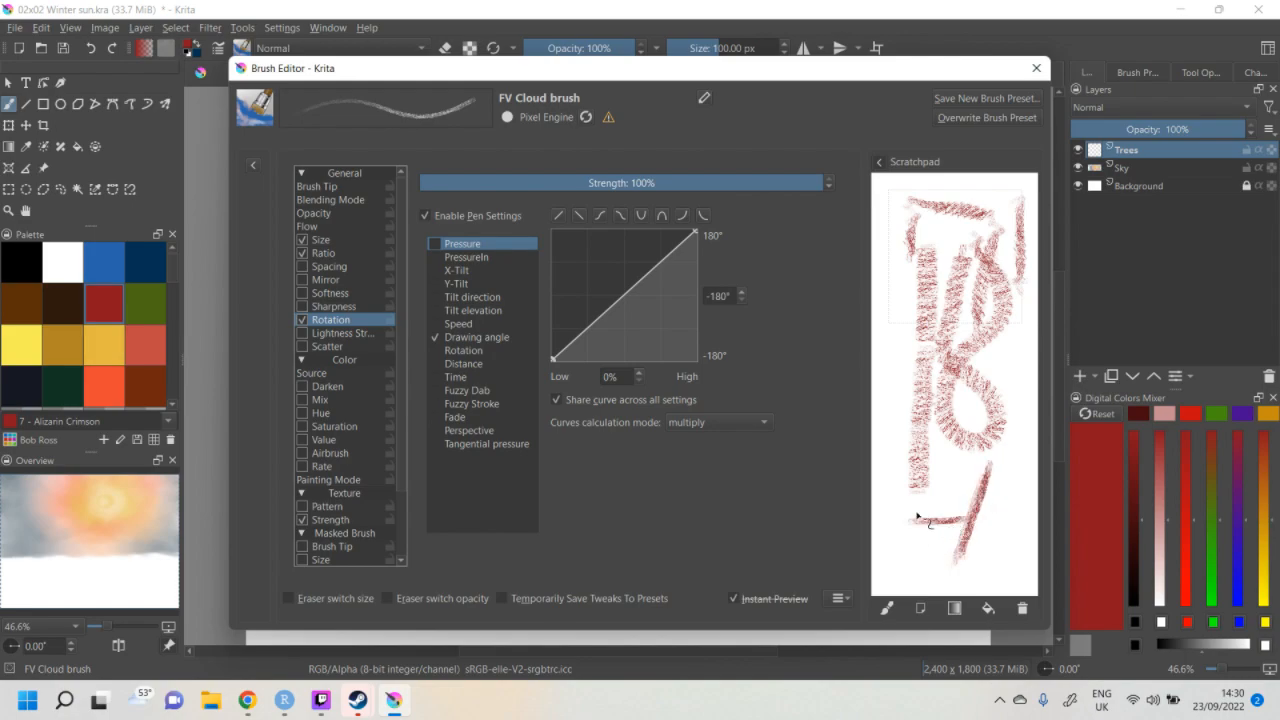
pyautogui.moveTo(920, 510); pyautogui.dragTo(1010, 540)
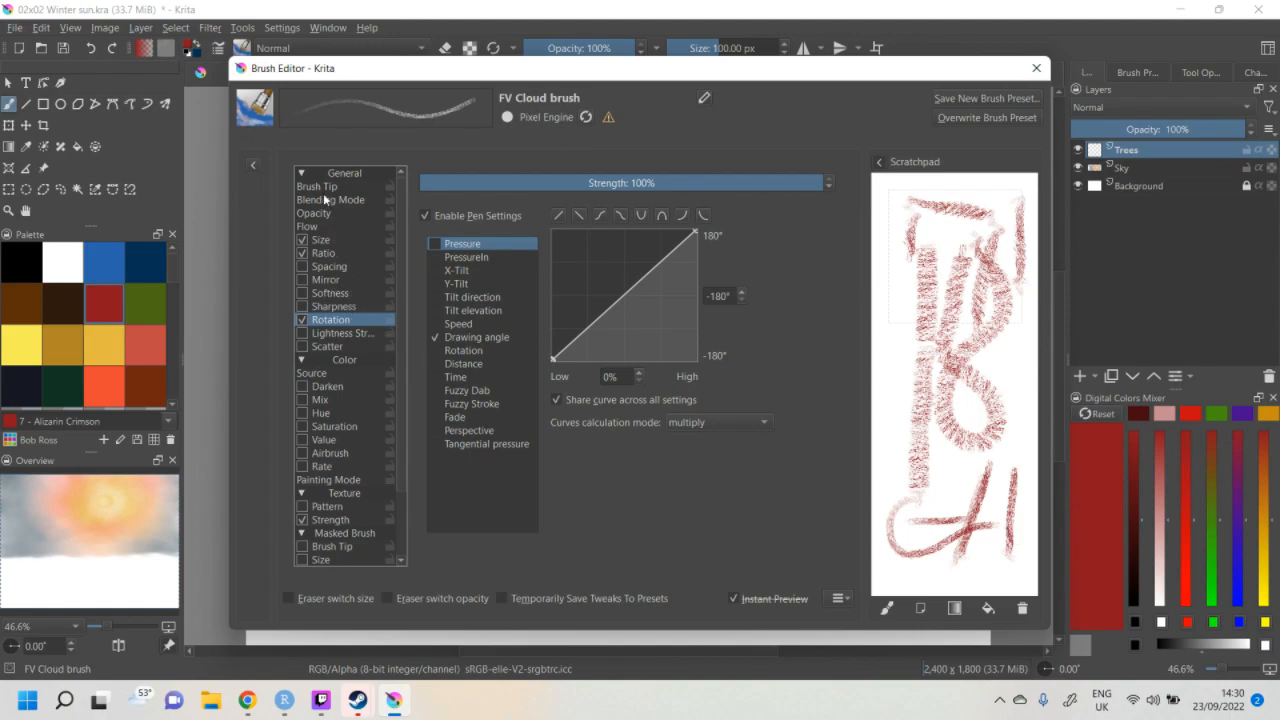
pyautogui.click(316, 186)
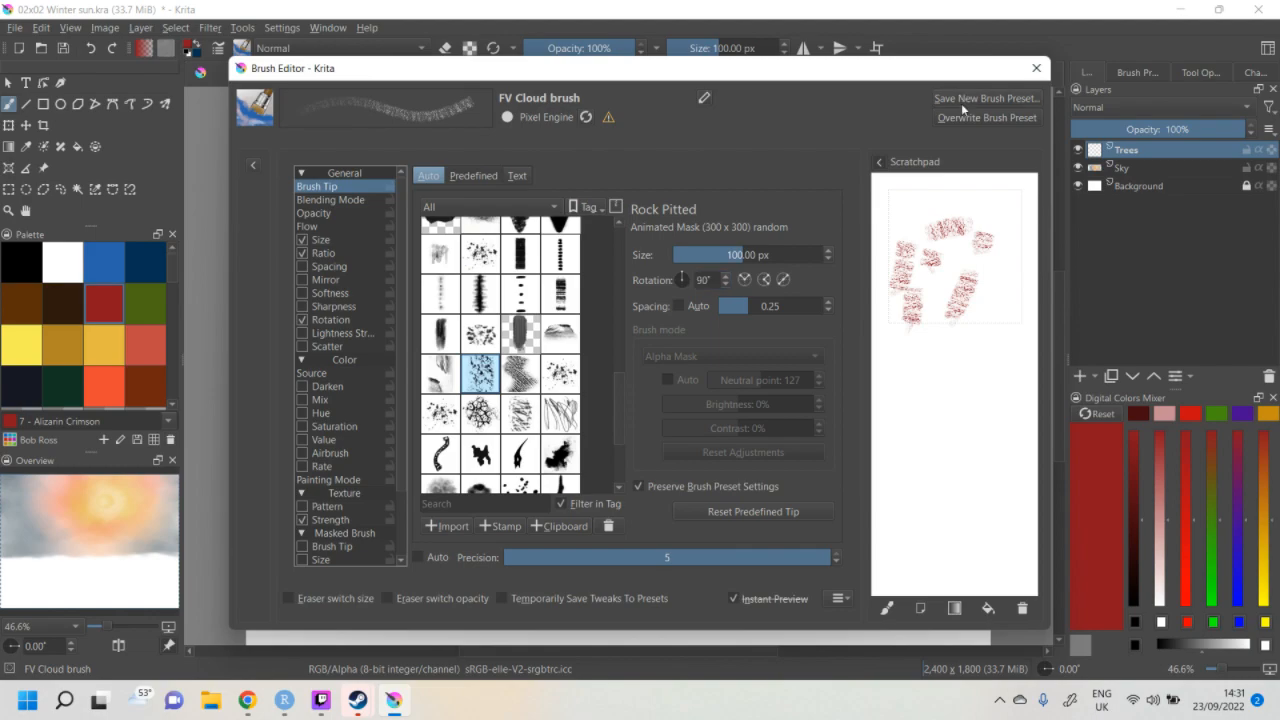
# - Save the brush as a new preset named FV Tree brush
pyautogui.click(984, 98)
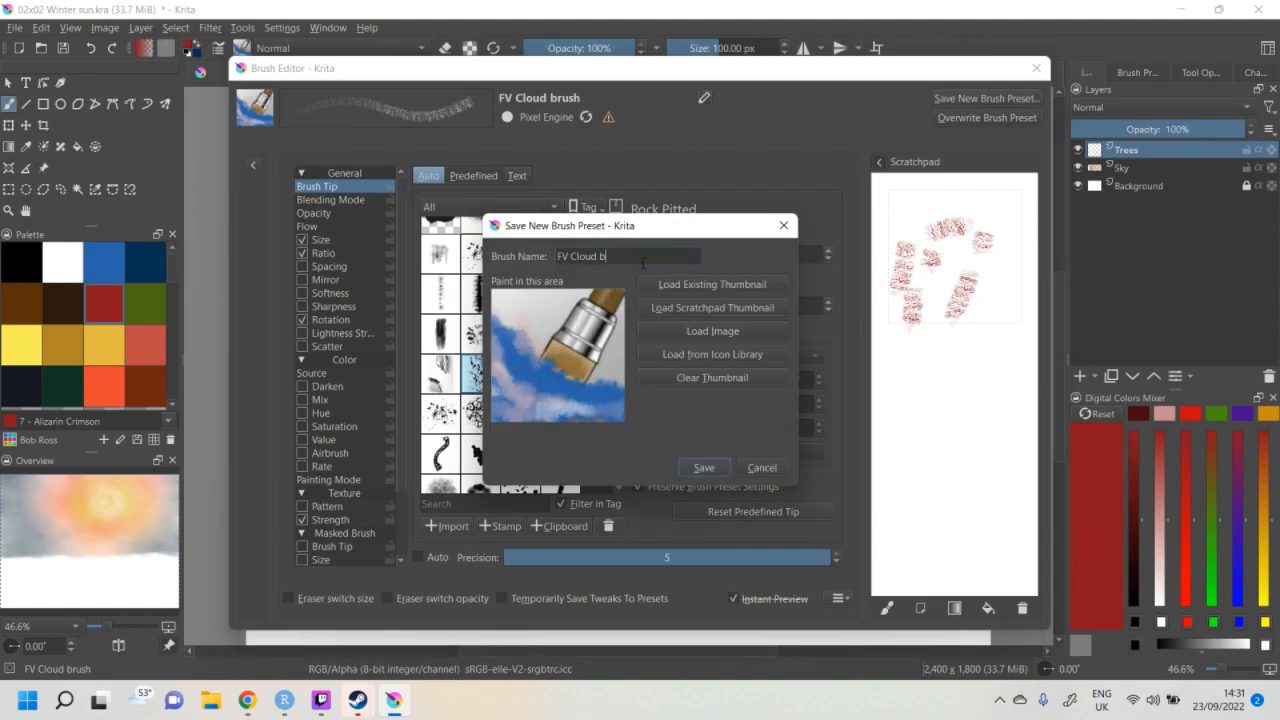
pyautogui.press('BackSpace')
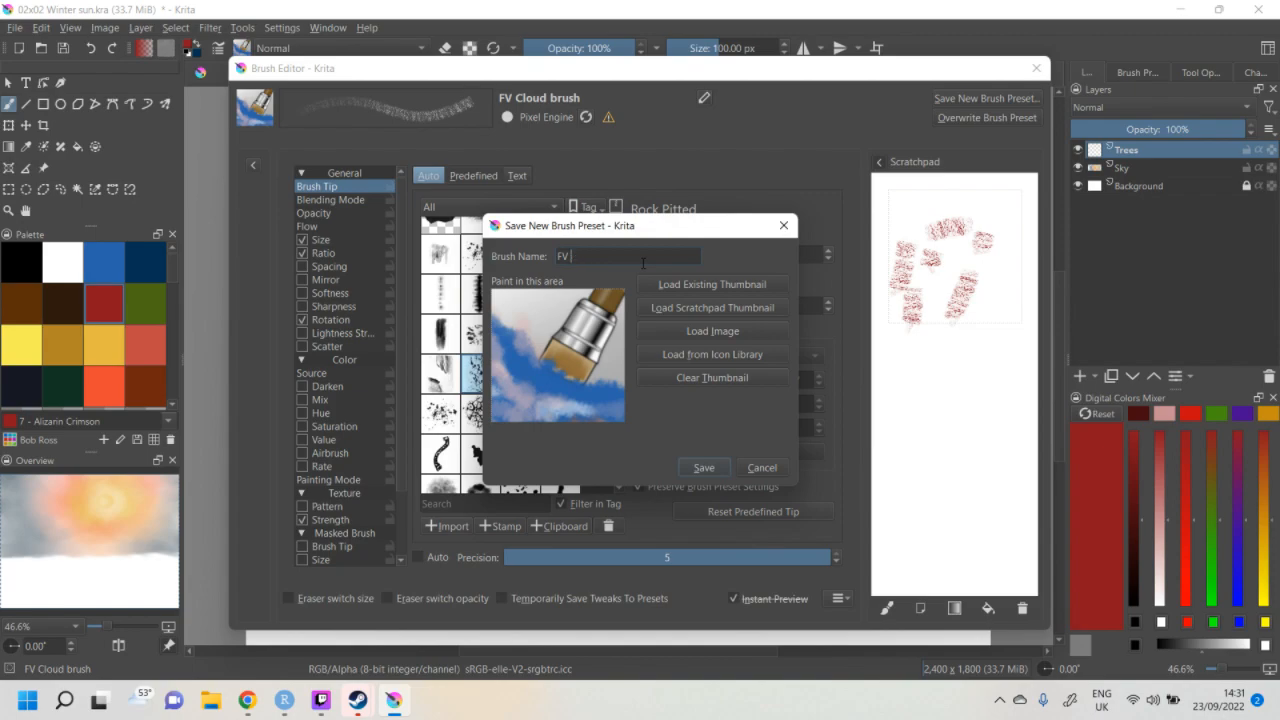
pyautogui.write('t')
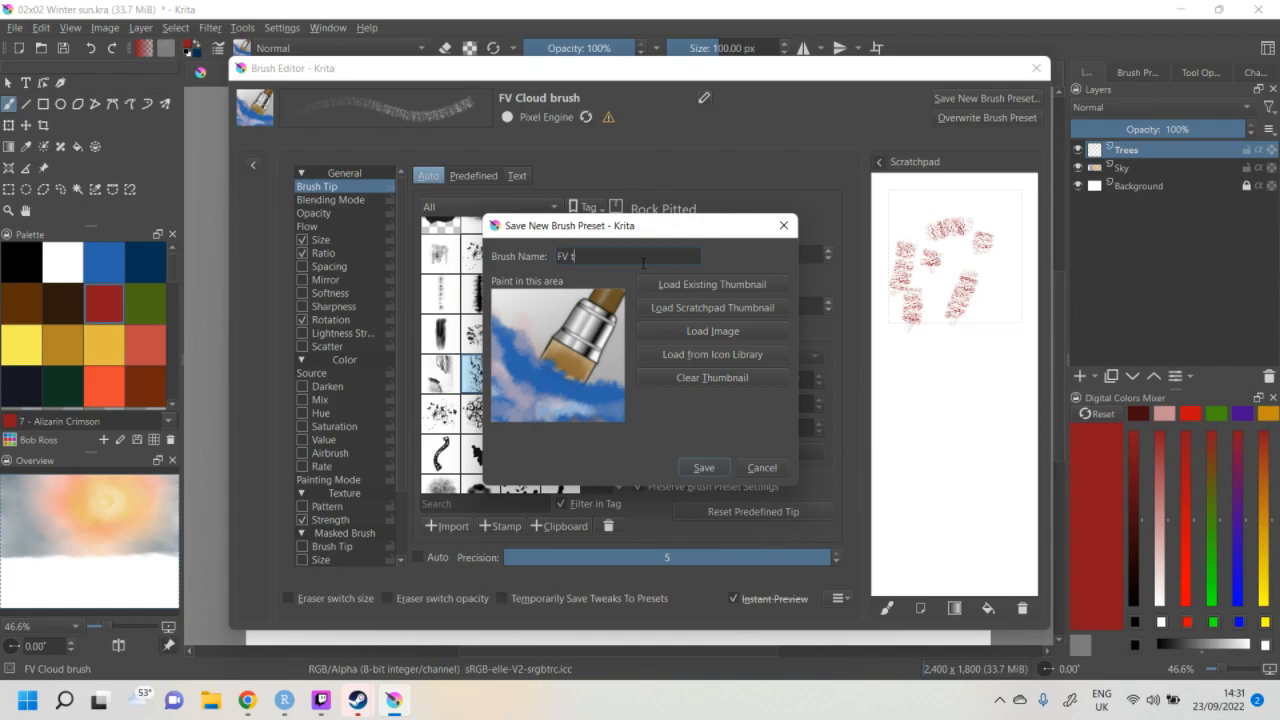
pyautogui.write('R')
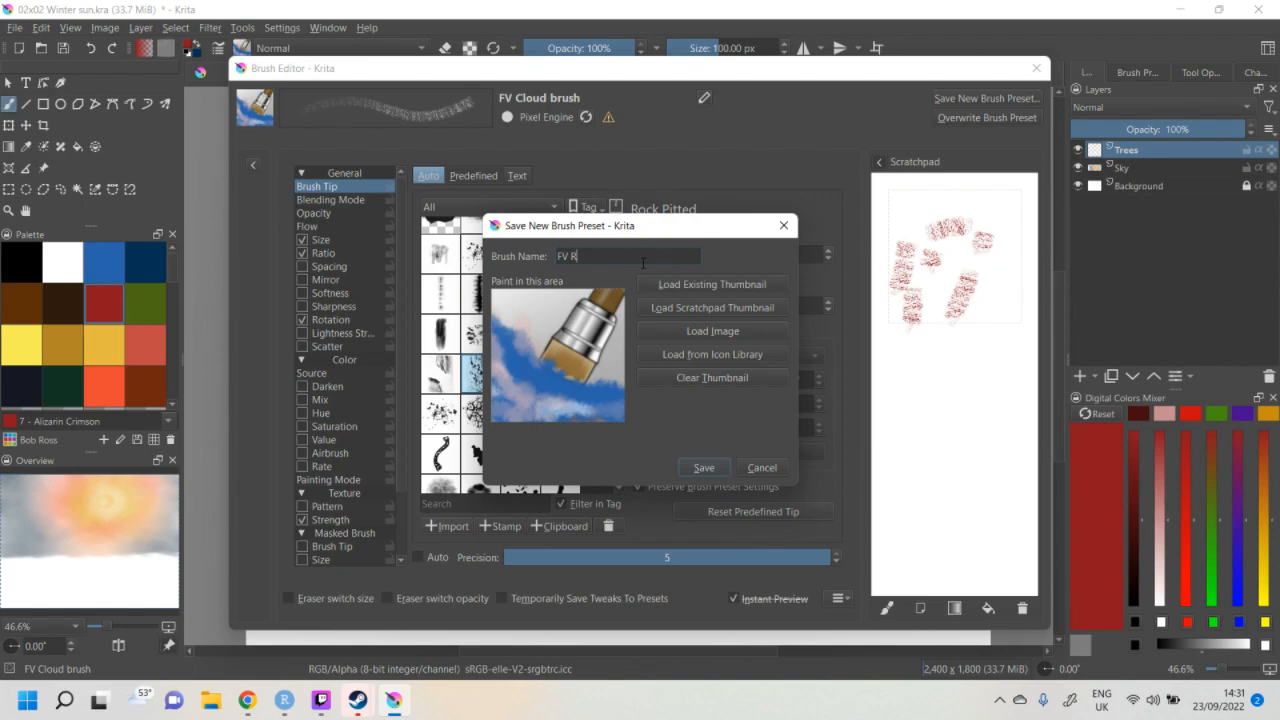
pyautogui.press('BackSpace')
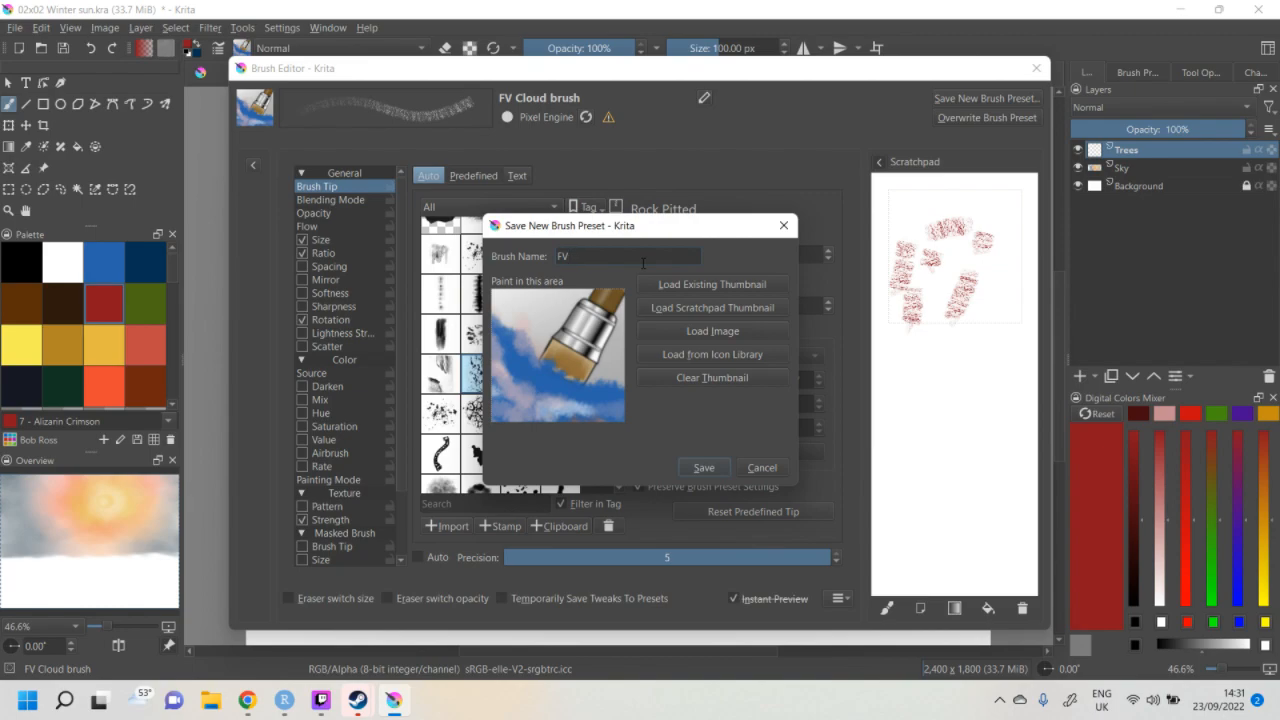
pyautogui.write('Tree brush')
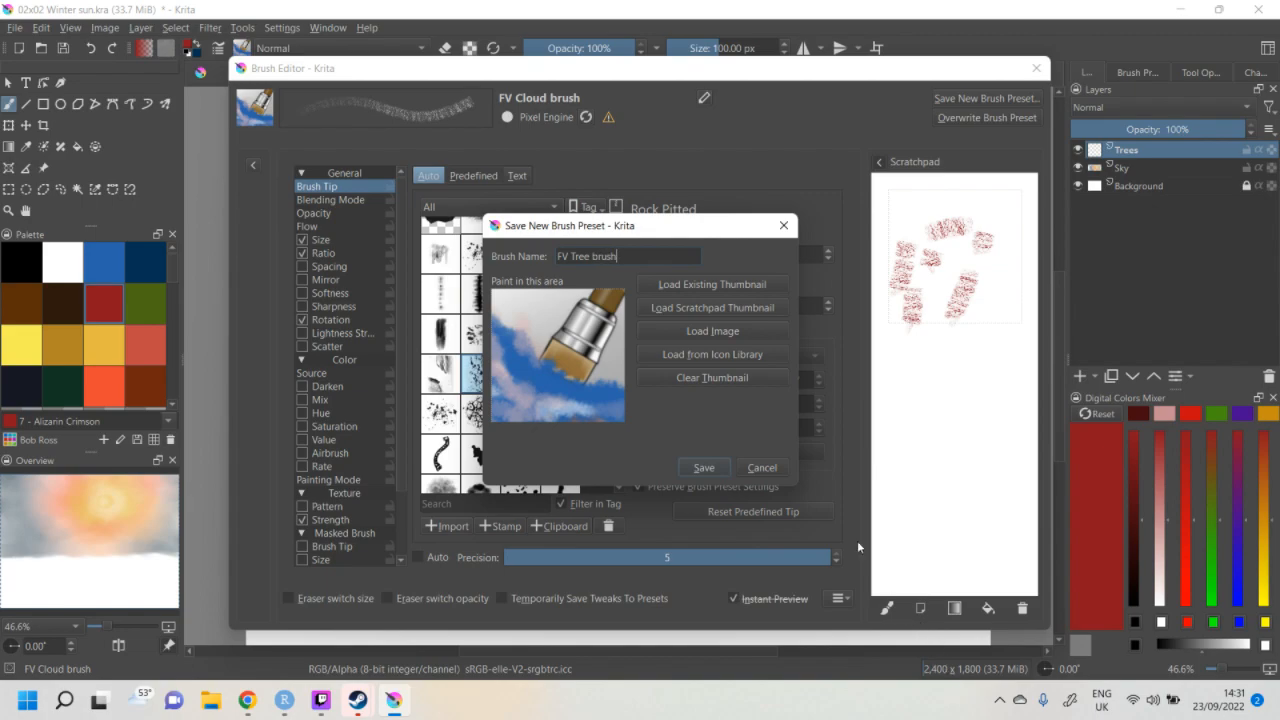
pyautogui.click(760, 468)
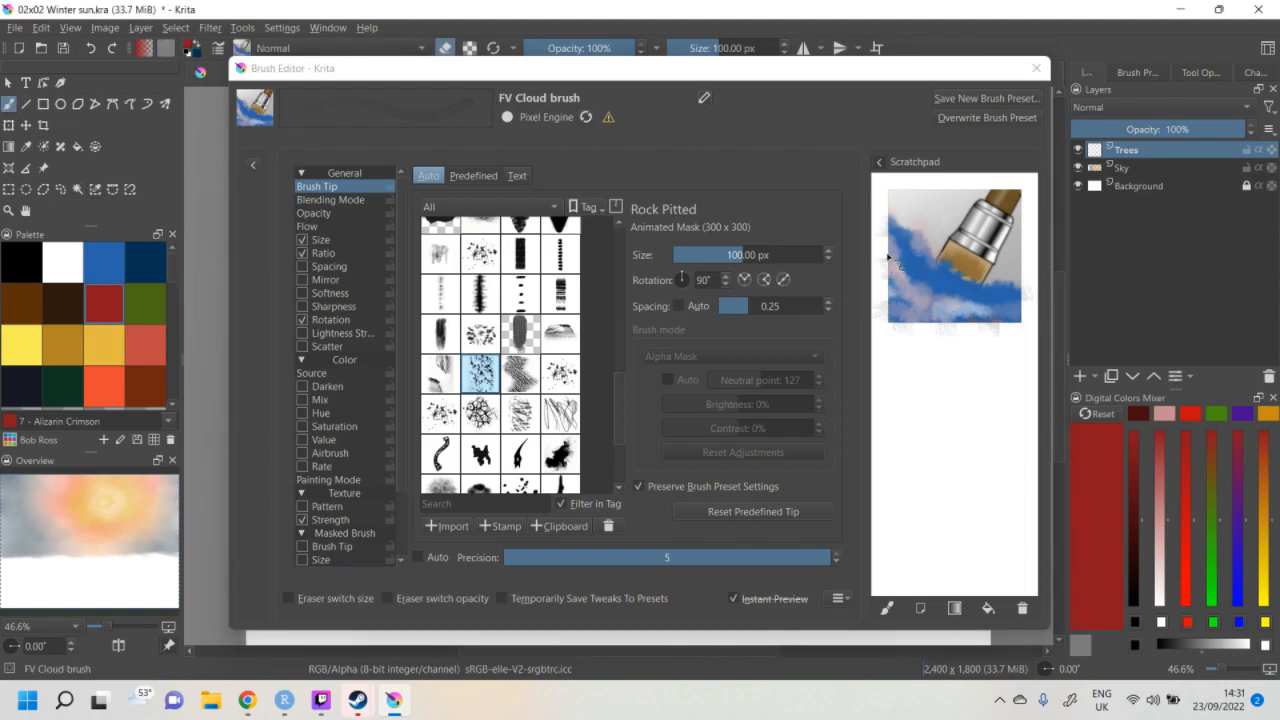
pyautogui.moveTo(904, 248)
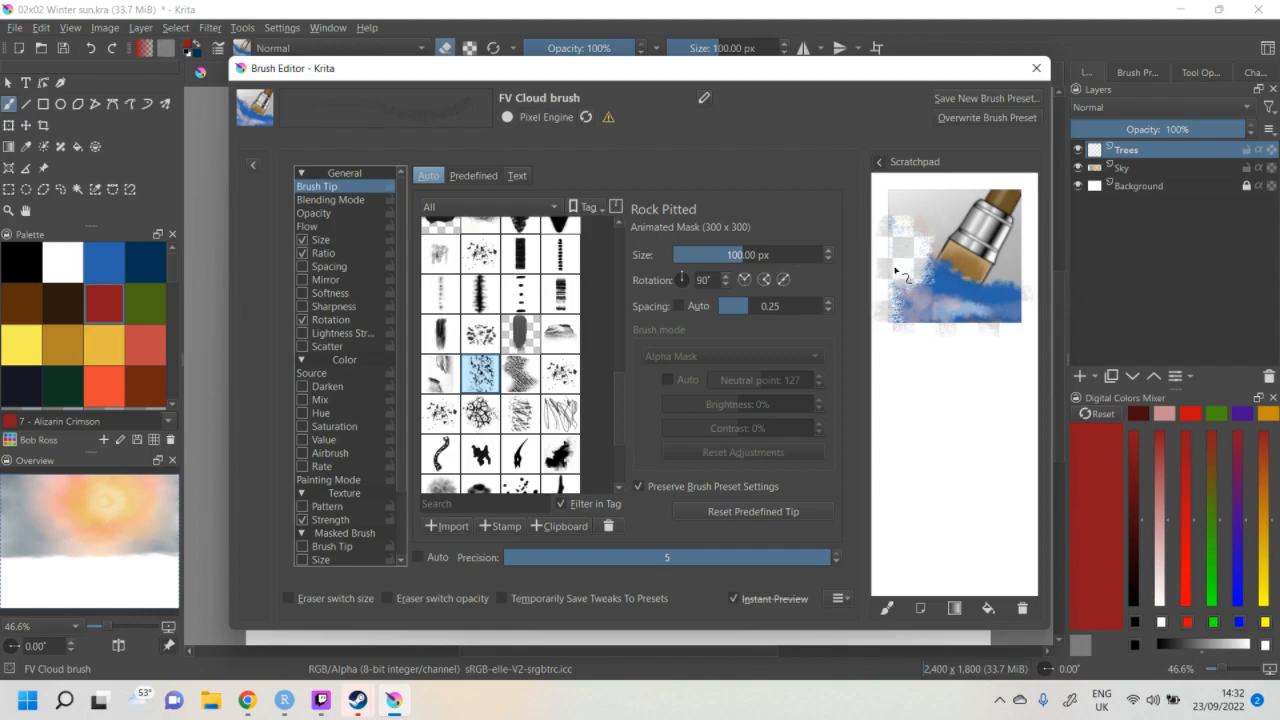
pyautogui.moveTo(892, 608)
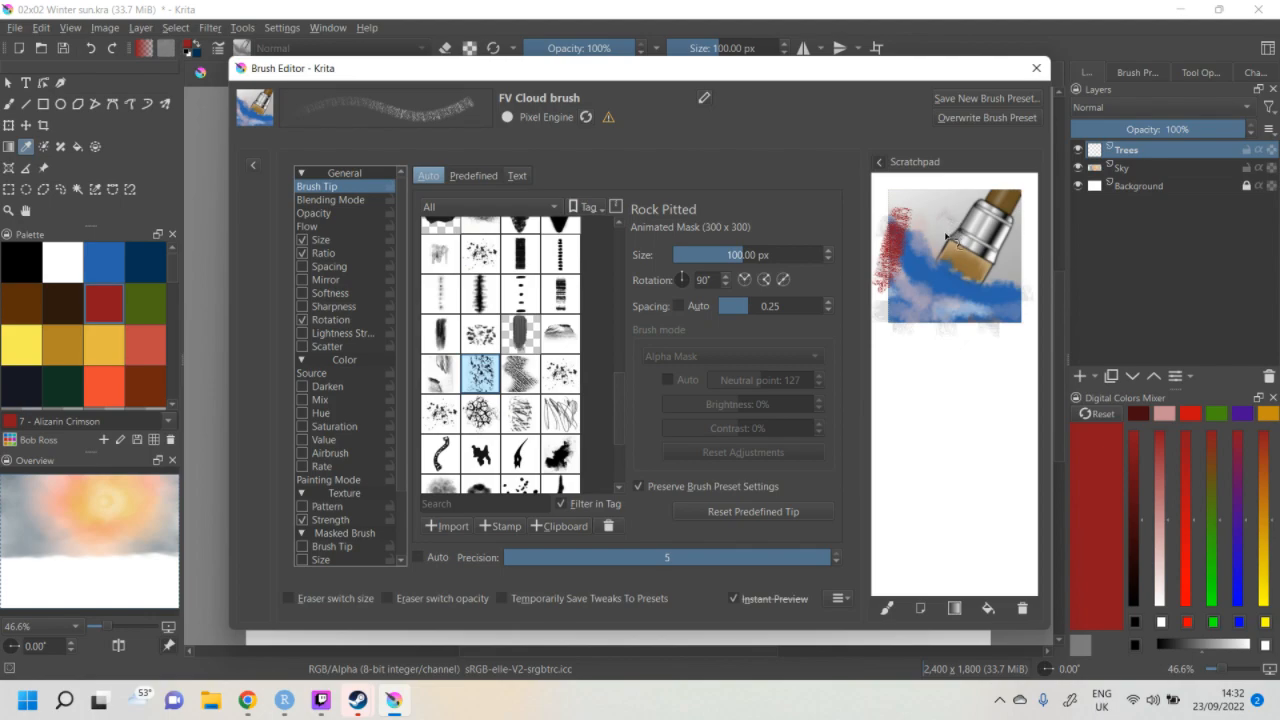
pyautogui.moveTo(268, 252)
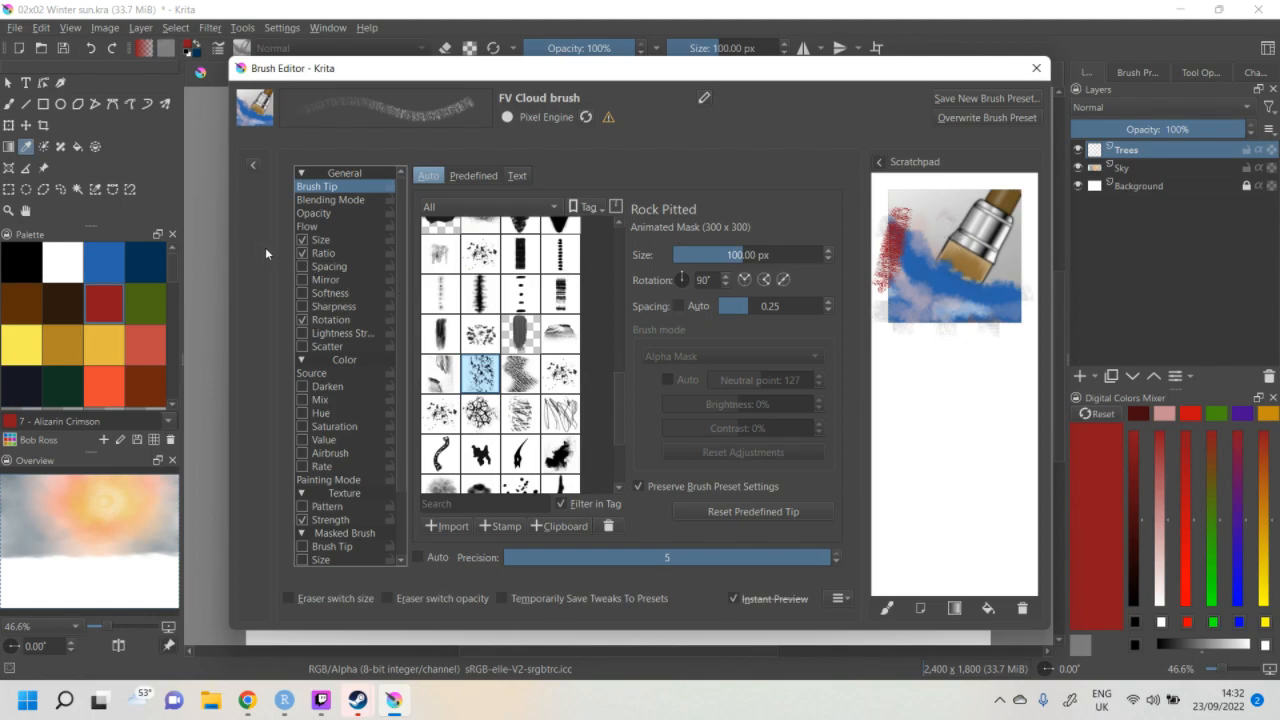
pyautogui.moveTo(448, 56)
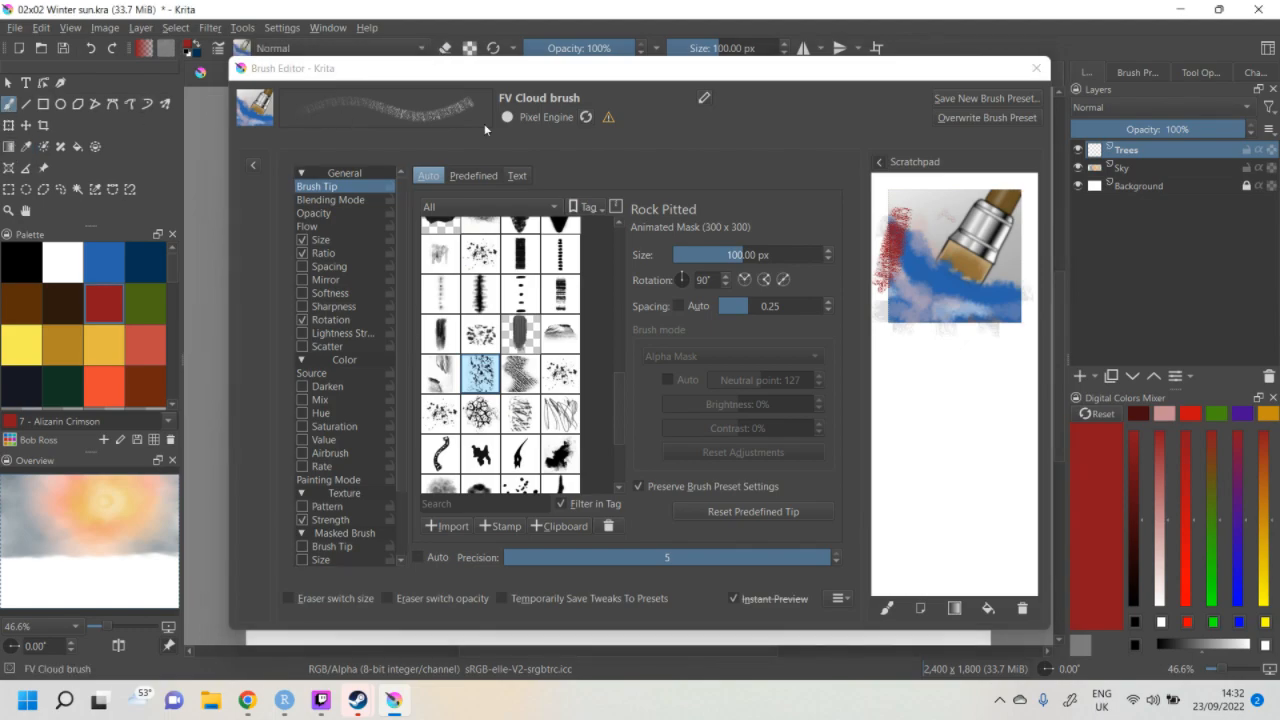
pyautogui.moveTo(928, 276)
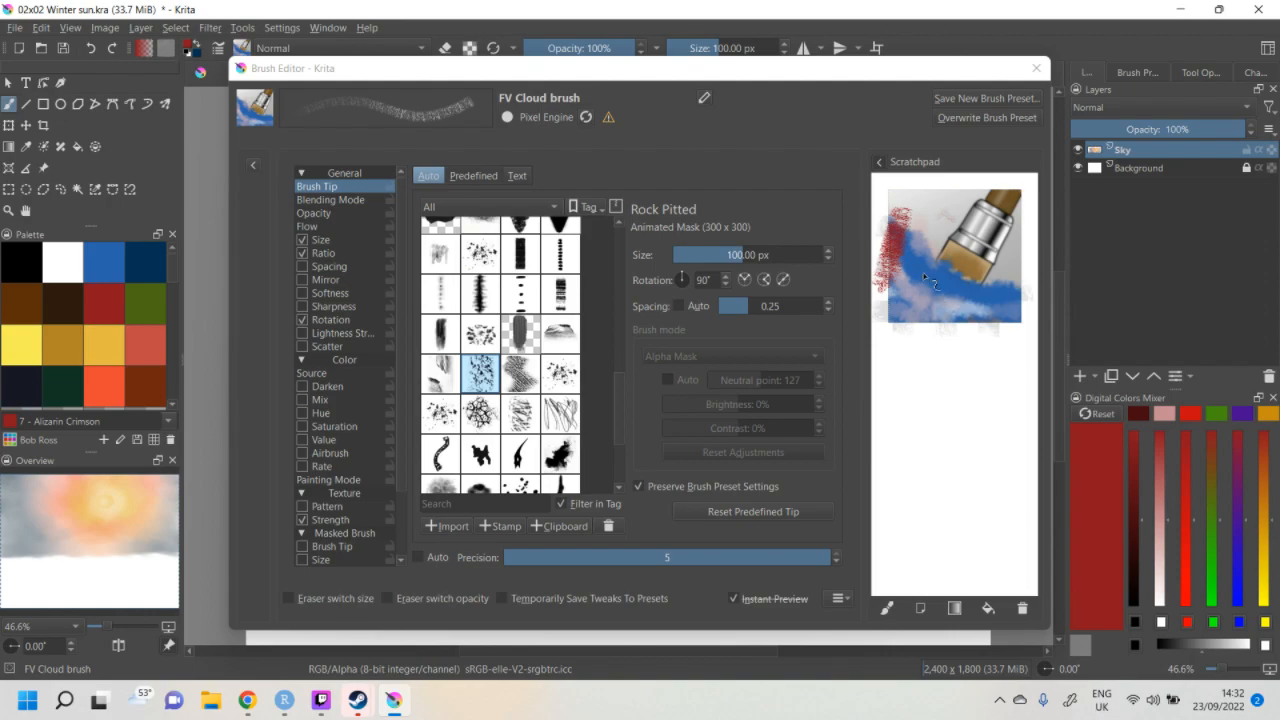
pyautogui.moveTo(690, 84)
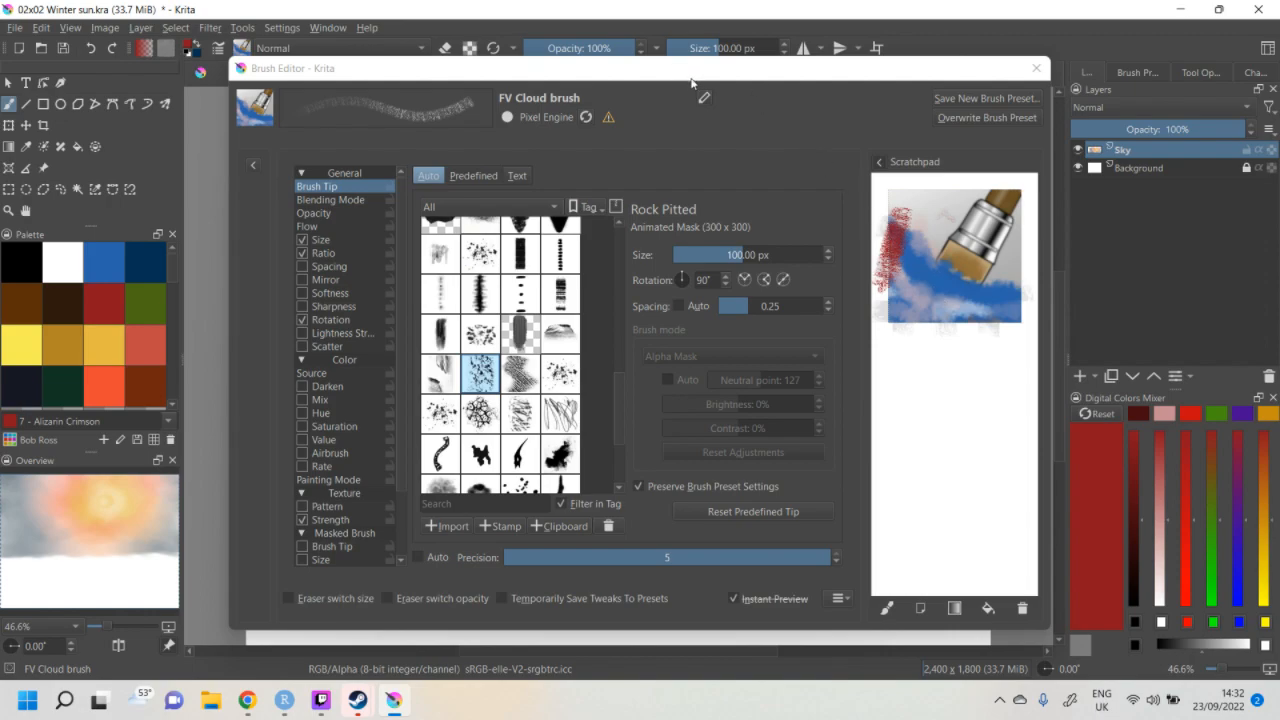
pyautogui.moveTo(766, 116)
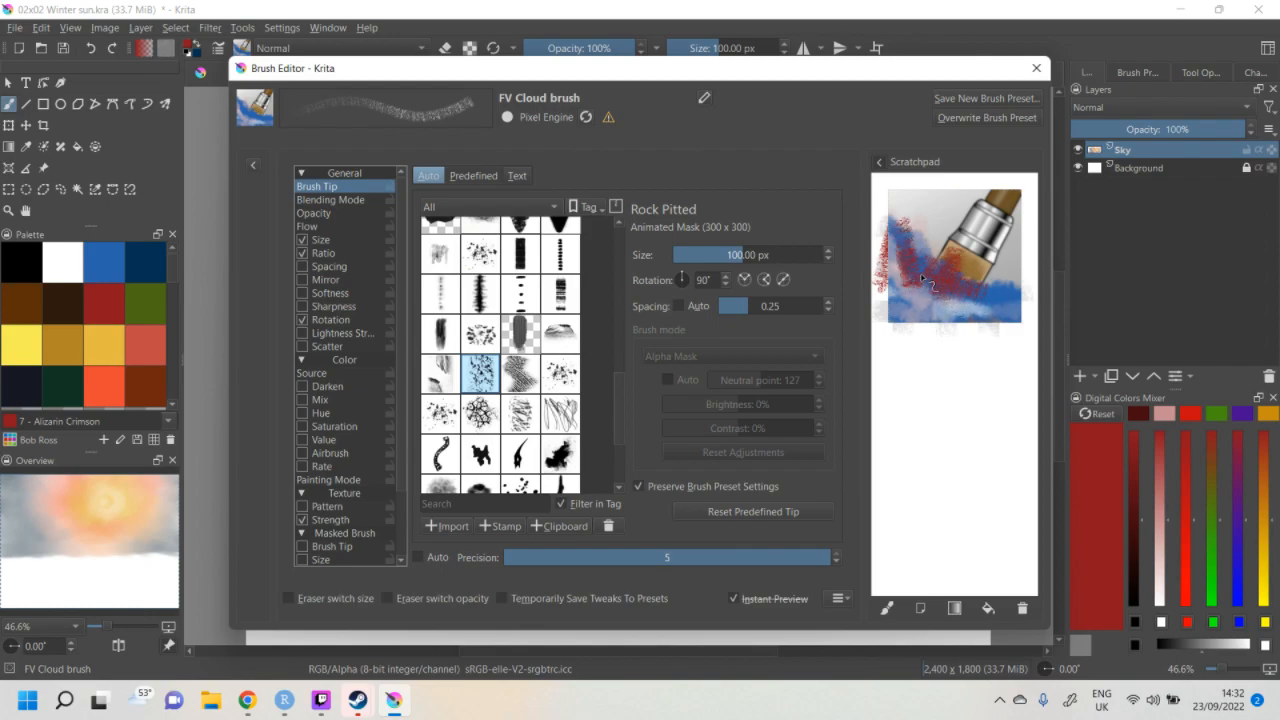
# - Use scratchpad strokes as the FV Tree brush thumbnail and save the preset
pyautogui.moveTo(924, 284); pyautogui.dragTo(890, 262)
pyautogui.write('FV Tree')
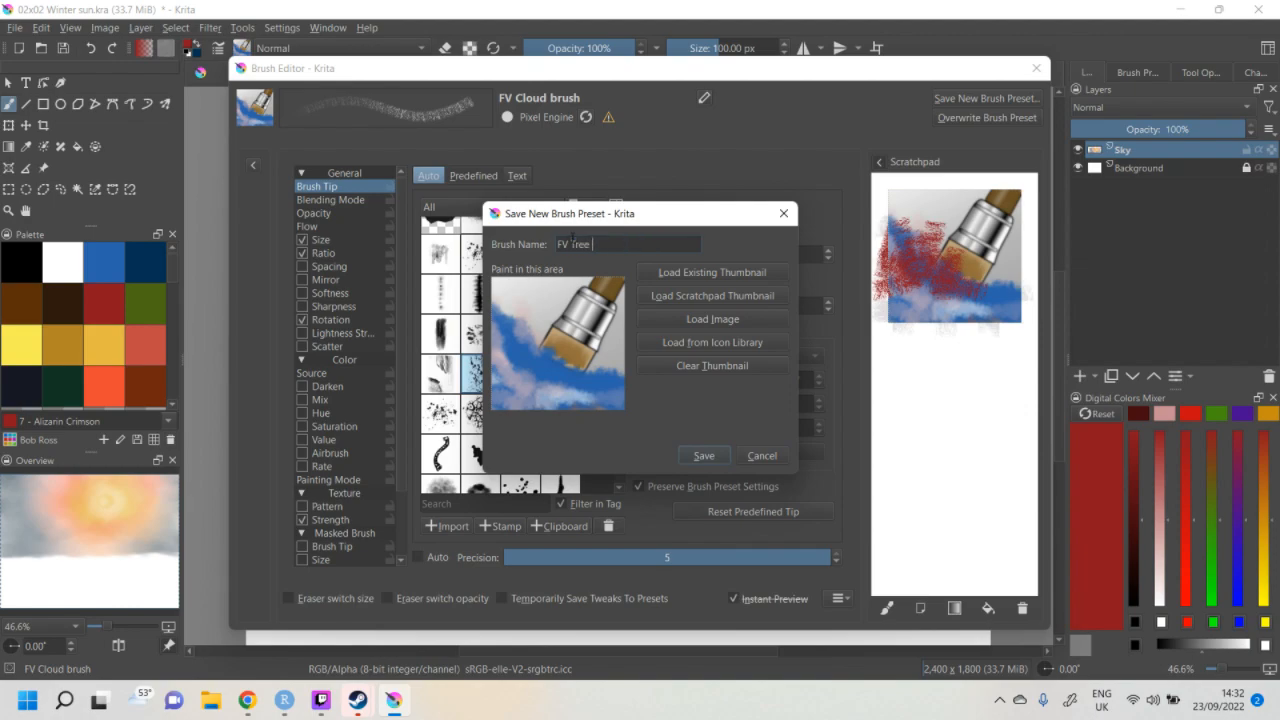
pyautogui.write('brush')
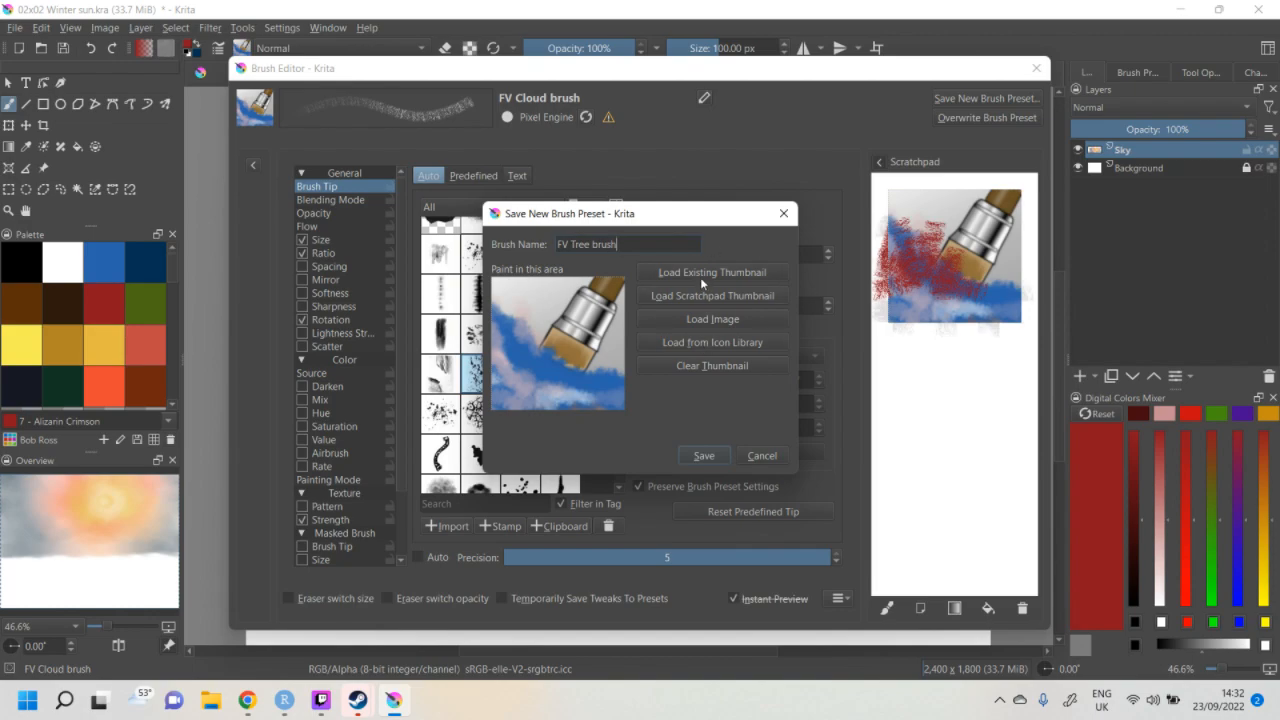
pyautogui.click(712, 296)
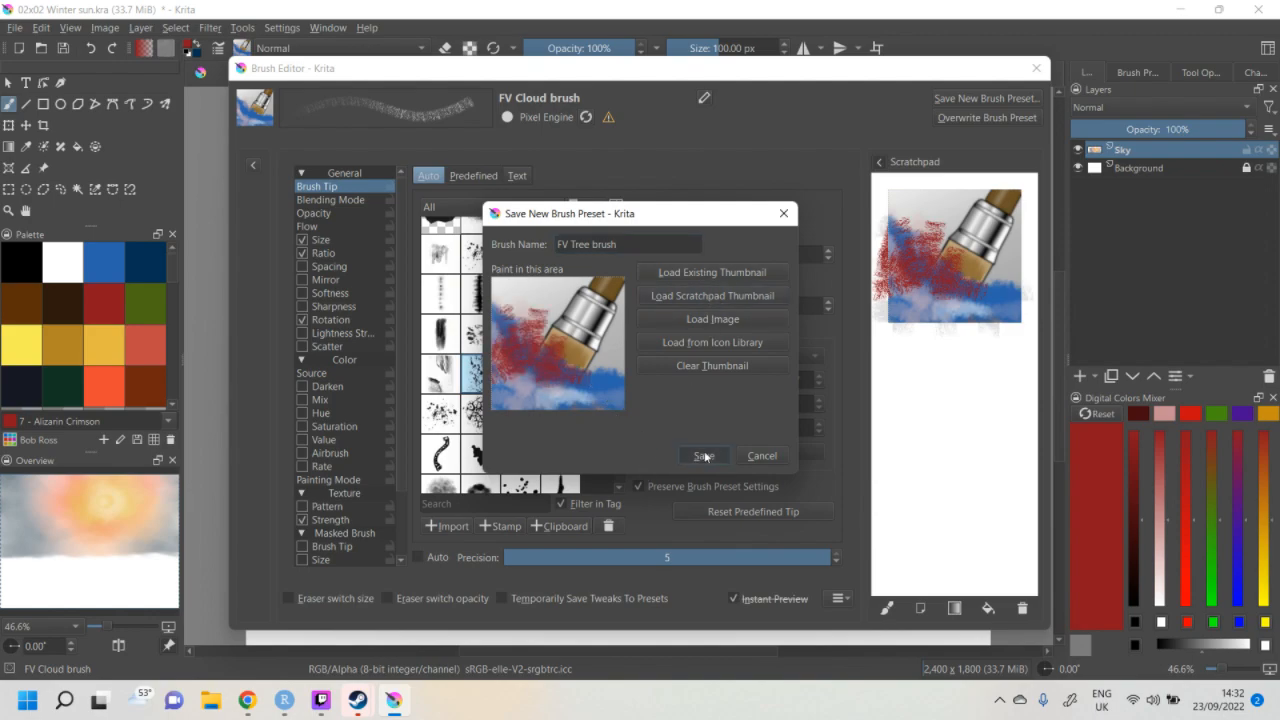
pyautogui.click(704, 456)
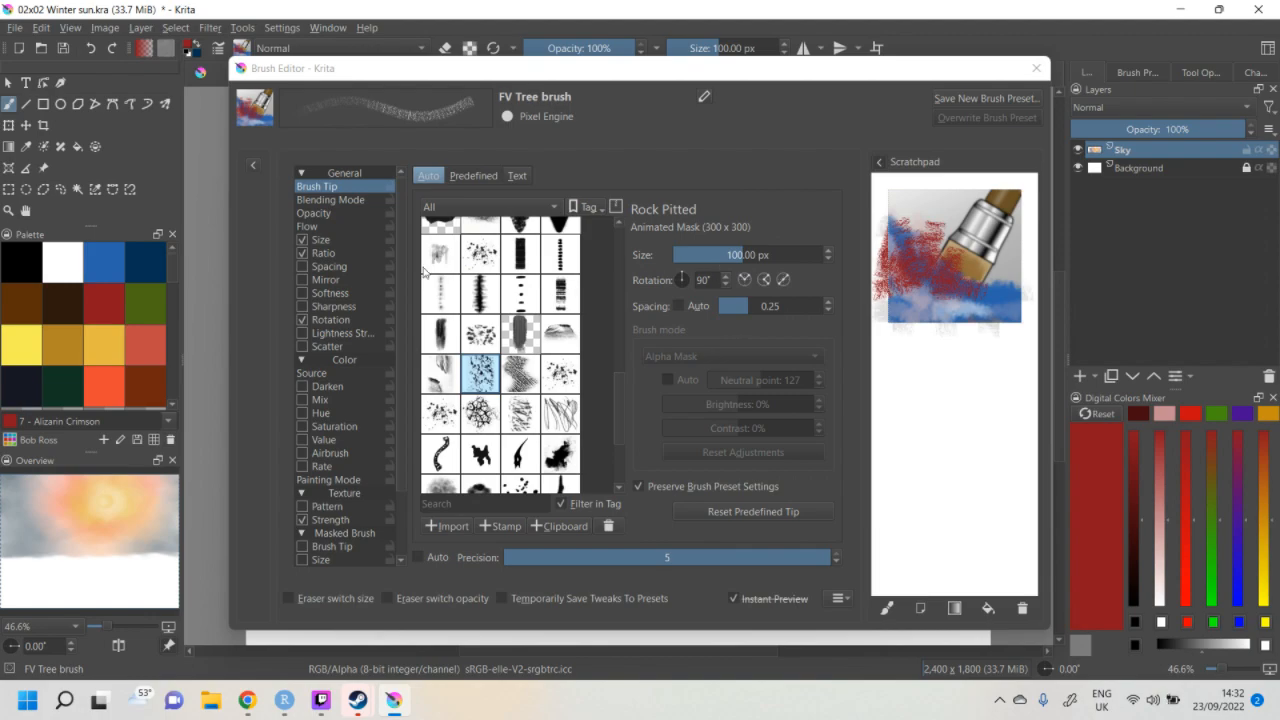
# - Reopen the FV Tree brush from the preset list for editing
pyautogui.click(1036, 68)
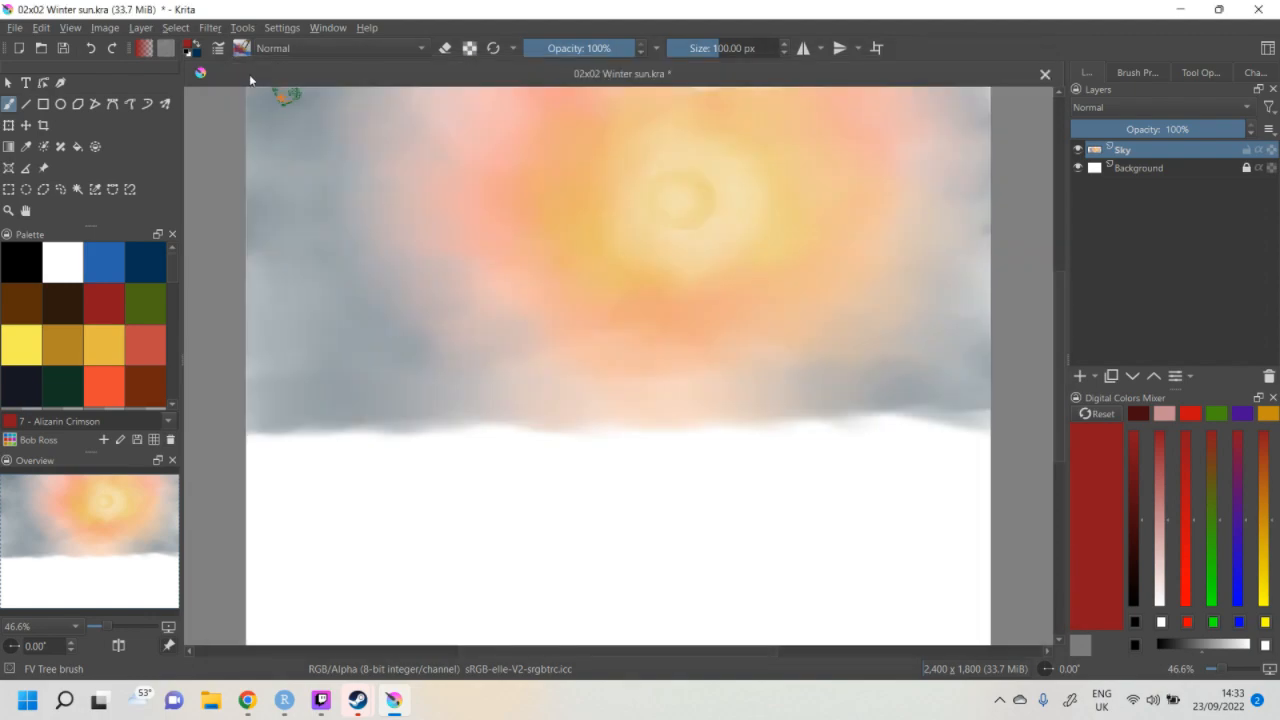
pyautogui.click(242, 48)
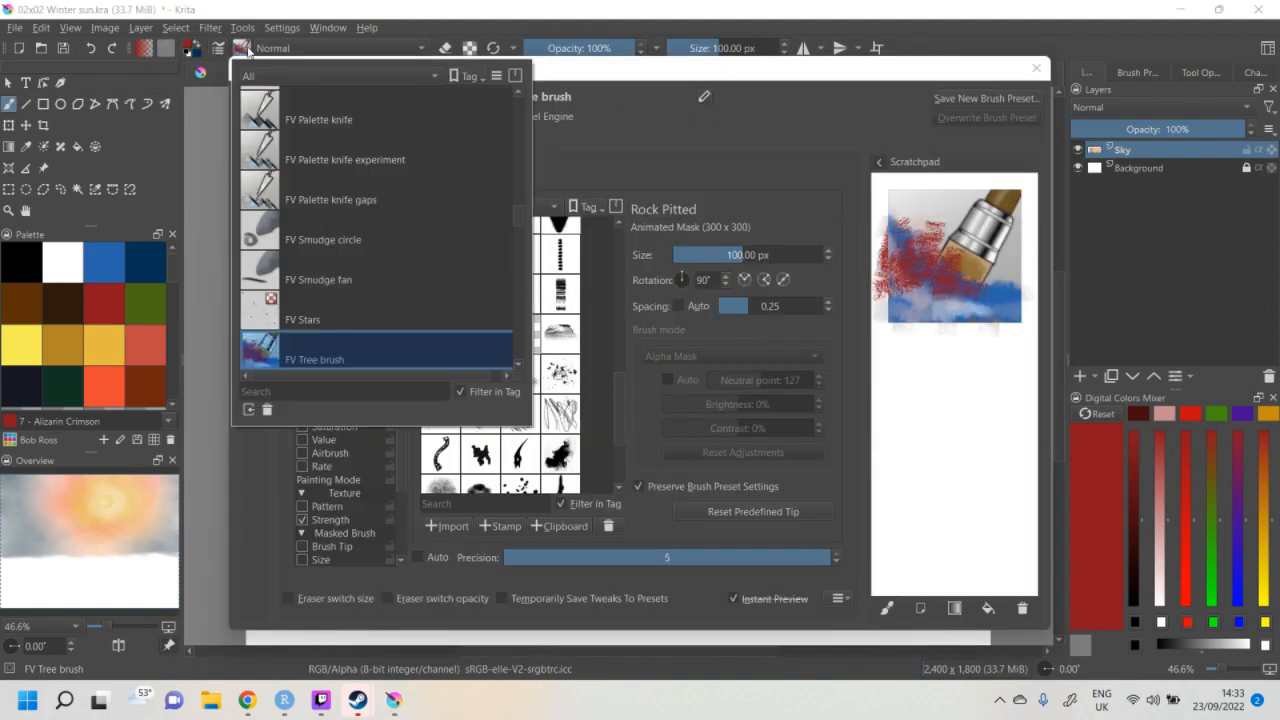
pyautogui.rightClick(314, 360)
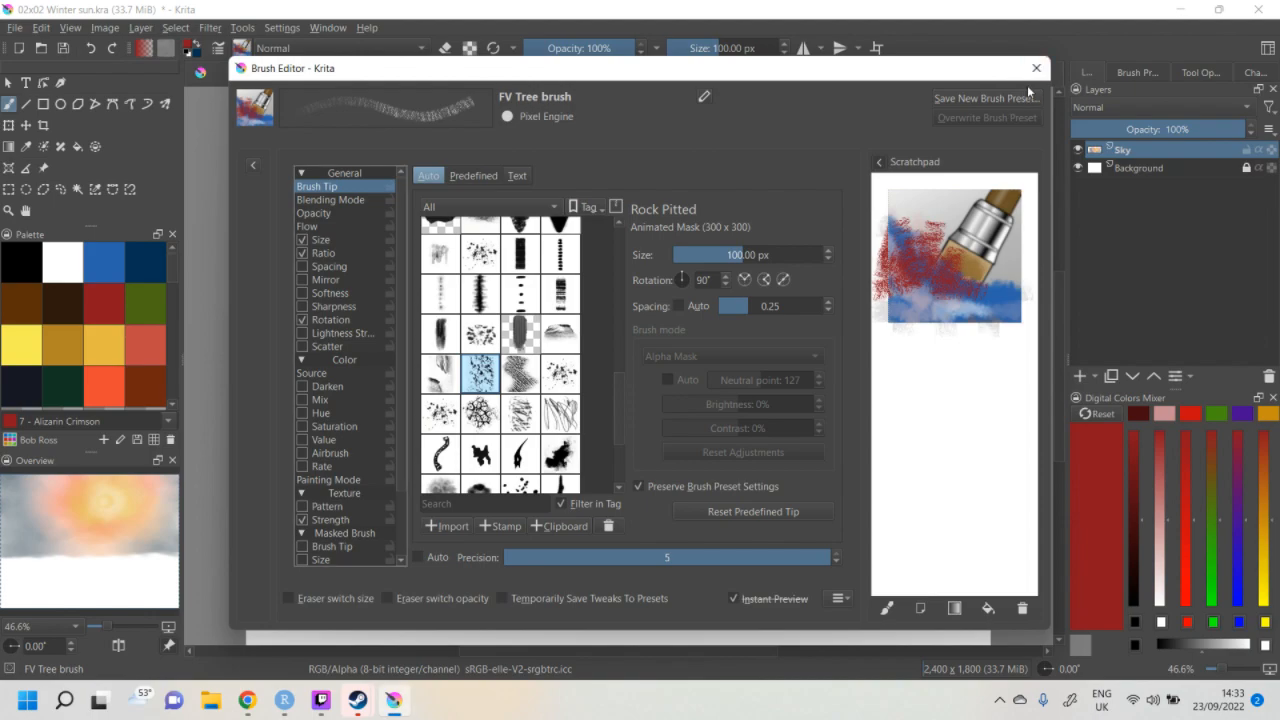
# - Give the FV Tree brush 200 px size and 0.10 spacing, testing red dabs on the scratchpad
pyautogui.click(1036, 68)
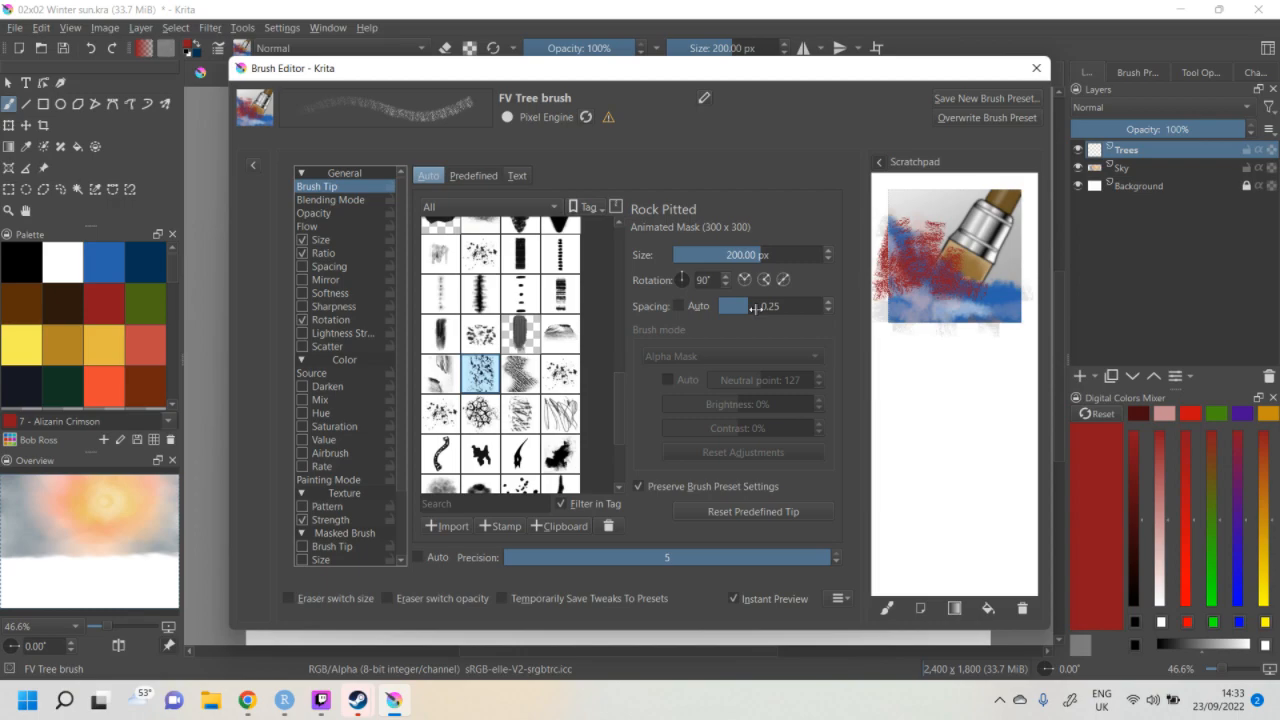
pyautogui.moveTo(750, 304); pyautogui.dragTo(730, 304)
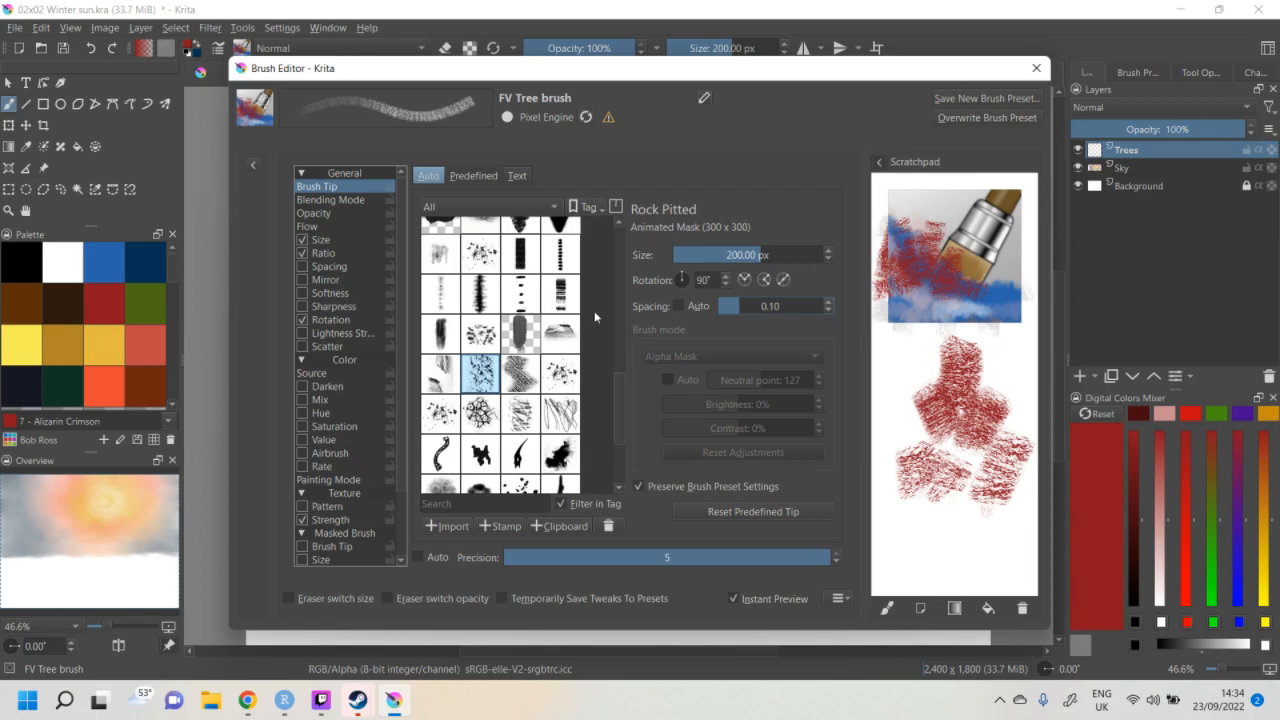
pyautogui.moveTo(944, 104)
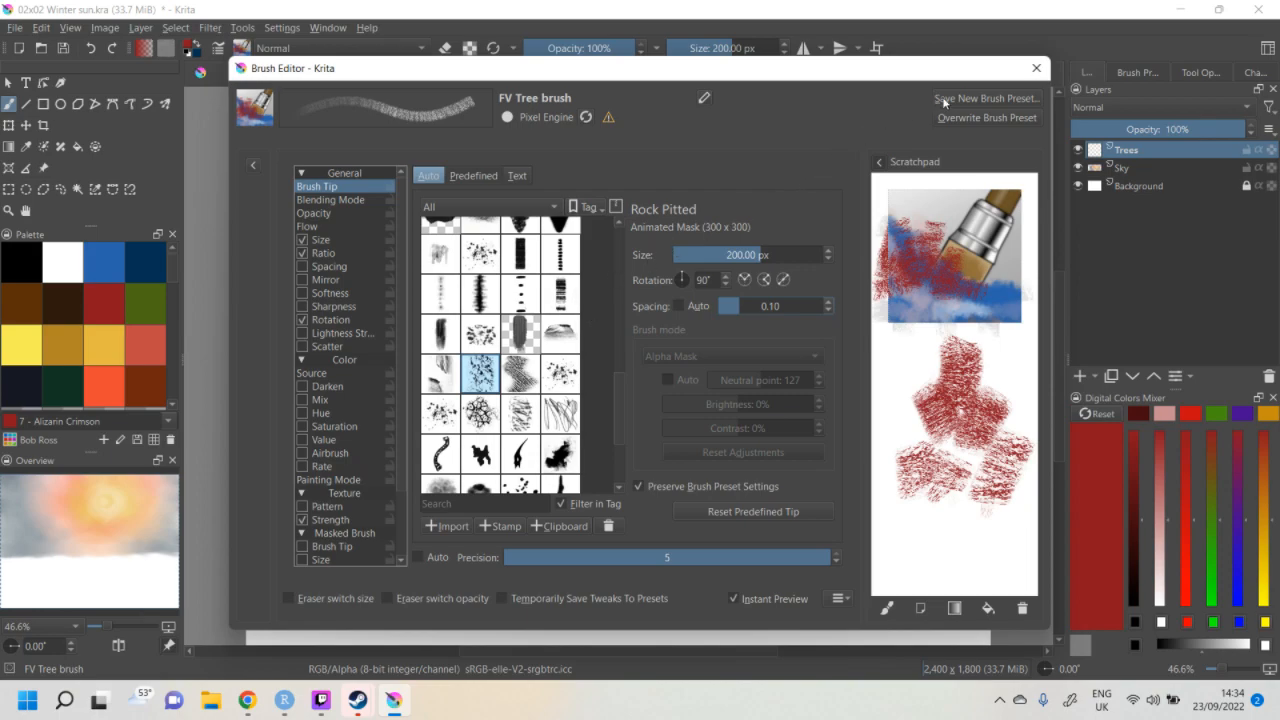
pyautogui.click(984, 96)
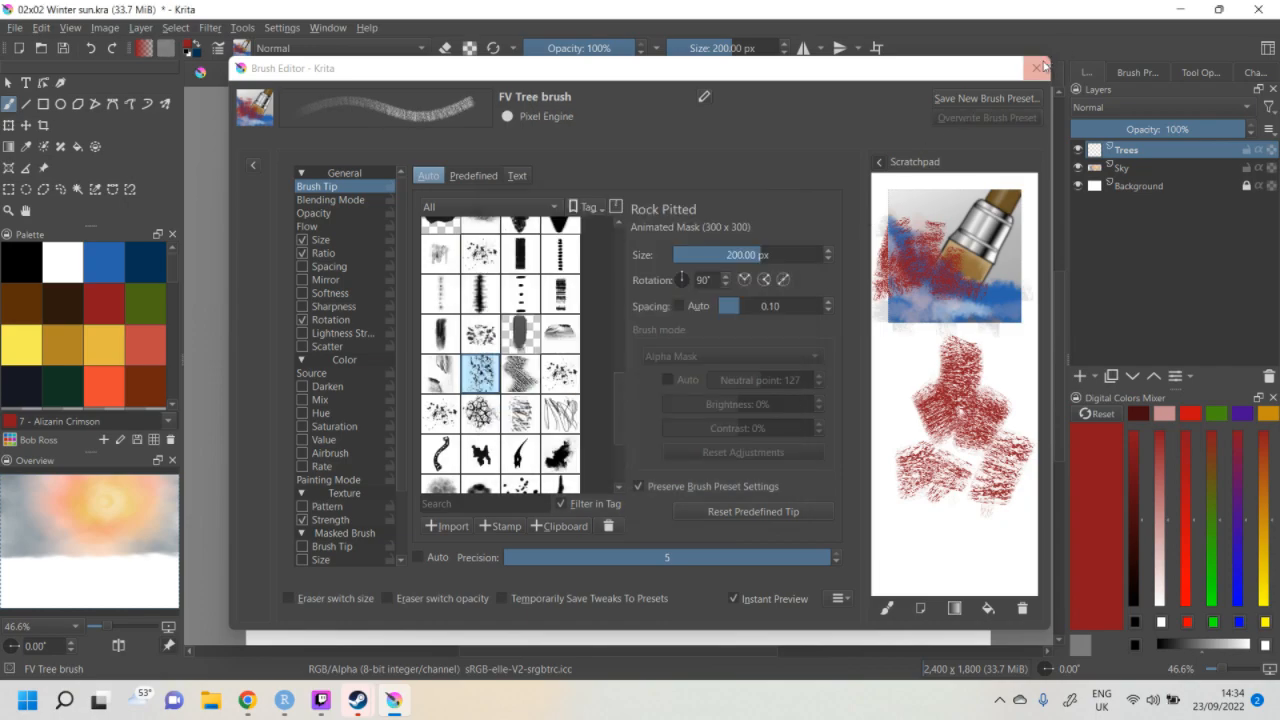
# - Flatten the Ratio pressure curve by raising its low end to 100%
pyautogui.click(1038, 68)
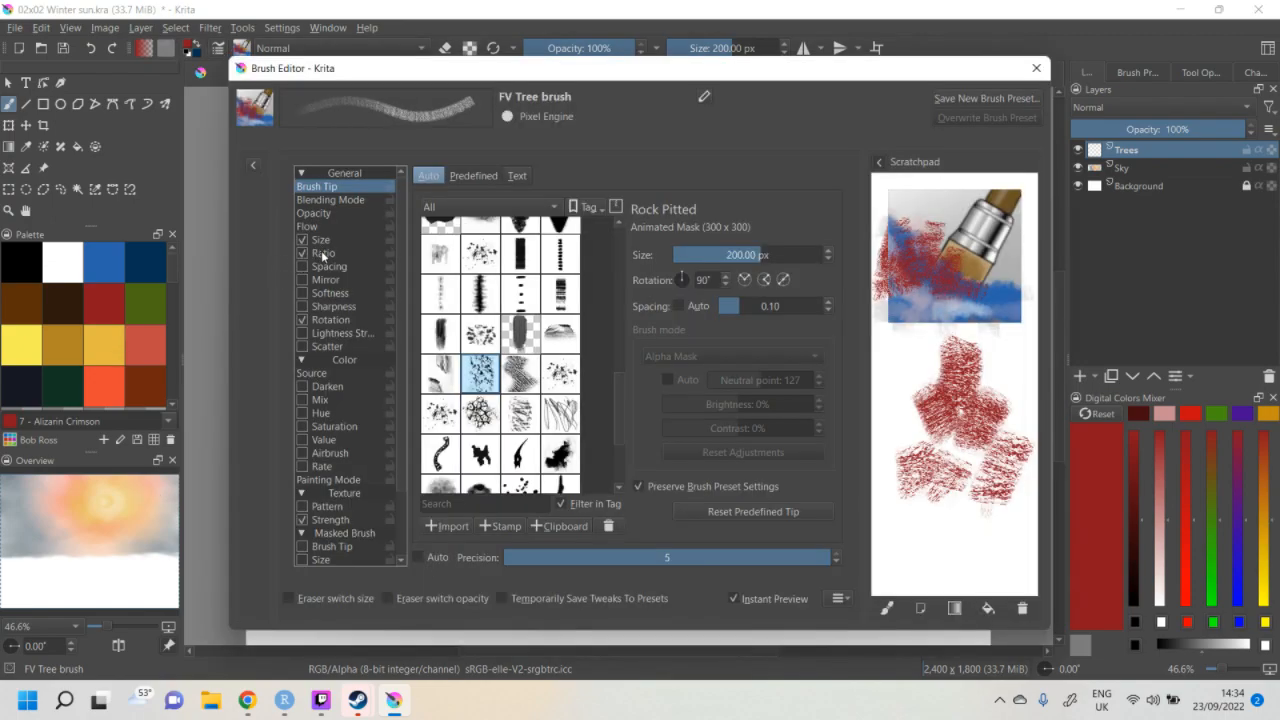
pyautogui.click(324, 252)
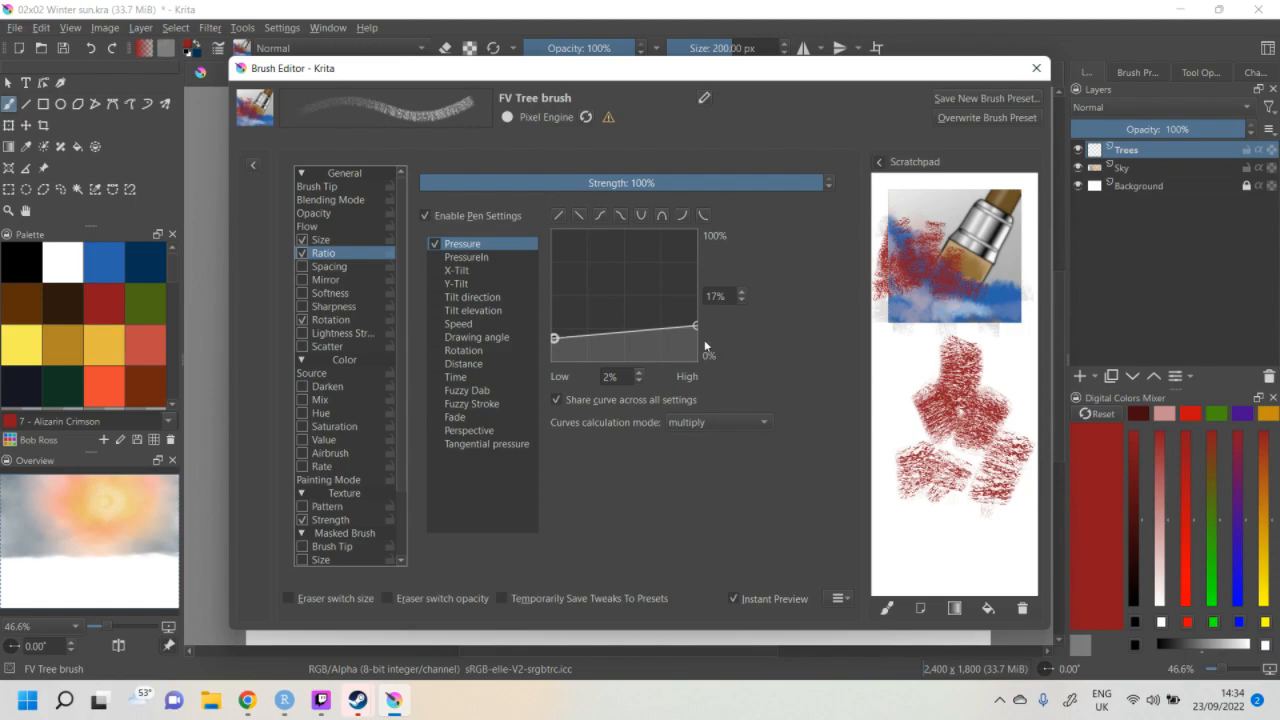
pyautogui.moveTo(696, 328); pyautogui.dragTo(696, 336)
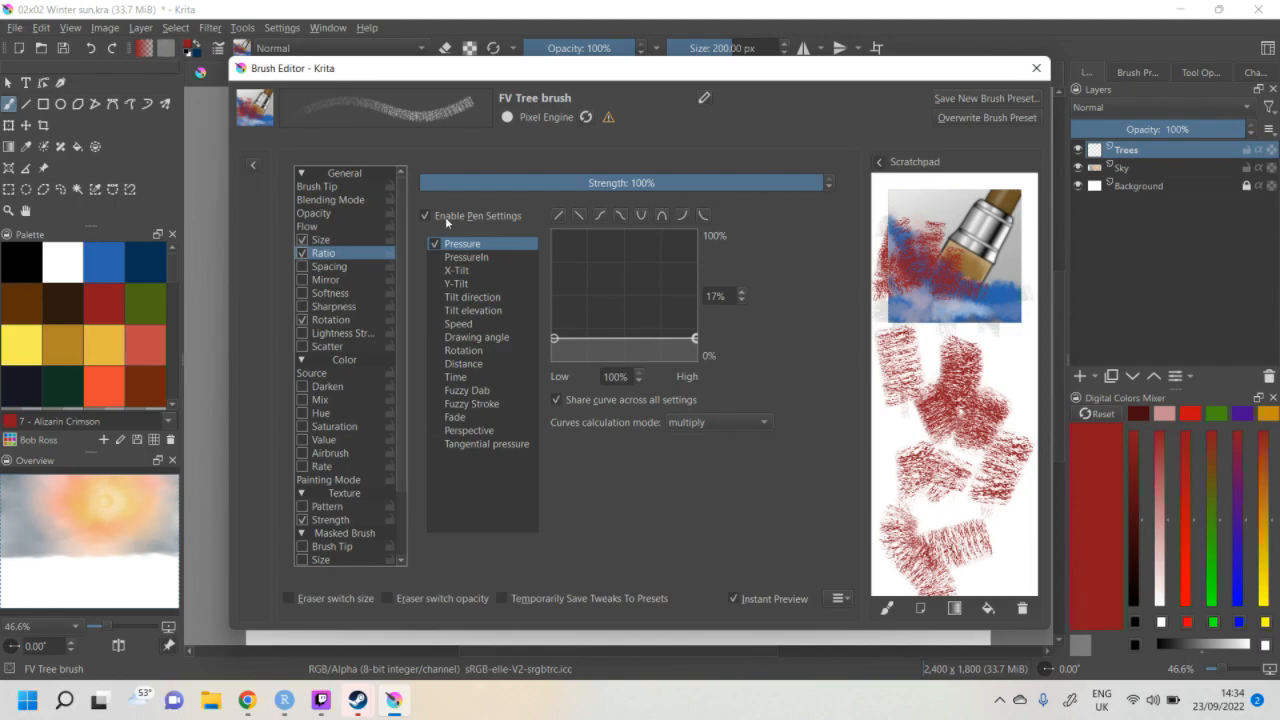
pyautogui.moveTo(938, 122)
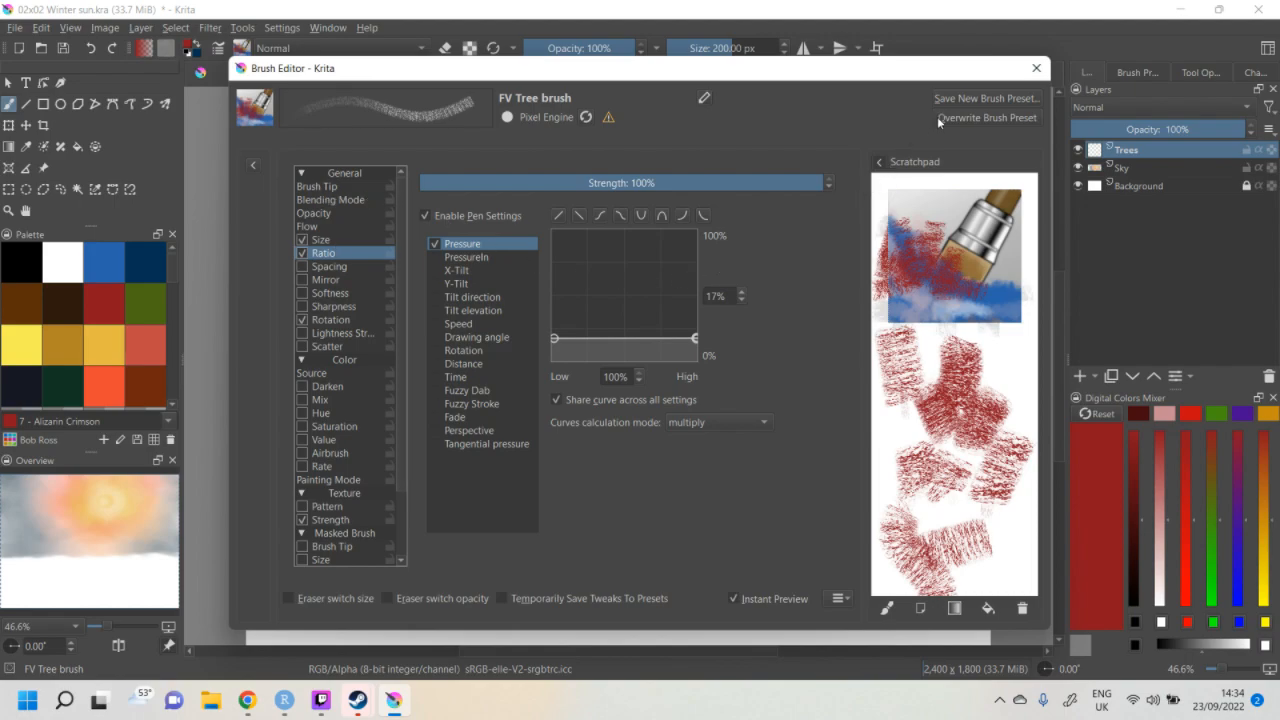
# - Overwrite the FV Tree brush preset and paint a dark red tree at the sky's upper right
pyautogui.click(1036, 68)
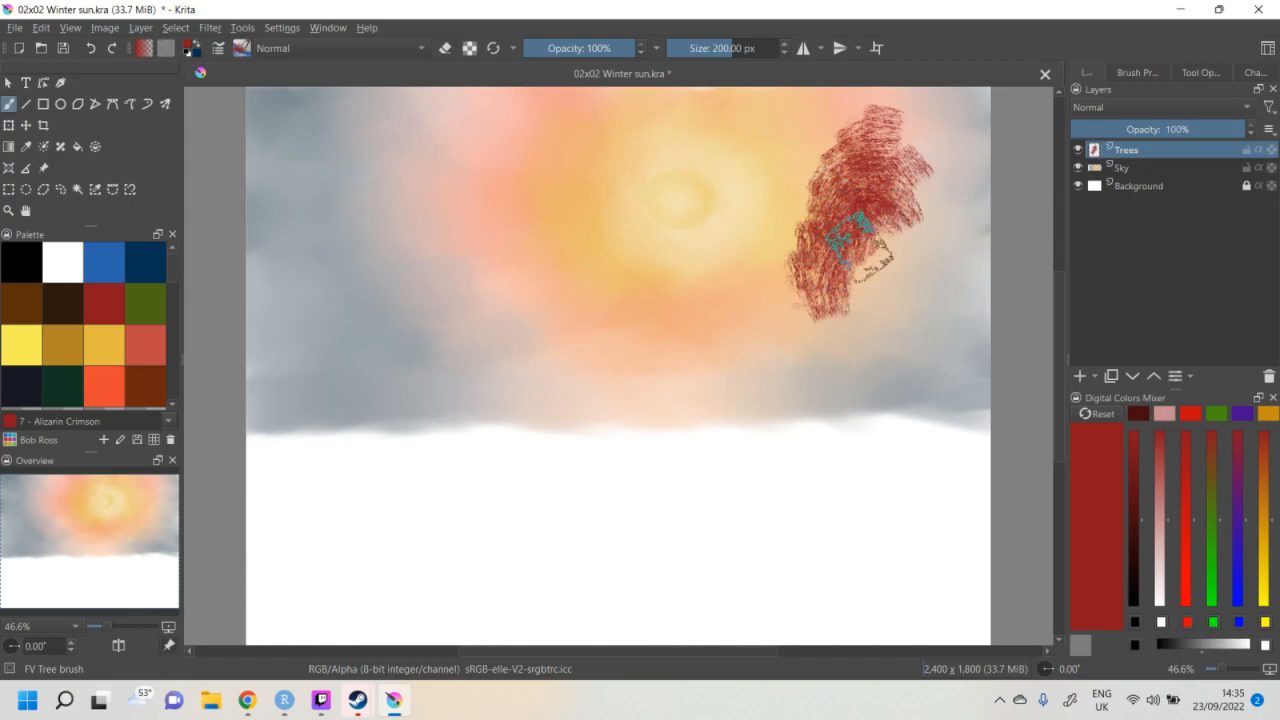
pyautogui.moveTo(860, 250); pyautogui.dragTo(920, 304)
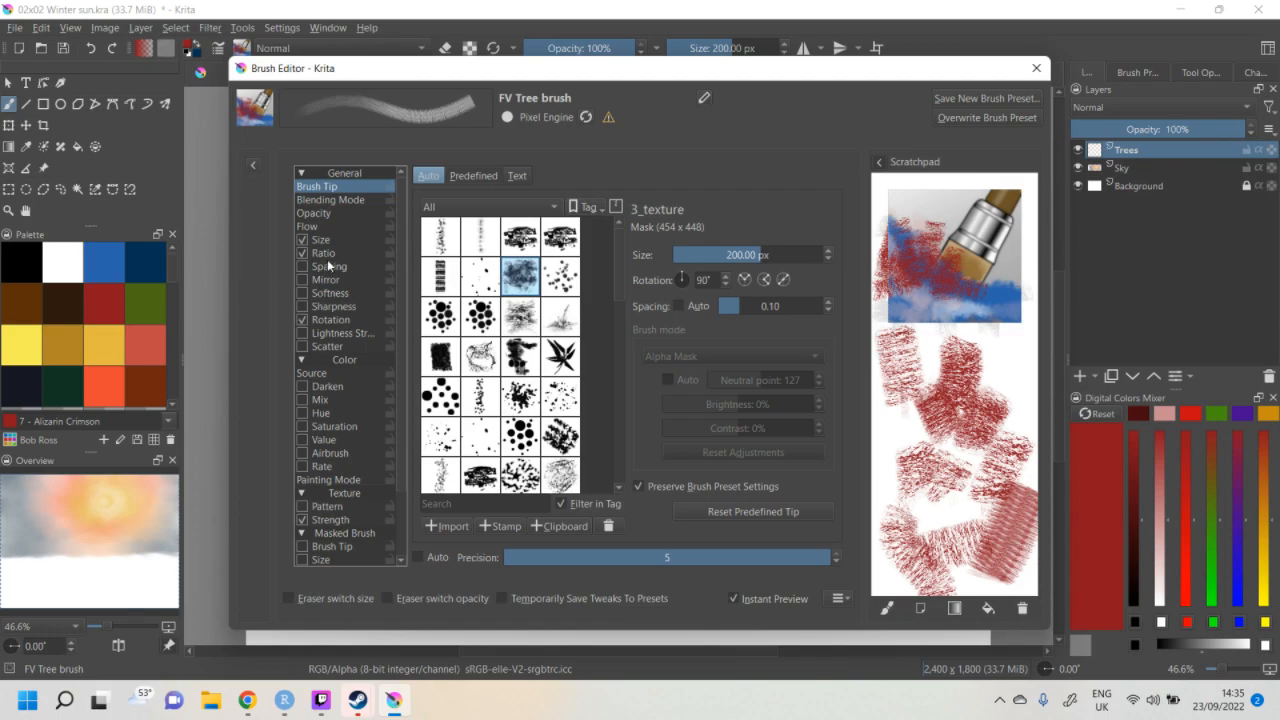
# - Widen the FV Tree brush spacing to 0.25 with the 3_texture tip and test fainter dabs
pyautogui.click(324, 252)
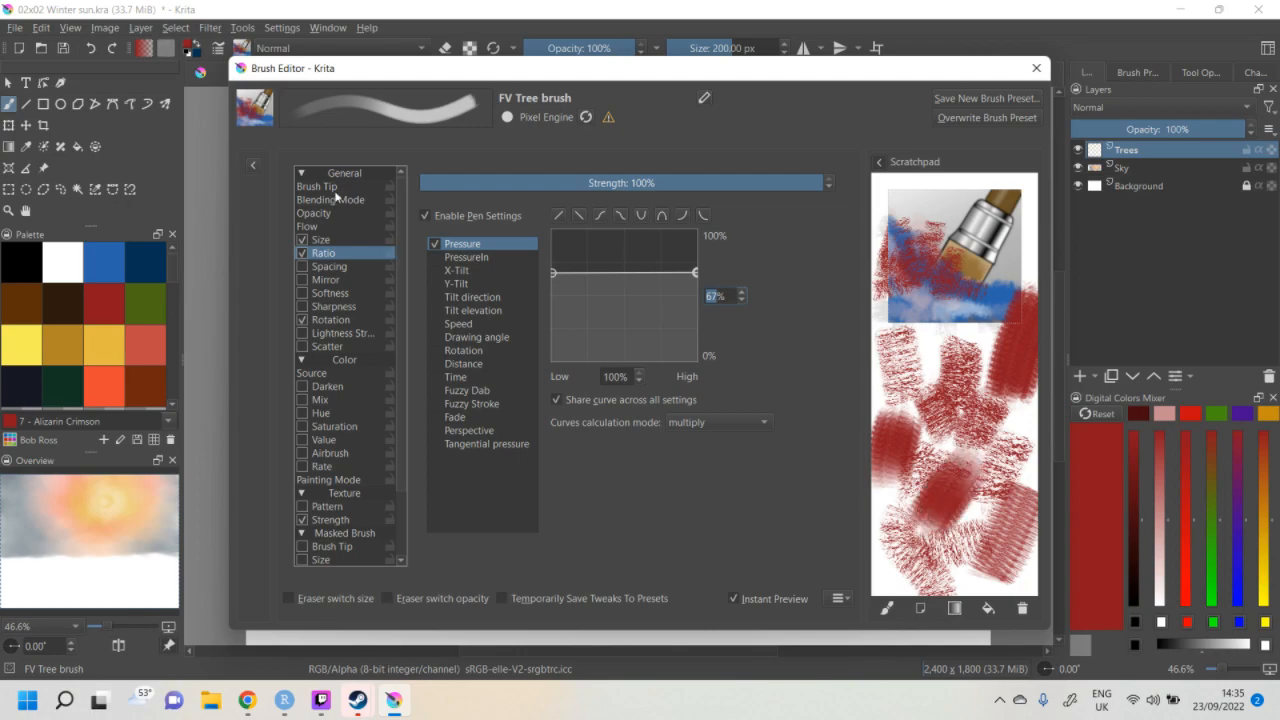
pyautogui.click(316, 186)
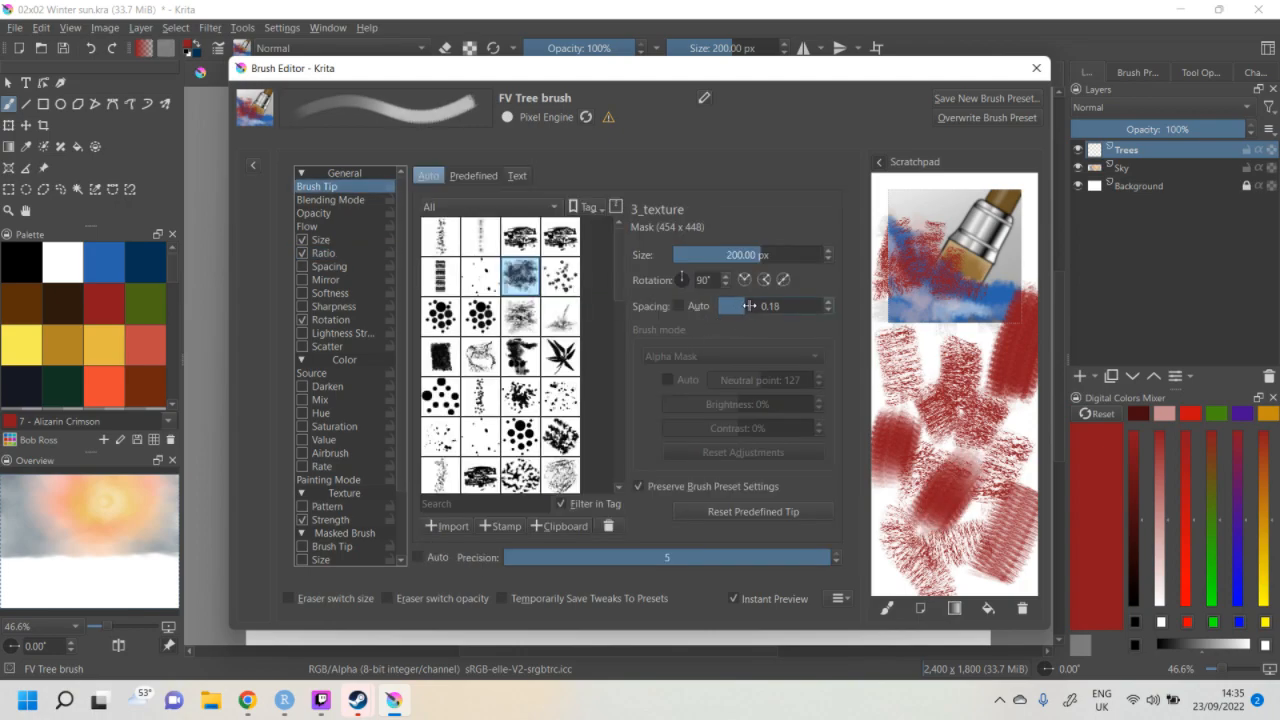
pyautogui.moveTo(750, 304); pyautogui.dragTo(770, 304)
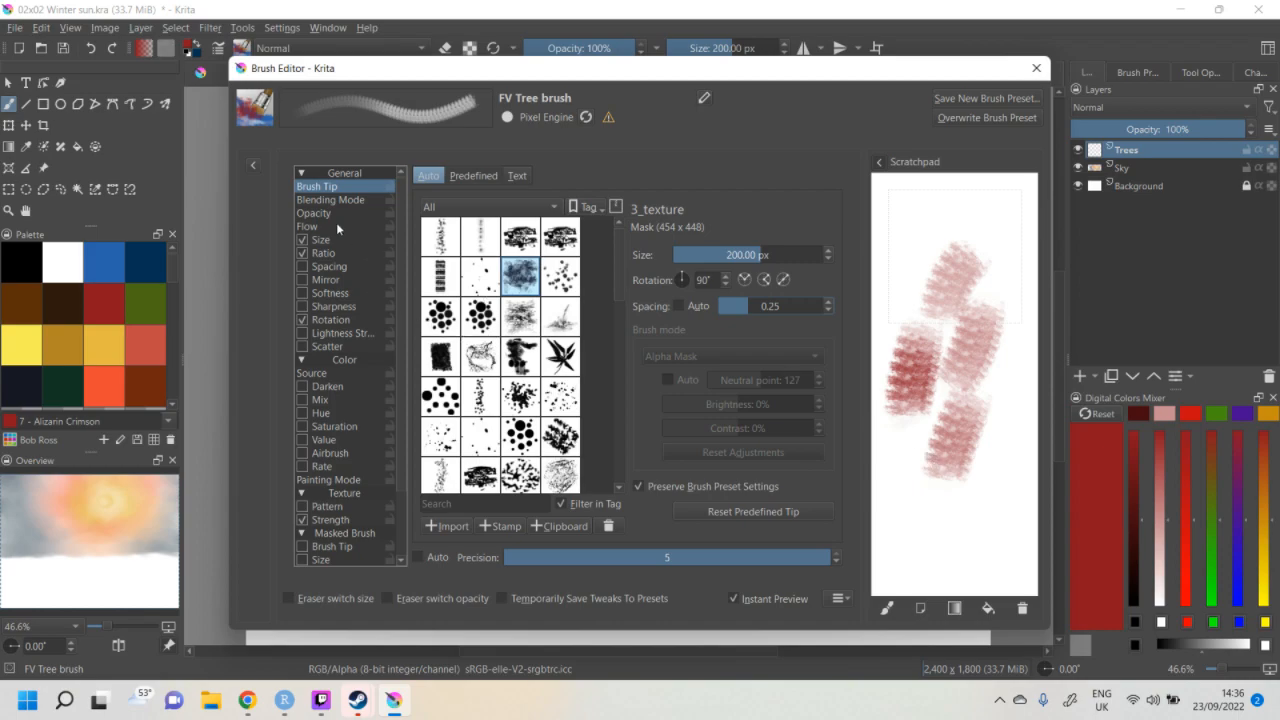
# - Experiment with sloped Ratio pressure curves, then flatten it at 100% again with test dabs
pyautogui.click(324, 252)
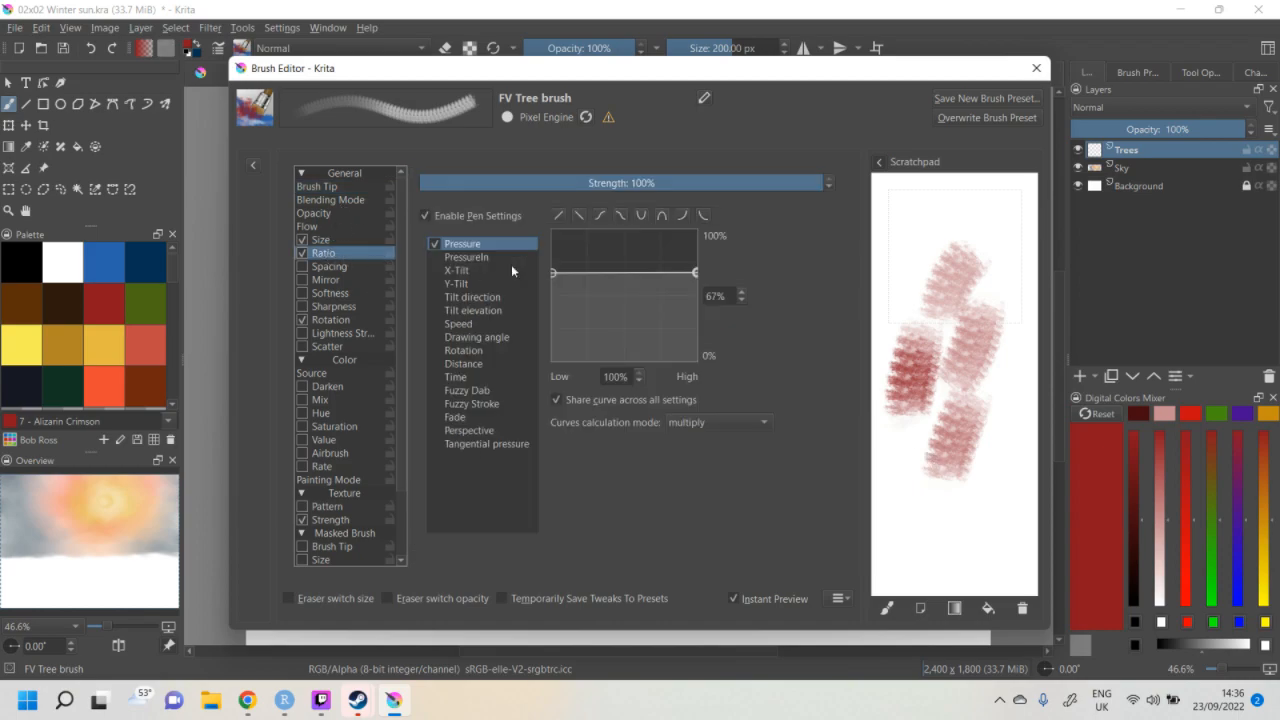
pyautogui.moveTo(552, 272); pyautogui.dragTo(552, 244)
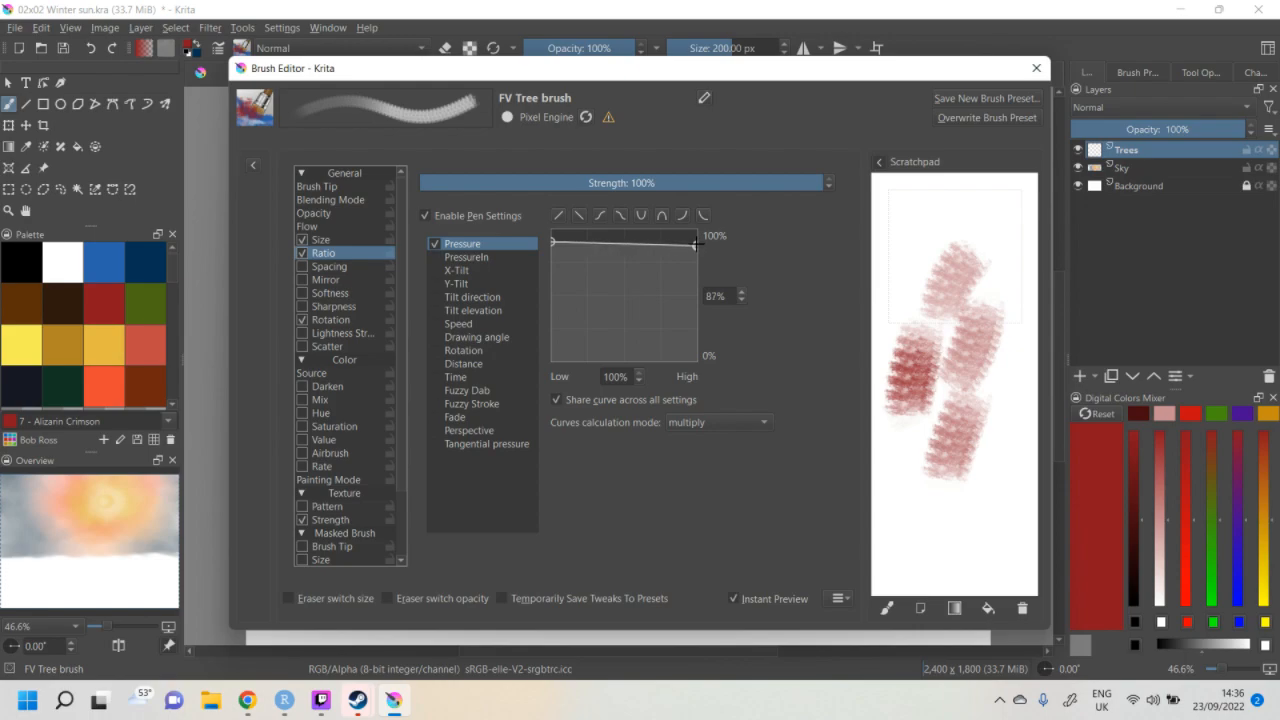
pyautogui.moveTo(692, 248); pyautogui.dragTo(692, 240)
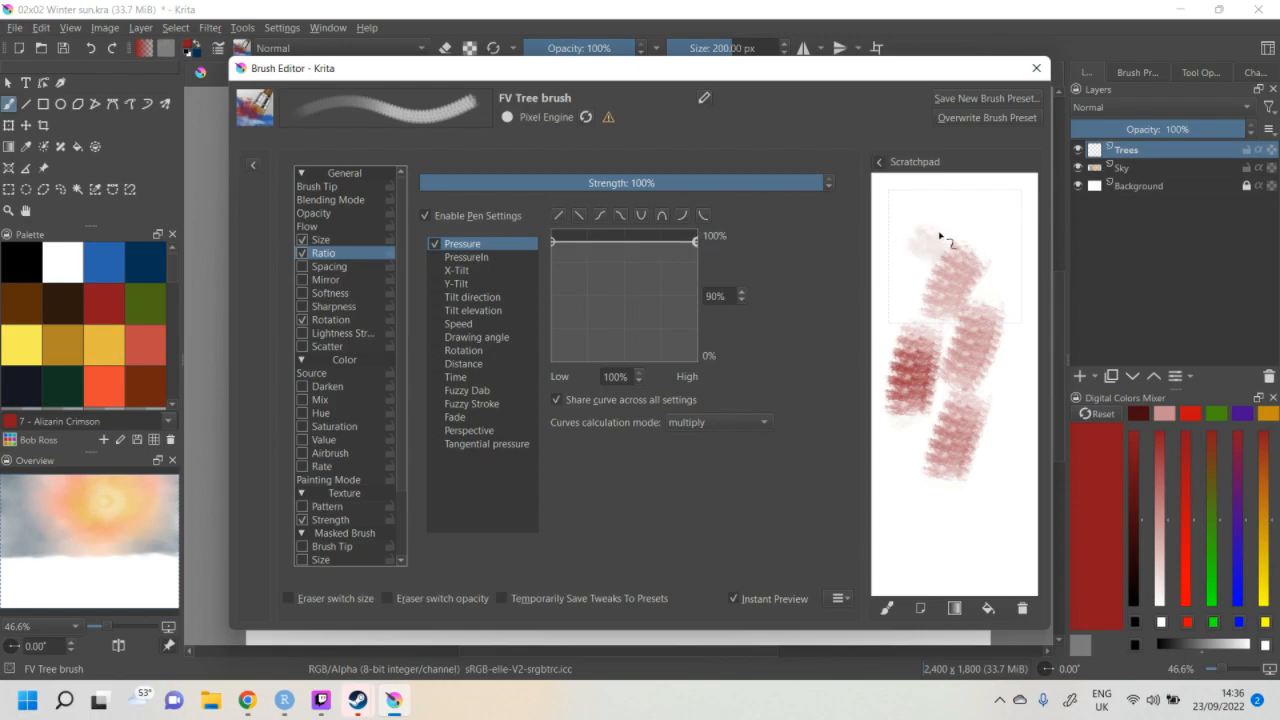
pyautogui.moveTo(940, 236); pyautogui.dragTo(1010, 270)
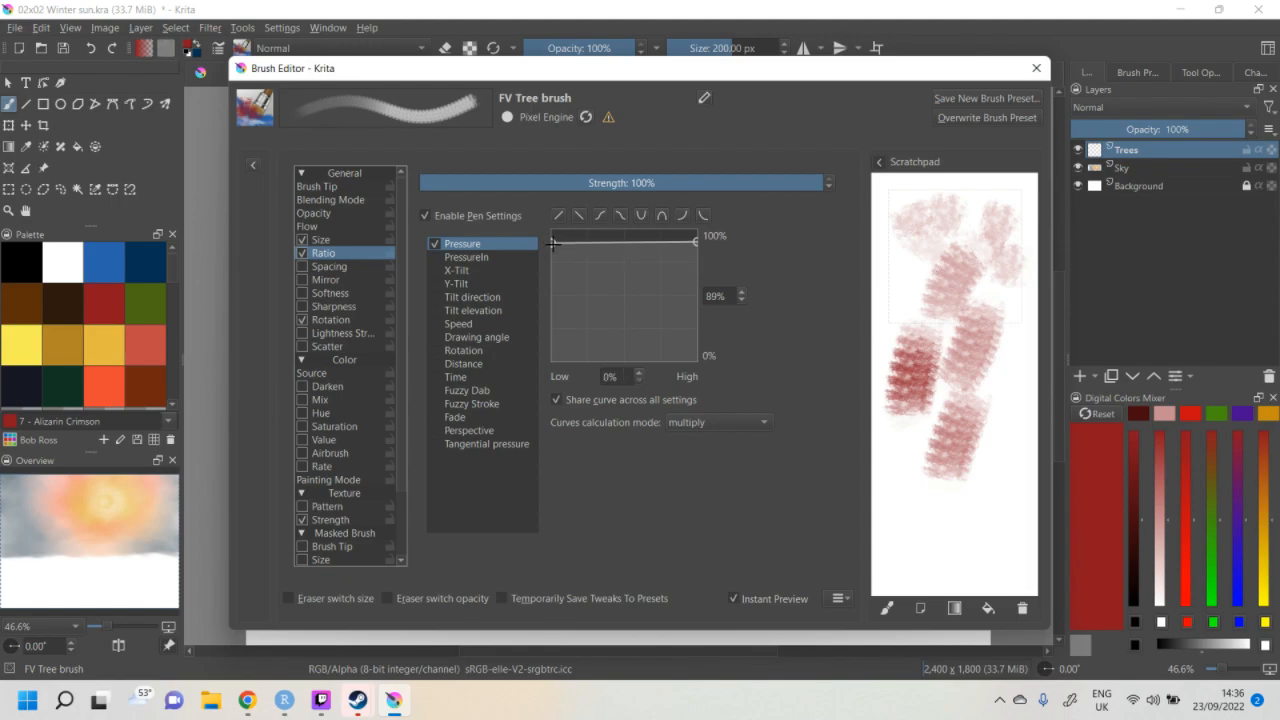
pyautogui.moveTo(552, 242); pyautogui.dragTo(552, 258)
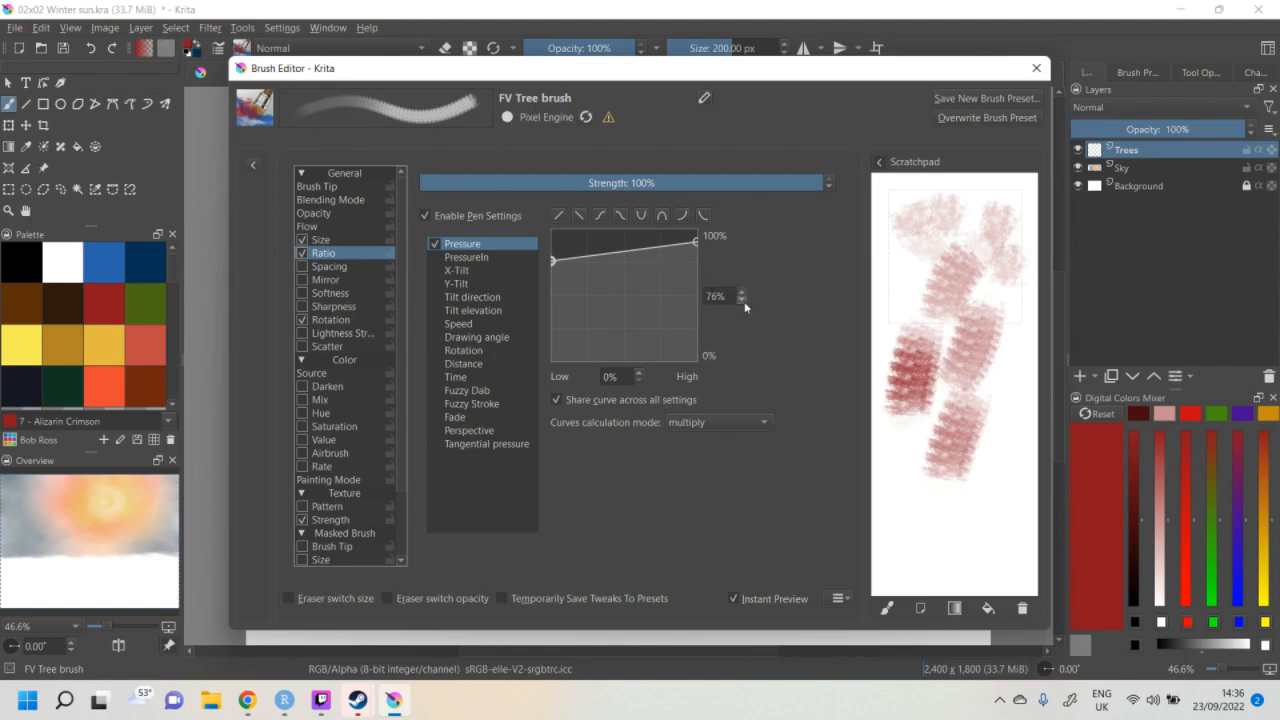
pyautogui.moveTo(694, 250); pyautogui.dragTo(694, 244)
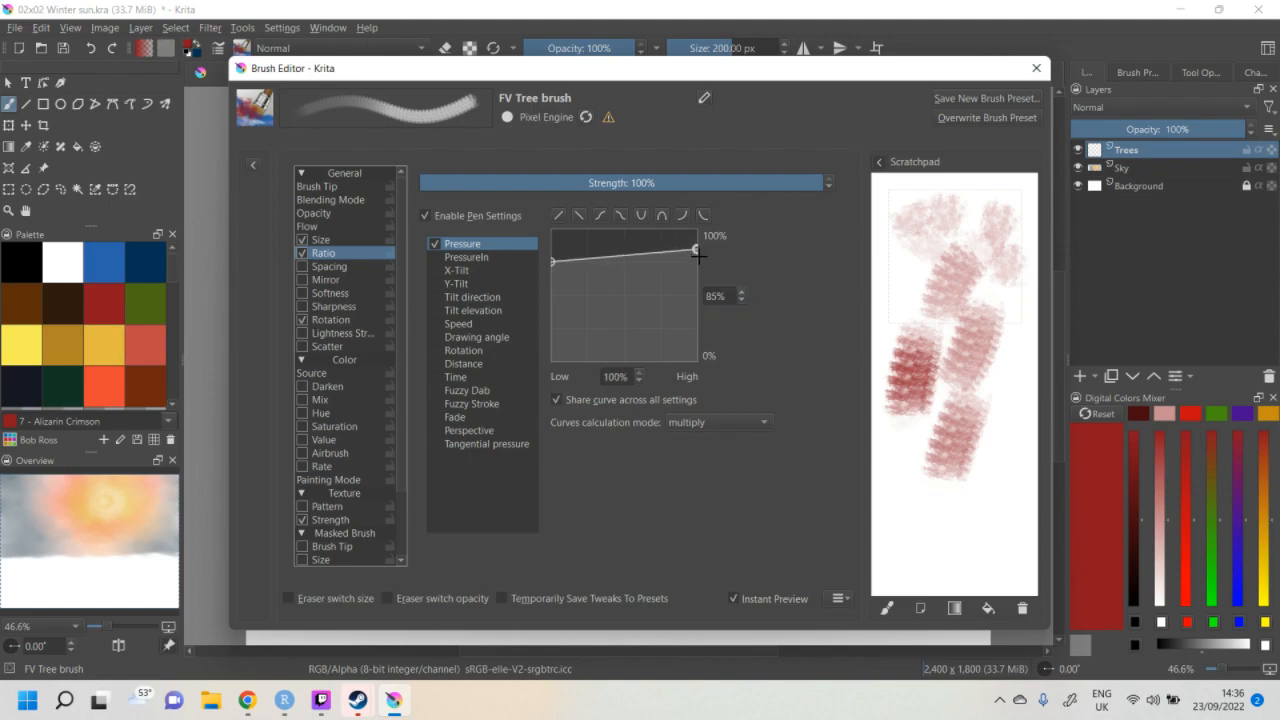
pyautogui.moveTo(696, 252); pyautogui.dragTo(696, 262)
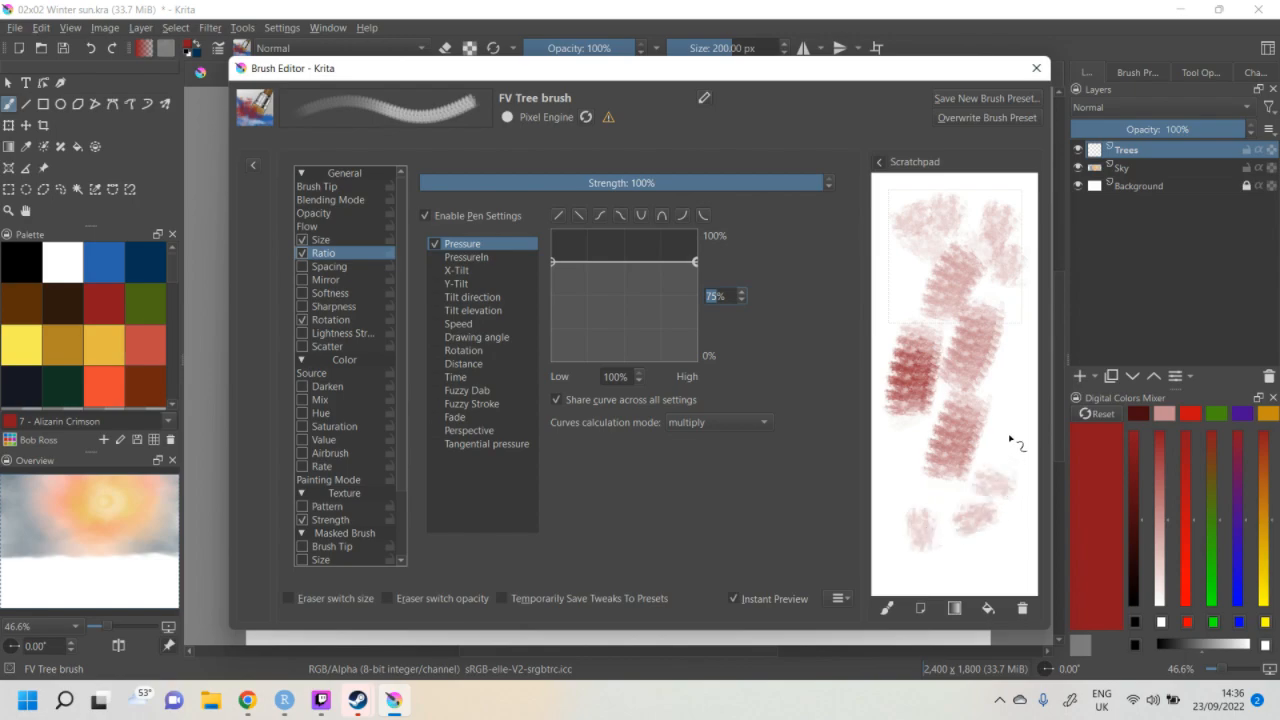
pyautogui.moveTo(440, 316)
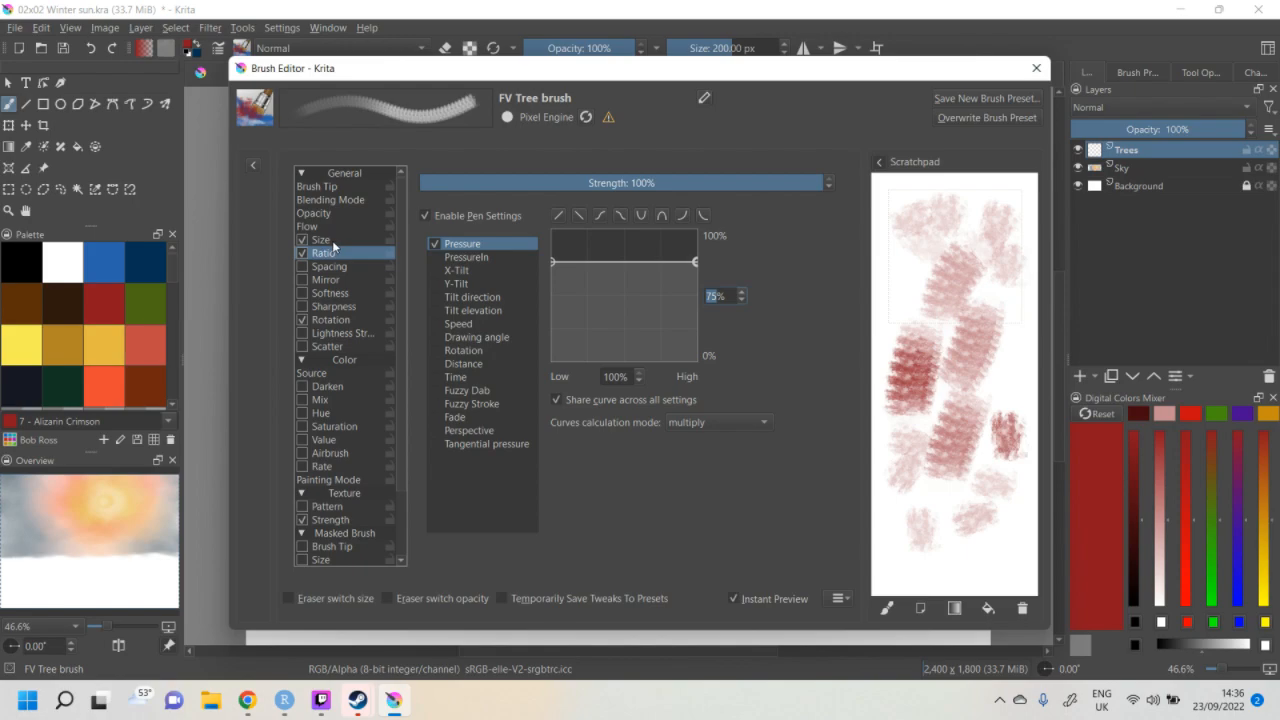
# - Bend the opacity pressure curve into a steep upward curve
pyautogui.click(320, 240)
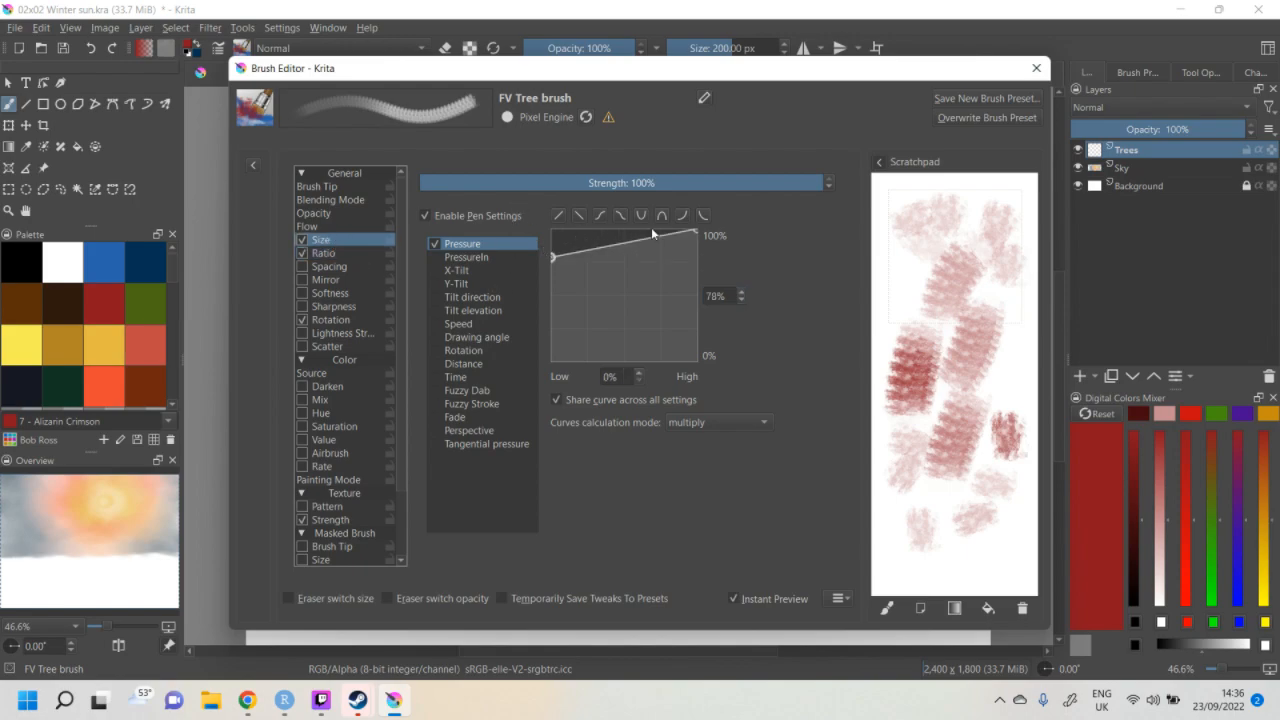
pyautogui.click(314, 212)
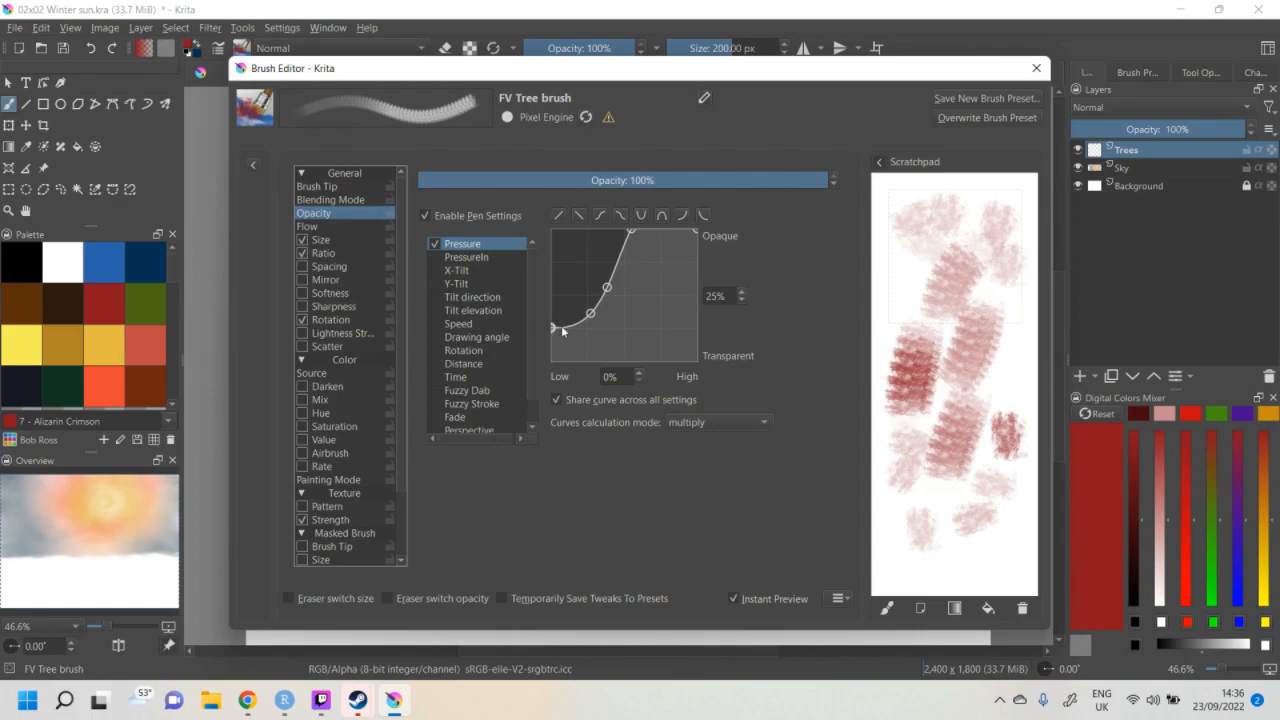
pyautogui.moveTo(552, 328)
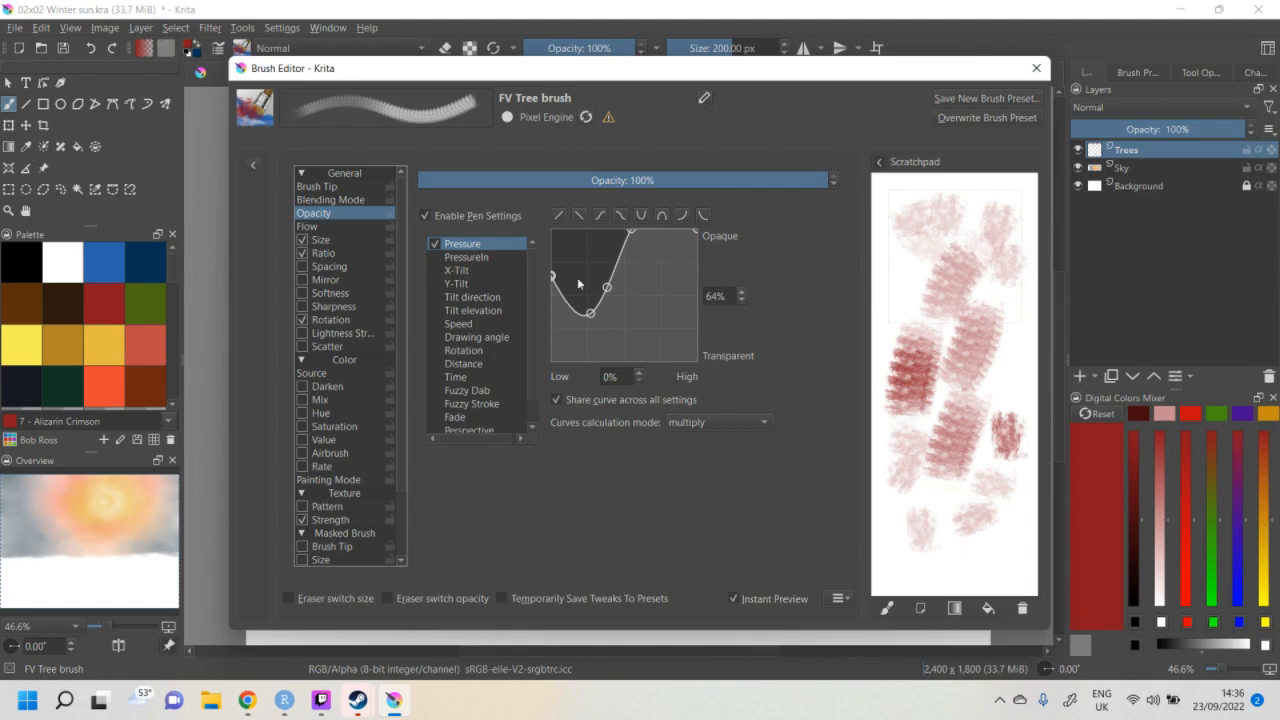
pyautogui.moveTo(608, 288); pyautogui.dragTo(590, 270)
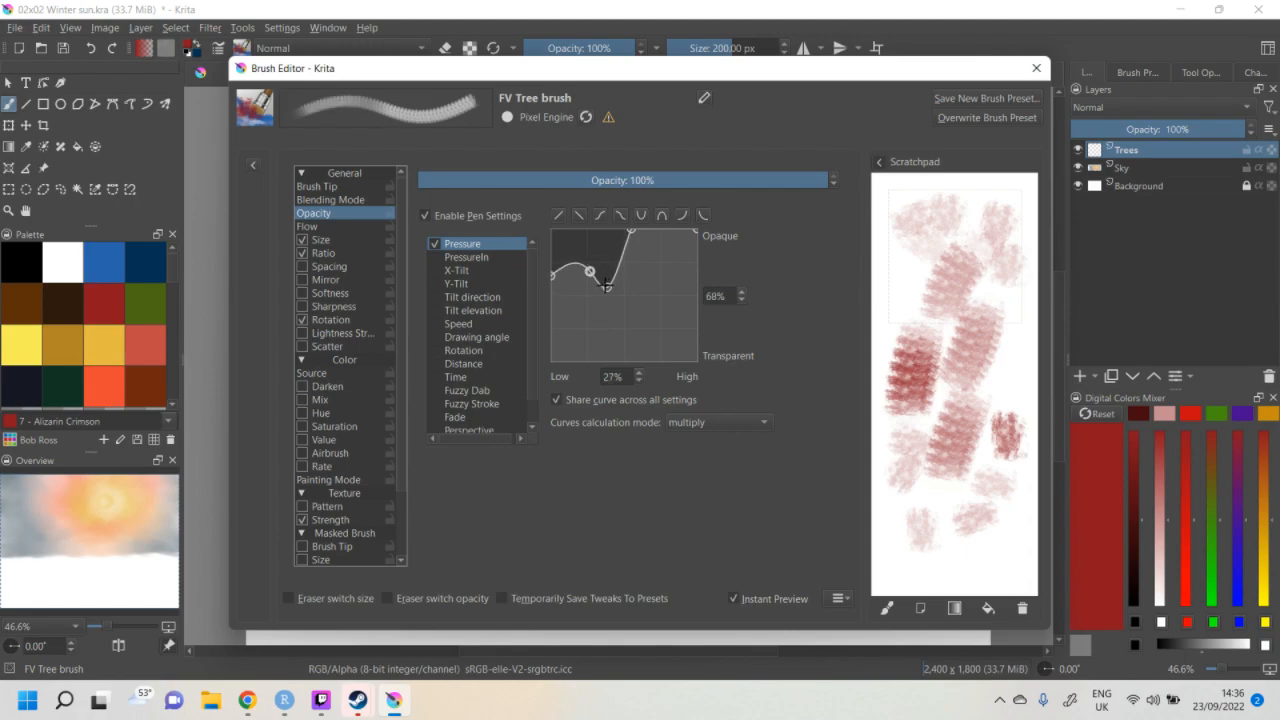
pyautogui.moveTo(606, 288); pyautogui.dragTo(612, 252)
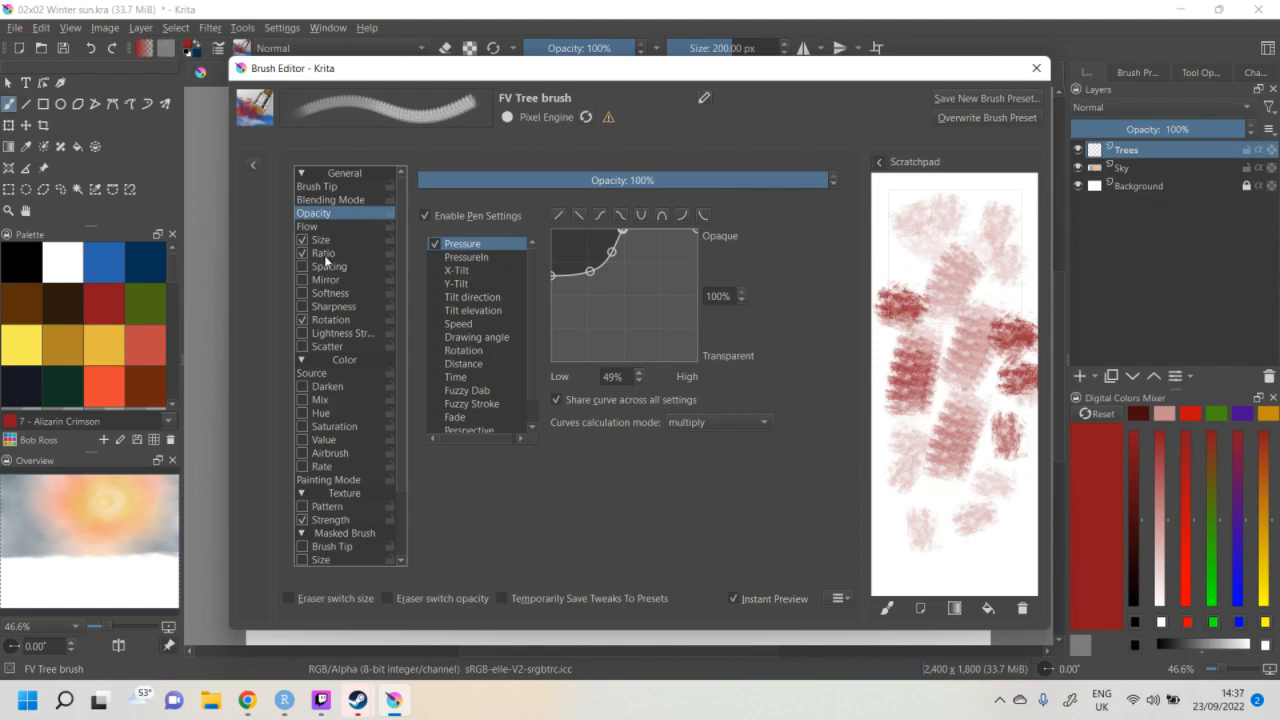
# - Lower the Ratio curve's start slightly and tighten tip spacing to 0.20
pyautogui.click(324, 252)
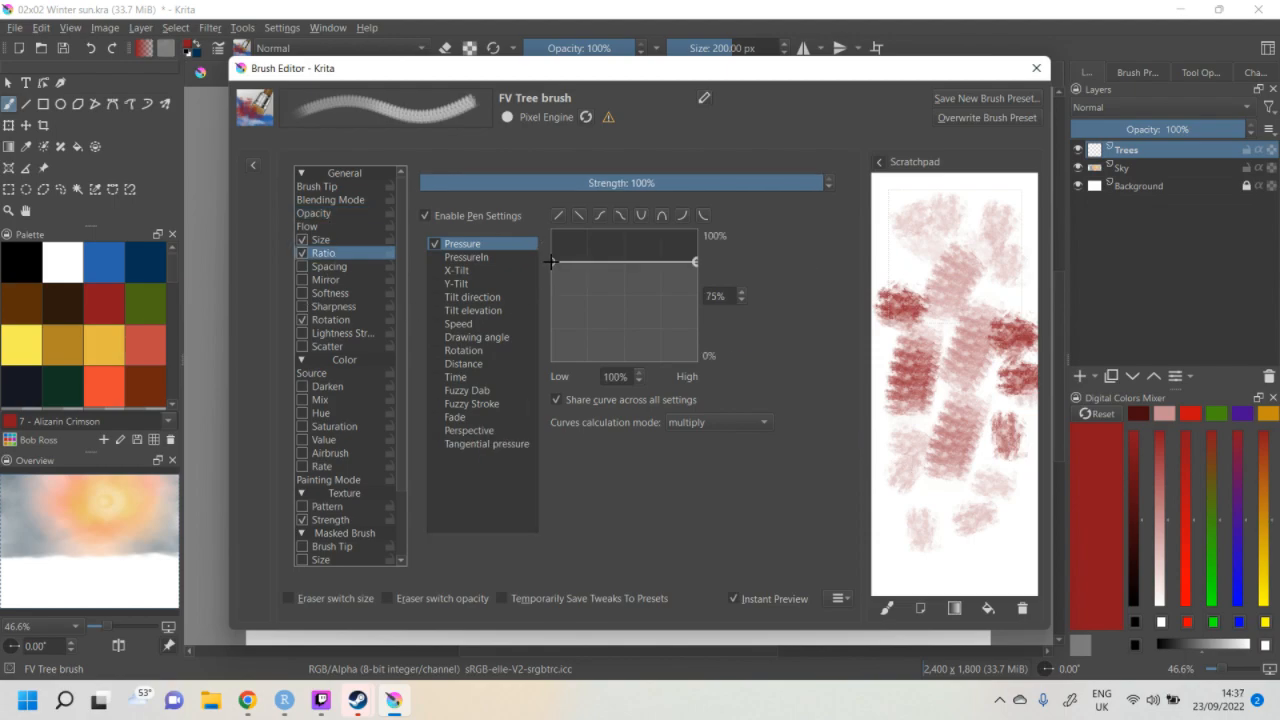
pyautogui.moveTo(550, 260); pyautogui.dragTo(550, 272)
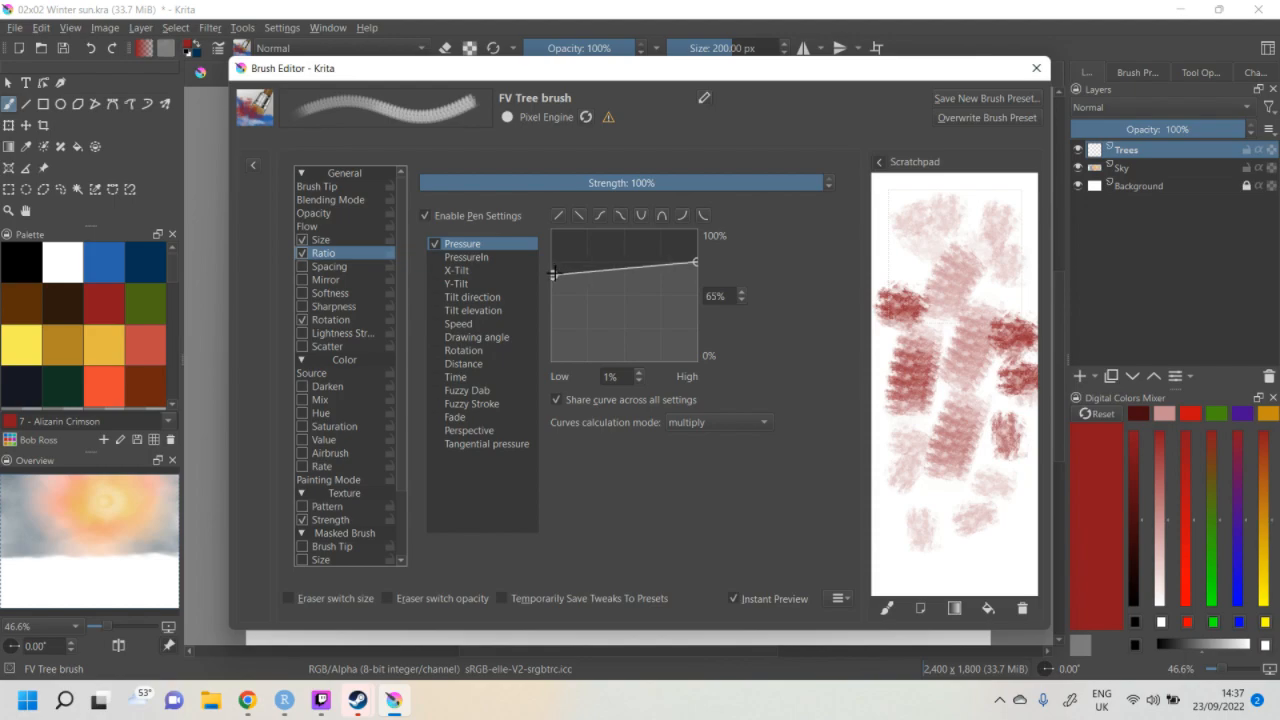
pyautogui.moveTo(692, 270); pyautogui.dragTo(692, 268)
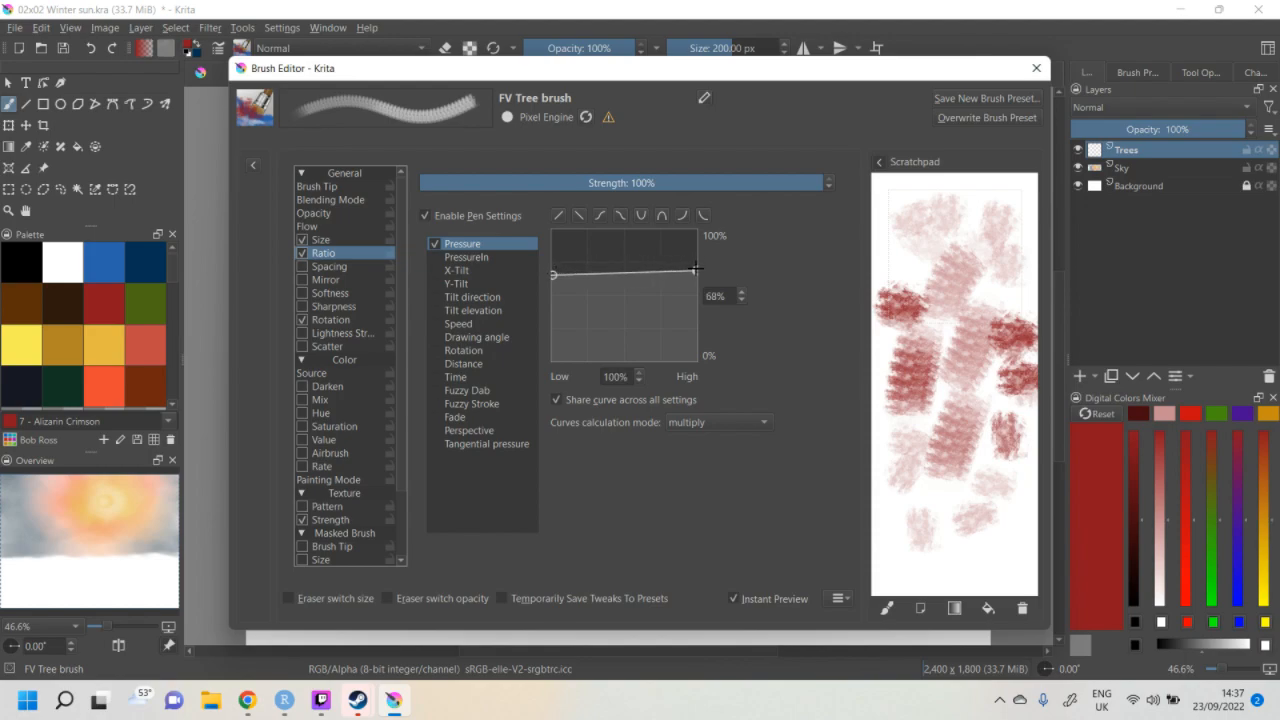
pyautogui.moveTo(692, 270); pyautogui.dragTo(692, 276)
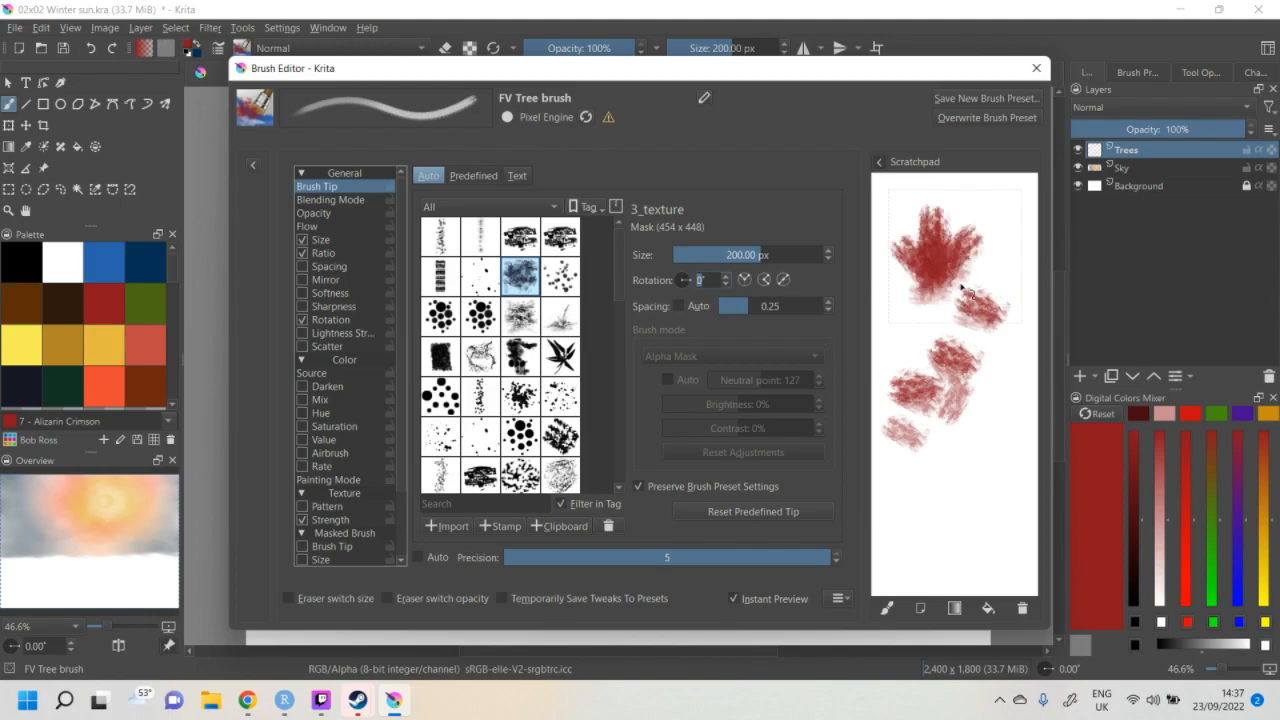
pyautogui.moveTo(960, 290); pyautogui.dragTo(920, 340)
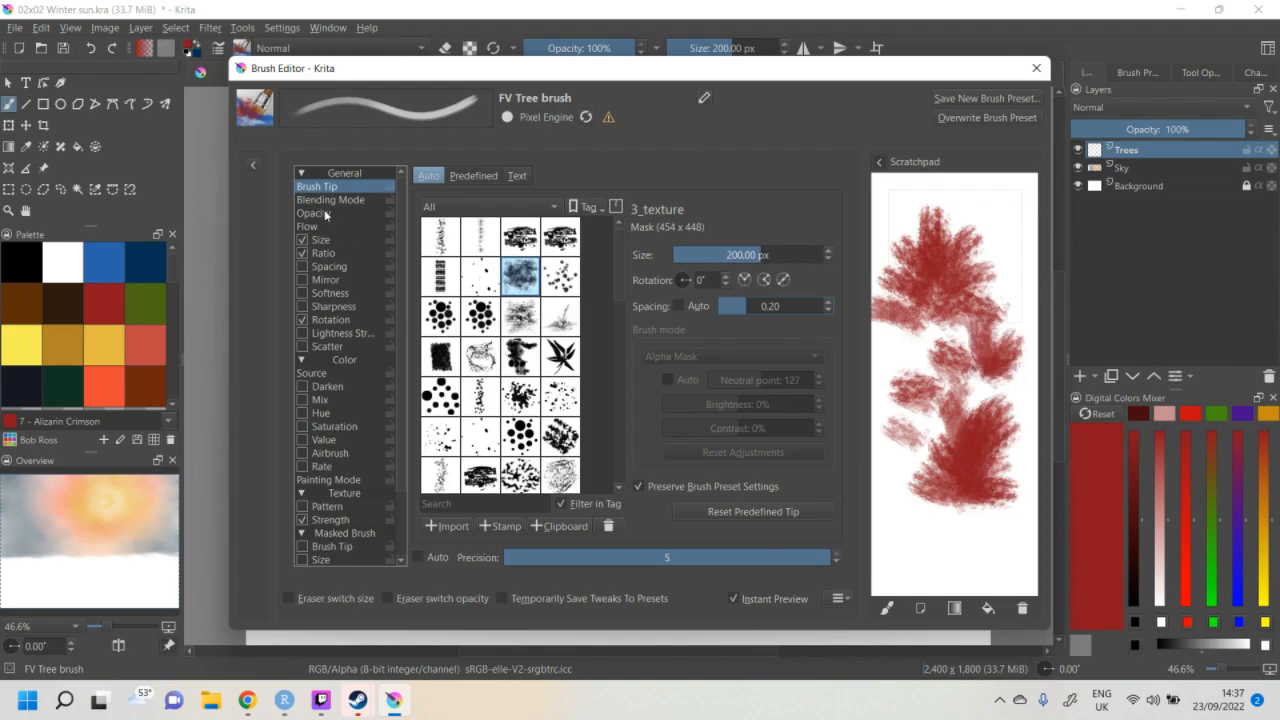
# - Lower the middle of the opacity curve and test dense dark red fir strokes
pyautogui.click(320, 212)
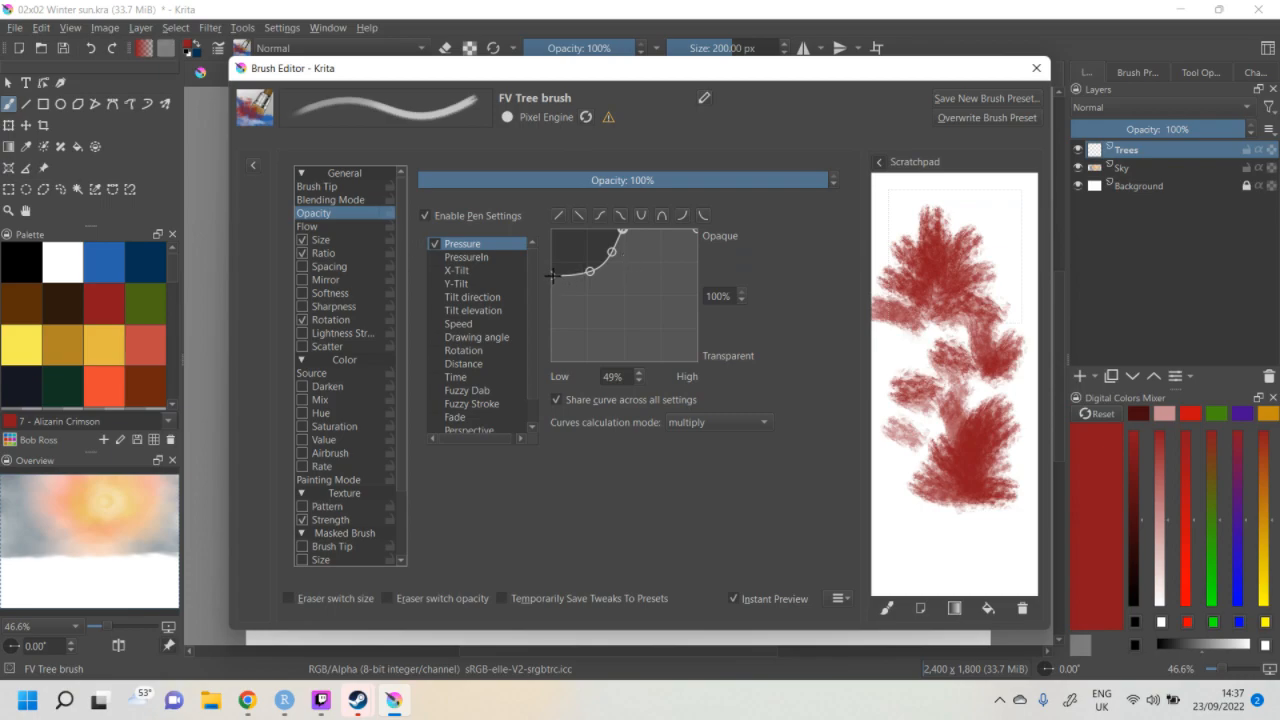
pyautogui.moveTo(588, 270); pyautogui.dragTo(552, 280)
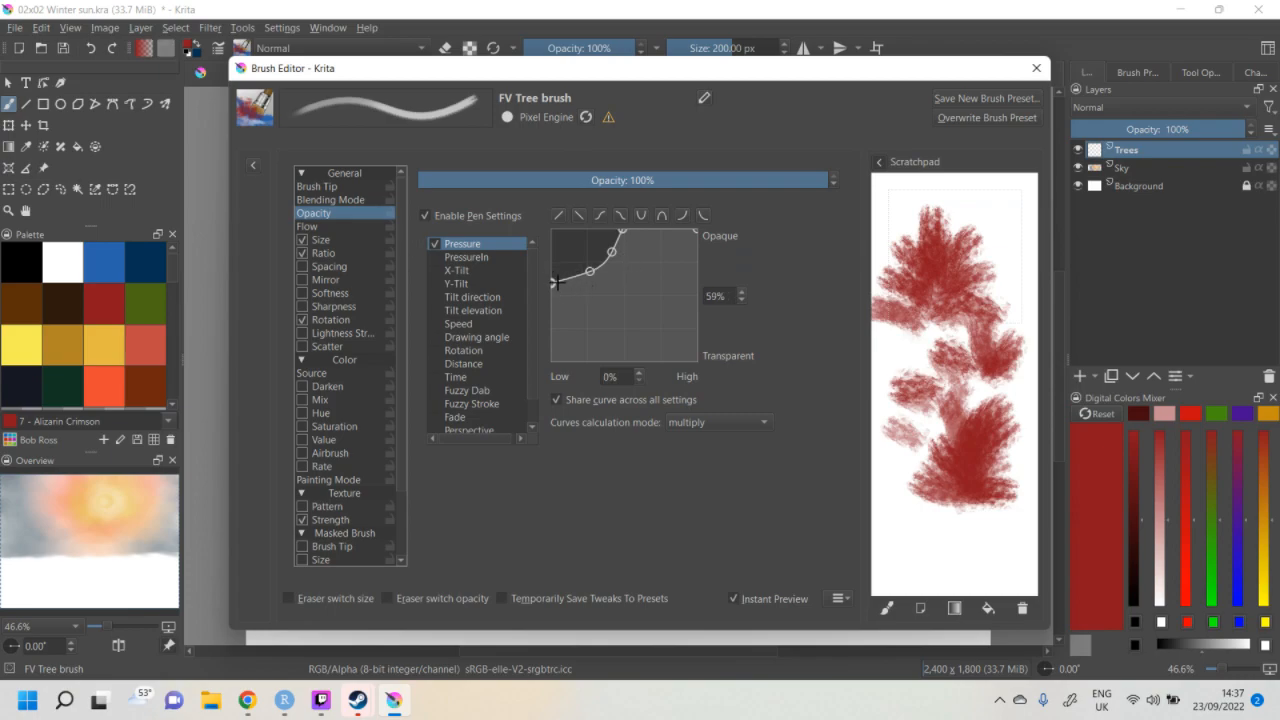
pyautogui.moveTo(590, 268); pyautogui.dragTo(584, 280)
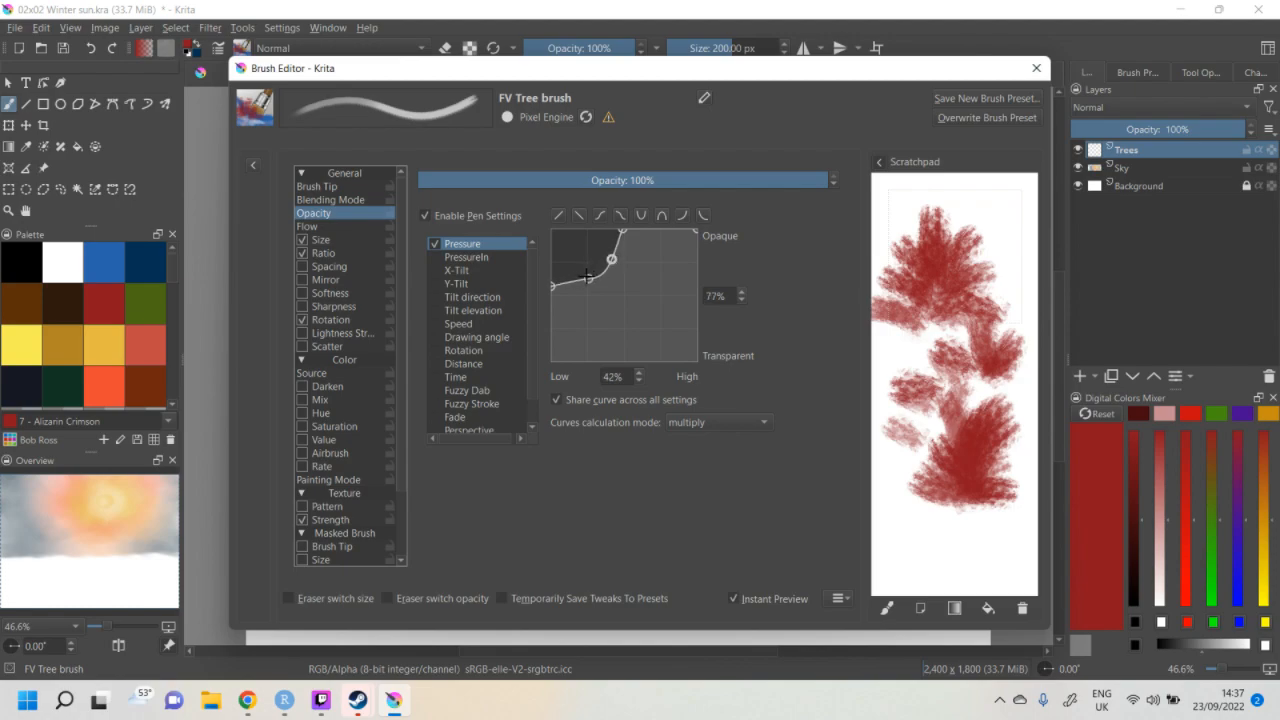
pyautogui.moveTo(588, 278); pyautogui.dragTo(588, 280)
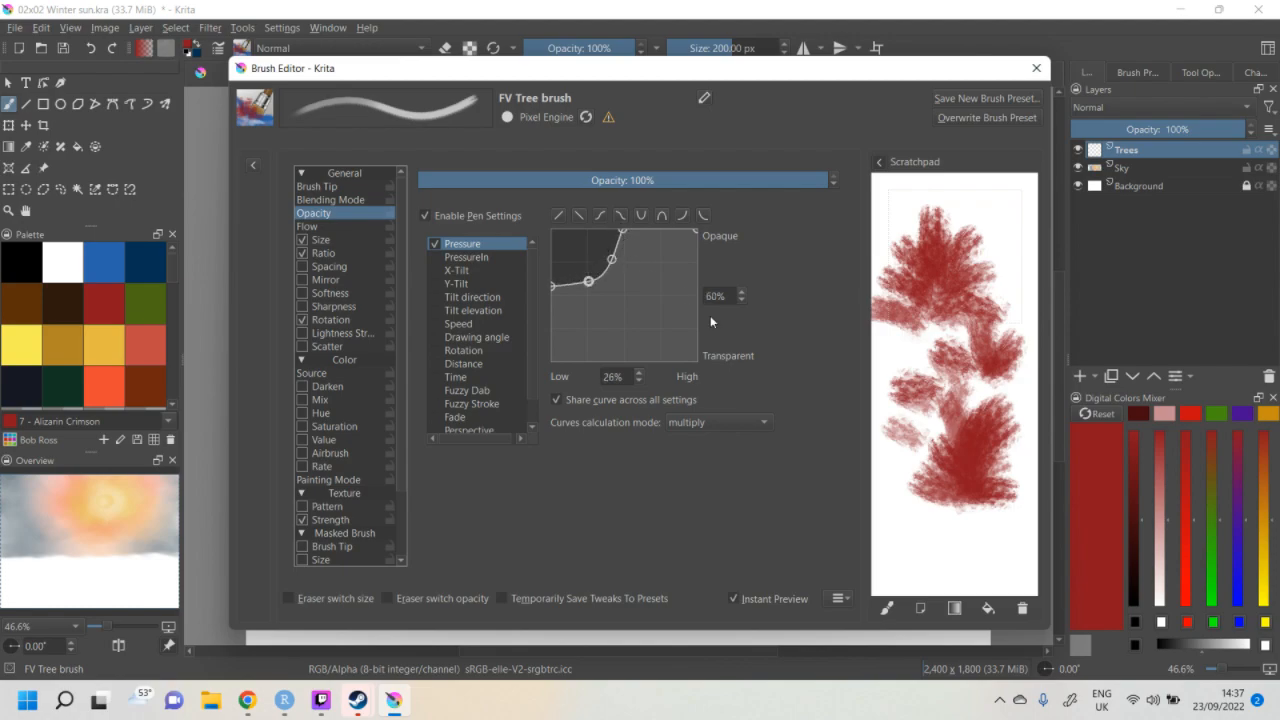
pyautogui.moveTo(920, 510); pyautogui.dragTo(940, 570)
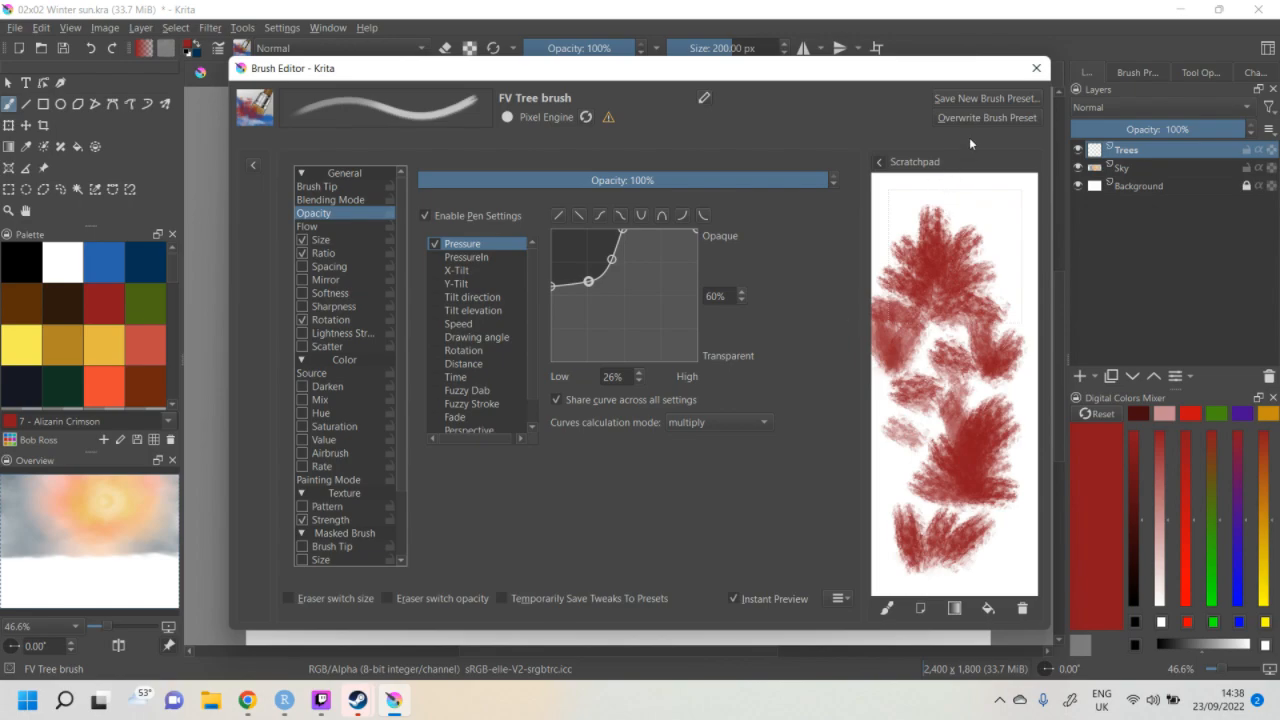
pyautogui.moveTo(972, 100)
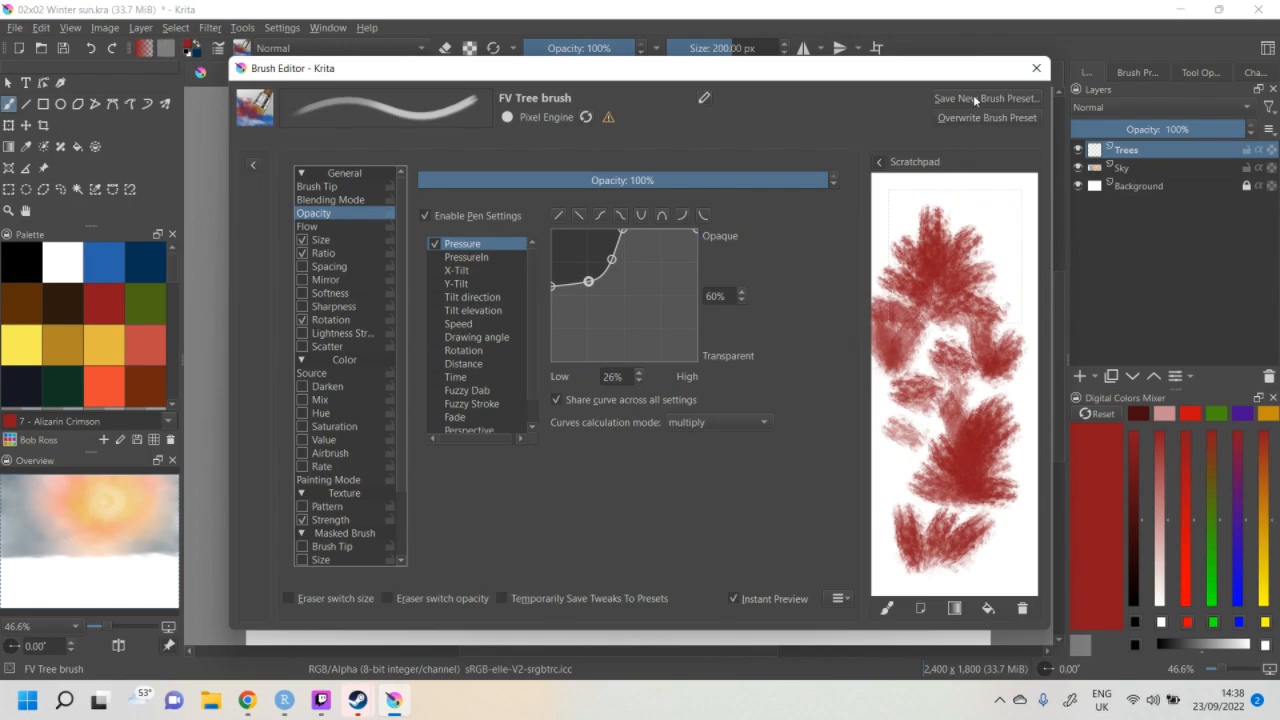
# - Save the brush as new preset FV Tree brush 2 with a scratchpad thumbnail and close the editor
pyautogui.click(984, 96)
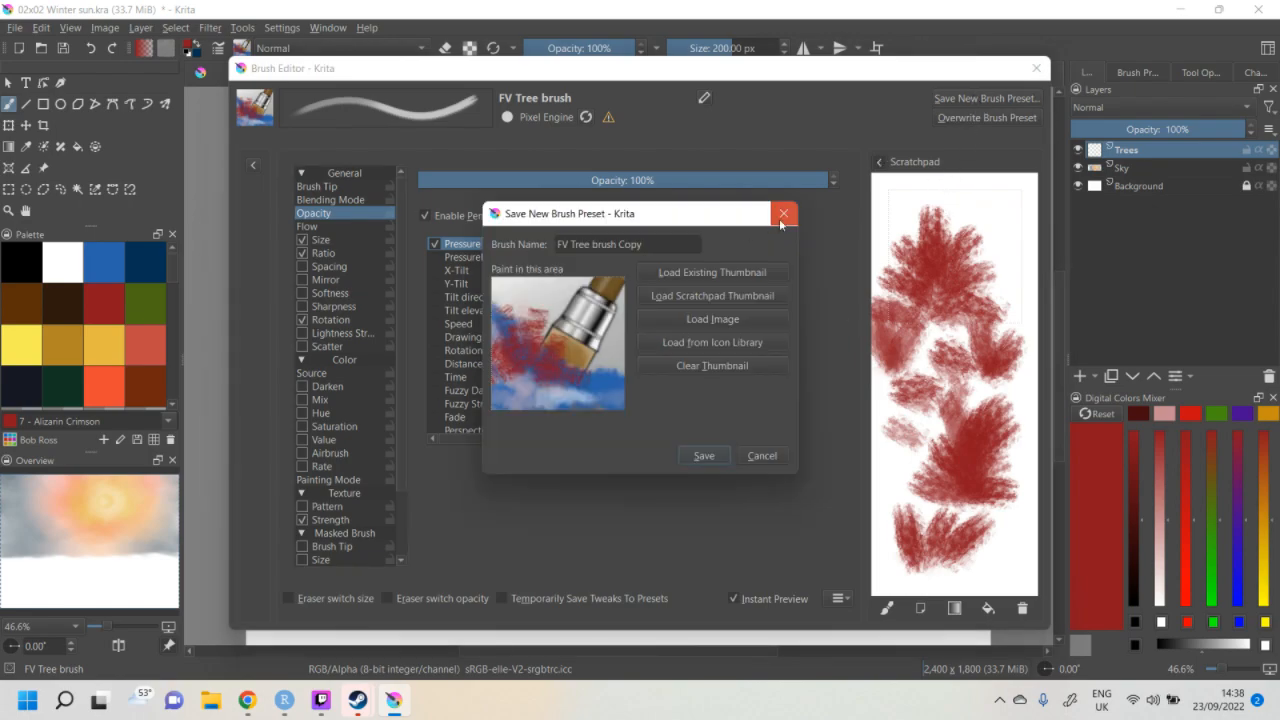
pyautogui.click(784, 214)
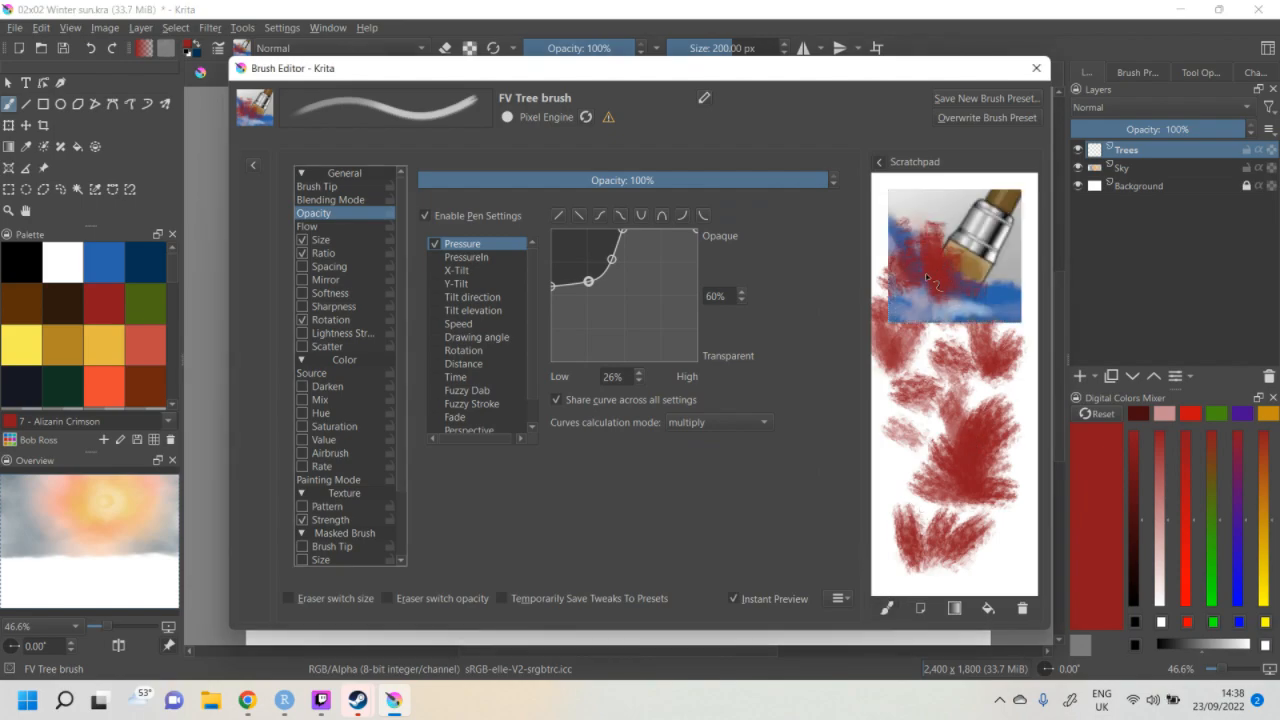
pyautogui.moveTo(900, 290); pyautogui.dragTo(960, 300)
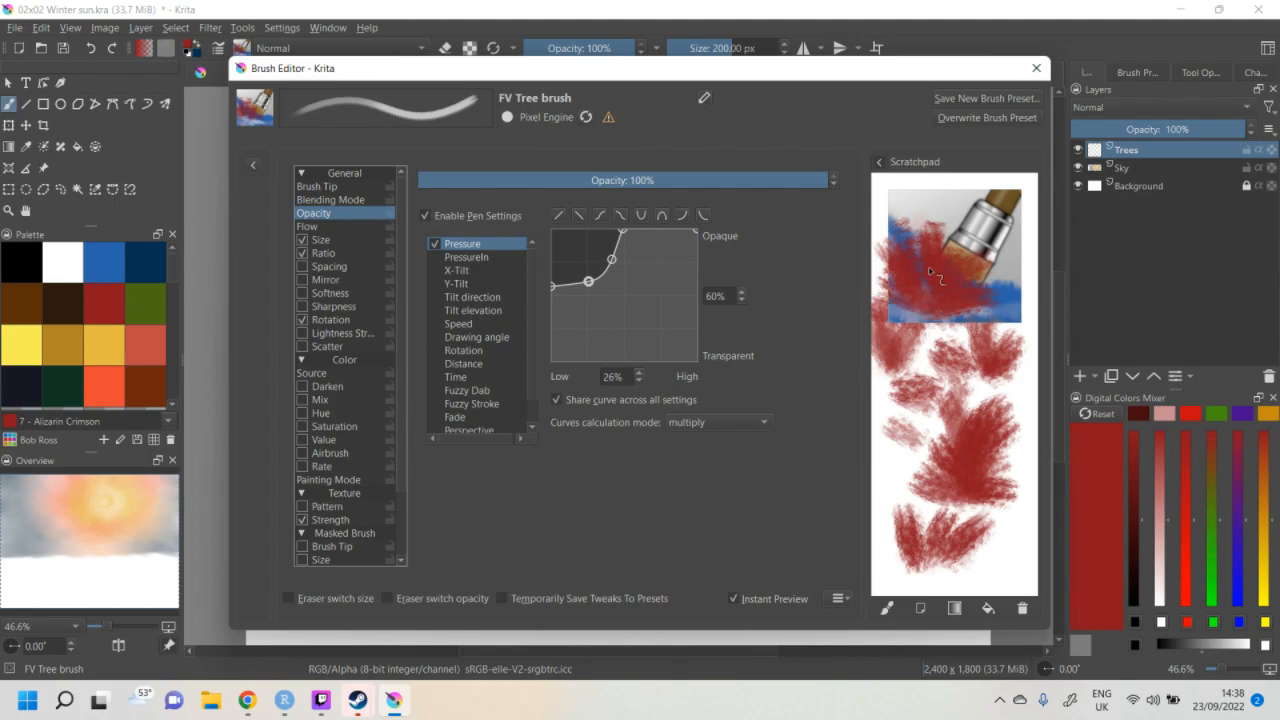
pyautogui.moveTo(948, 146)
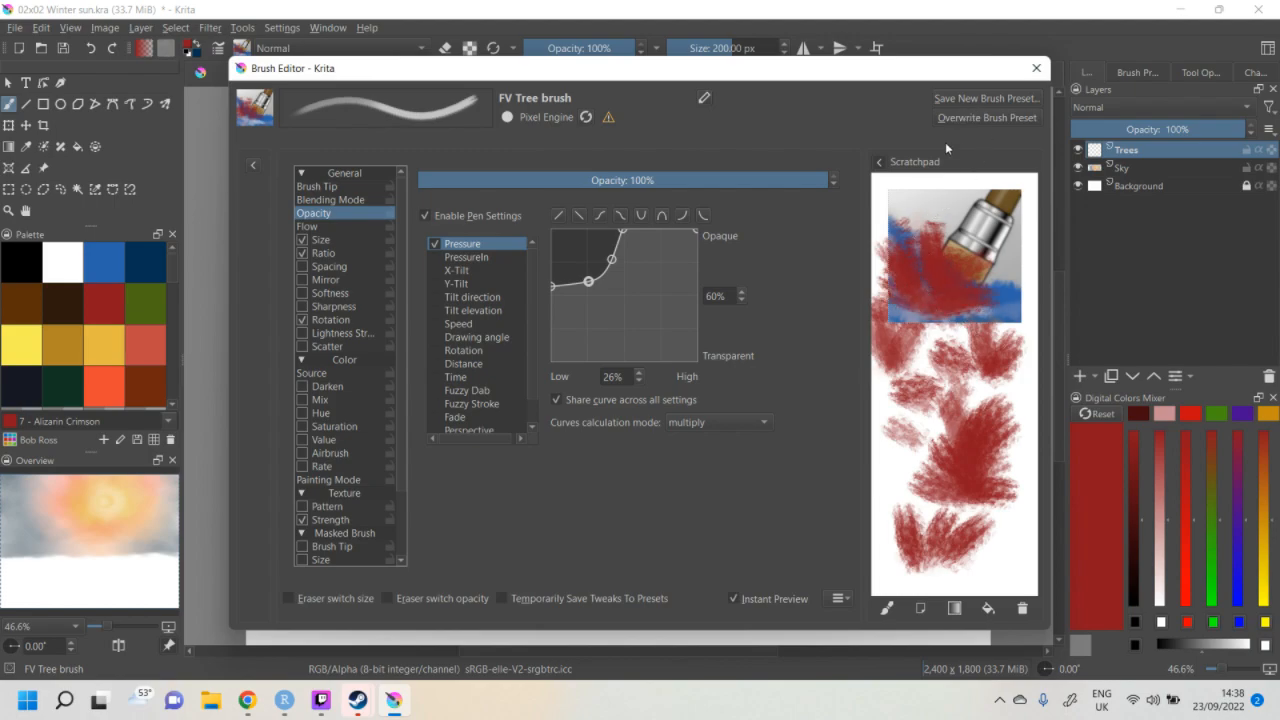
pyautogui.click(984, 96)
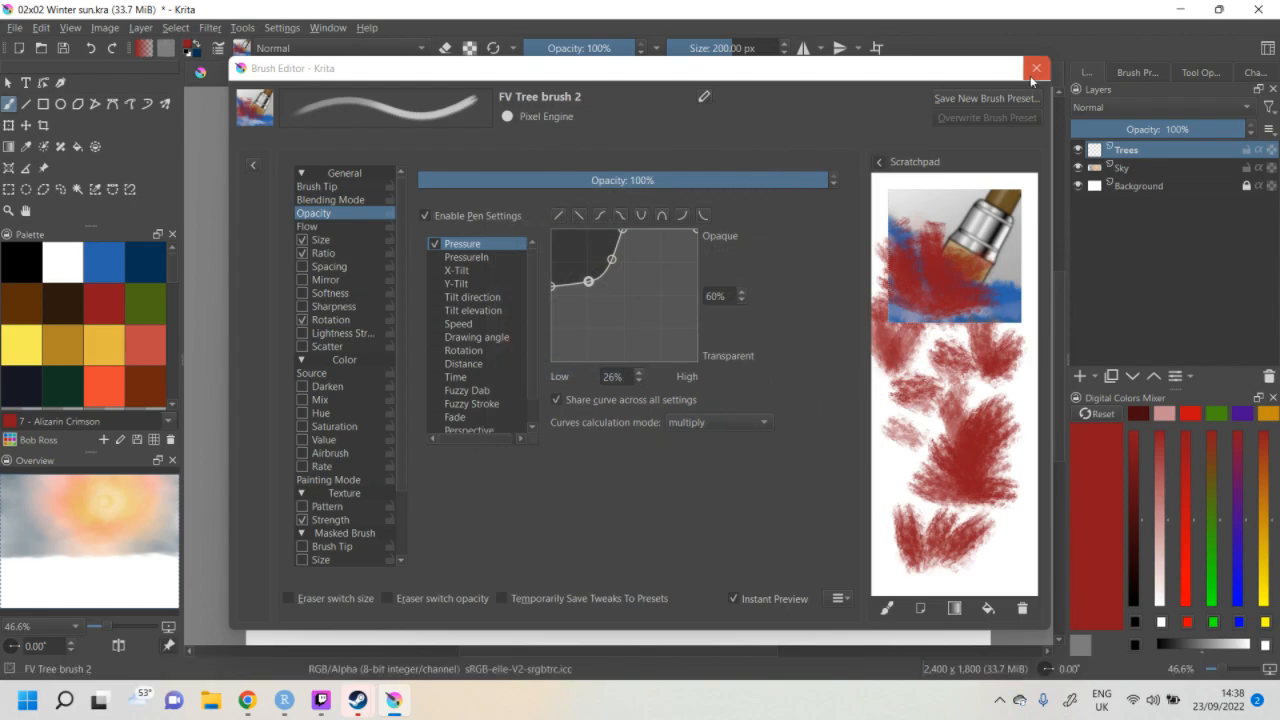
pyautogui.click(1036, 68)
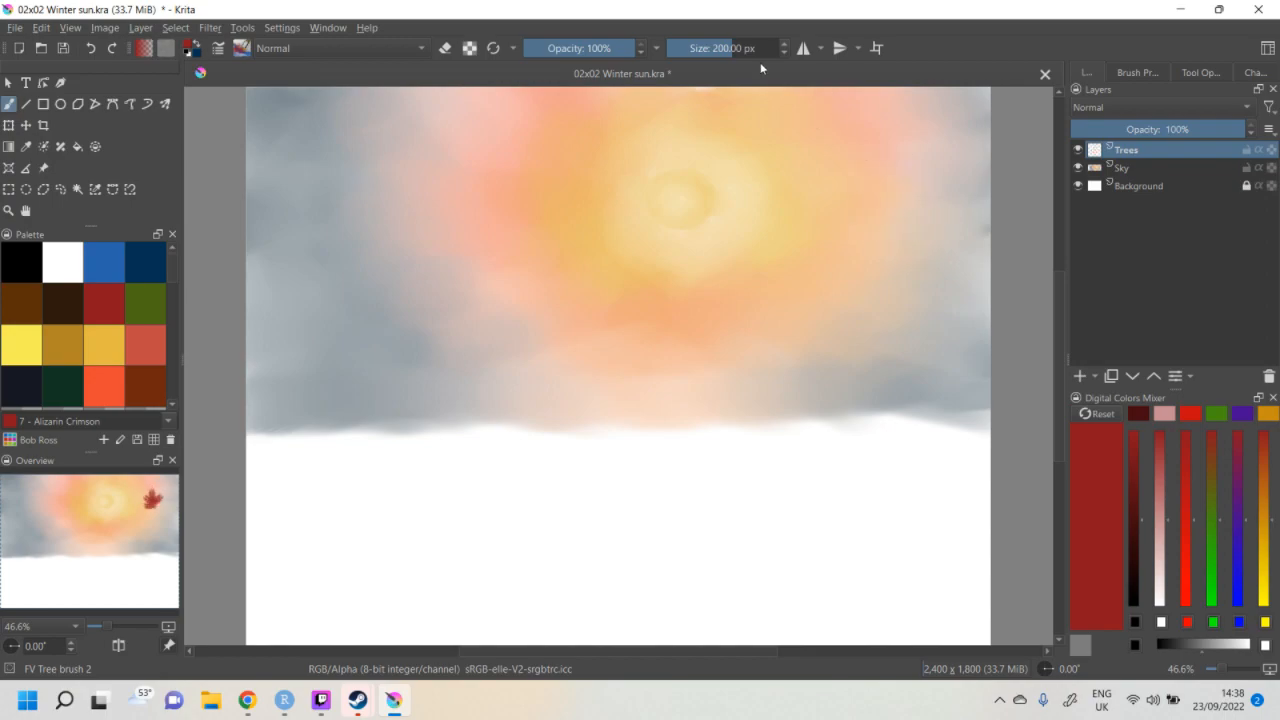
# - With a 300 px brush, paint the right fir tree's top and extend it down toward the snow
pyautogui.moveTo(730, 48); pyautogui.dragTo(756, 48)
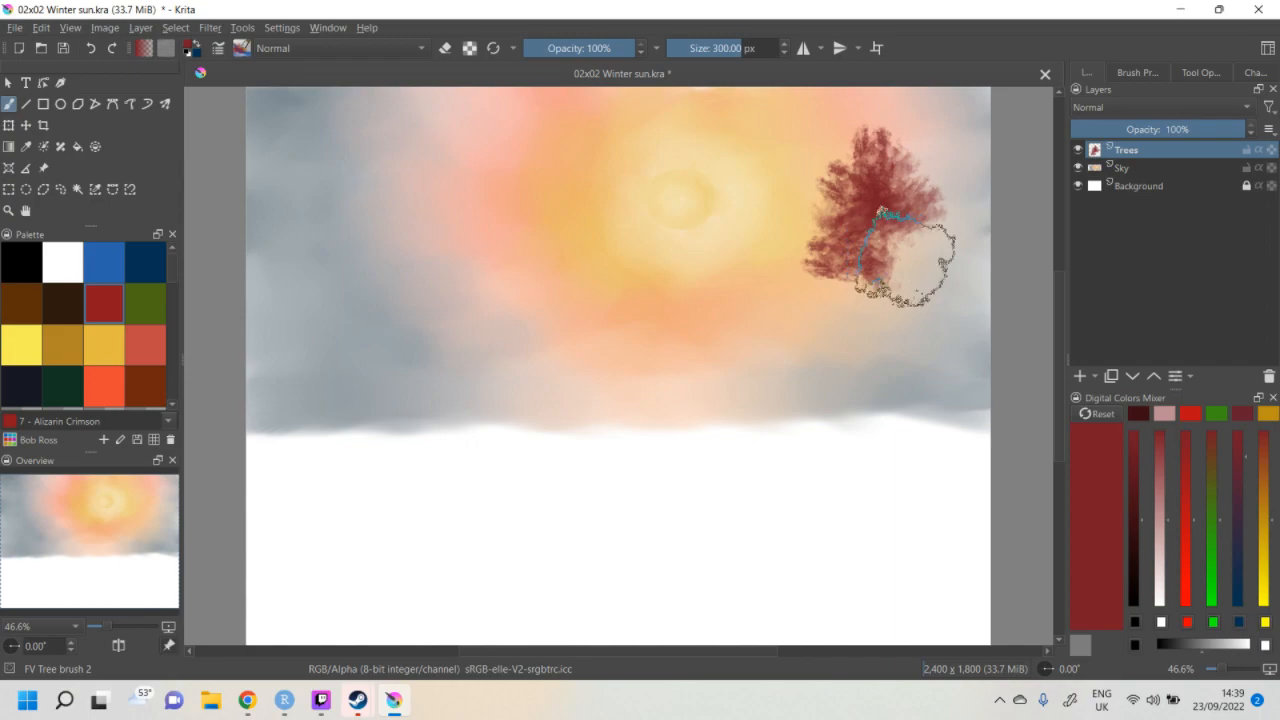
pyautogui.moveTo(904, 256); pyautogui.dragTo(890, 320)
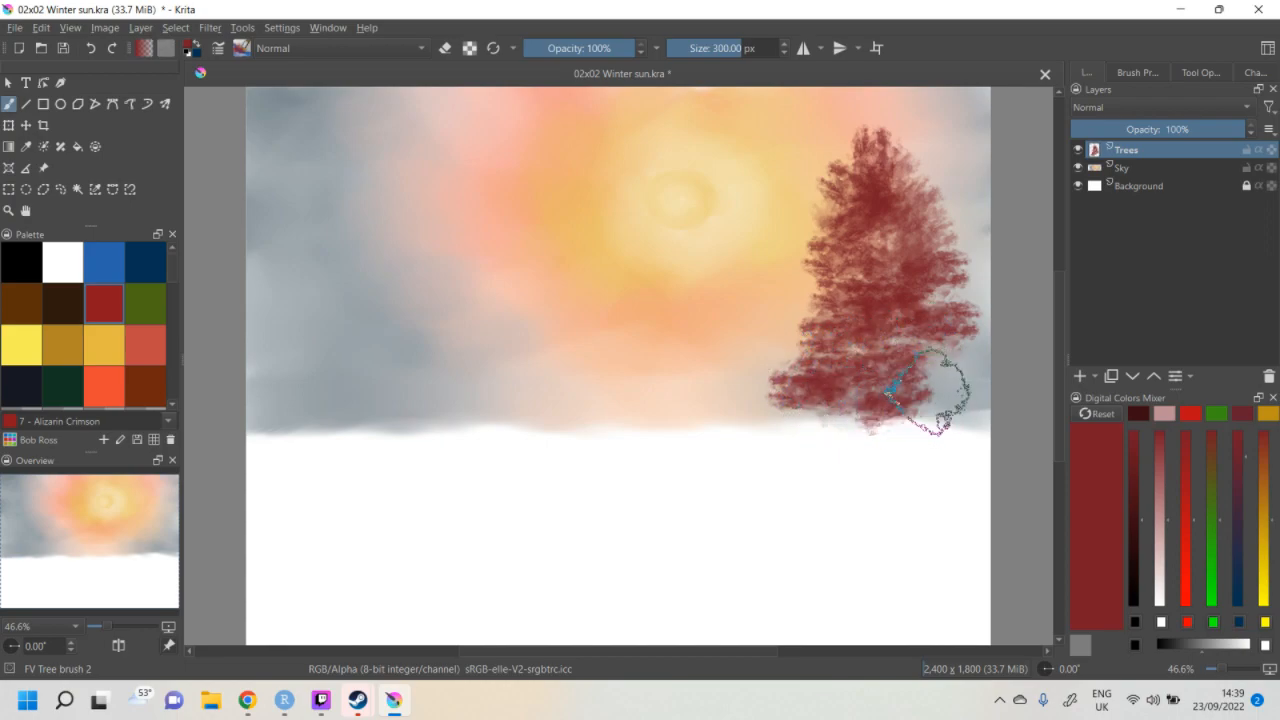
pyautogui.moveTo(940, 390); pyautogui.dragTo(844, 450)
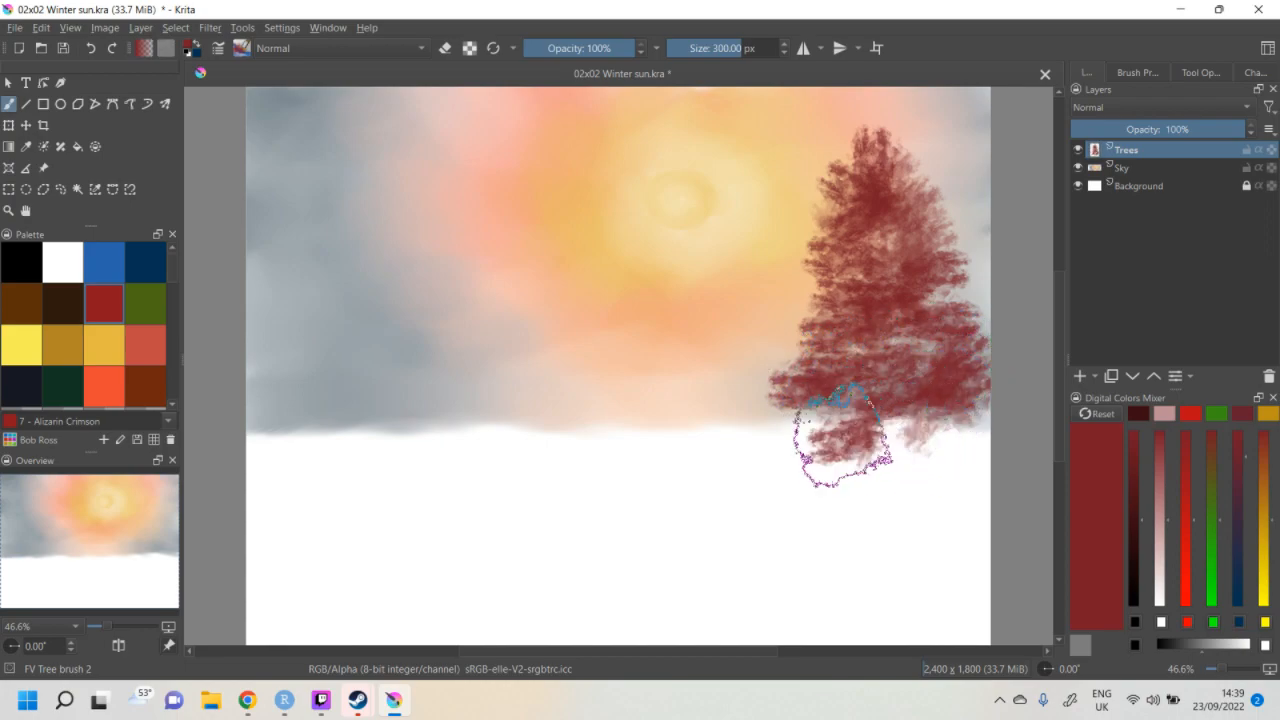
pyautogui.moveTo(840, 440); pyautogui.dragTo(890, 460)
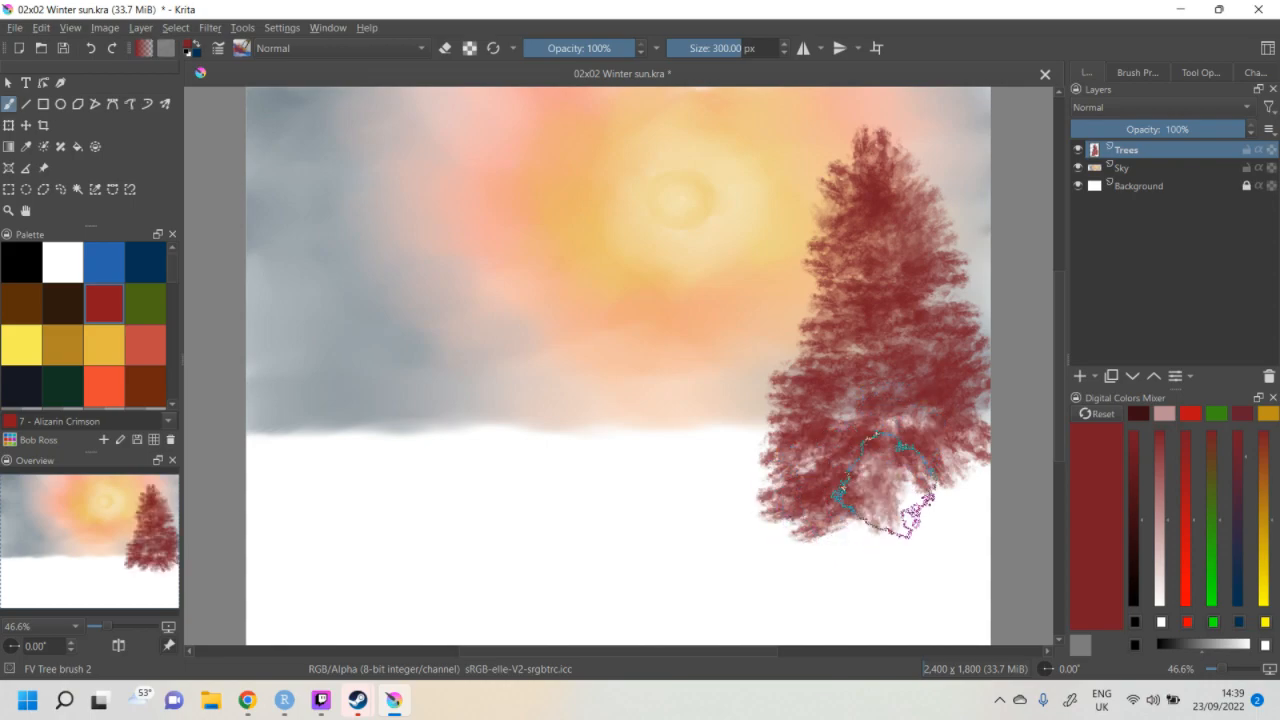
# - Fill out and thicken the right fir tree's lower branches and base
pyautogui.moveTo(900, 486); pyautogui.dragTo(910, 536)
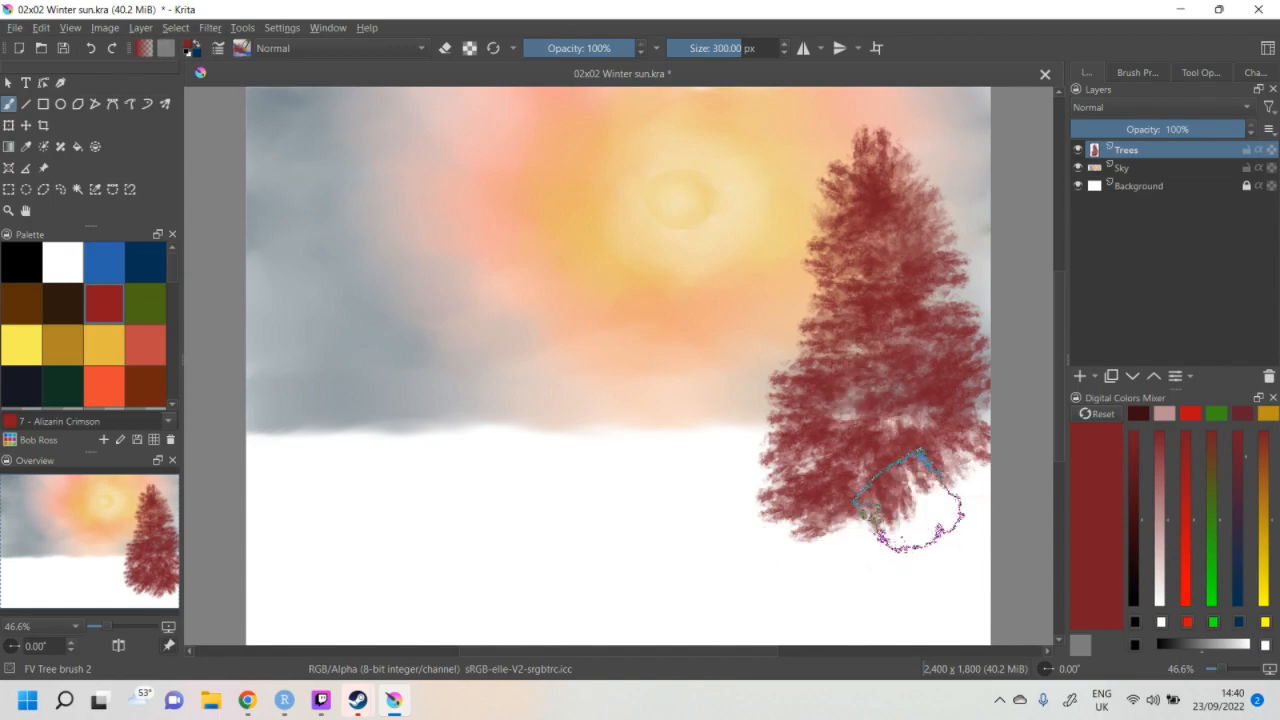
pyautogui.moveTo(920, 460); pyautogui.dragTo(880, 510)
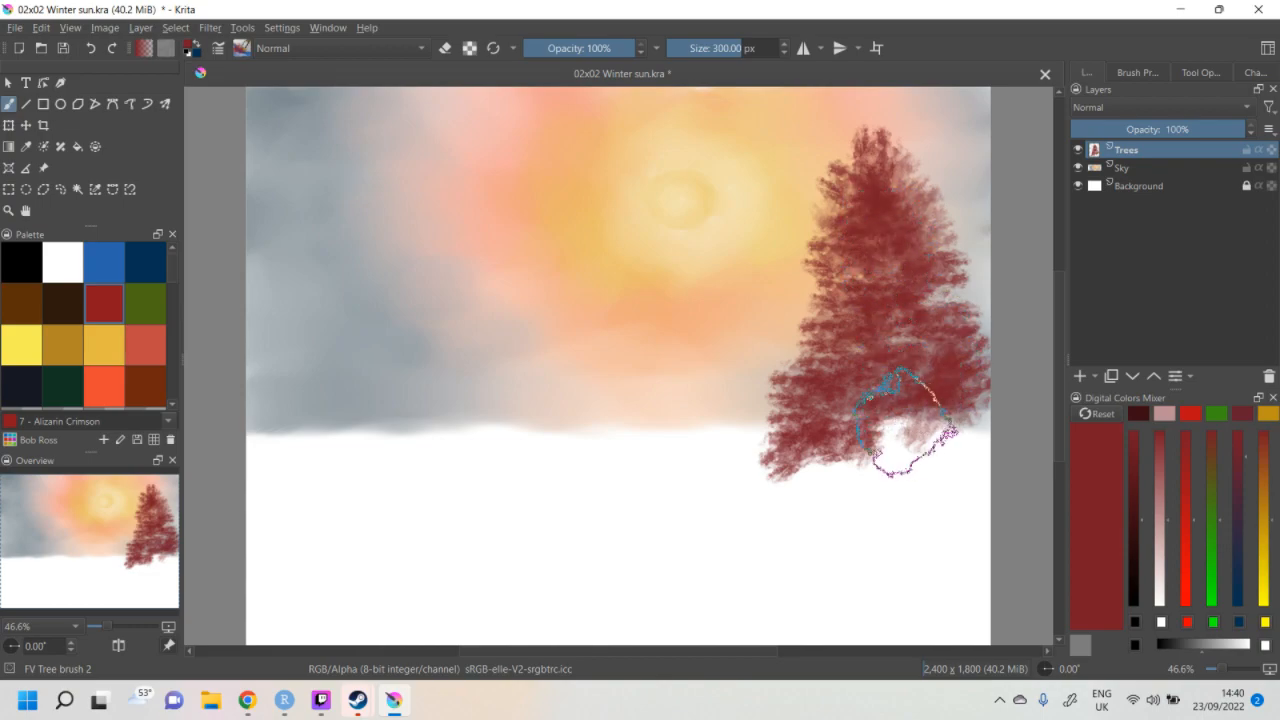
pyautogui.moveTo(900, 424); pyautogui.dragTo(750, 450)
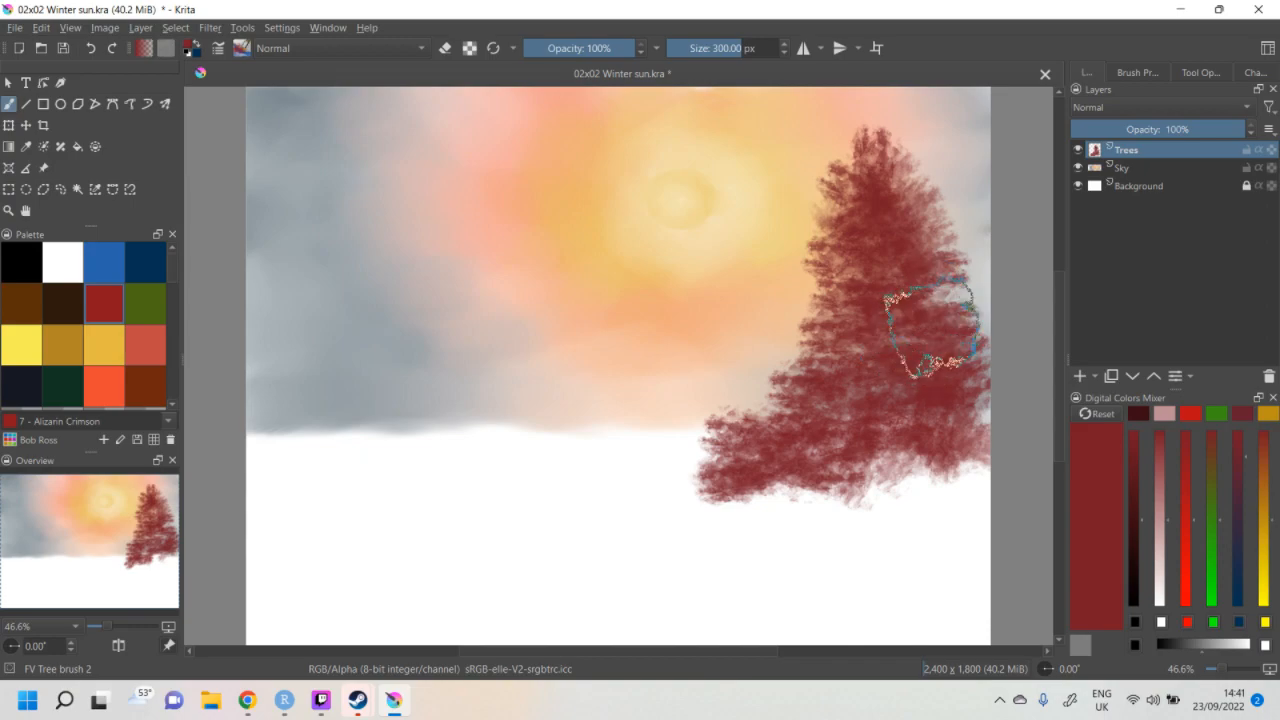
pyautogui.moveTo(830, 440)
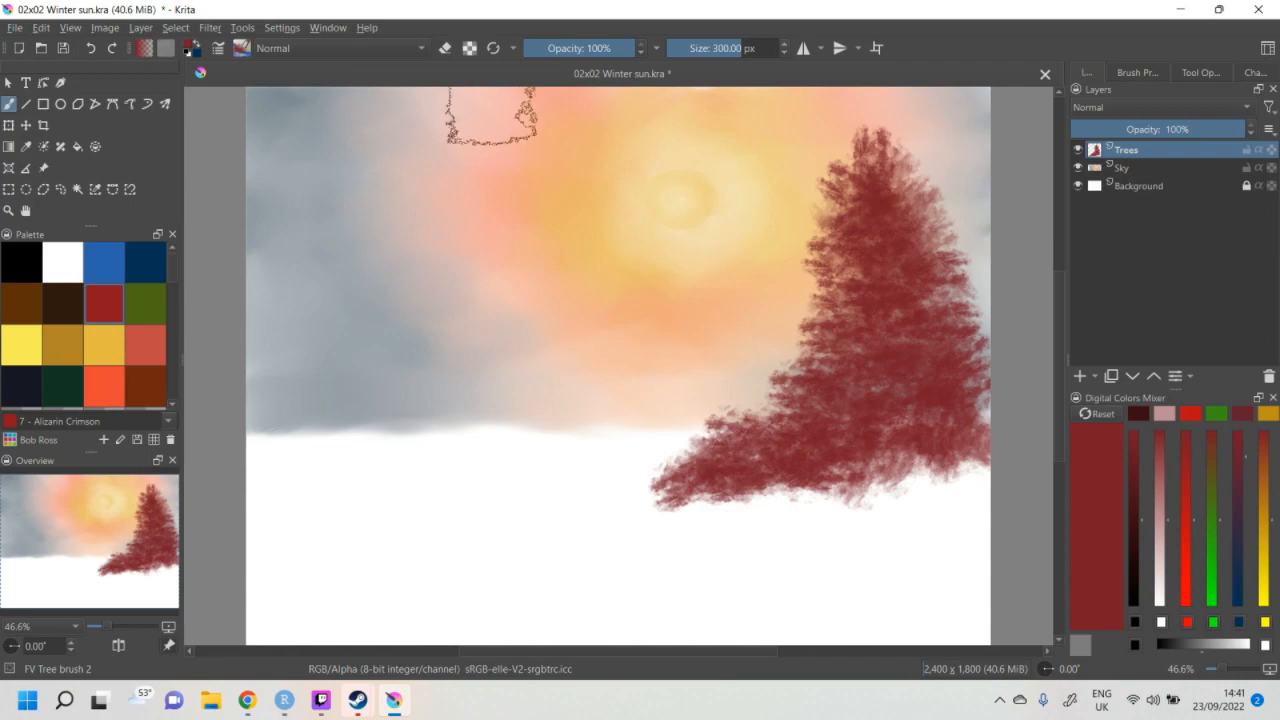
# - Paint a second dark red fir tree on the left and join its lower branches to the right tree
pyautogui.click(490, 120)
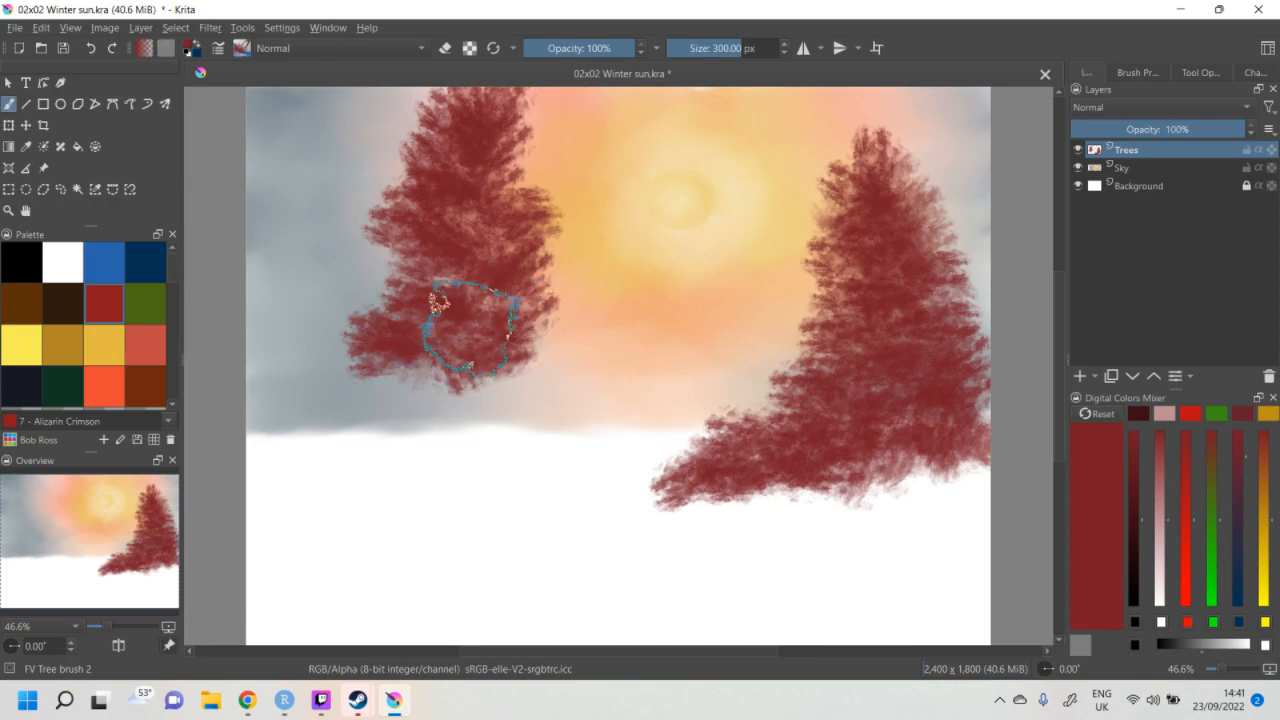
pyautogui.moveTo(470, 330); pyautogui.dragTo(544, 376)
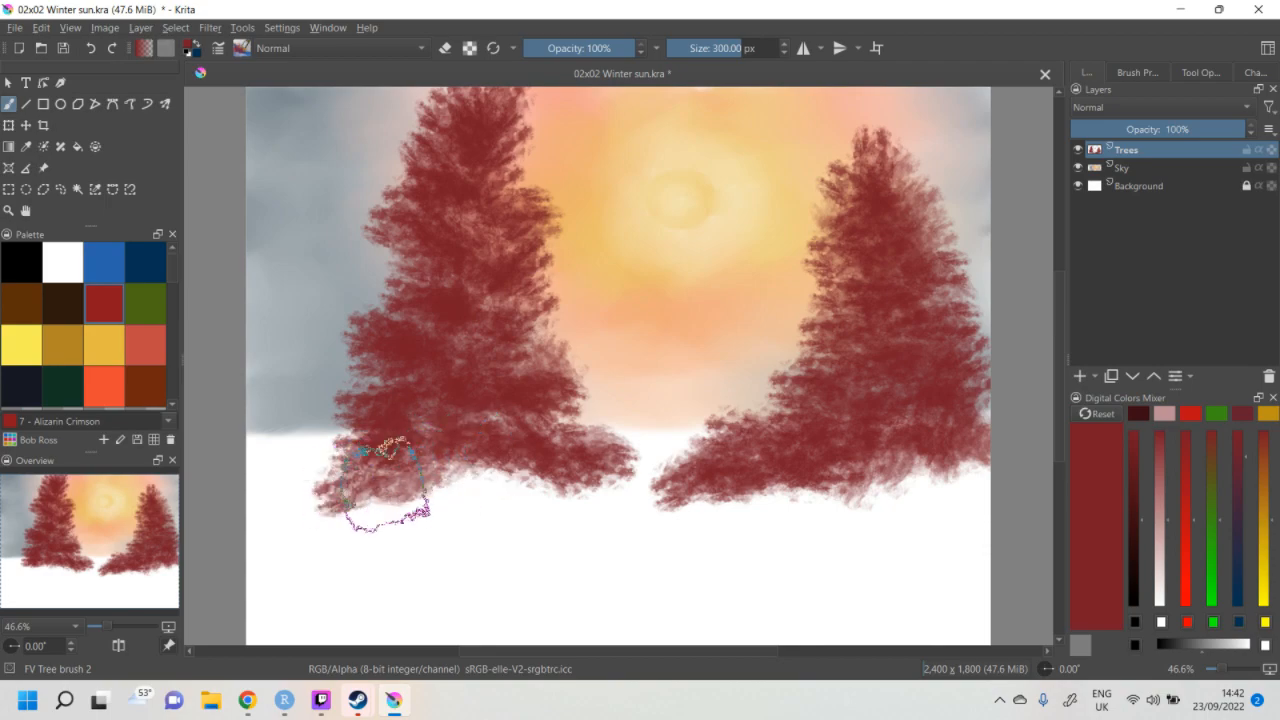
pyautogui.moveTo(384, 480); pyautogui.dragTo(564, 500)
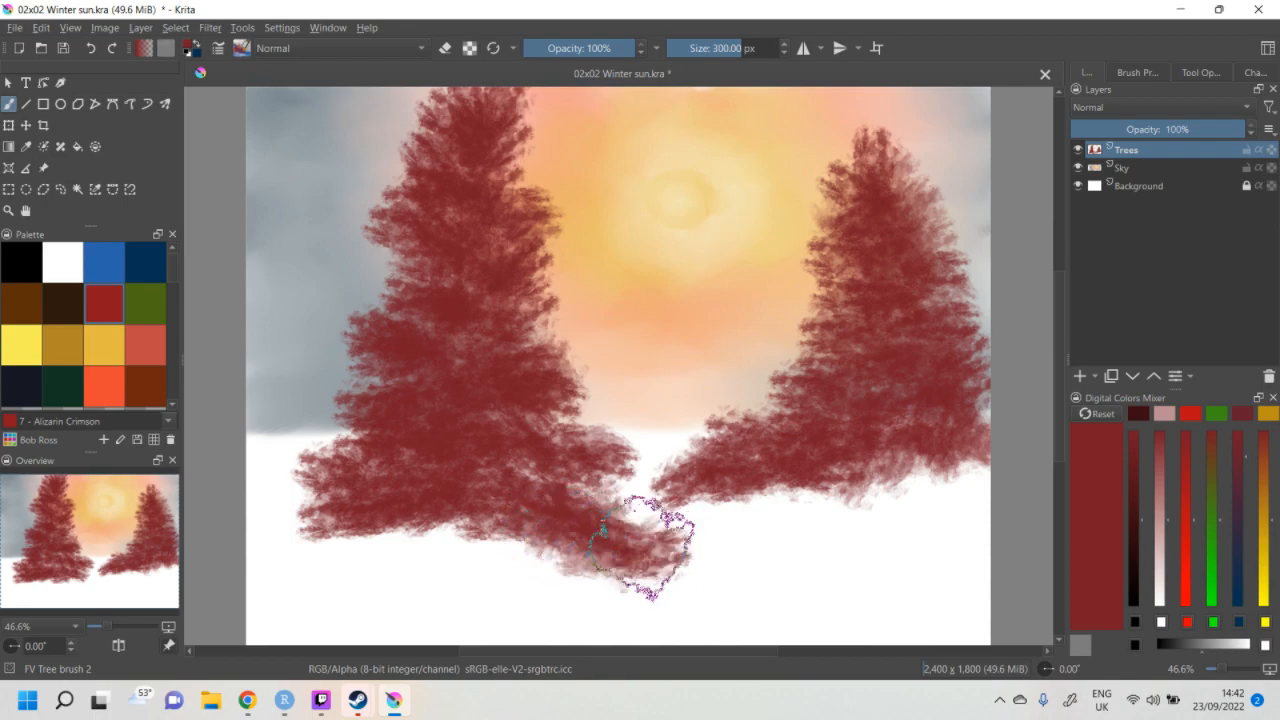
pyautogui.moveTo(656, 544); pyautogui.dragTo(490, 540)
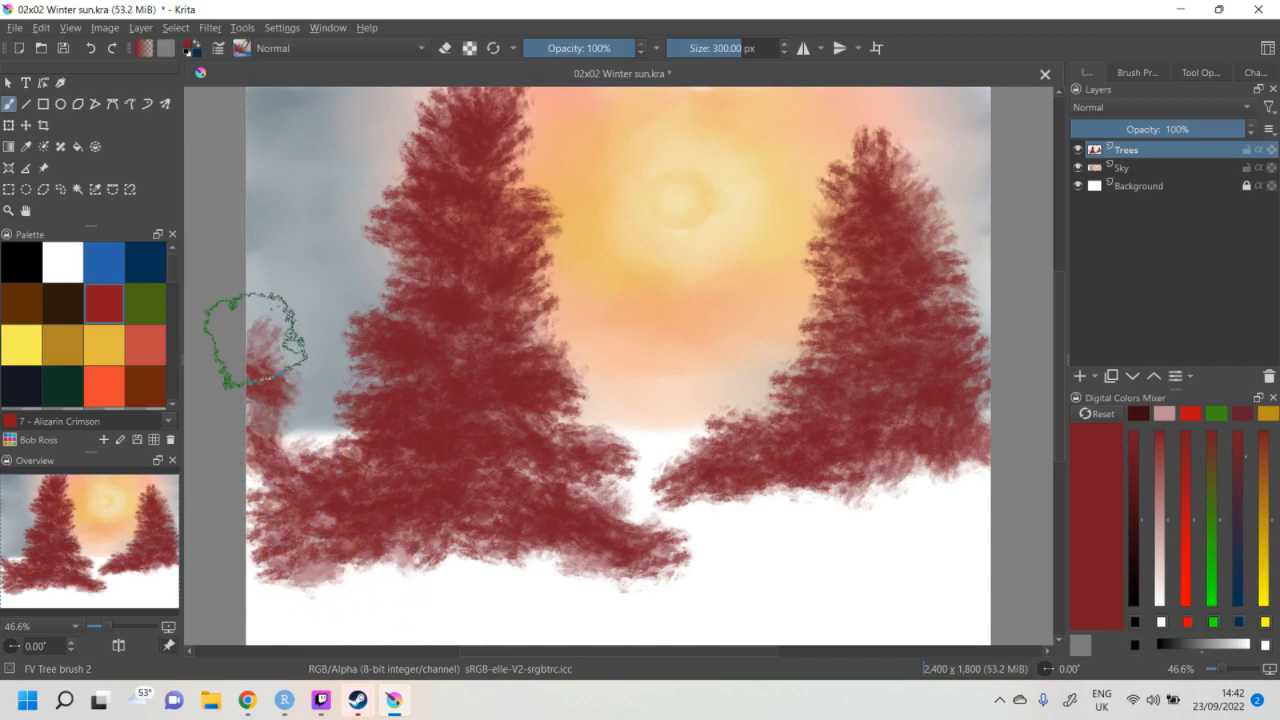
# - Paint partial fir branches along the far left edge, then shift the Trees layer upward
pyautogui.moveTo(250, 320); pyautogui.dragTo(284, 396)
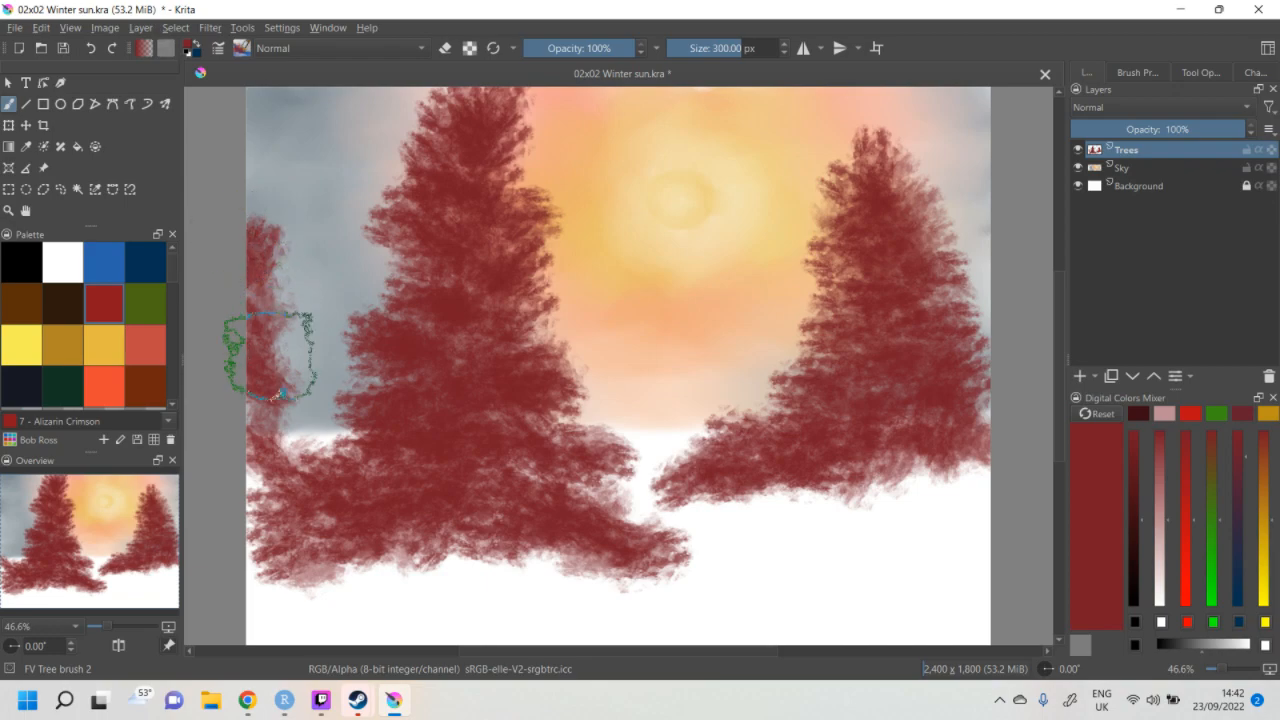
pyautogui.moveTo(280, 356); pyautogui.dragTo(264, 544)
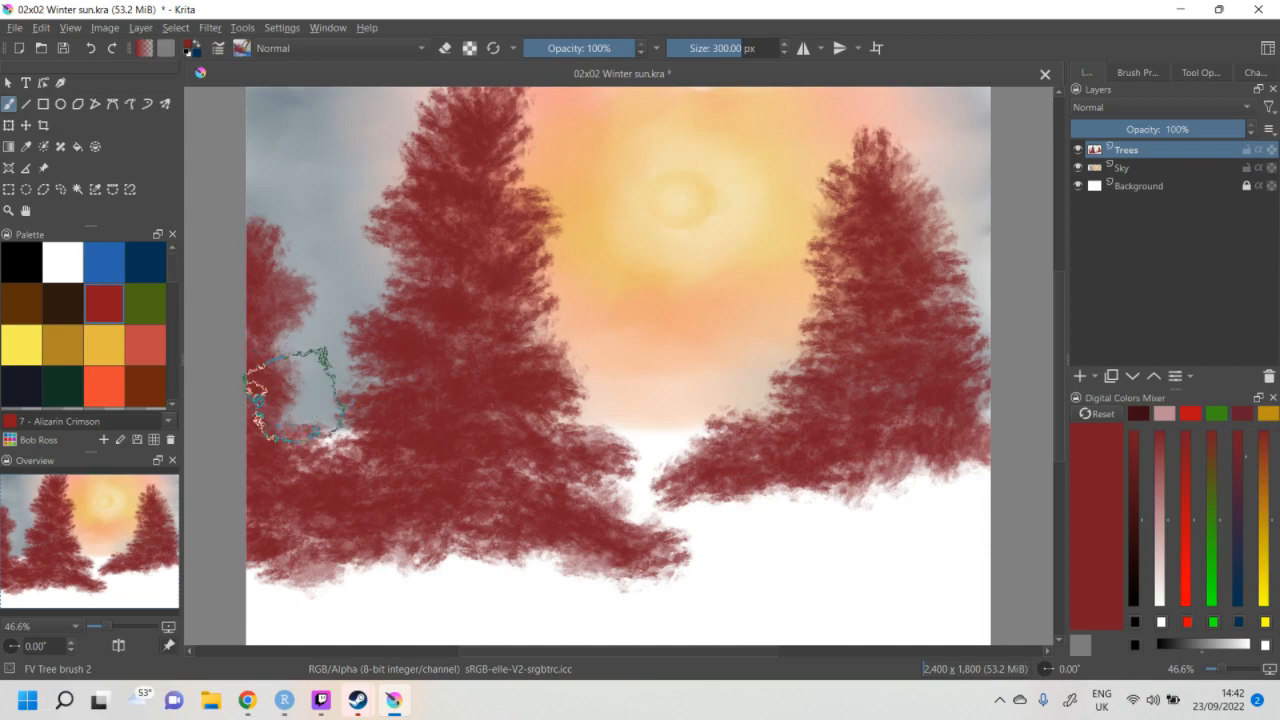
pyautogui.moveTo(744, 604)
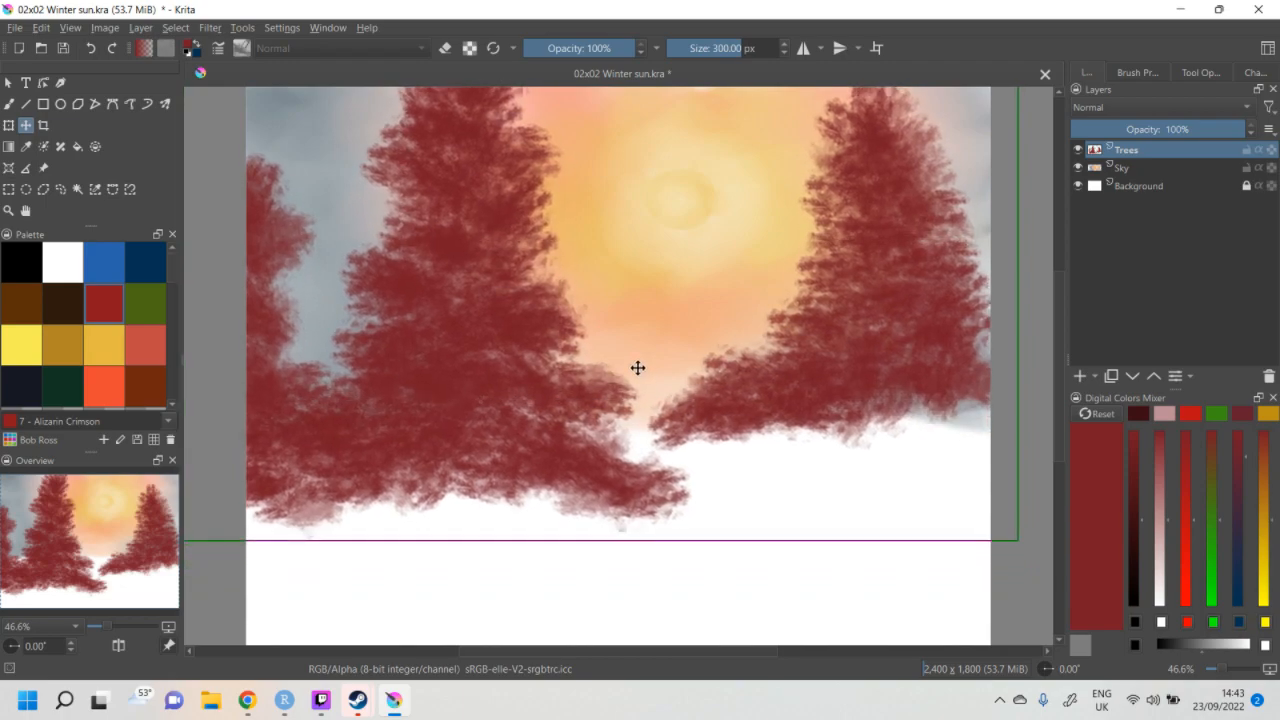
pyautogui.moveTo(638, 368); pyautogui.dragTo(640, 348)
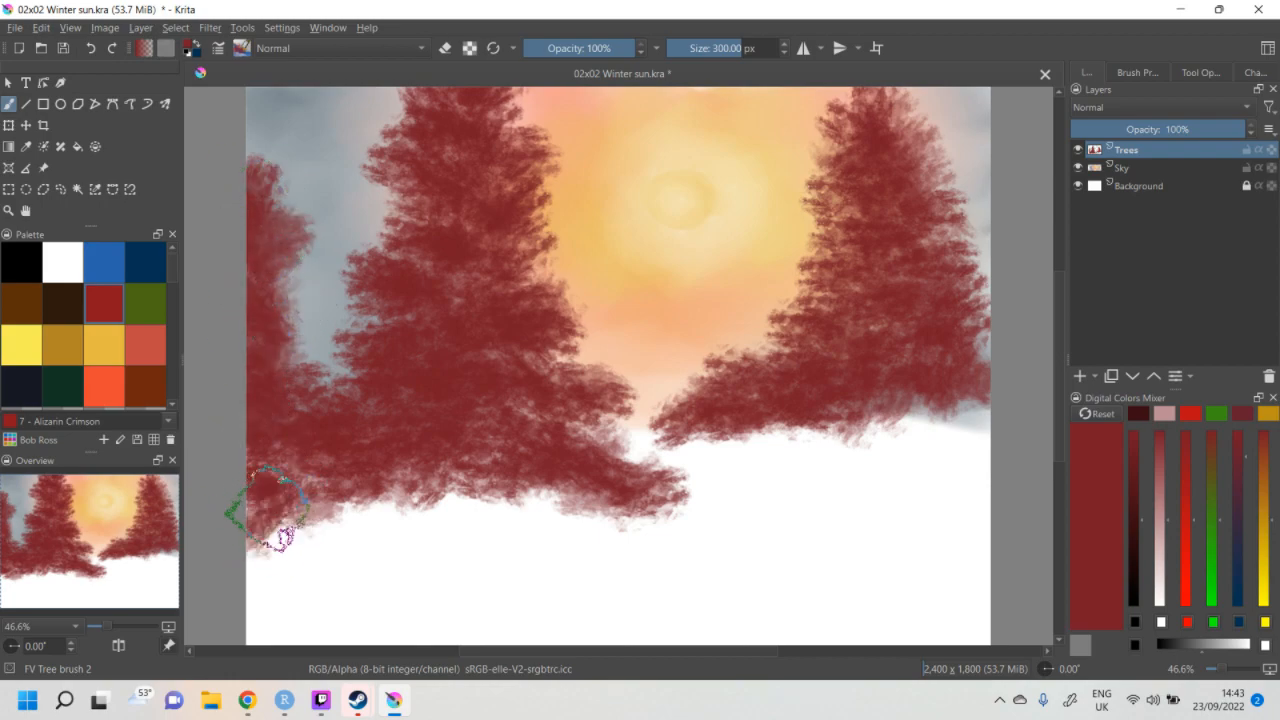
# - Paint and build up a dark red bush in the snow at the bottom left
pyautogui.moveTo(280, 510); pyautogui.dragTo(340, 560)
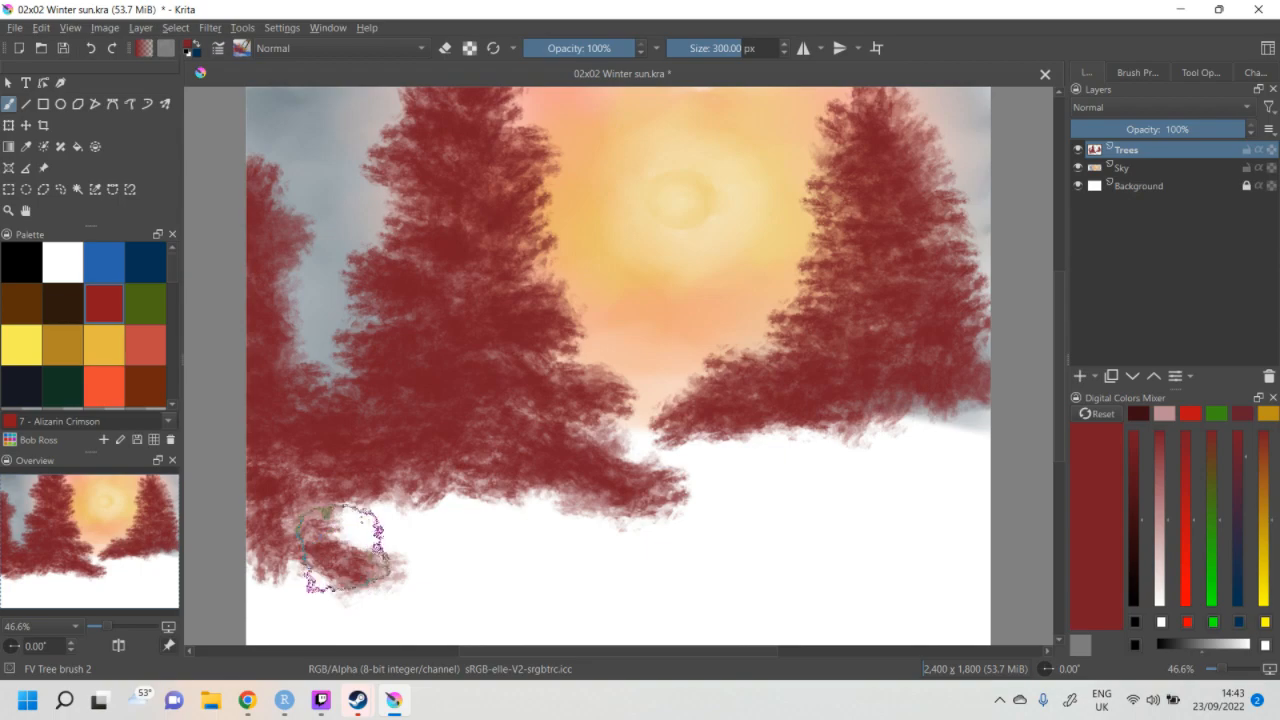
pyautogui.moveTo(350, 550); pyautogui.dragTo(290, 576)
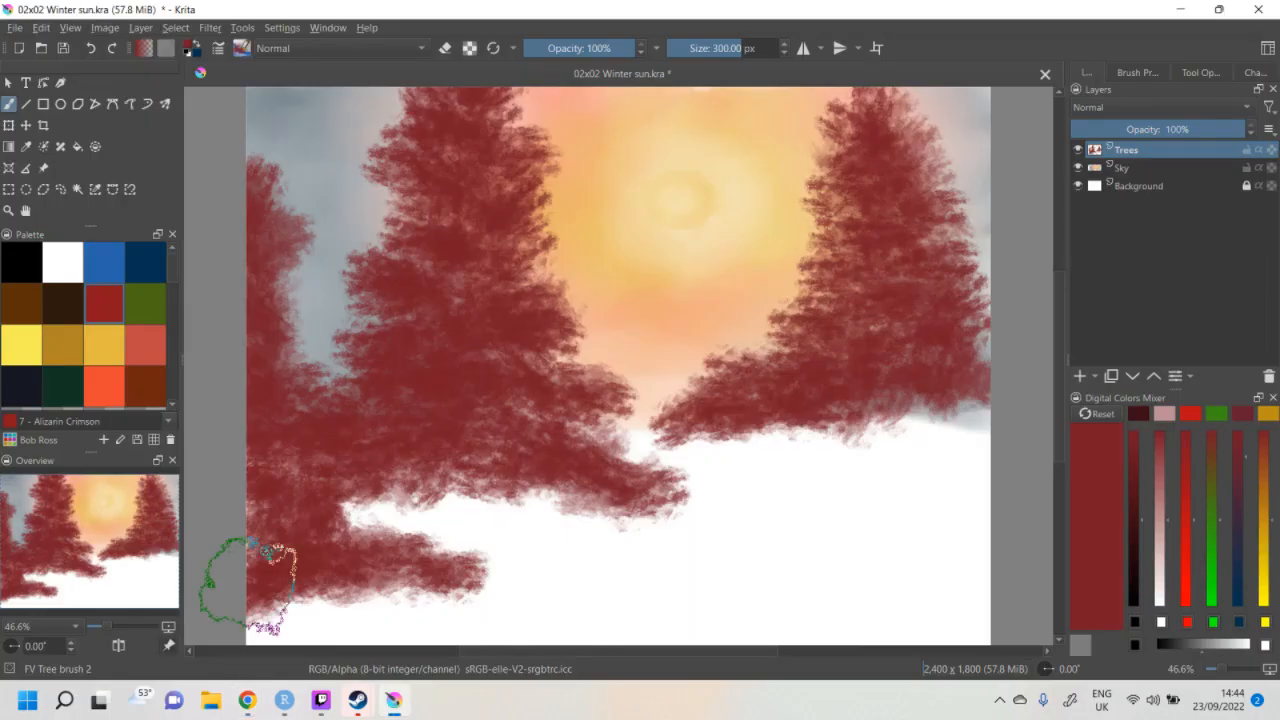
pyautogui.moveTo(840, 544)
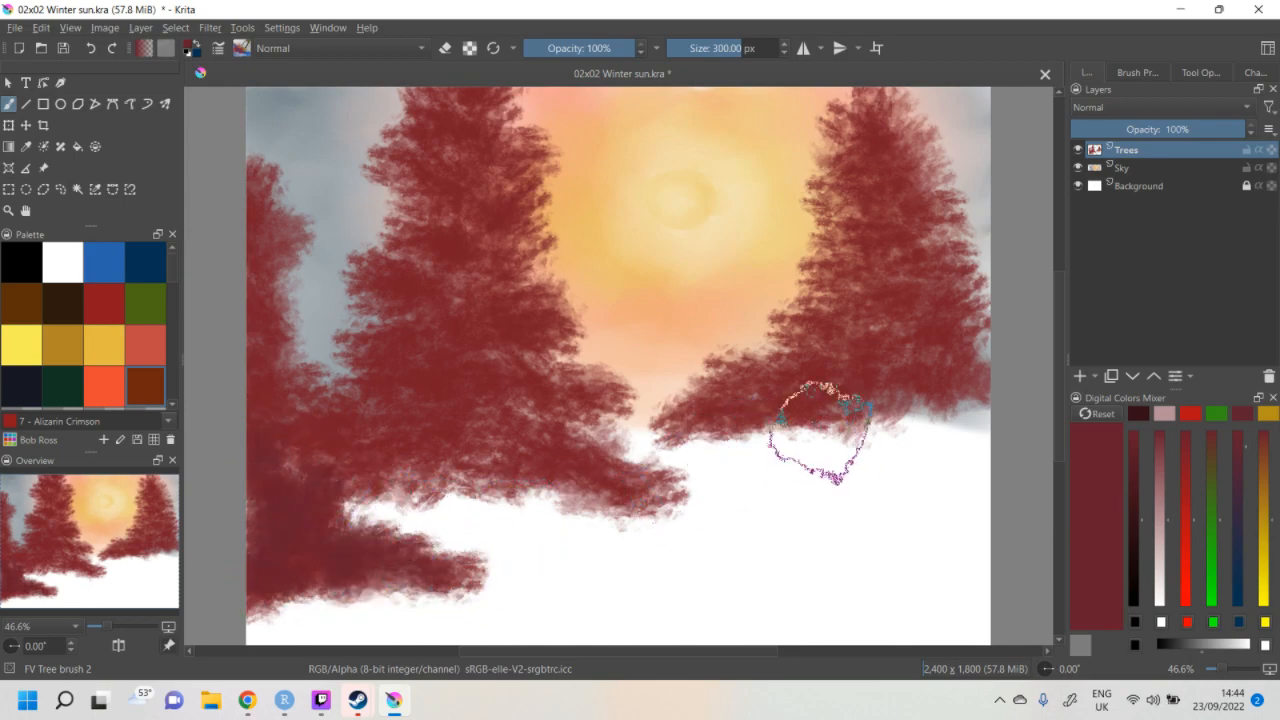
pyautogui.moveTo(896, 456)
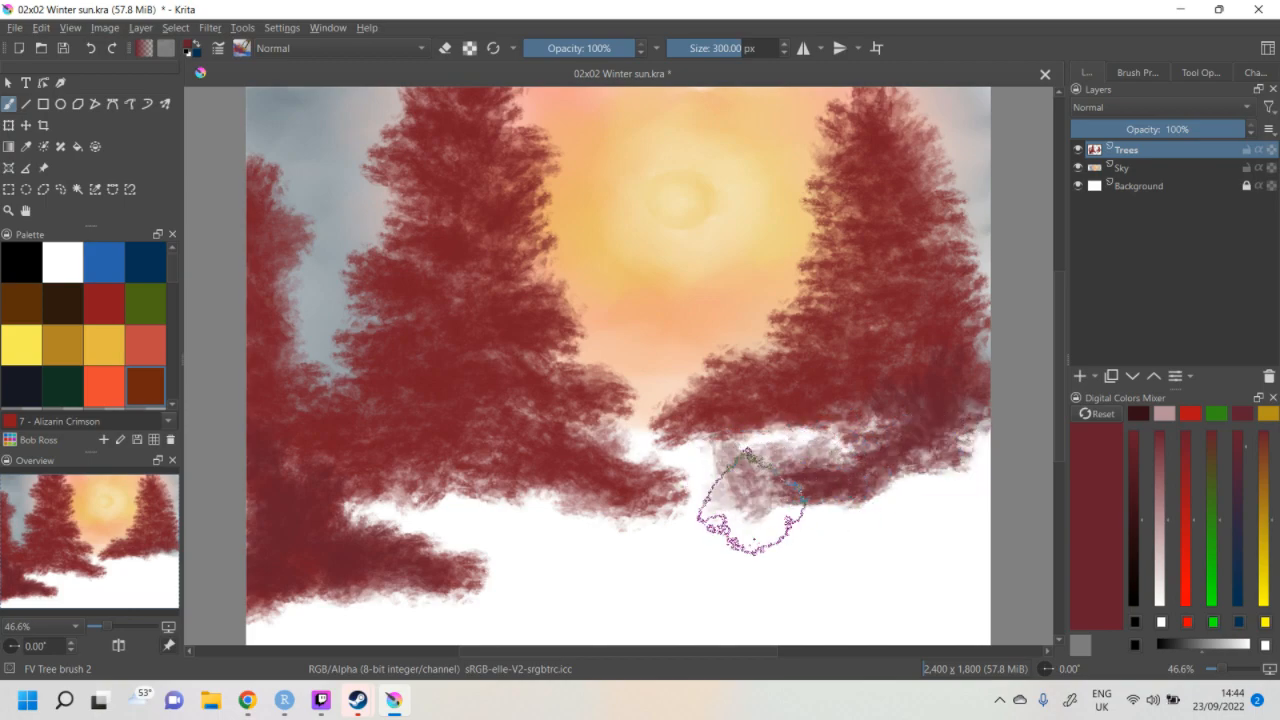
# - Paint trial bush strokes under the right tree, undo them, and add Paint Layer 1 above Trees
pyautogui.moveTo(750, 490); pyautogui.dragTo(840, 516)
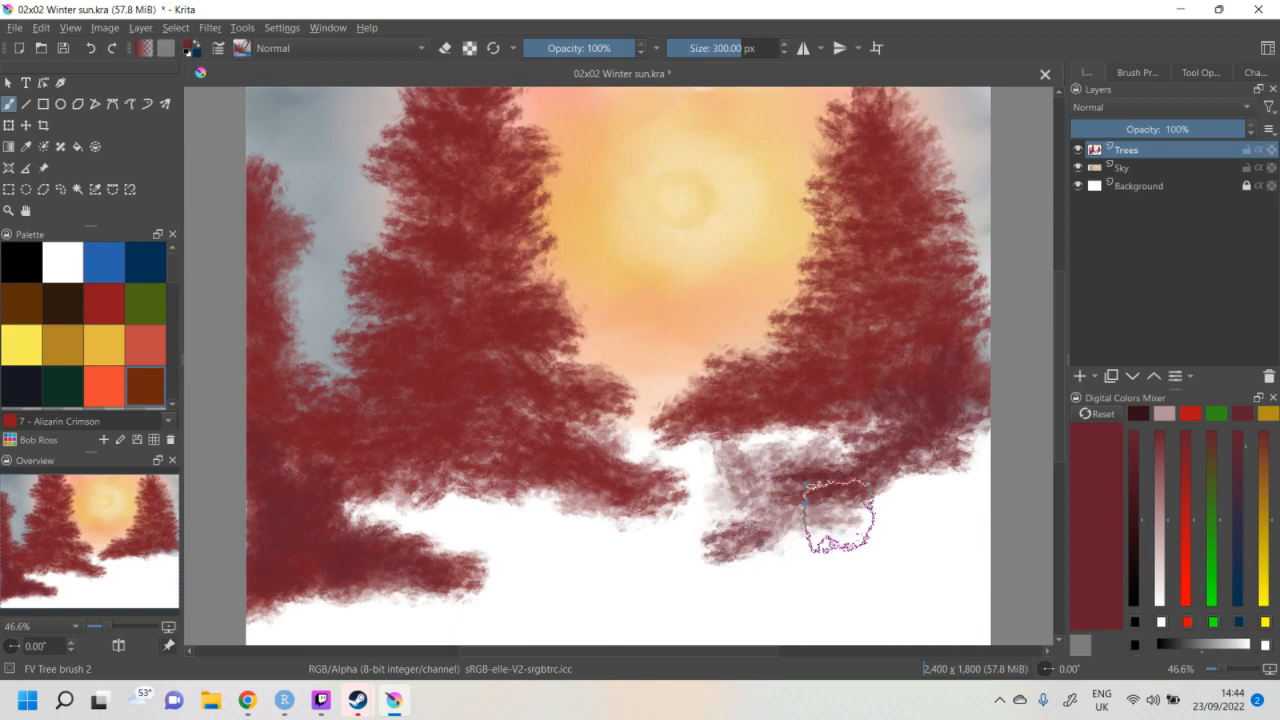
pyautogui.moveTo(840, 520); pyautogui.dragTo(990, 450)
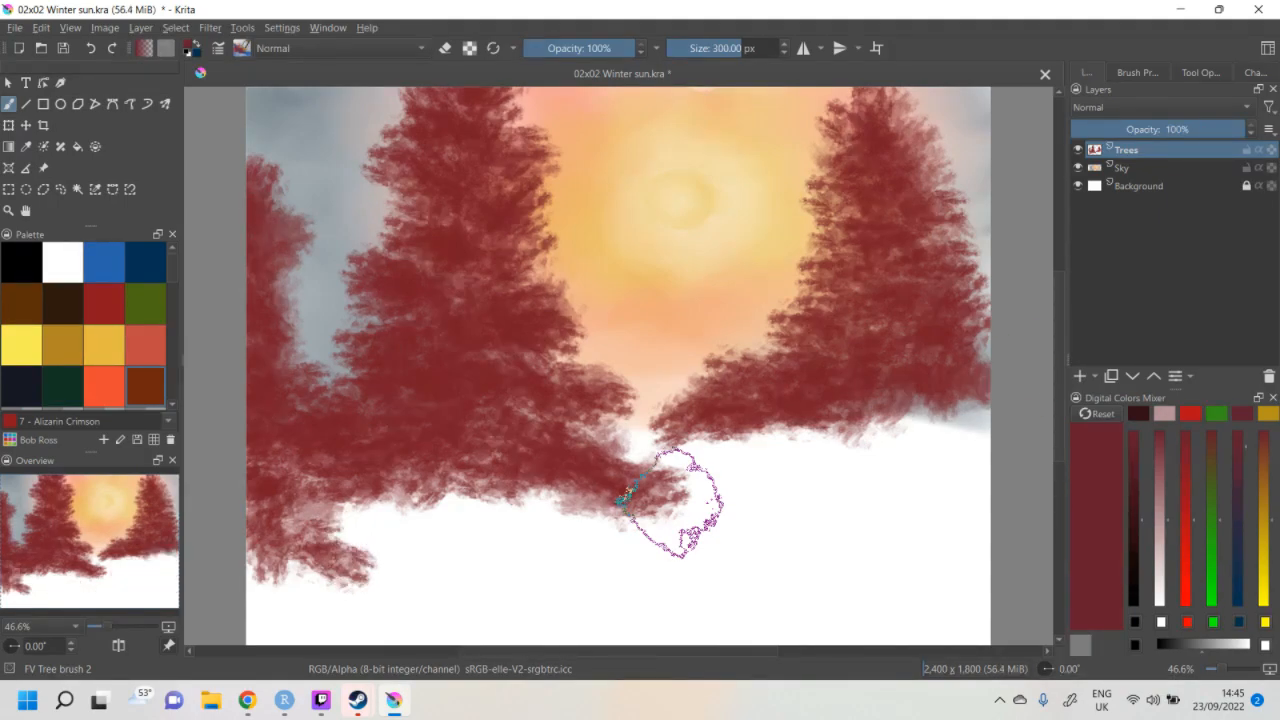
pyautogui.click(1080, 376)
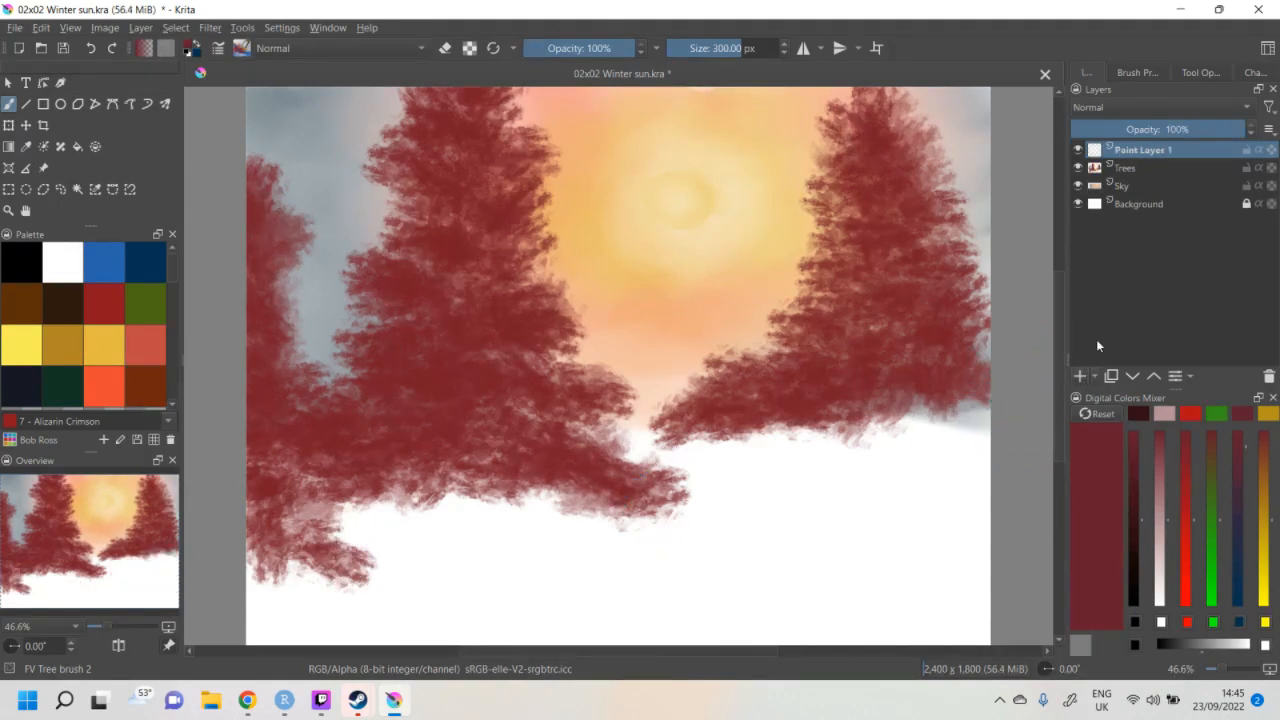